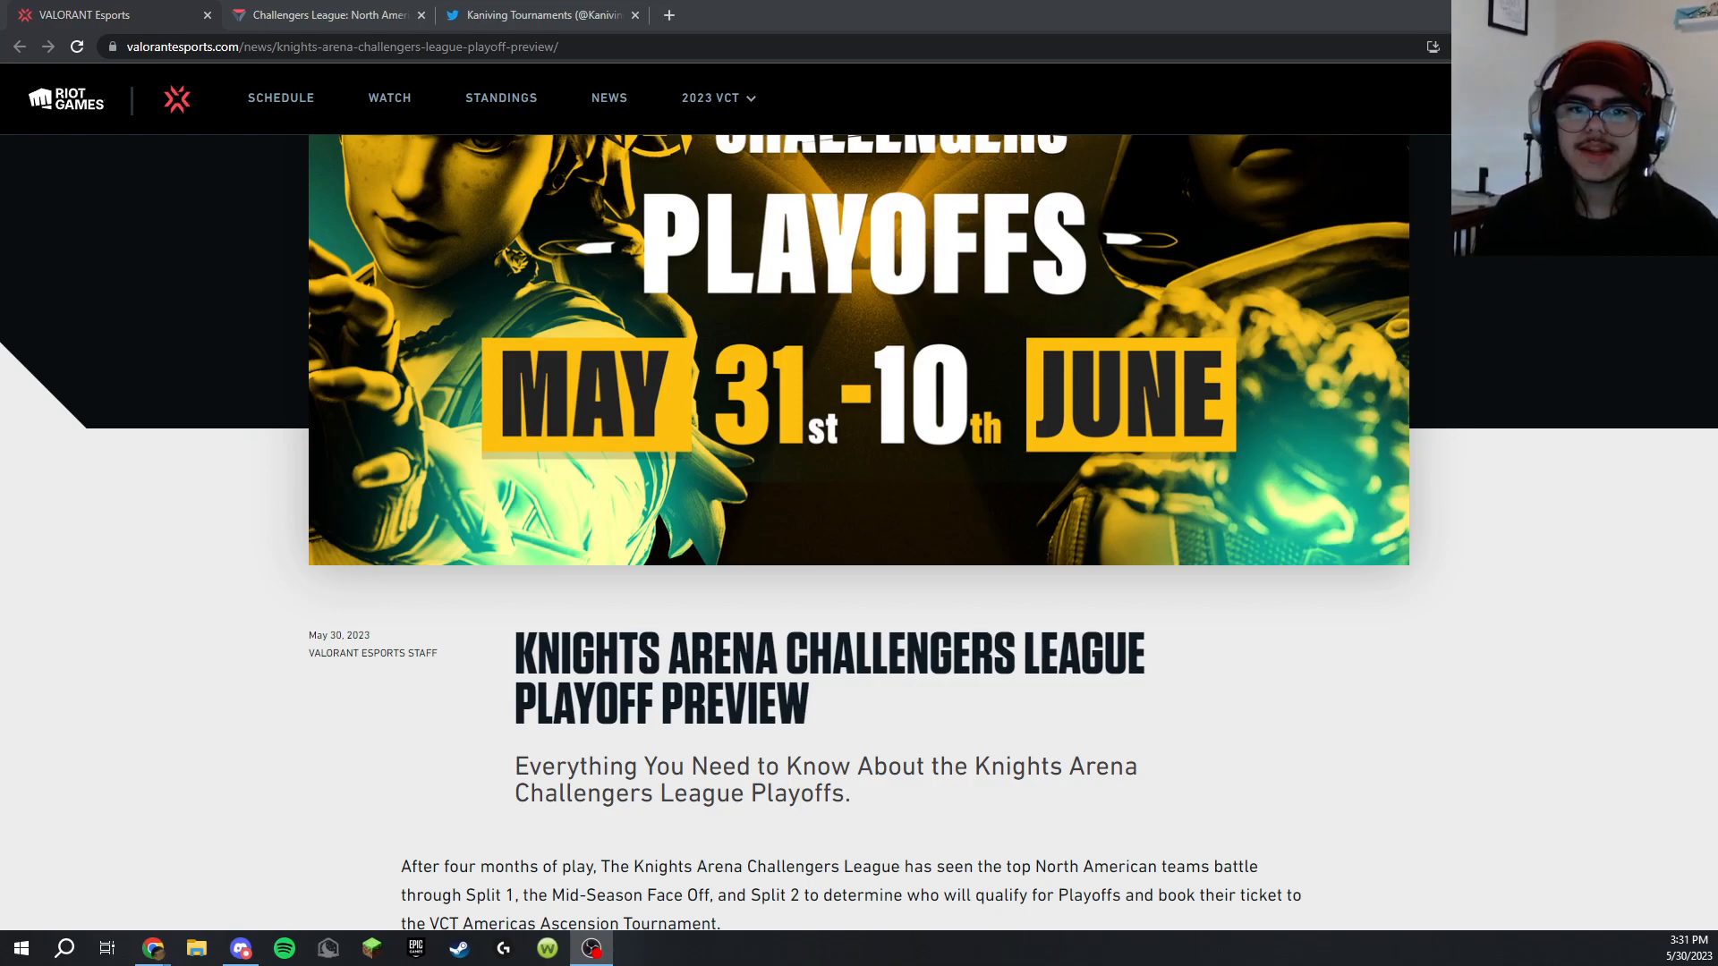
Bring up the Challengers League North America playoffs bracket on VLR.gg
left_click(324, 14)
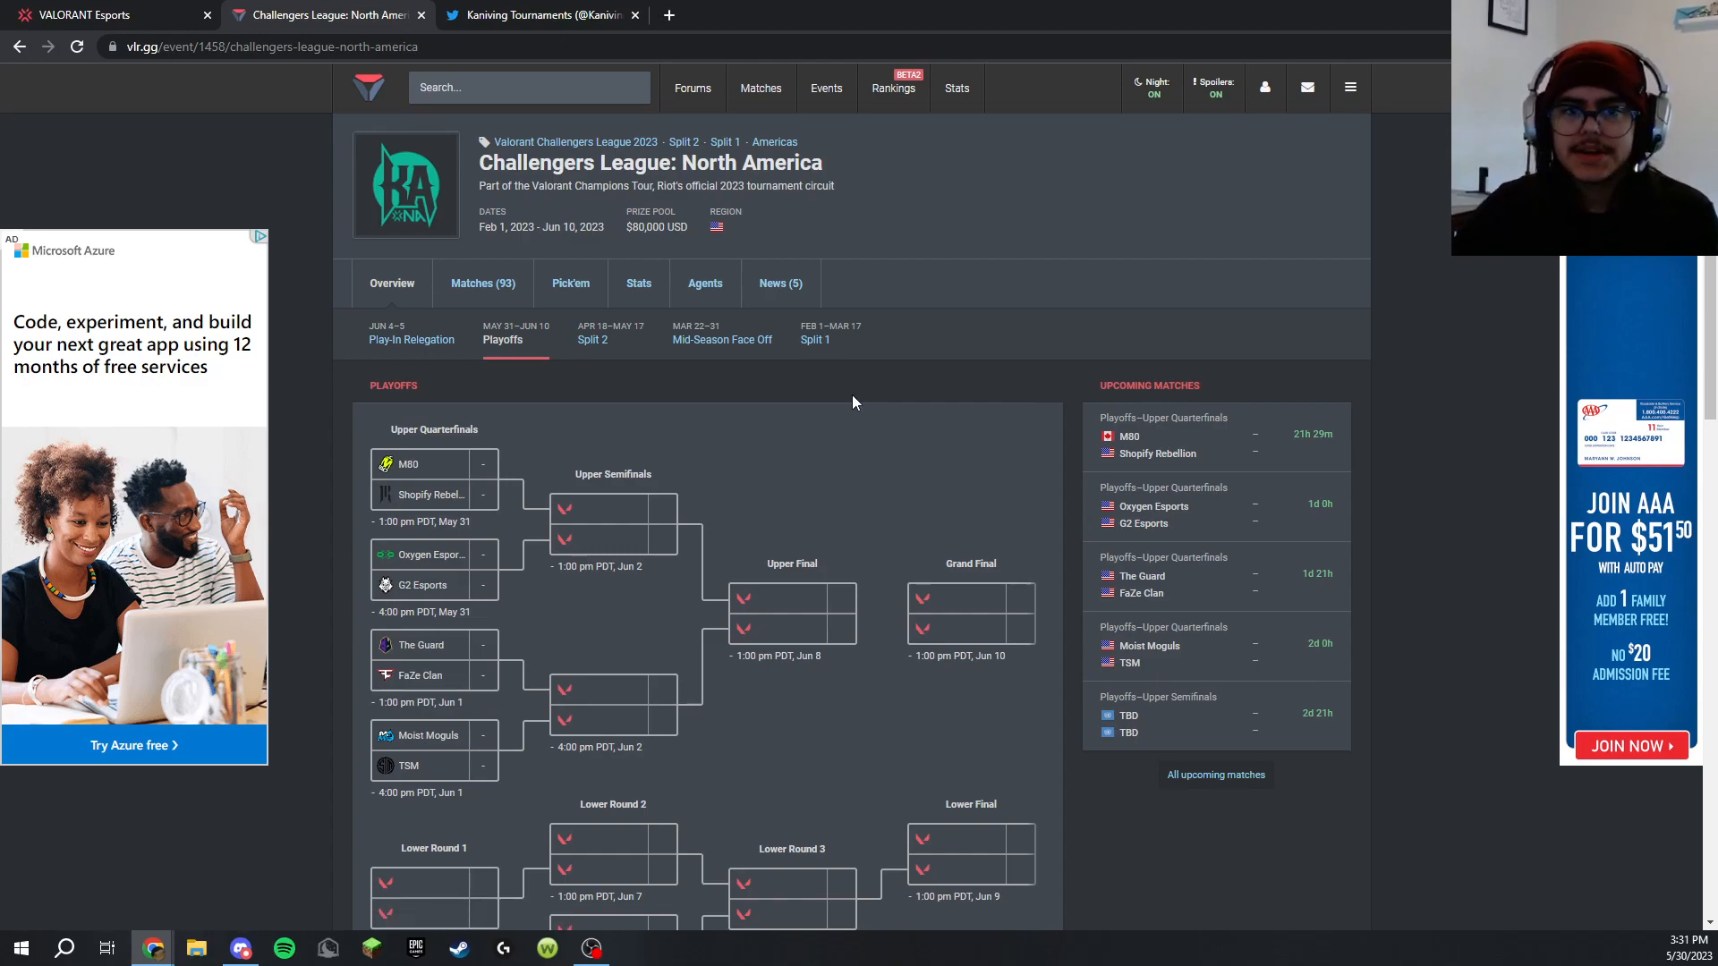
mouse_move(814, 340)
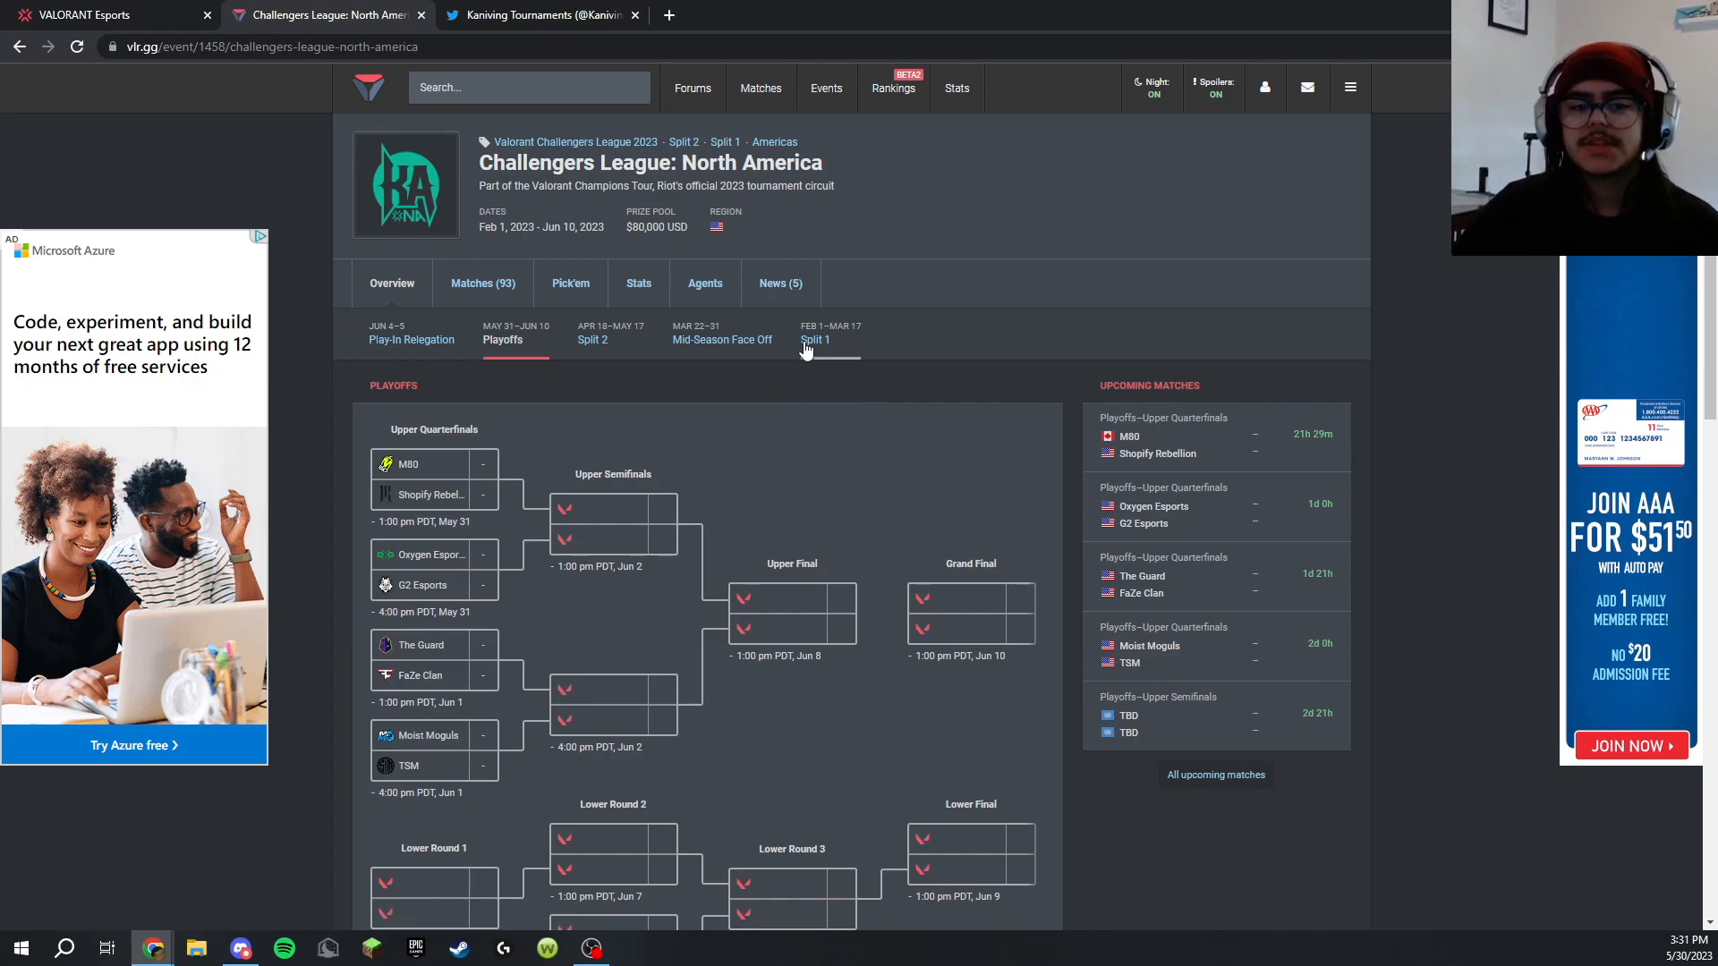
Browse the Split 1, Mid-Season Face Off and Split 2 stages, reviewing the Split 2 group standings
left_click(817, 340)
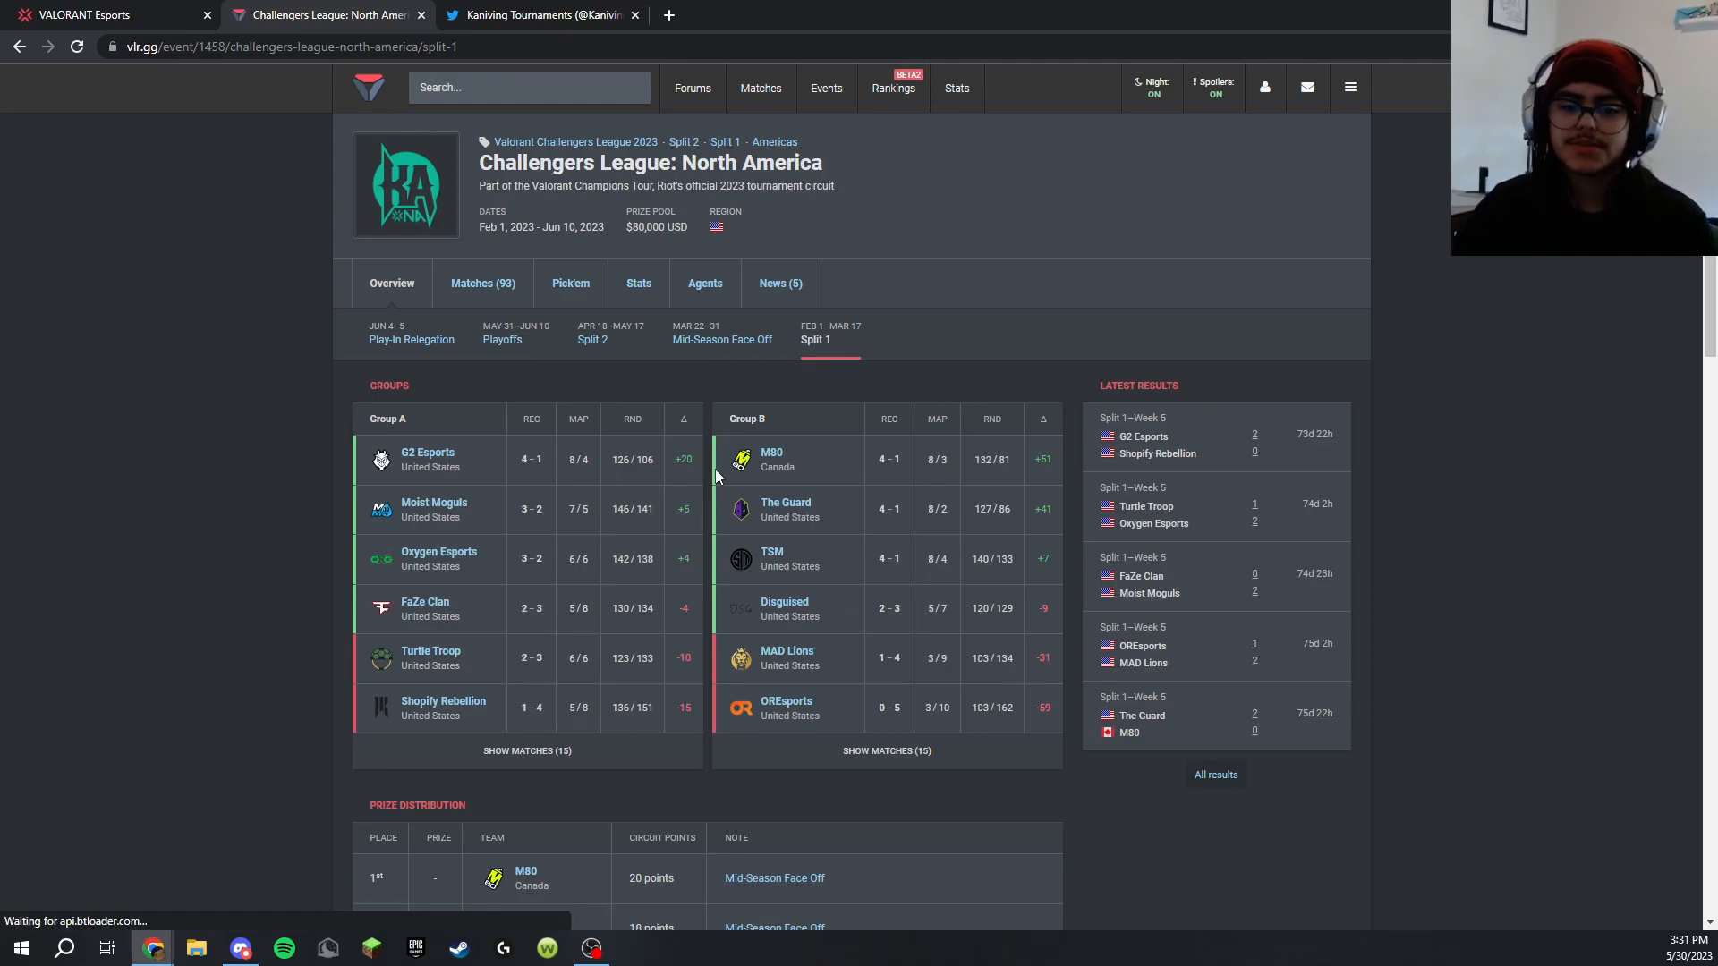
left_click(721, 339)
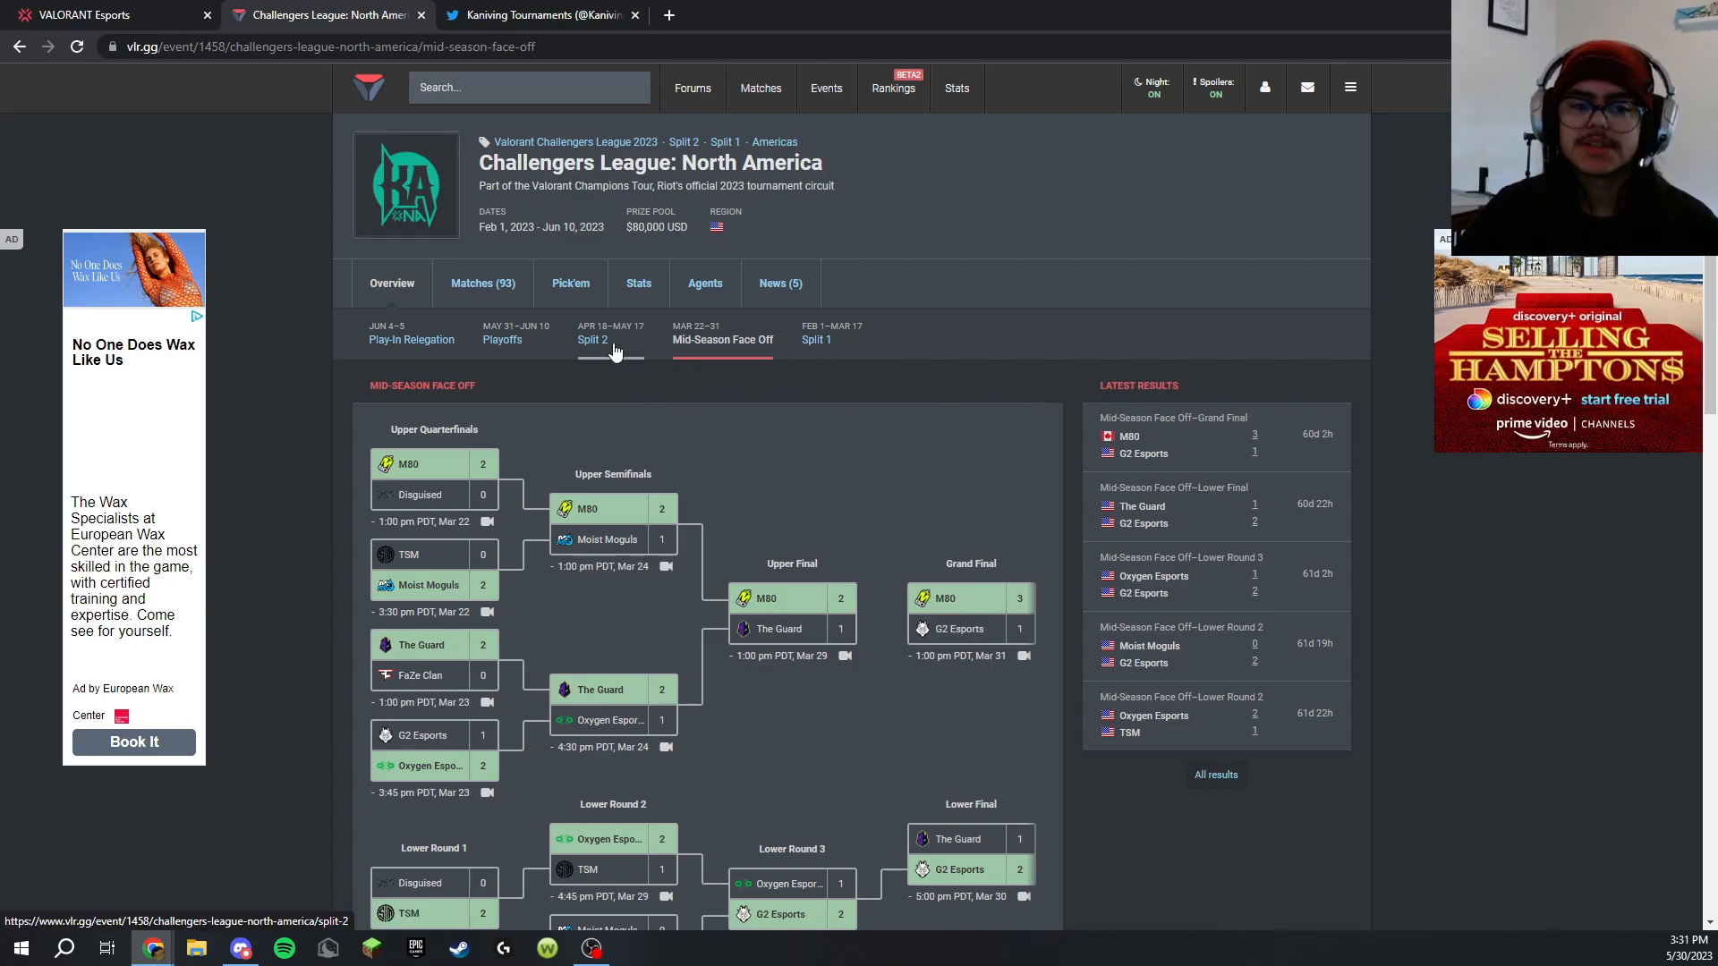
left_click(593, 338)
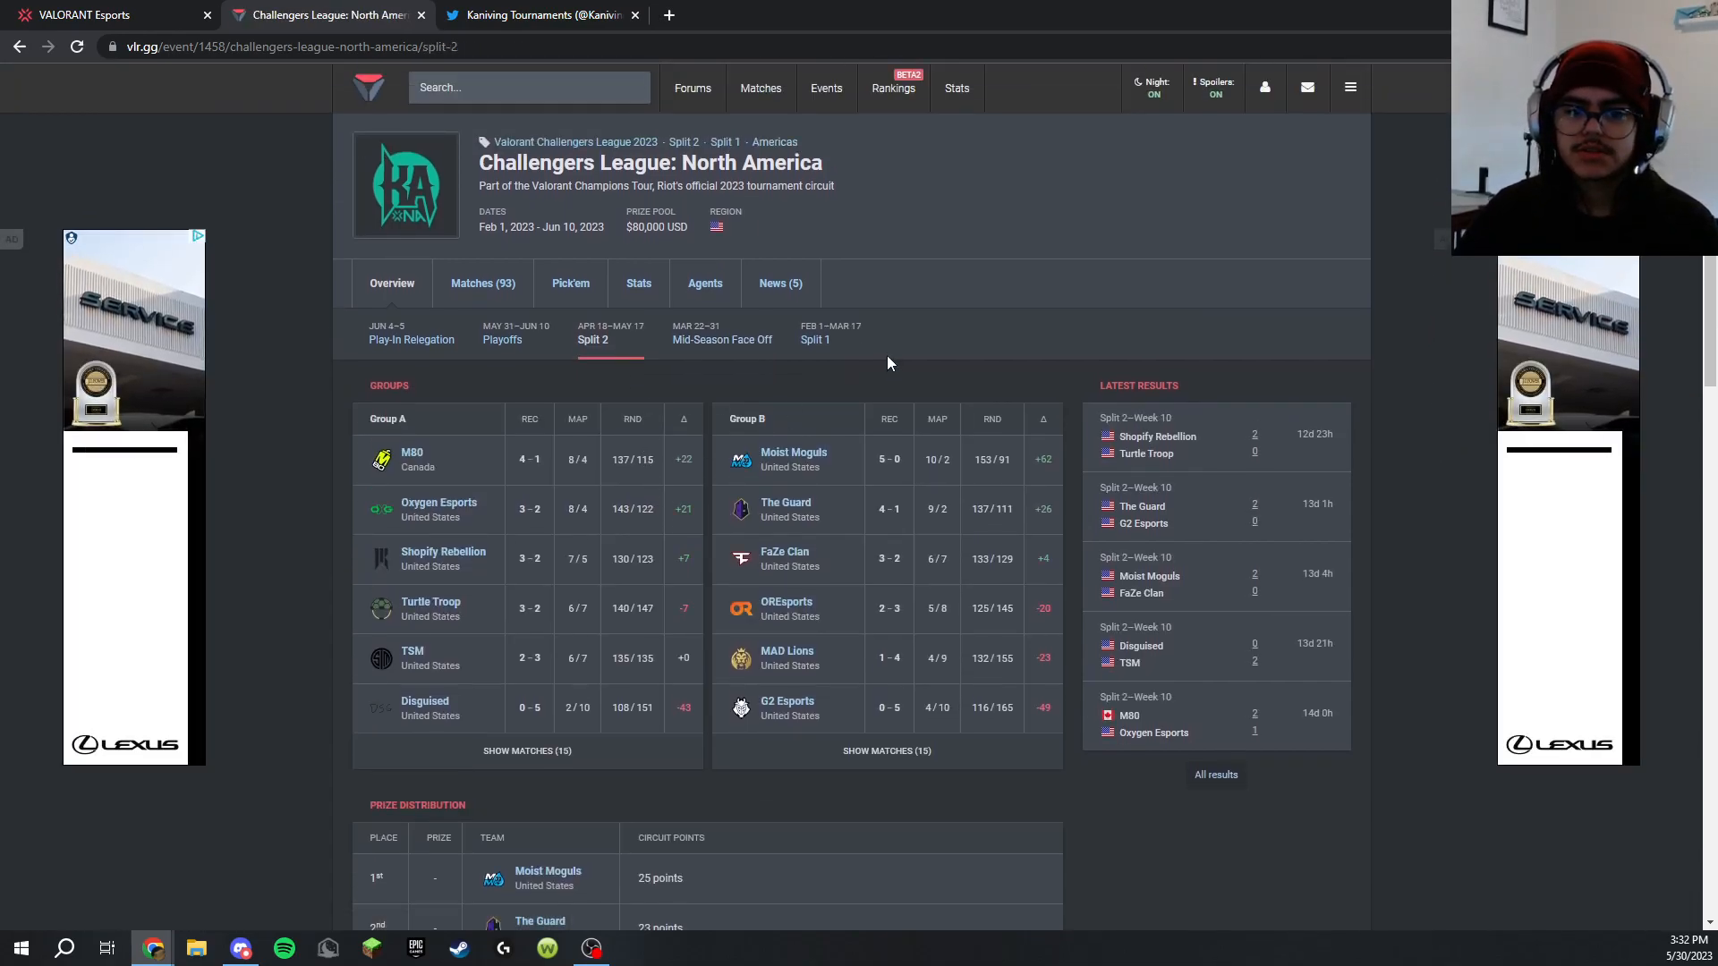
scroll("down", 3)
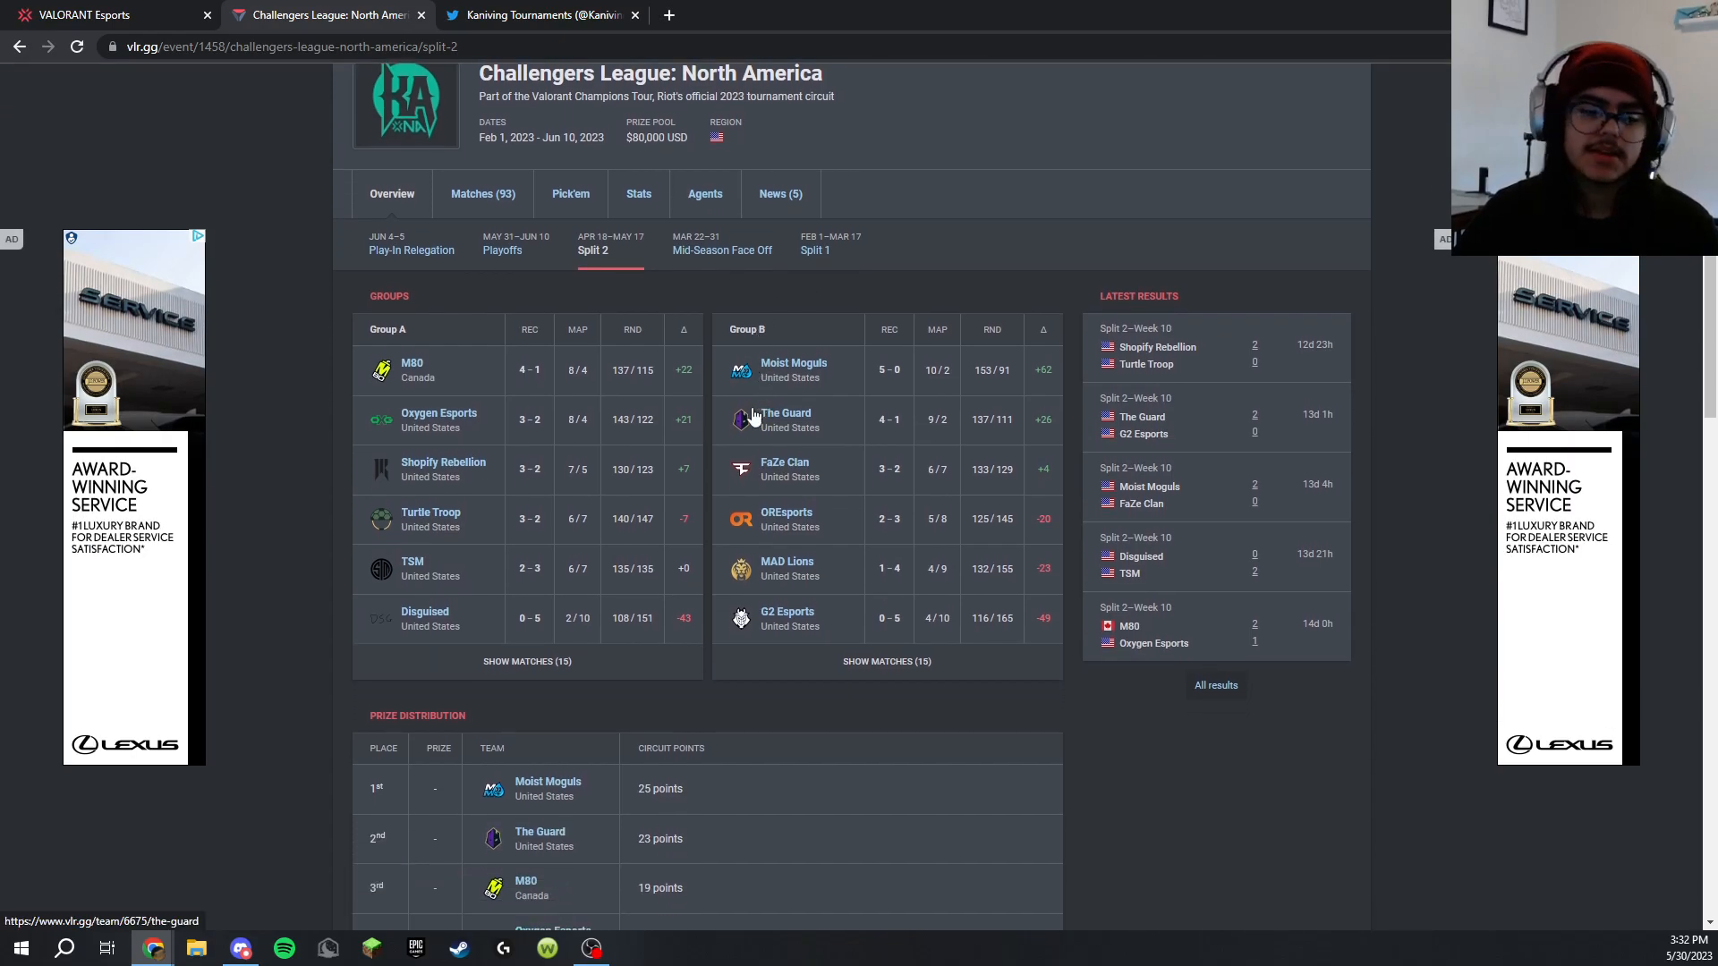
scroll("down", 3)
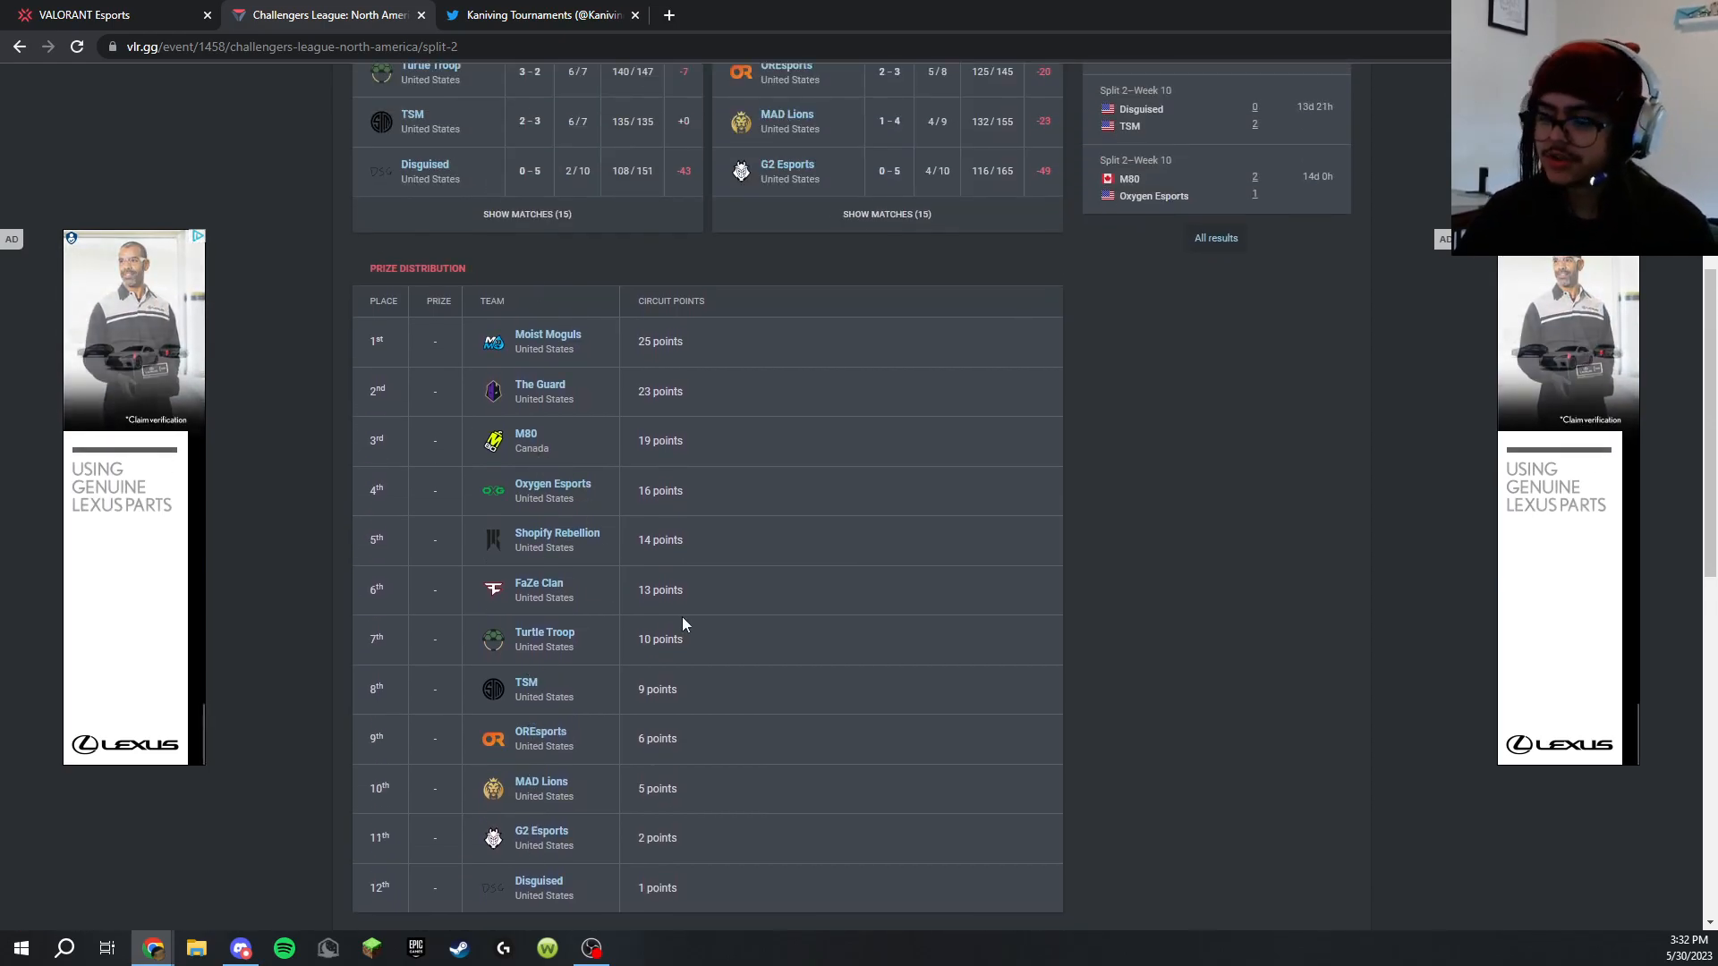
scroll("up", 3)
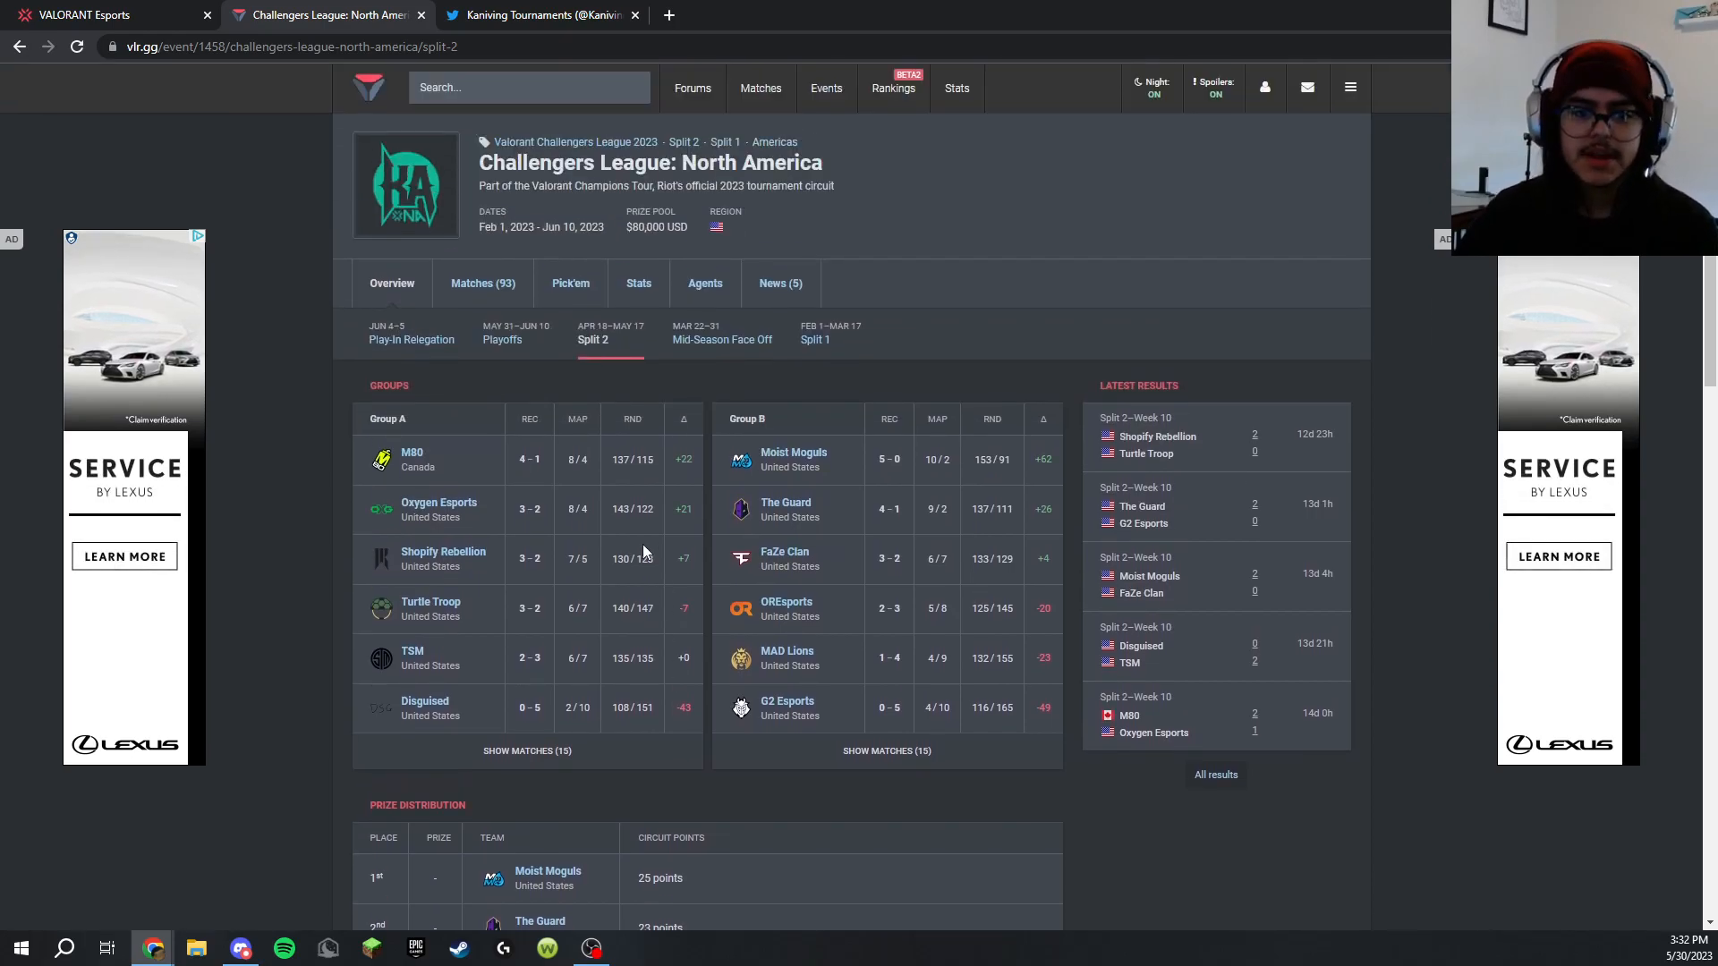
Check the Split 2 standings and Play-In Relegation bracket, then return to the playoffs bracket
left_click(502, 338)
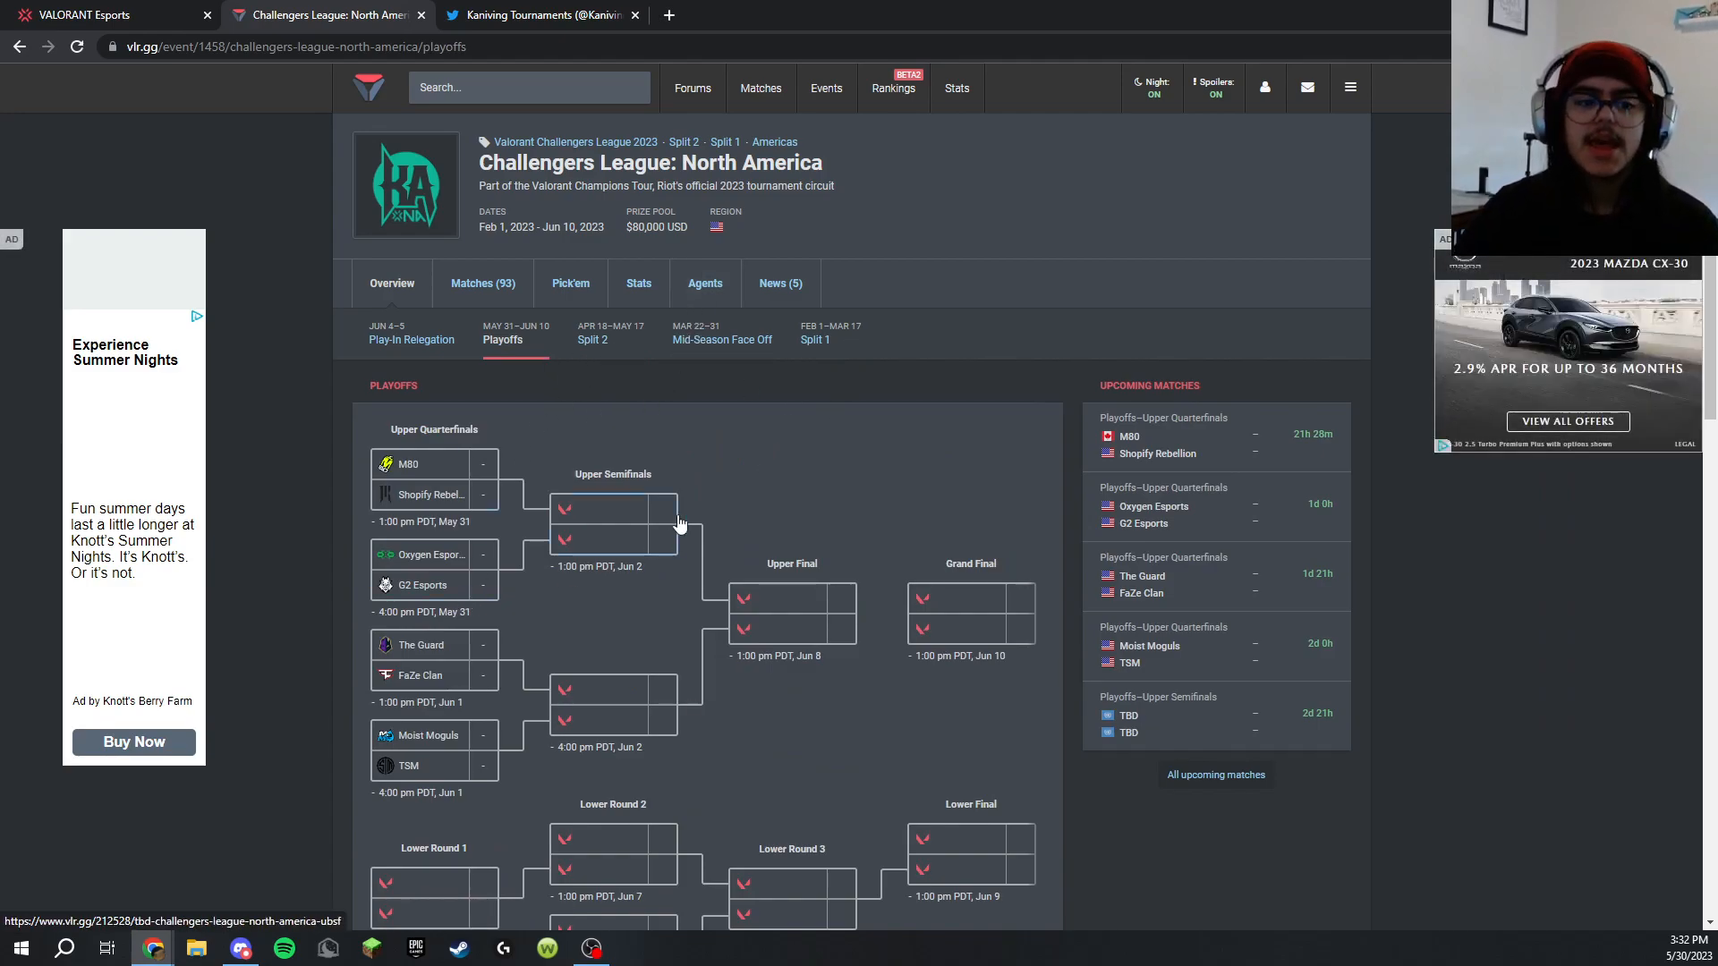
mouse_move(449, 524)
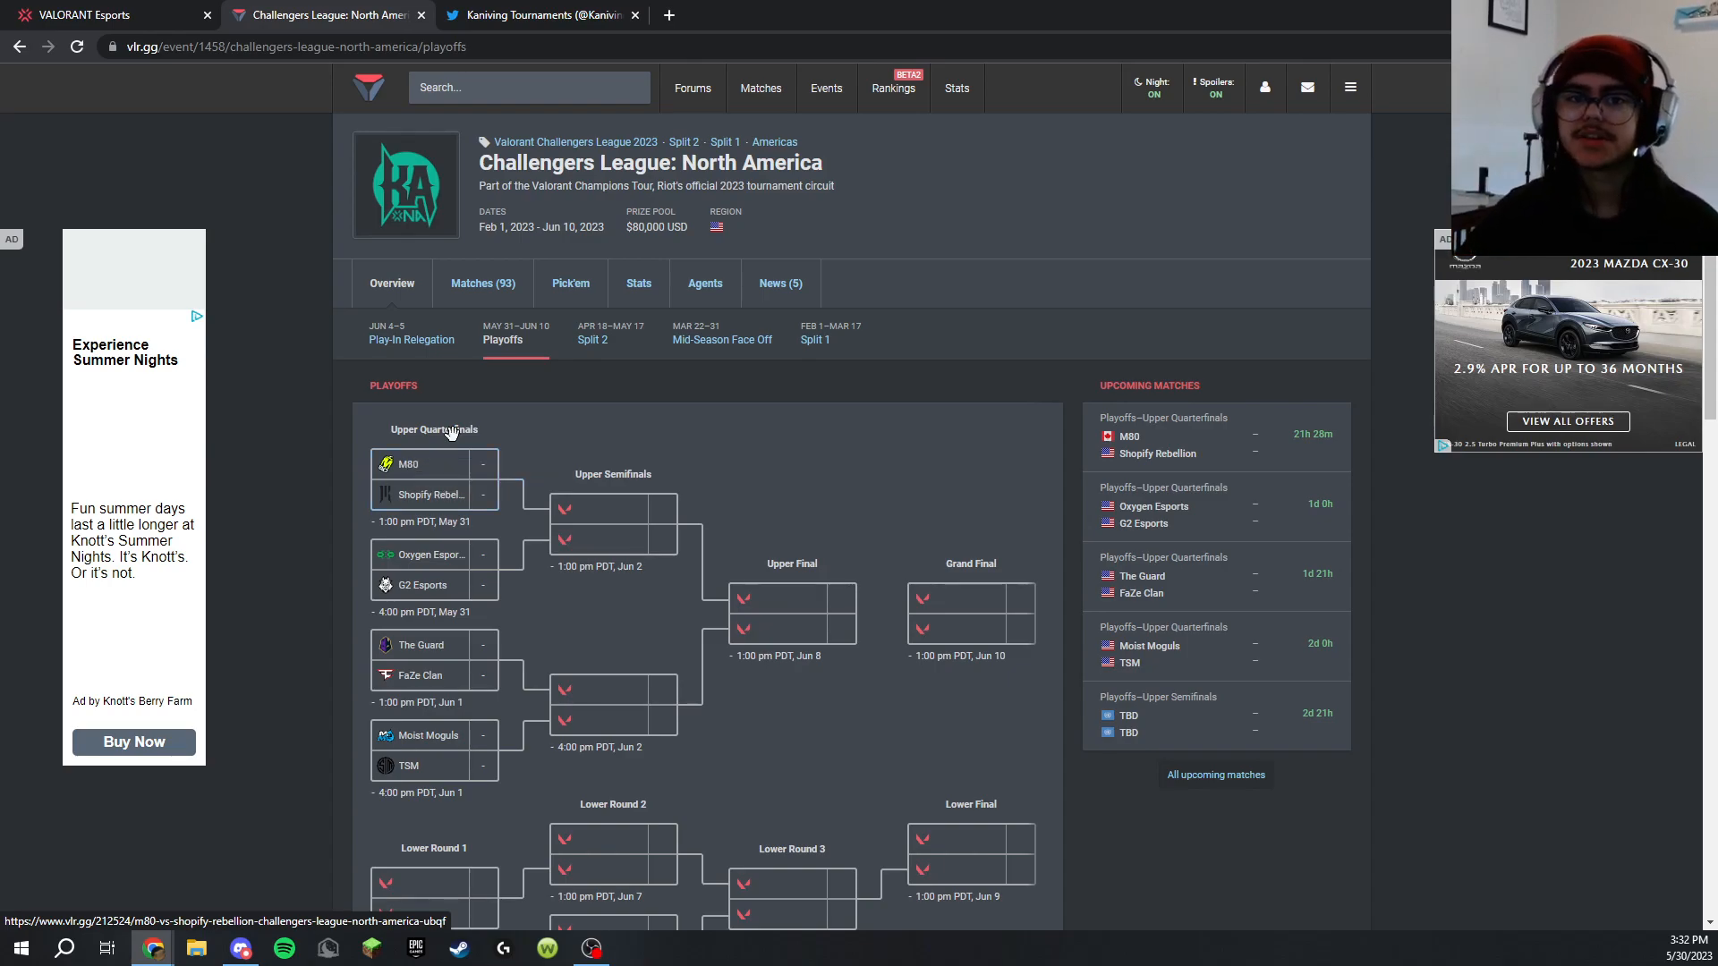
mouse_move(431, 467)
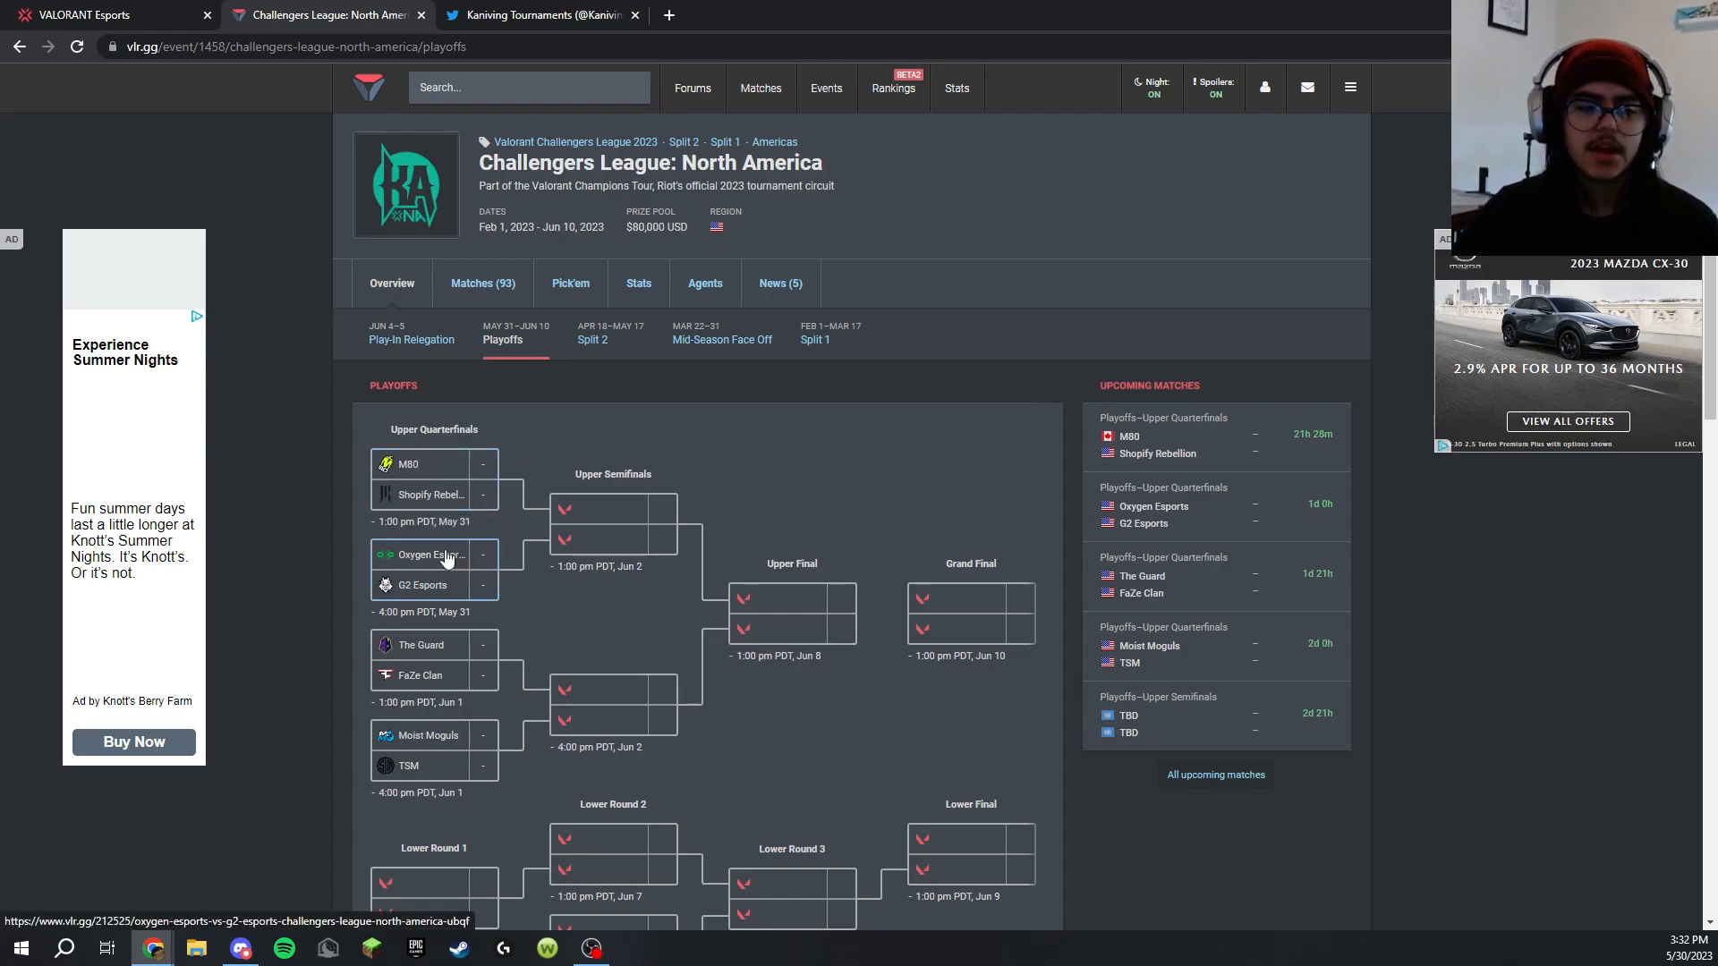
mouse_move(480, 677)
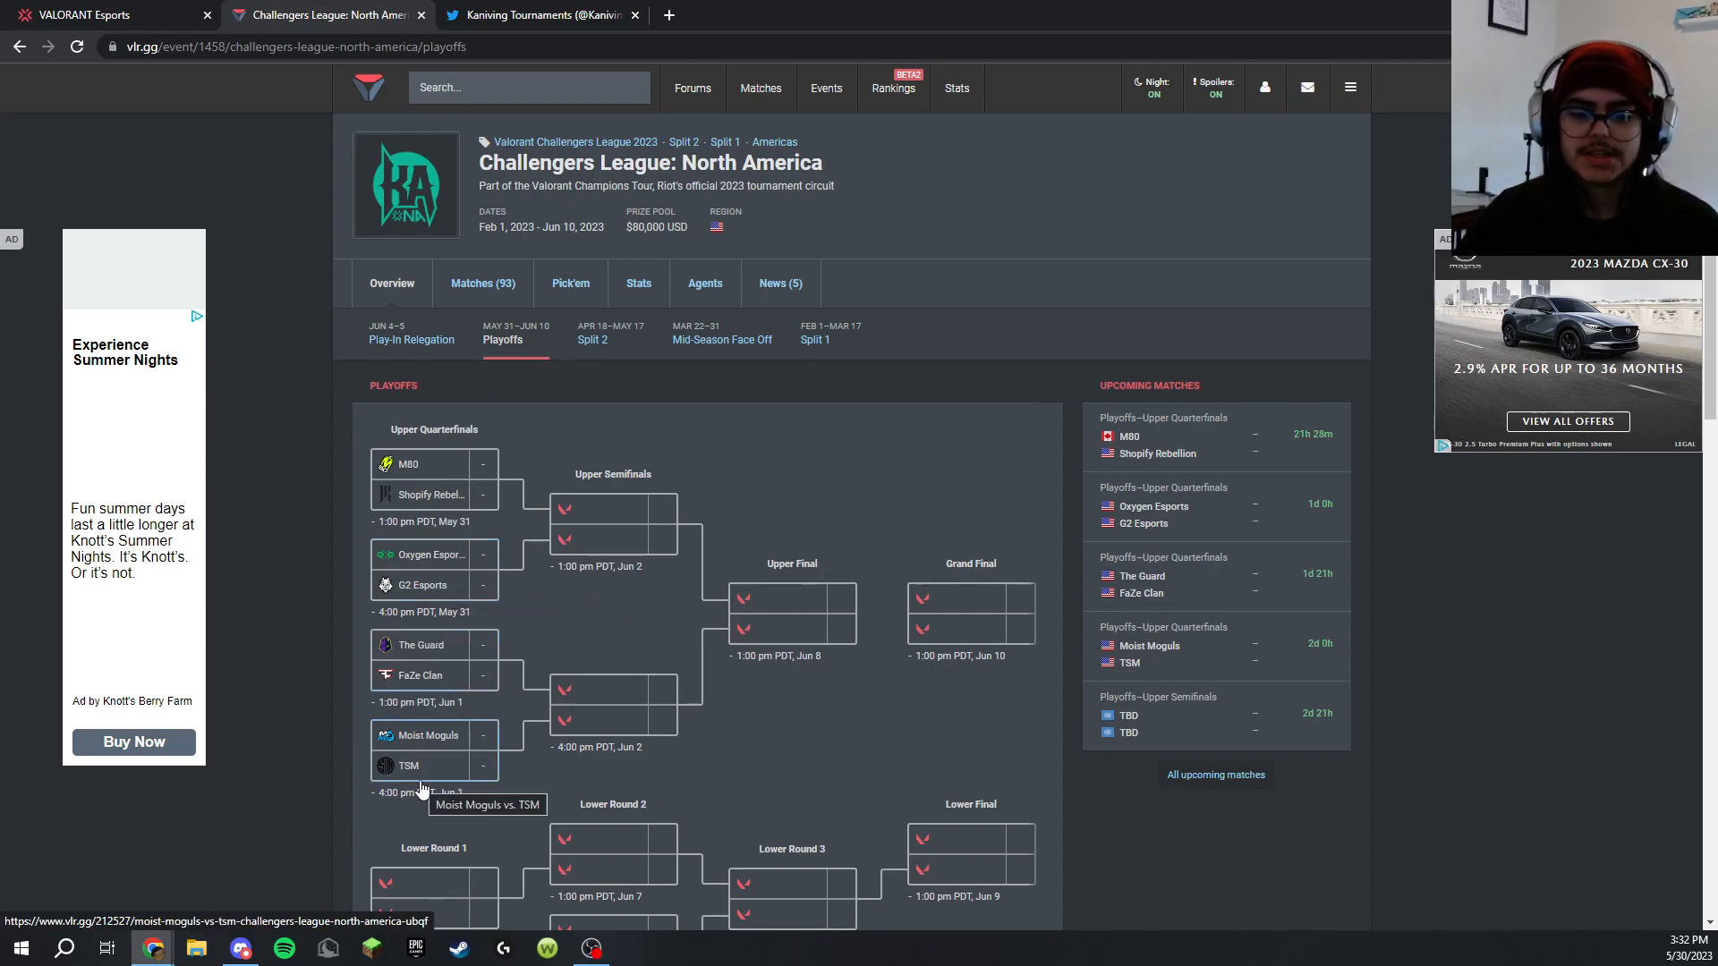
mouse_move(510, 716)
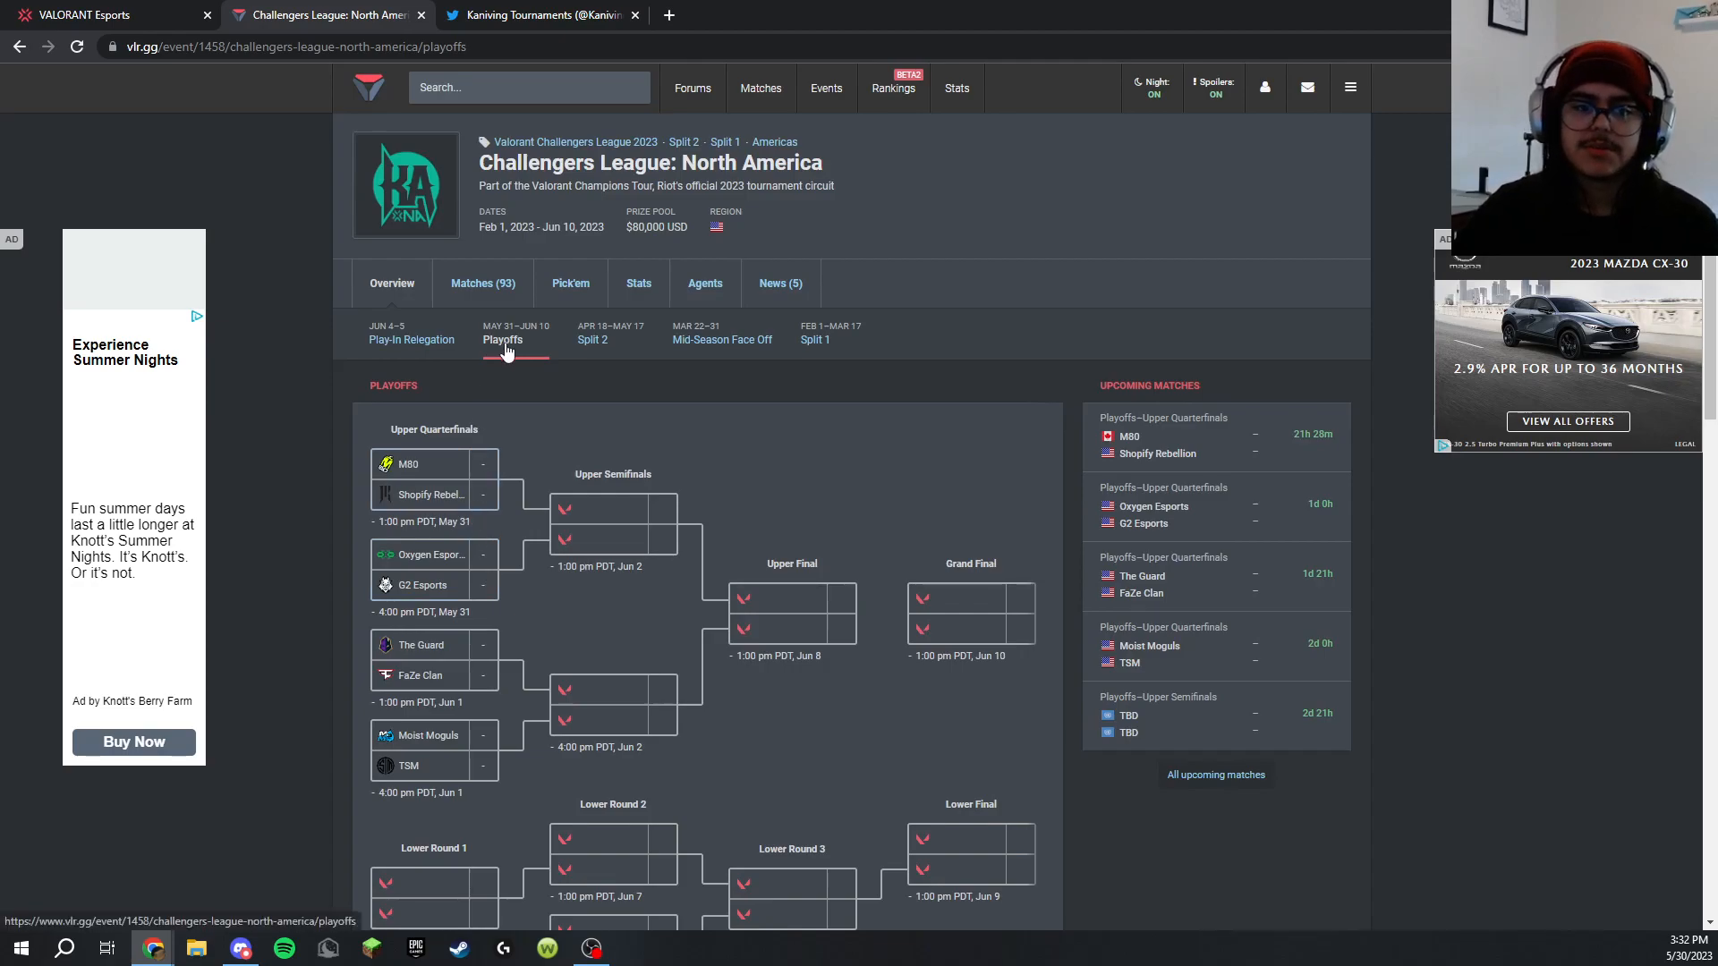
mouse_move(619, 367)
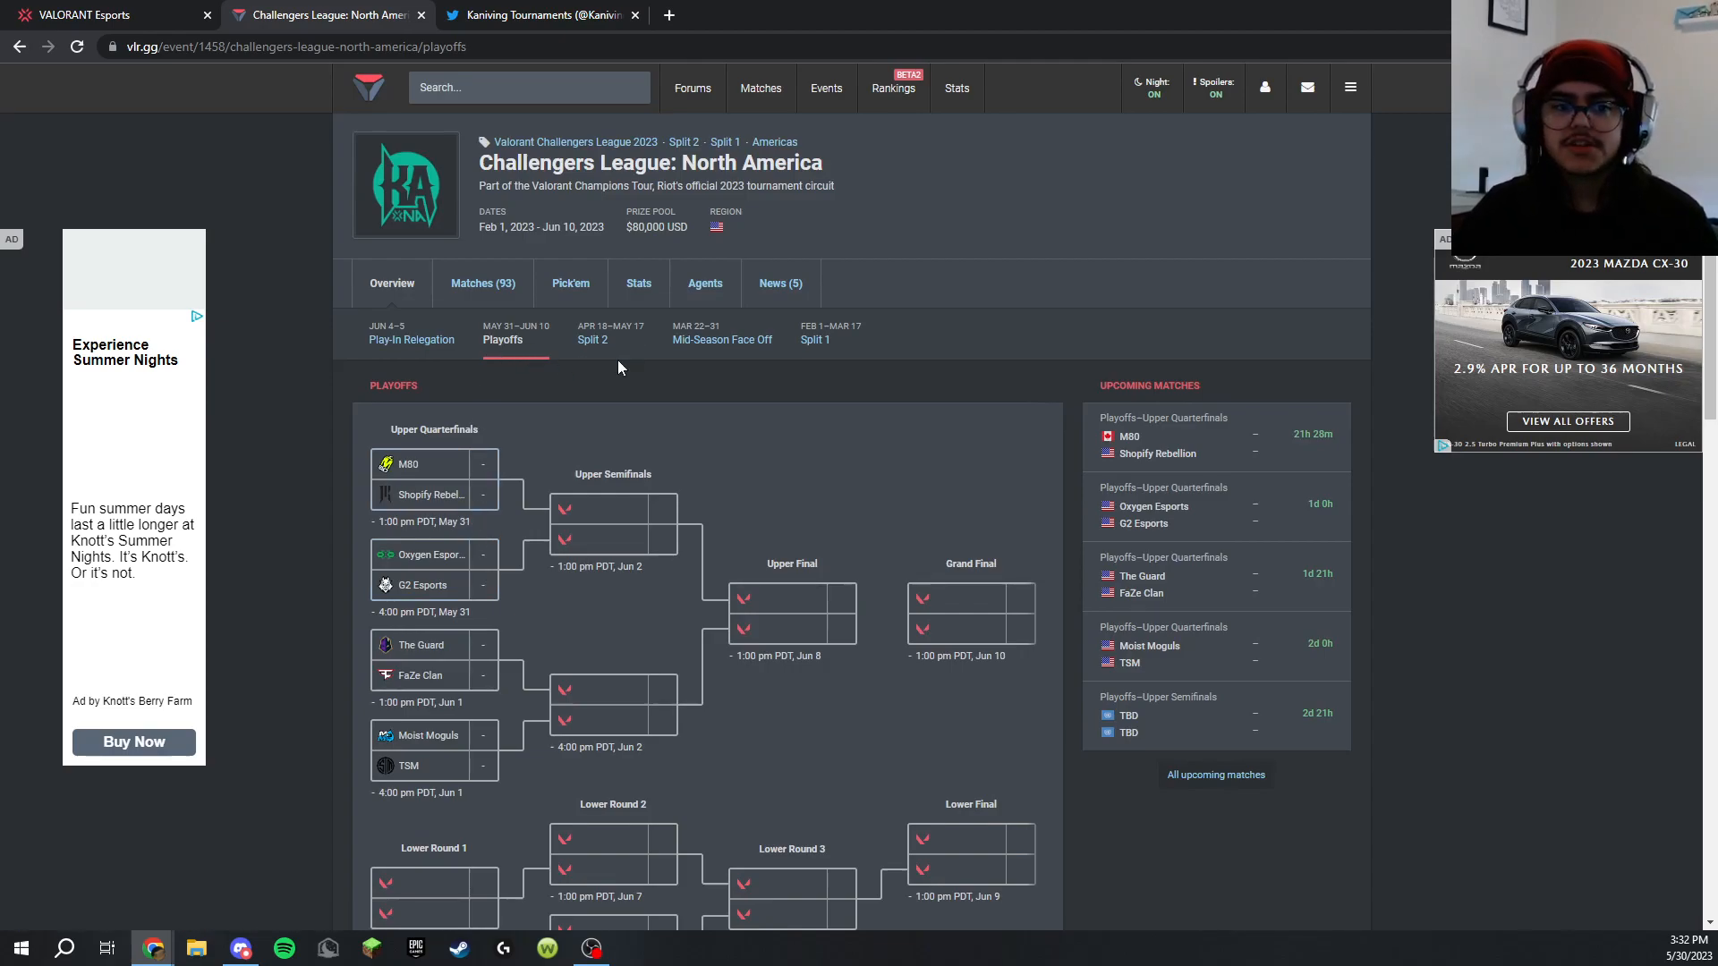
left_click(592, 338)
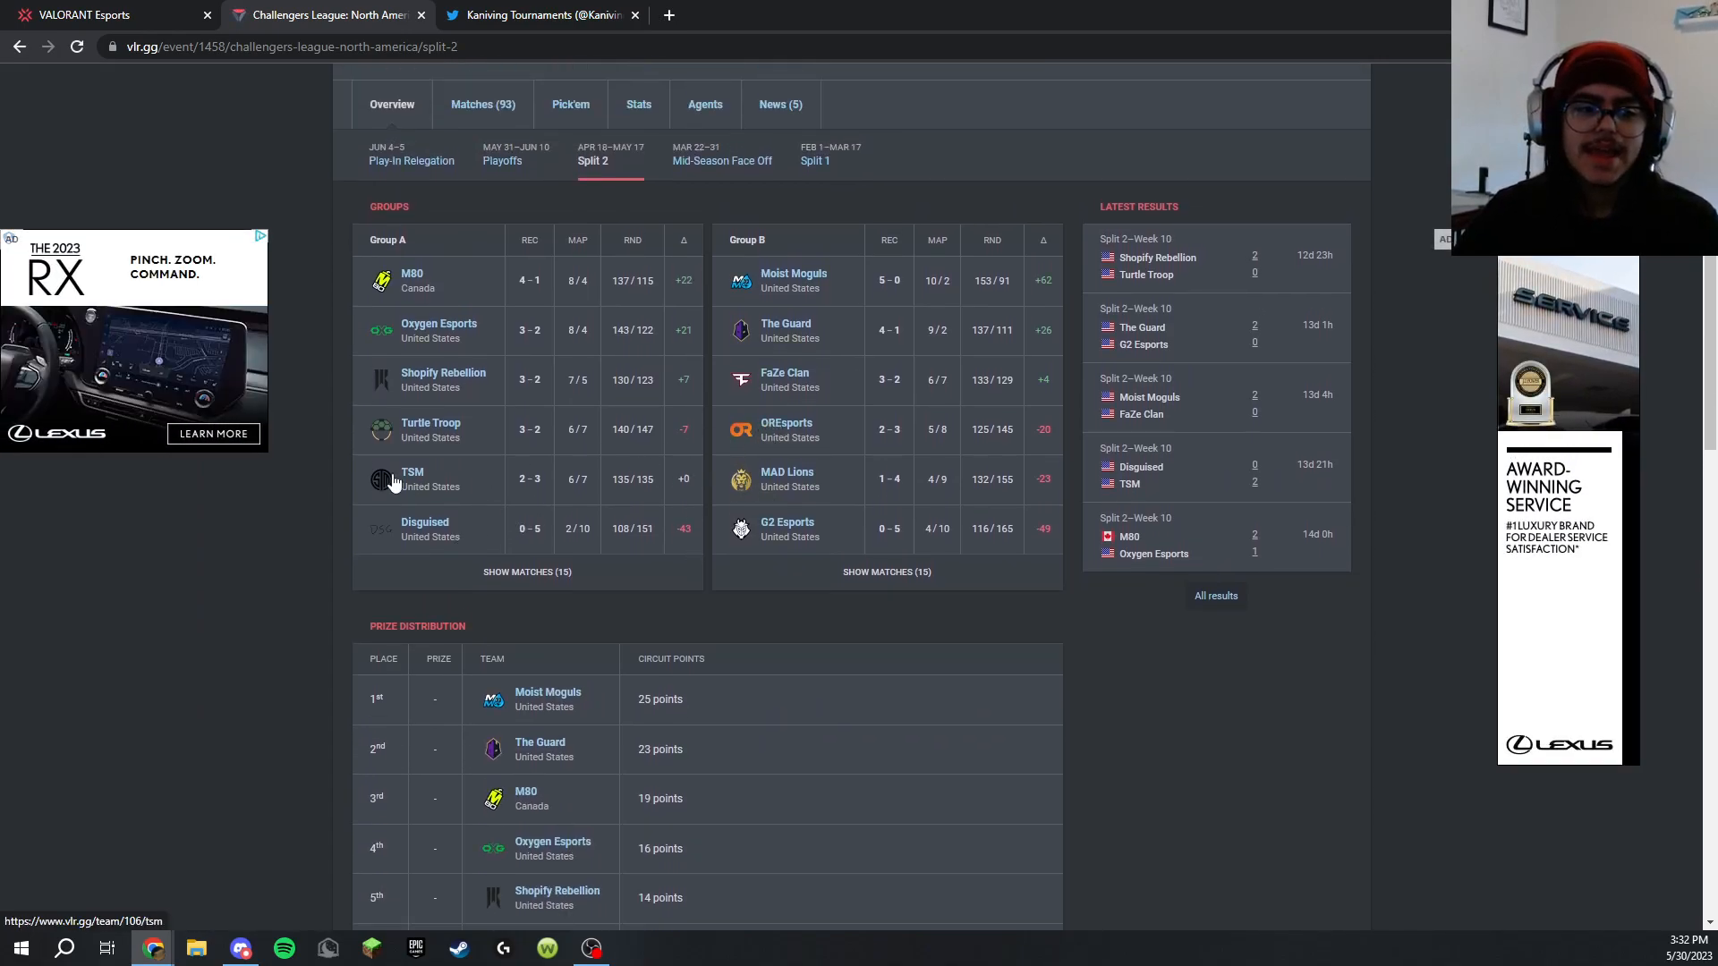
left_click(412, 159)
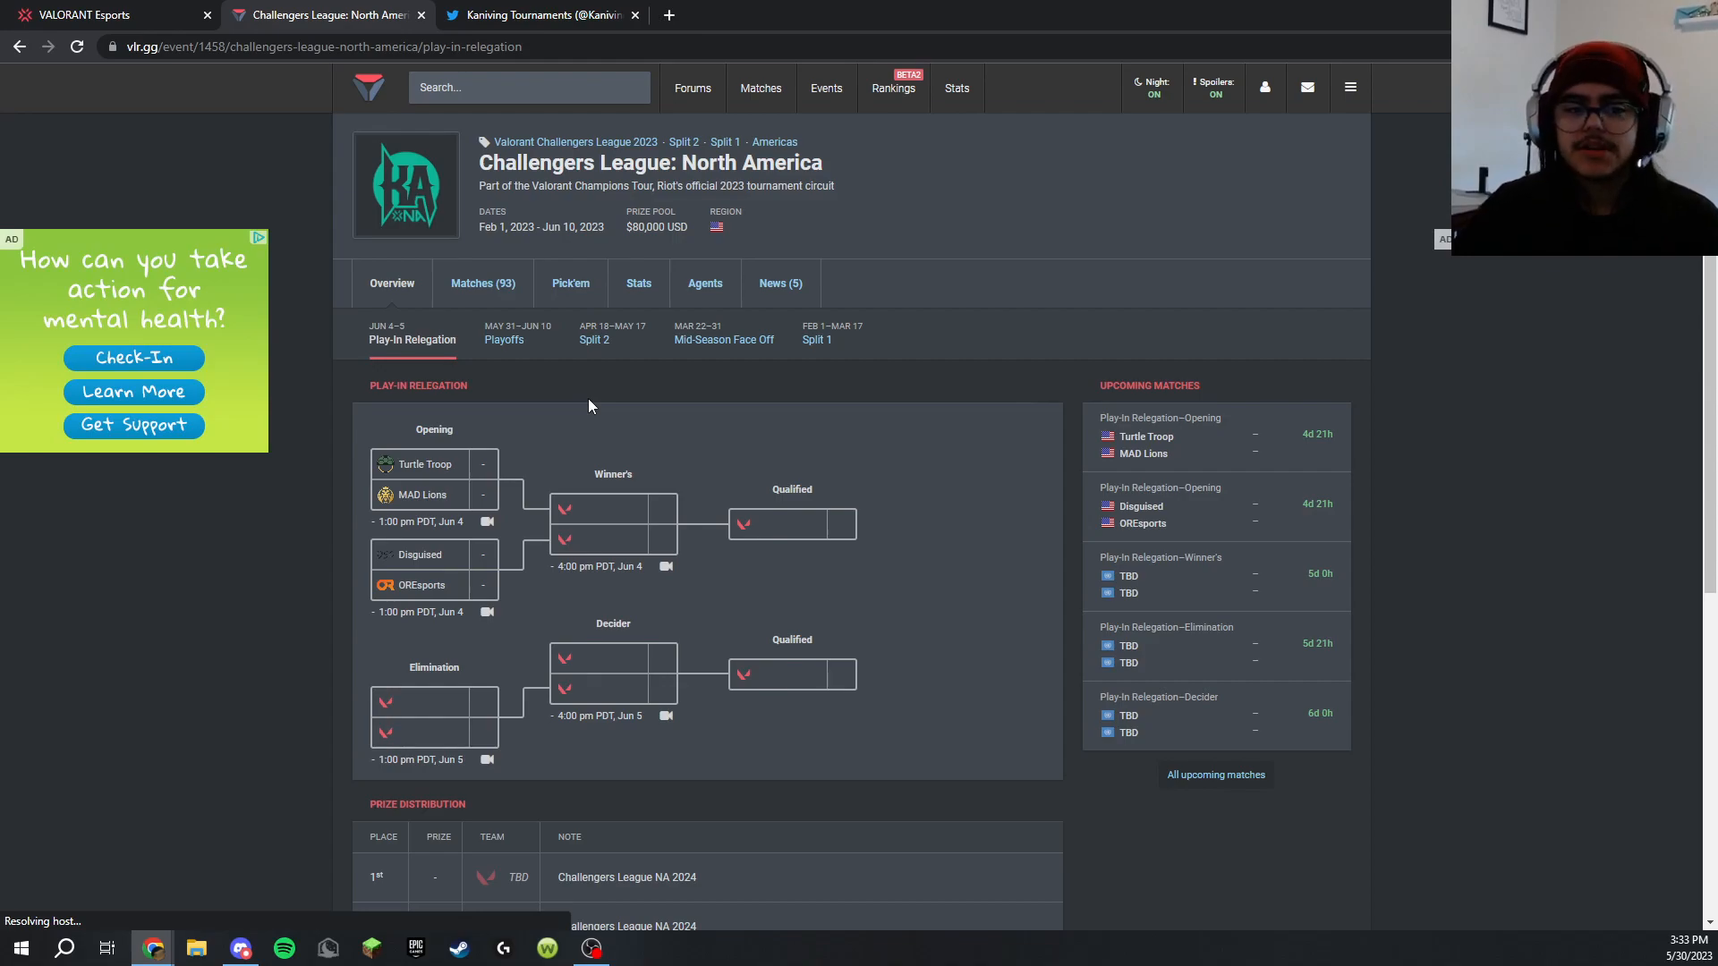
left_click(503, 340)
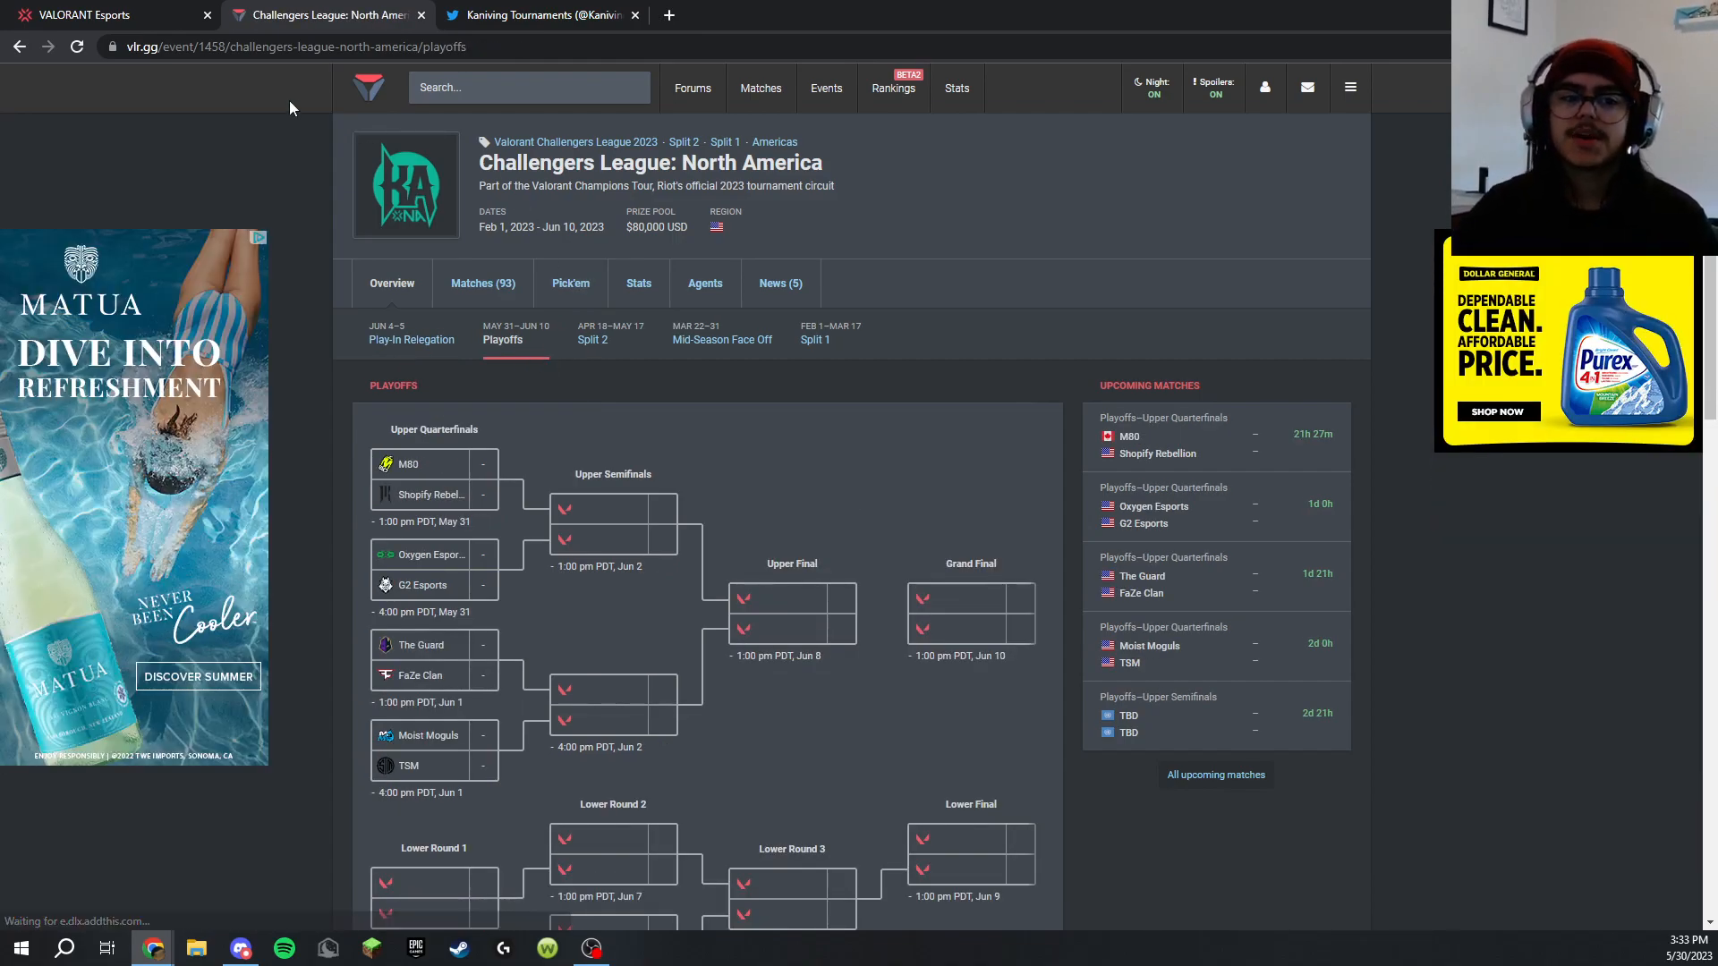
Read the Knights Arena Challengers League Playoff Preview article down to its Playoffs Bracket section
left_click(104, 14)
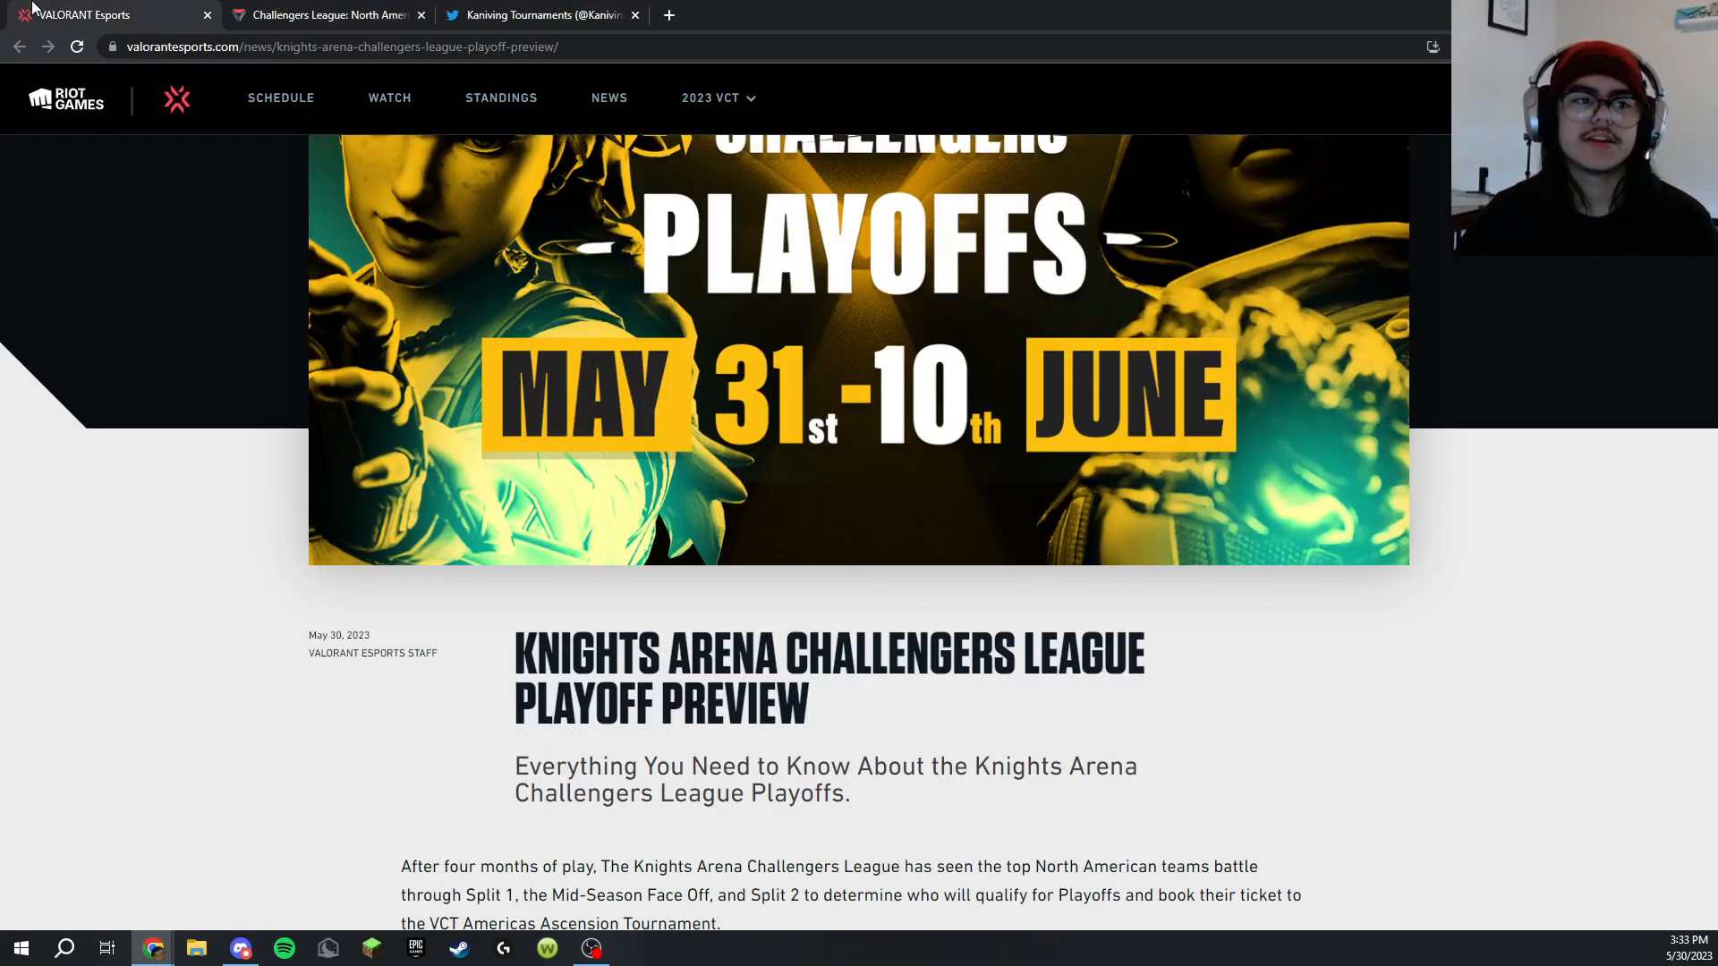
scroll("down", 3)
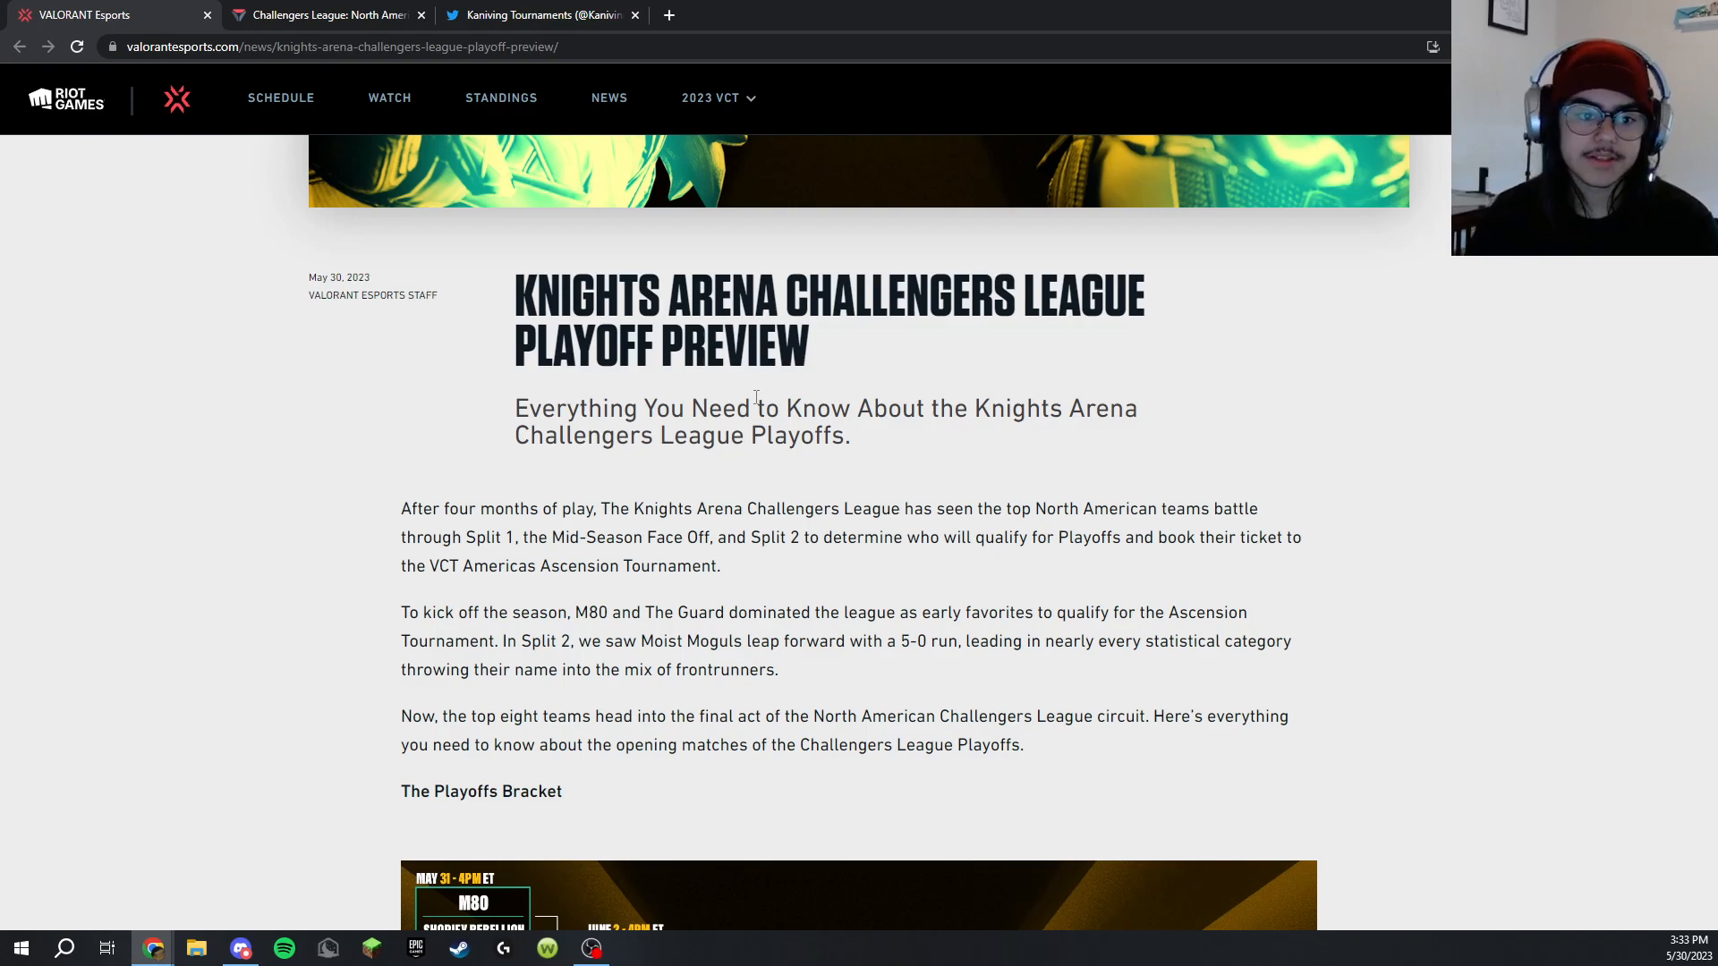
double_click(372, 295)
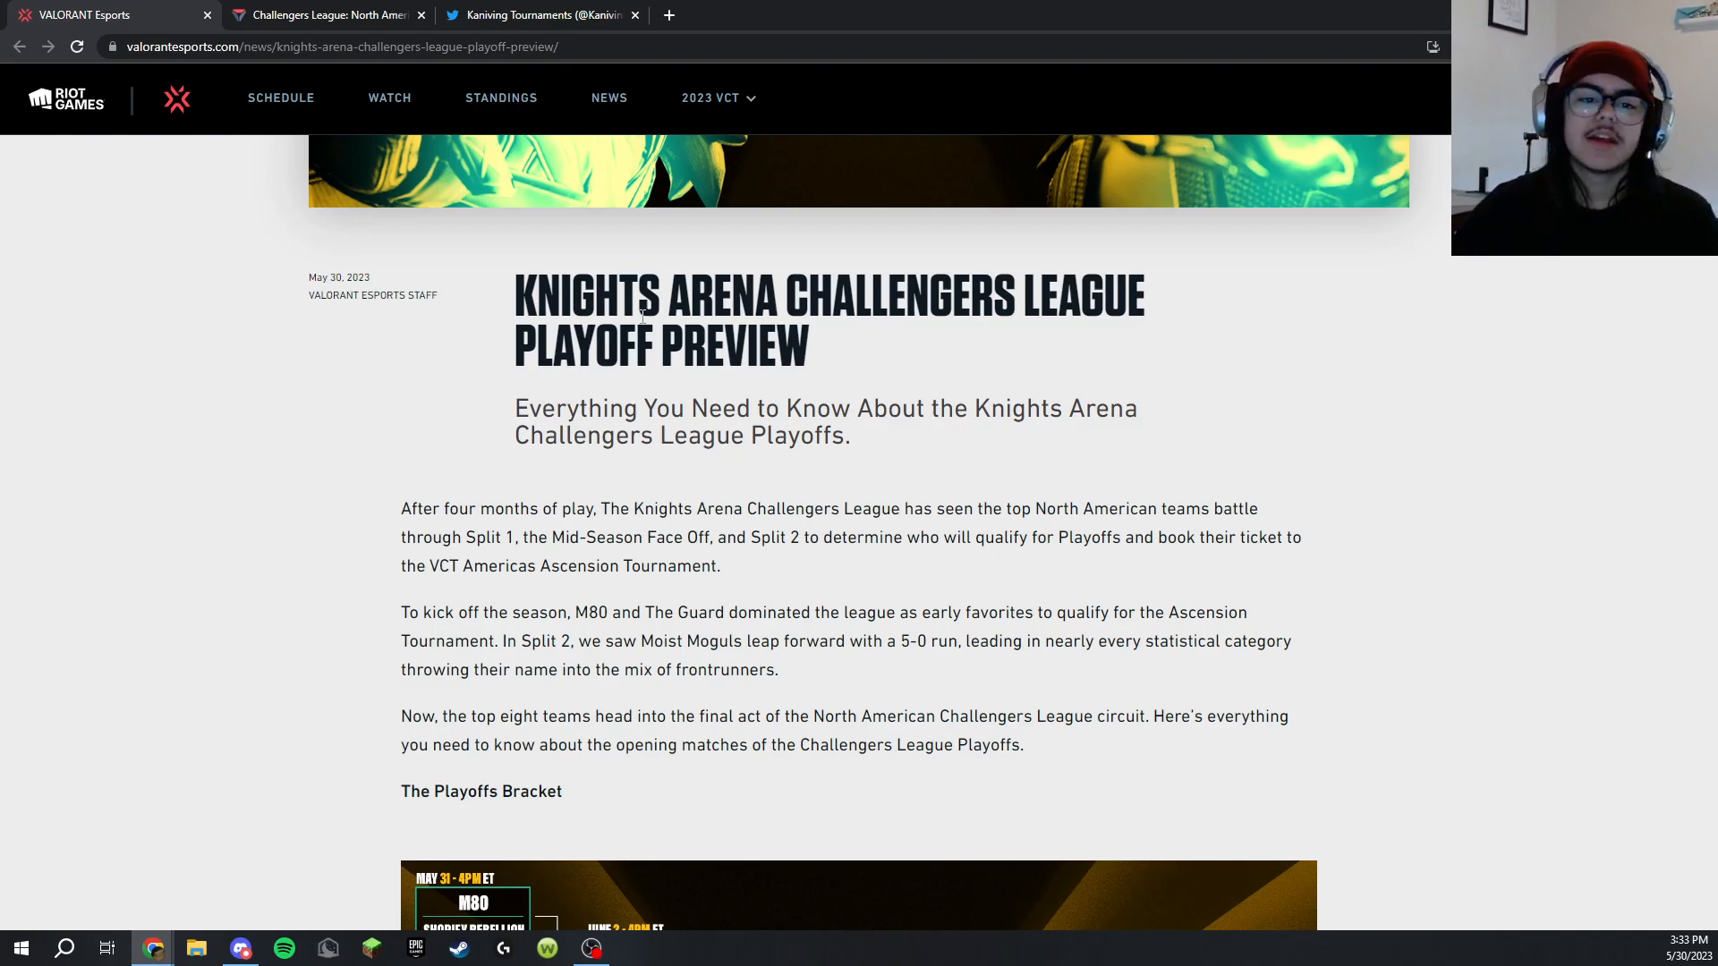
scroll("down", 3)
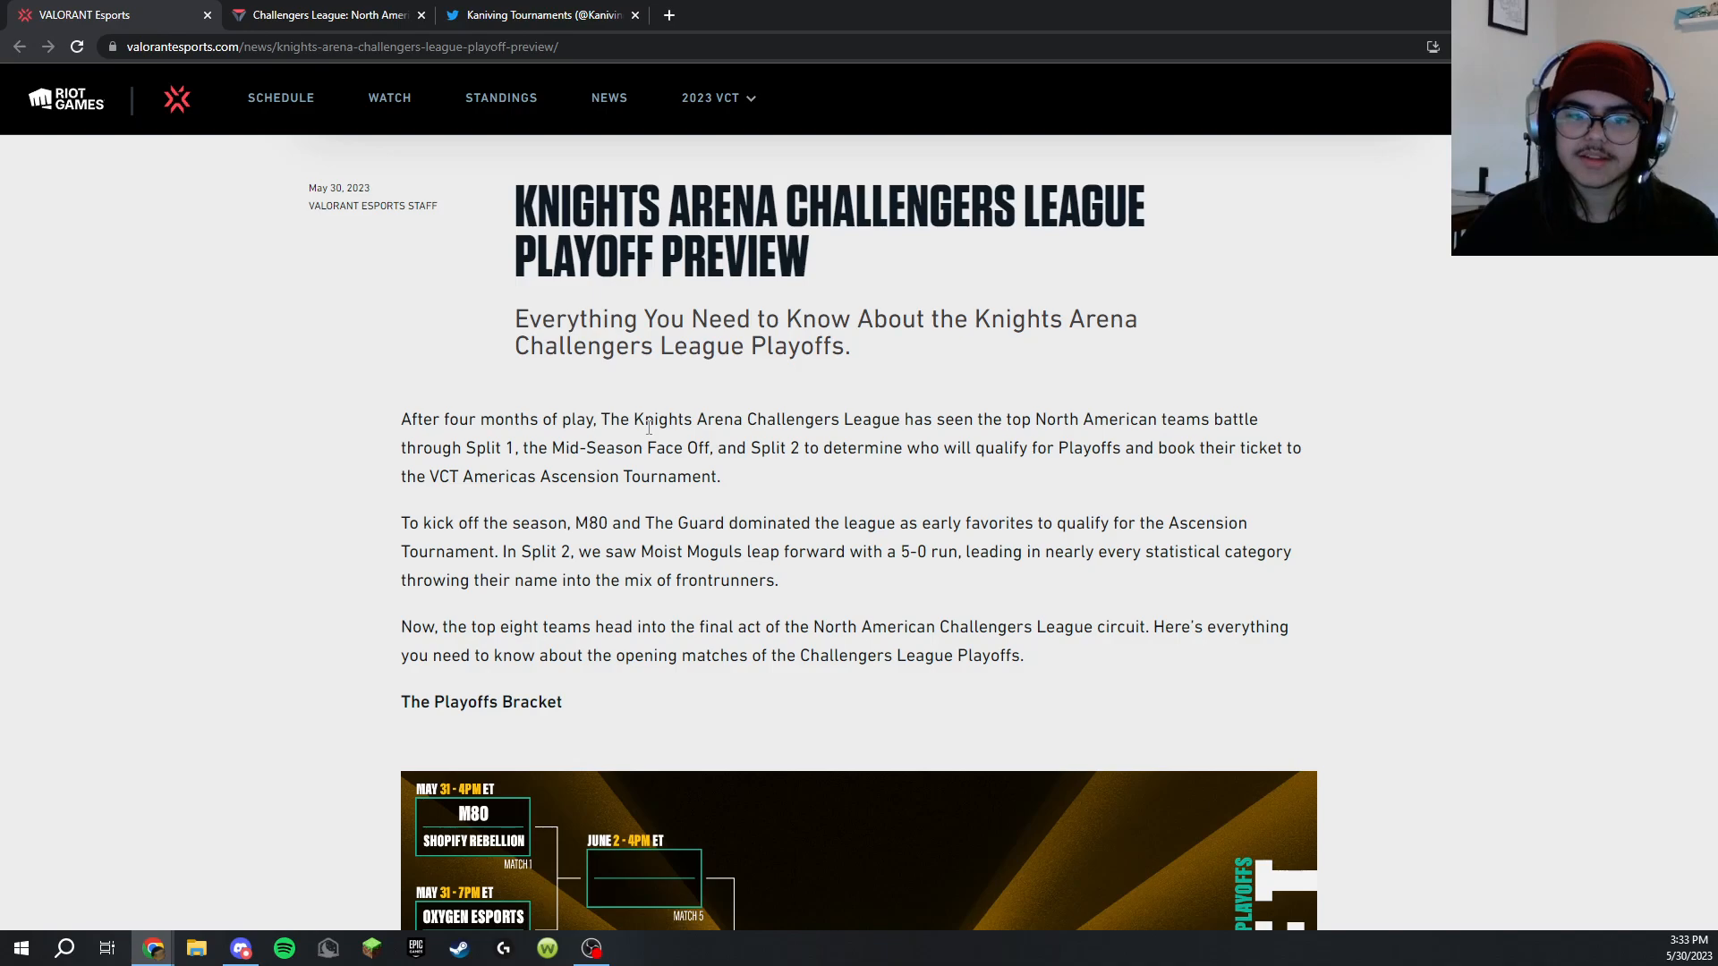
scroll("down", 3)
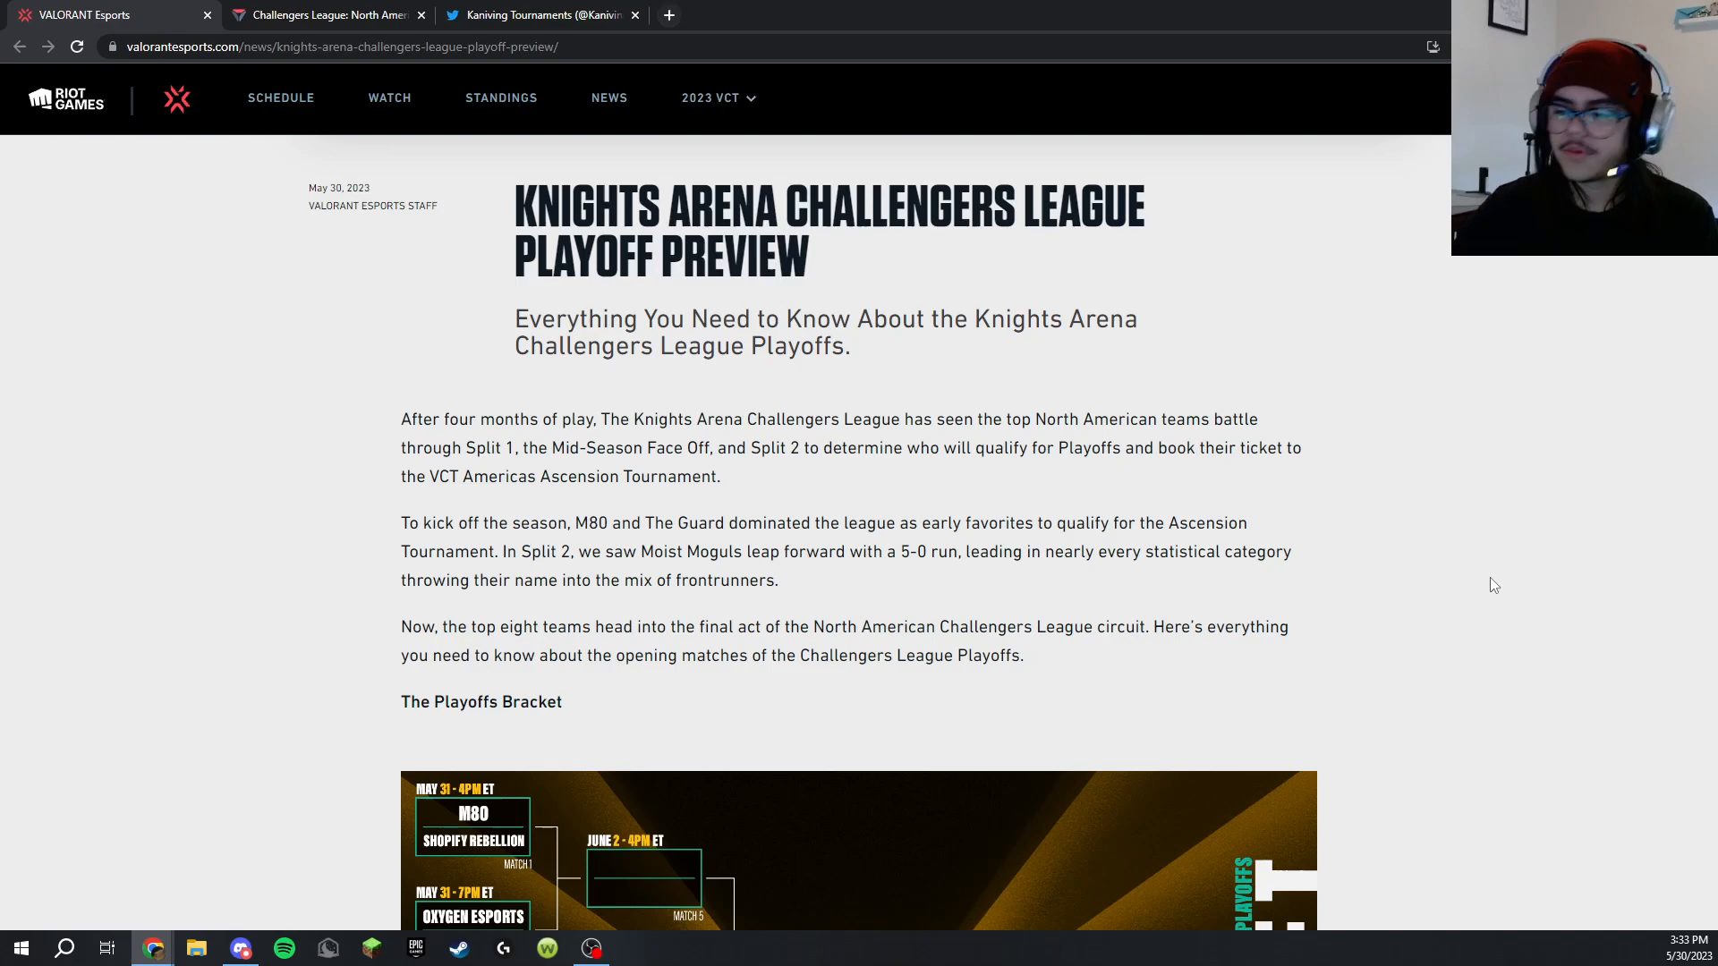
From the VLR.gg home page in a new tab, open the Champions Tour 2023 Americas: Ascension event
left_click(668, 14)
type("vlr.gg")
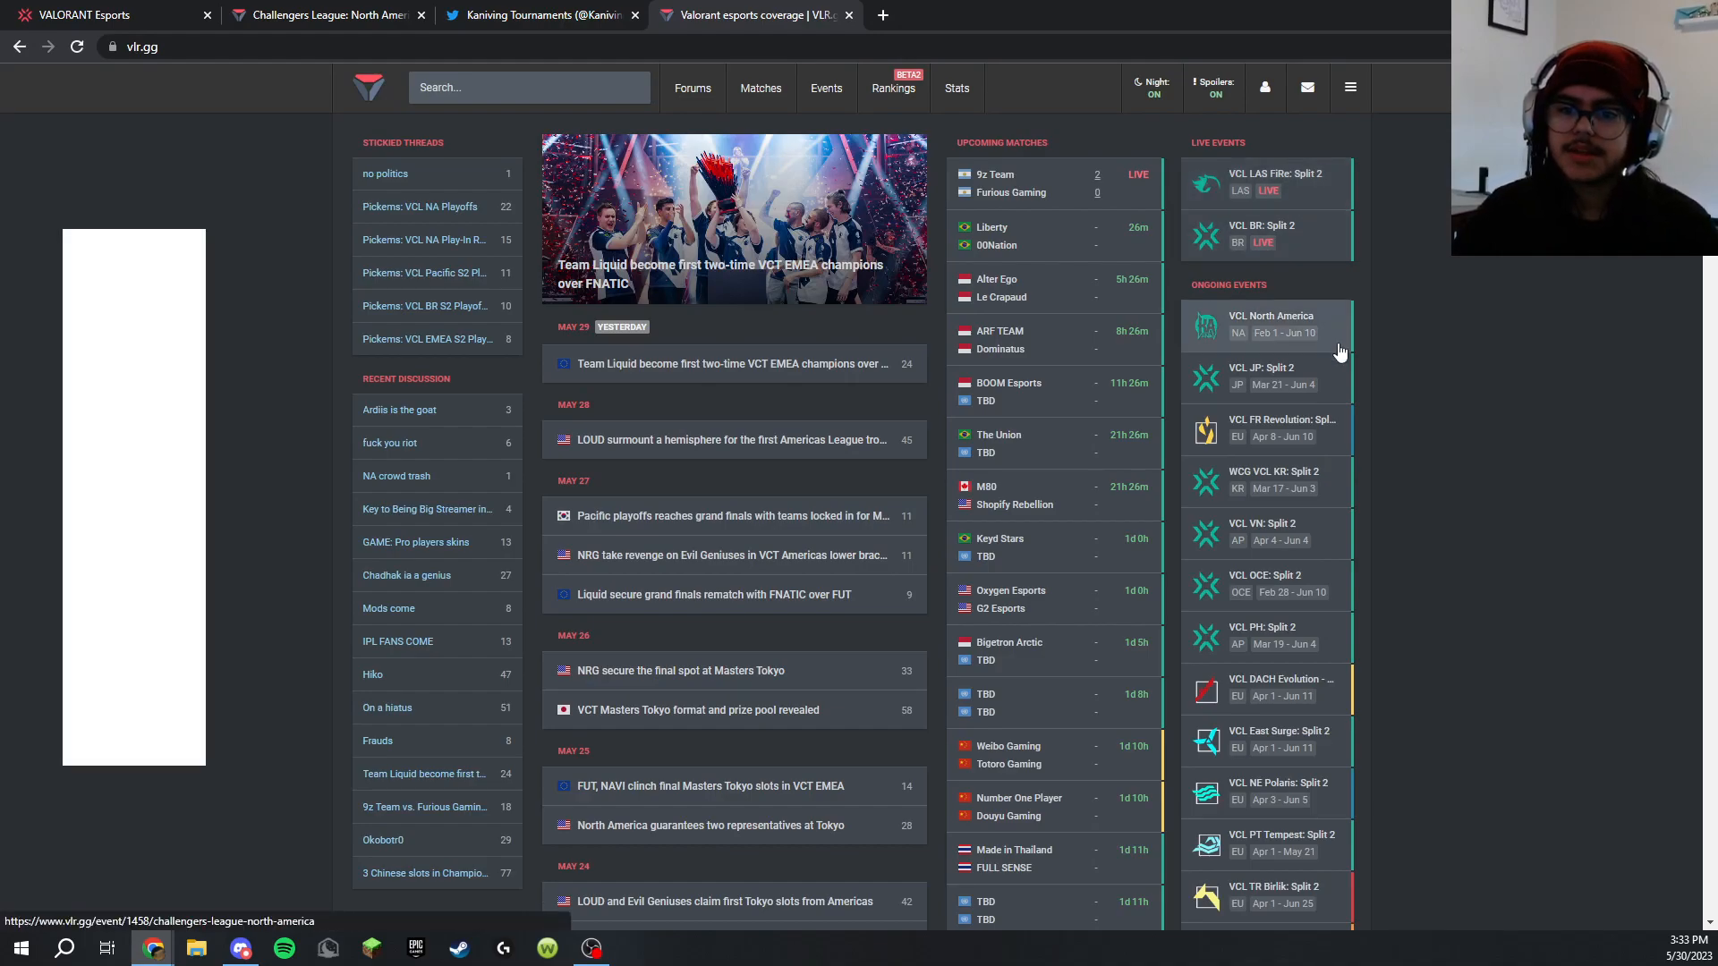
scroll("down", 3)
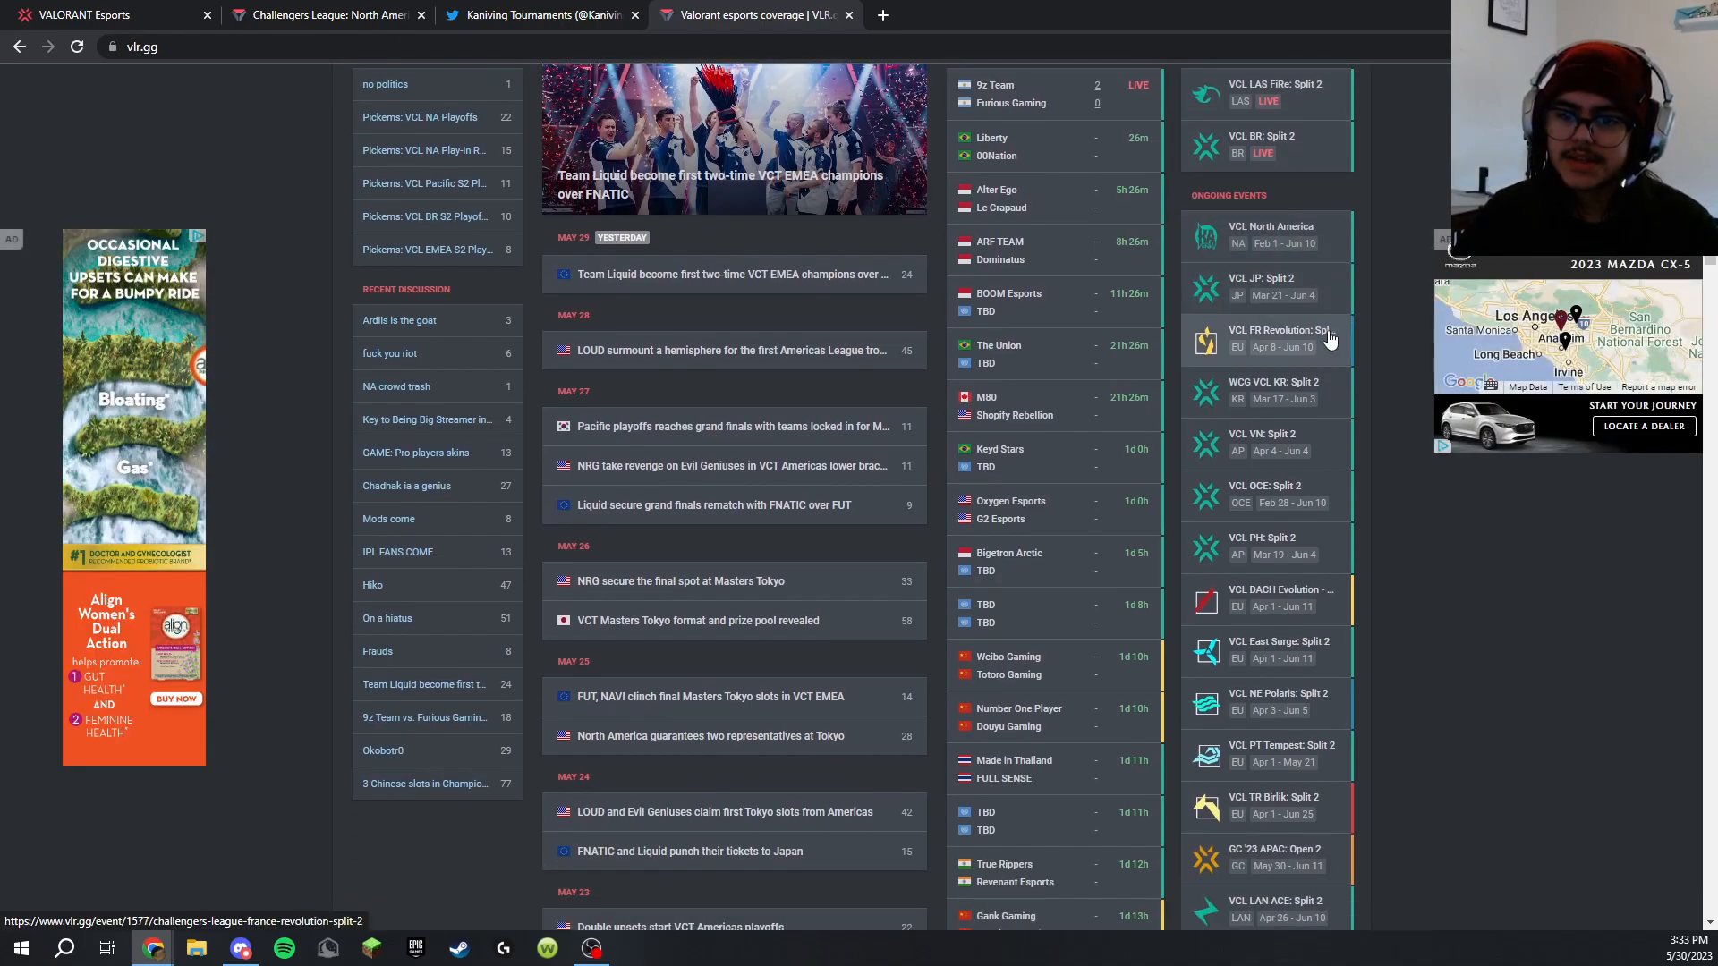
scroll("down", 3)
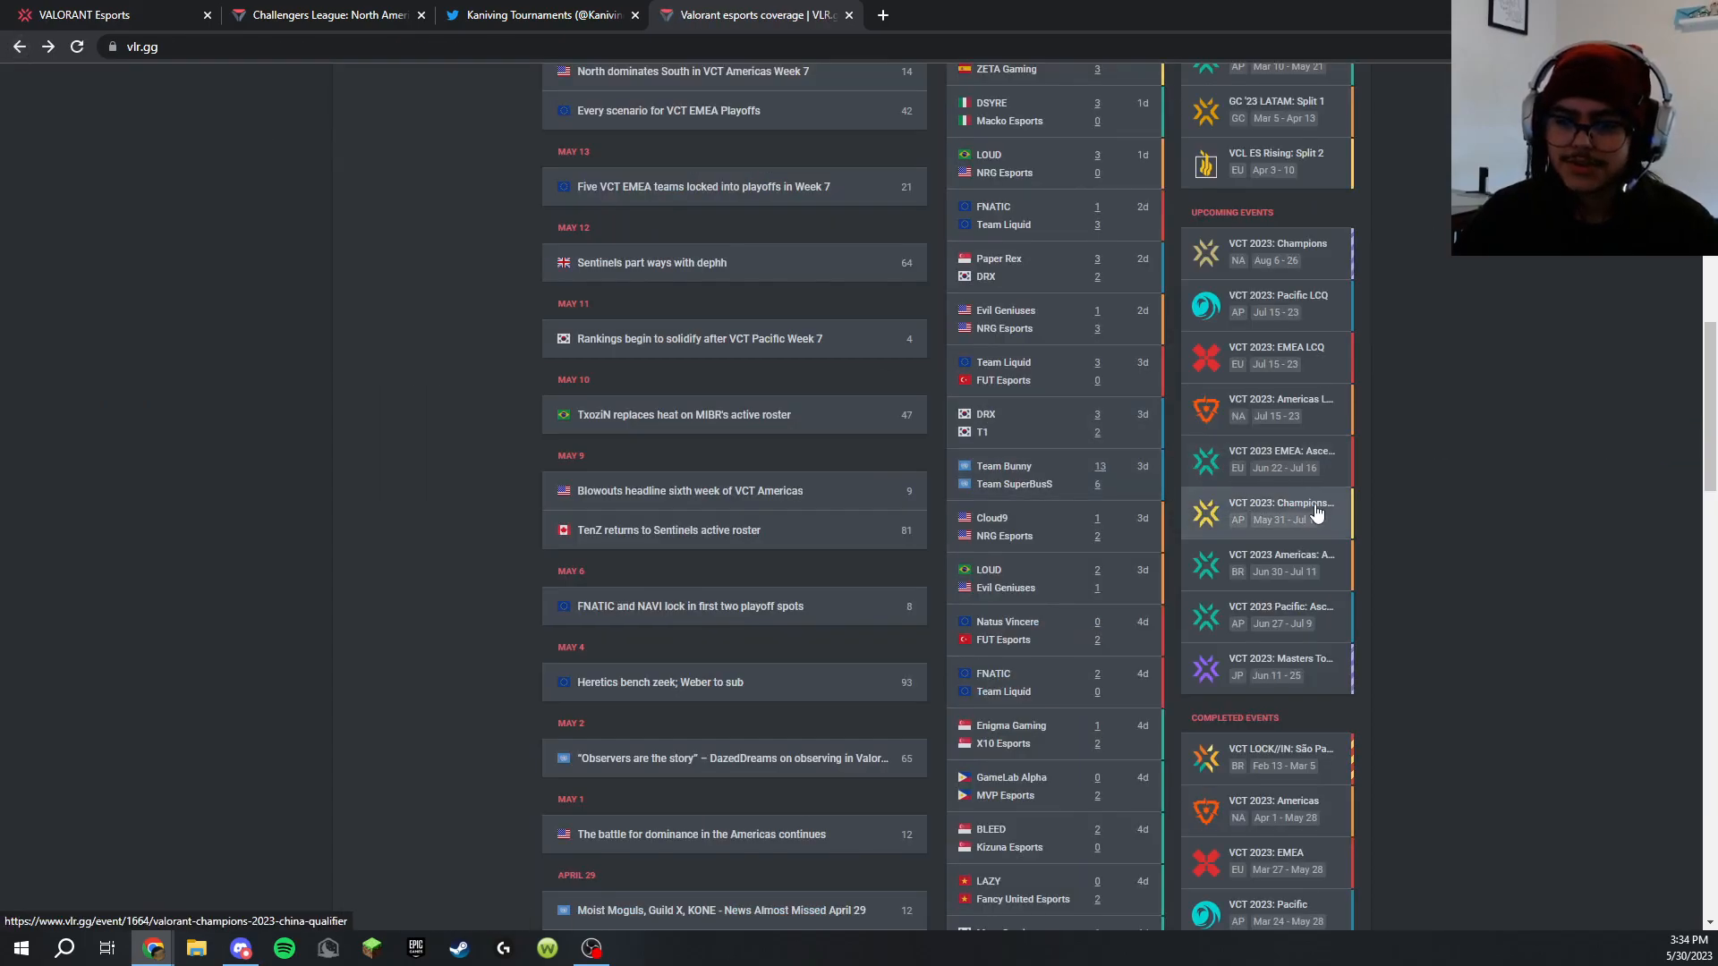
left_click(1281, 562)
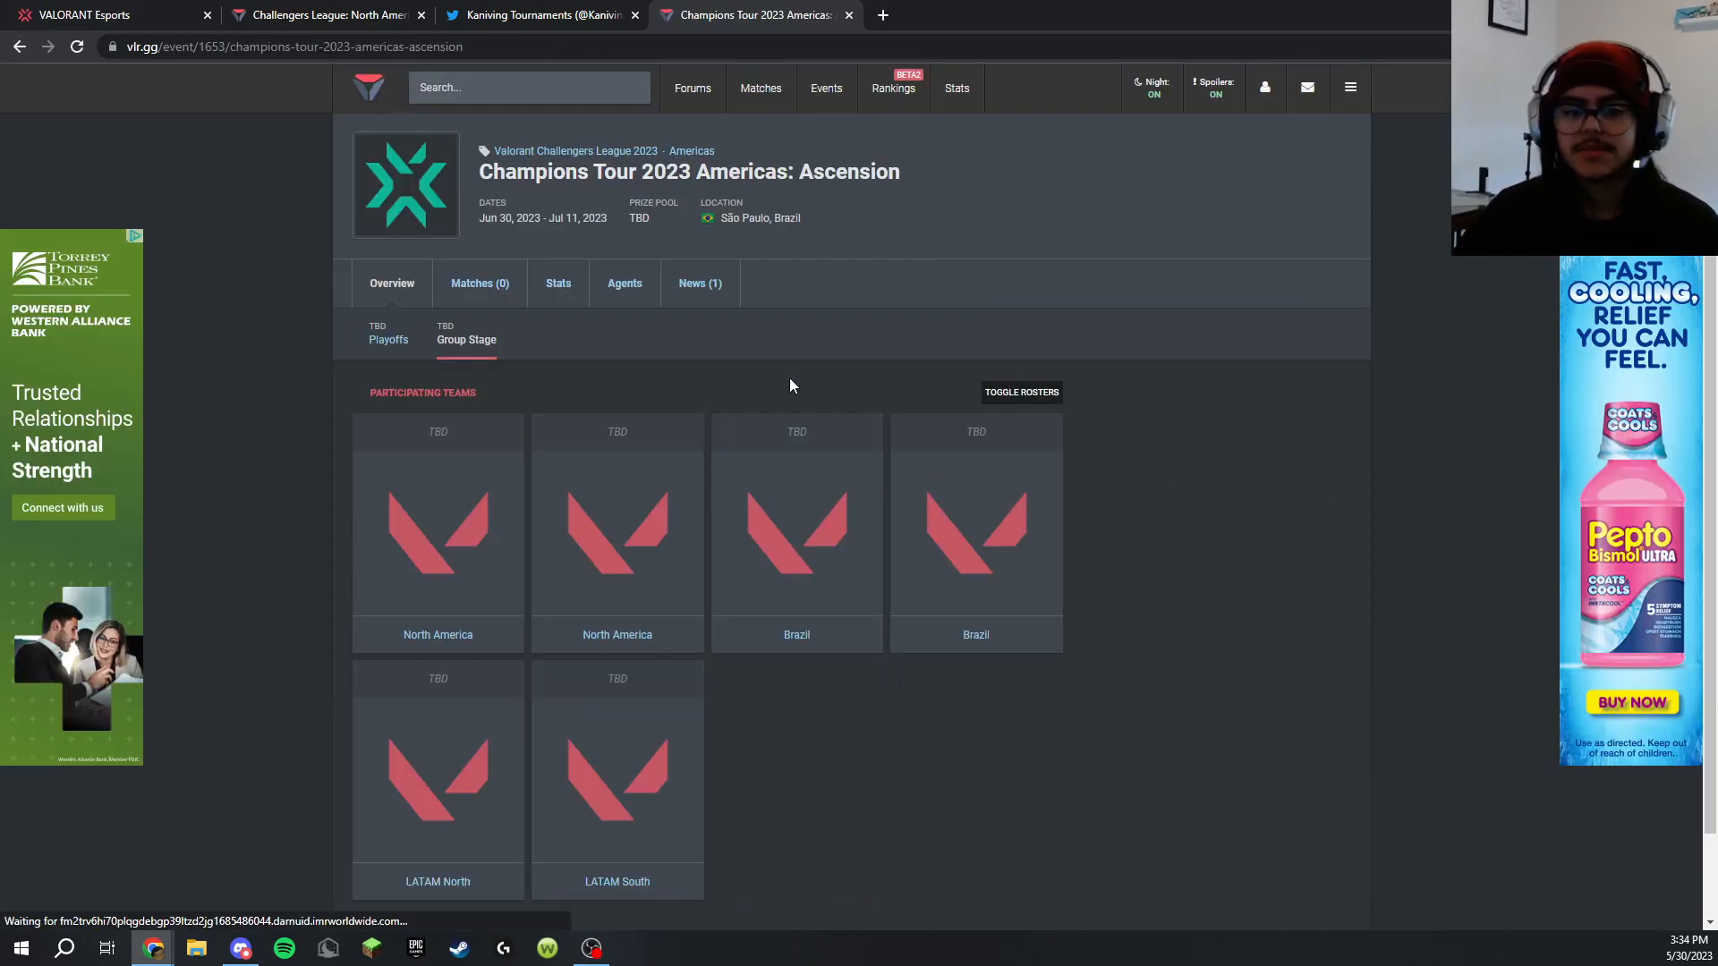
View the Ascension event's playoffs bracket and group stage team slots
left_click(387, 338)
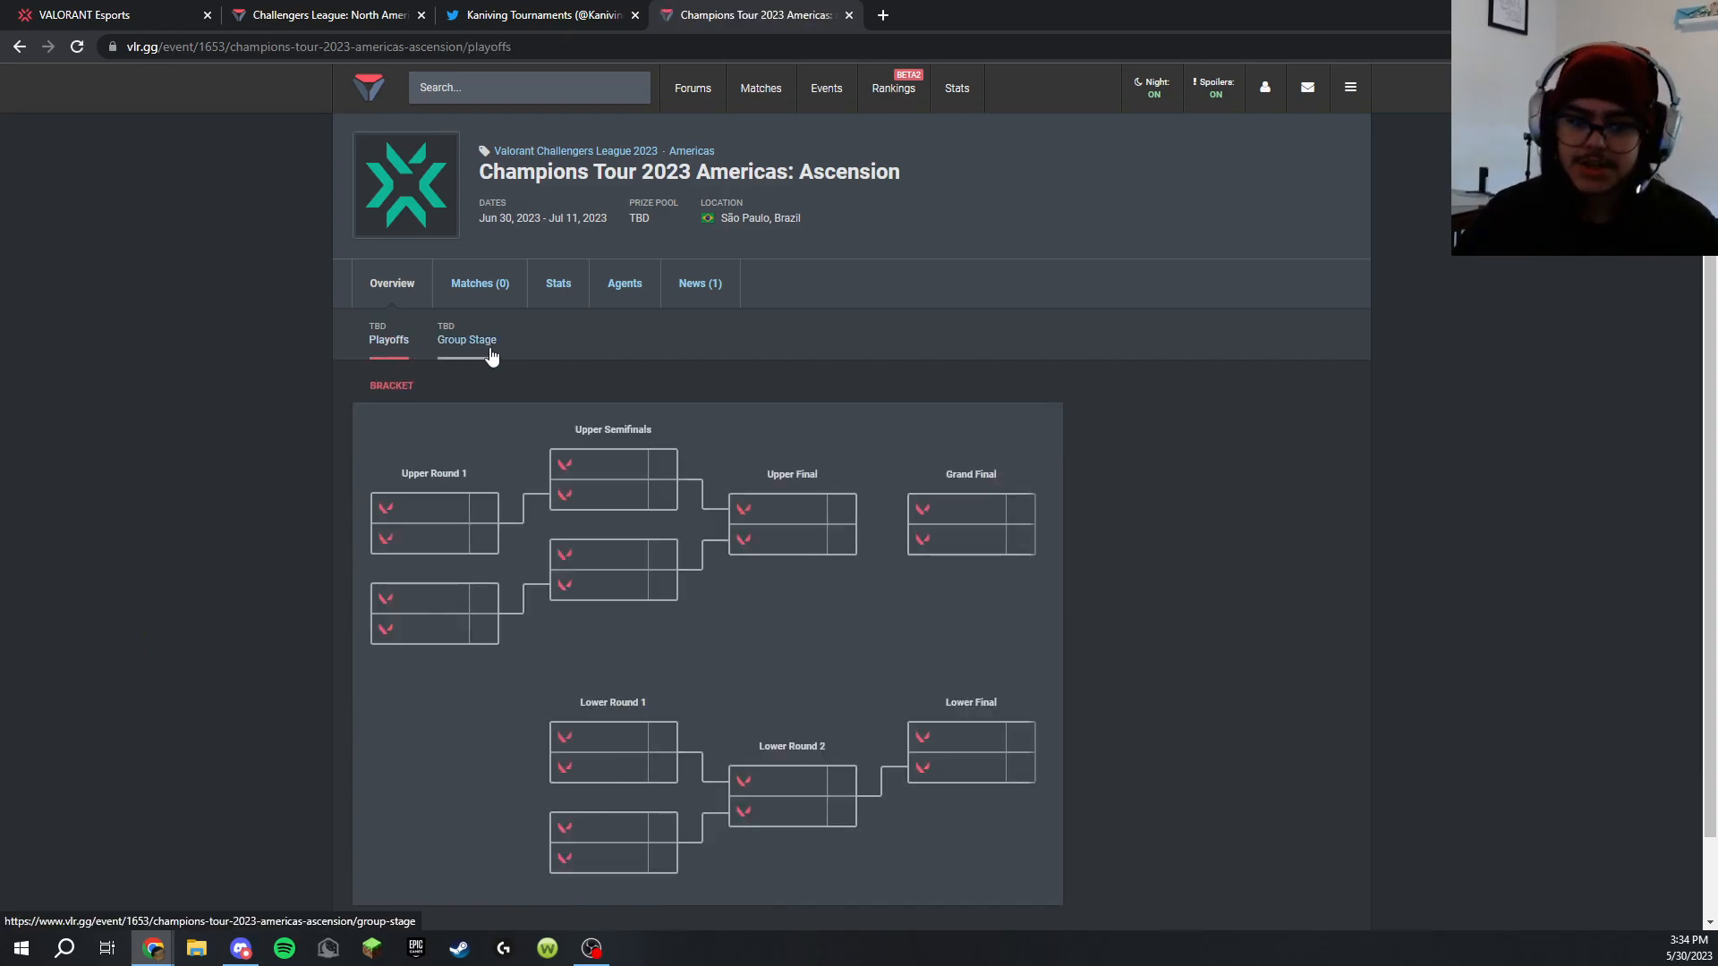
left_click(465, 333)
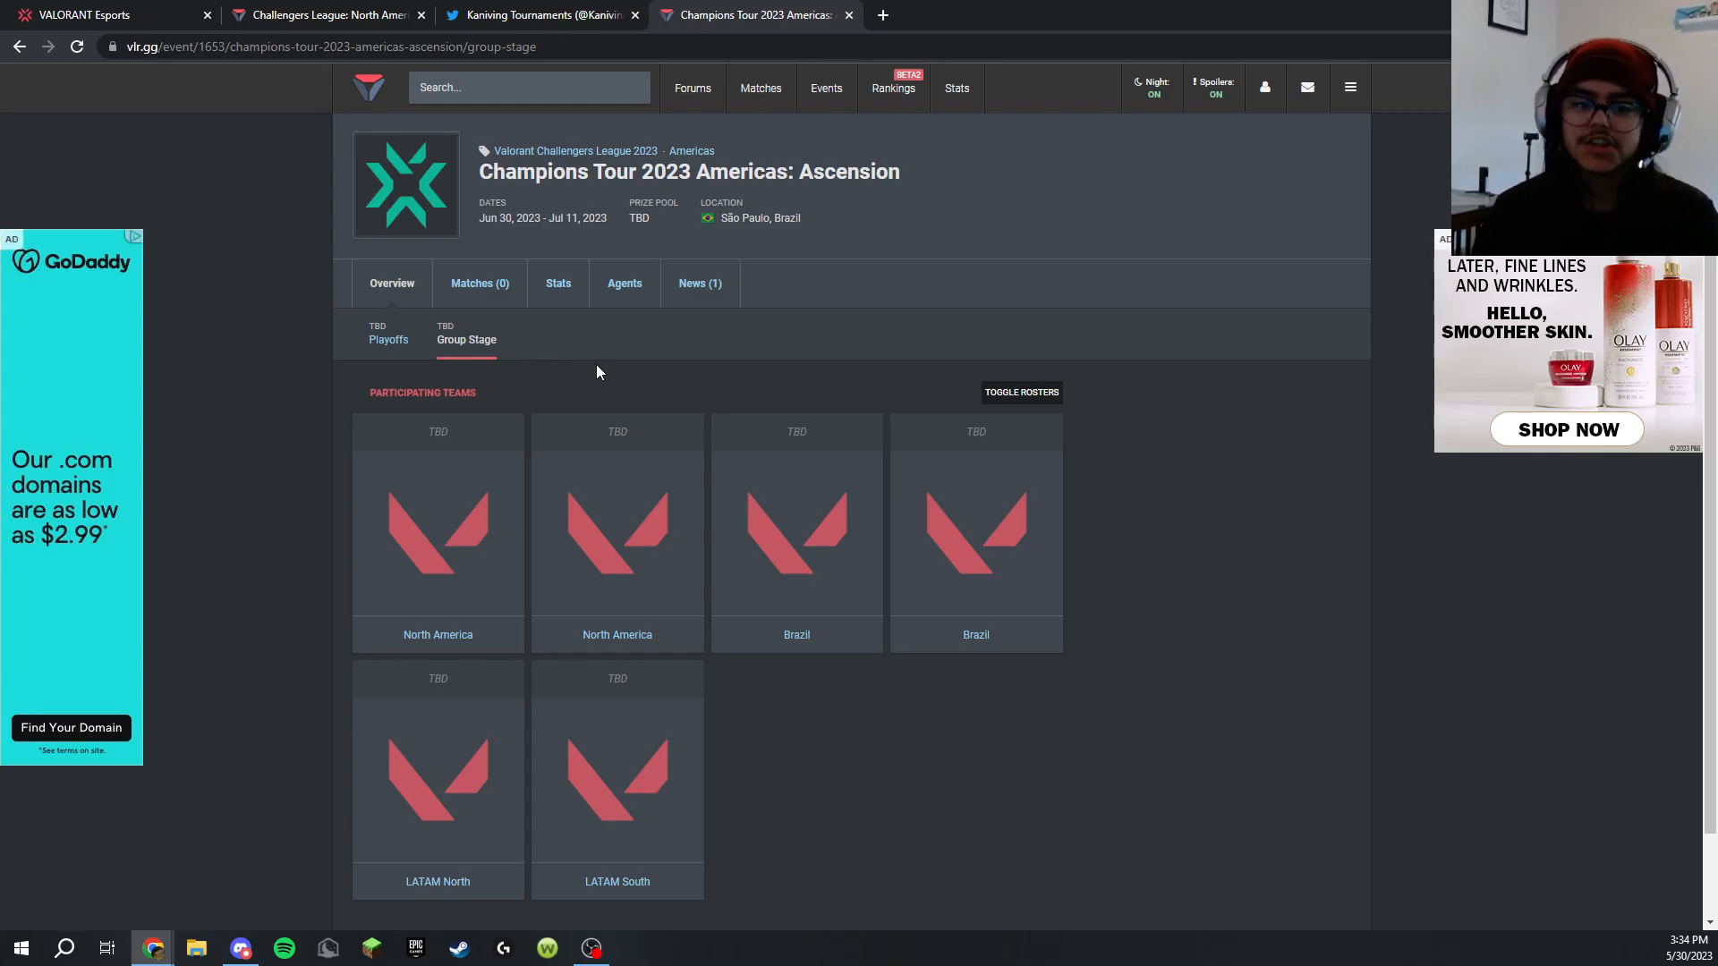
scroll("down", 3)
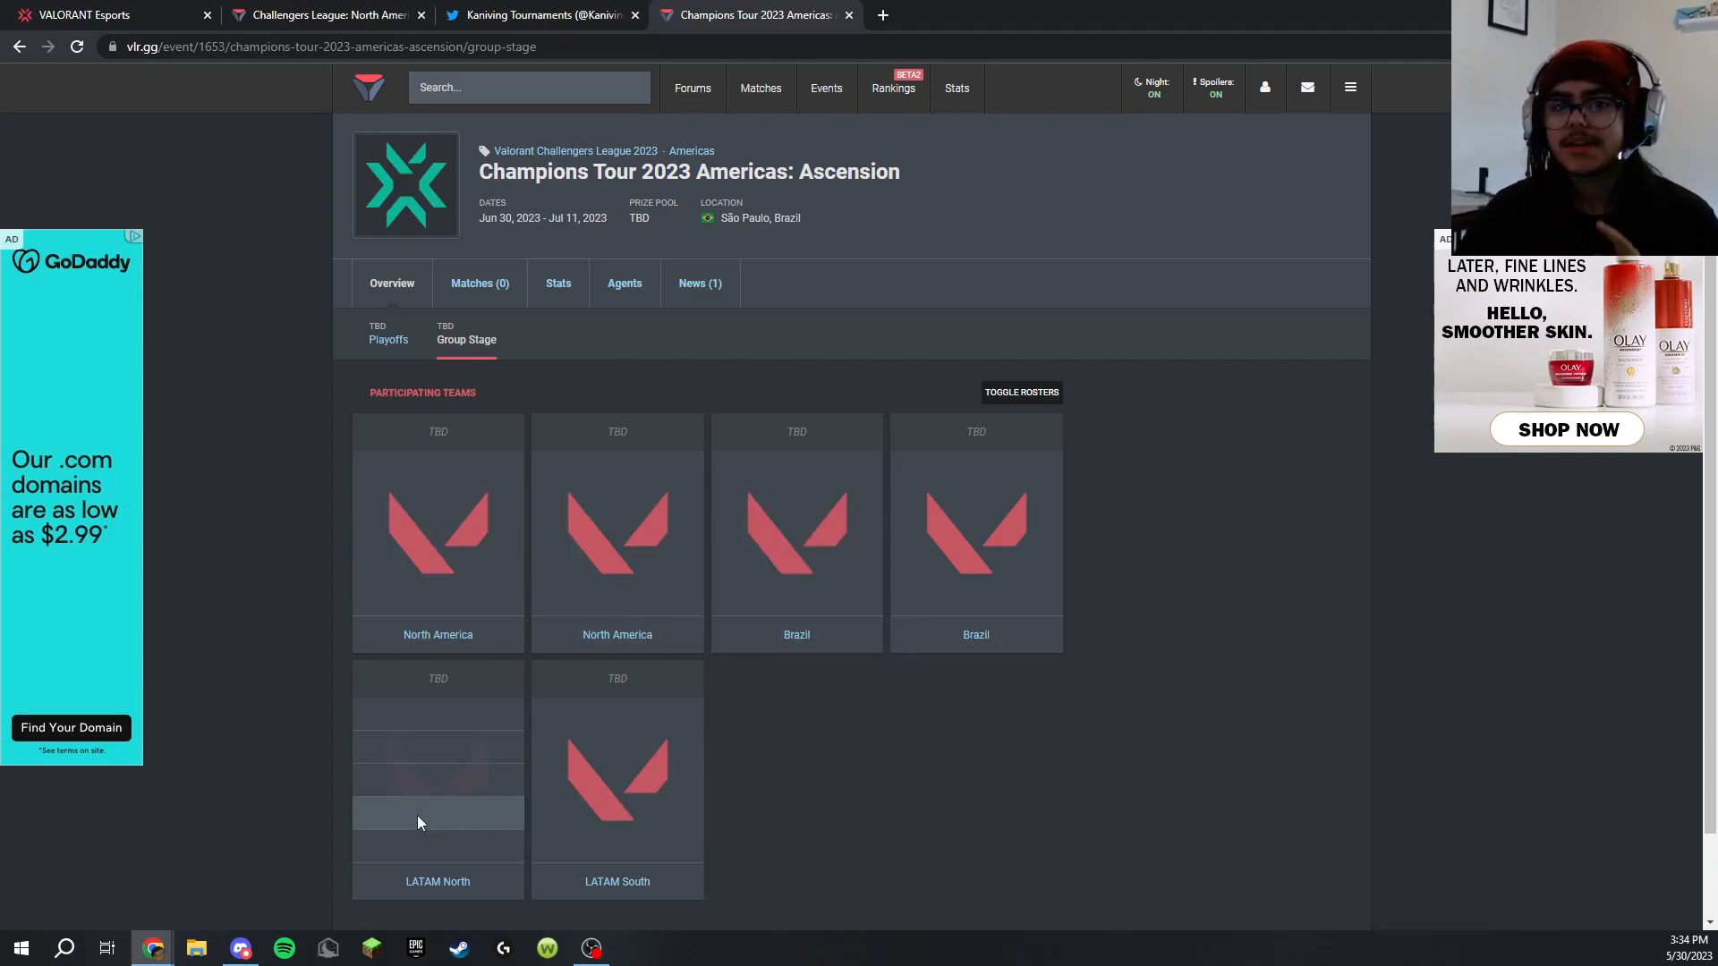
mouse_move(601, 818)
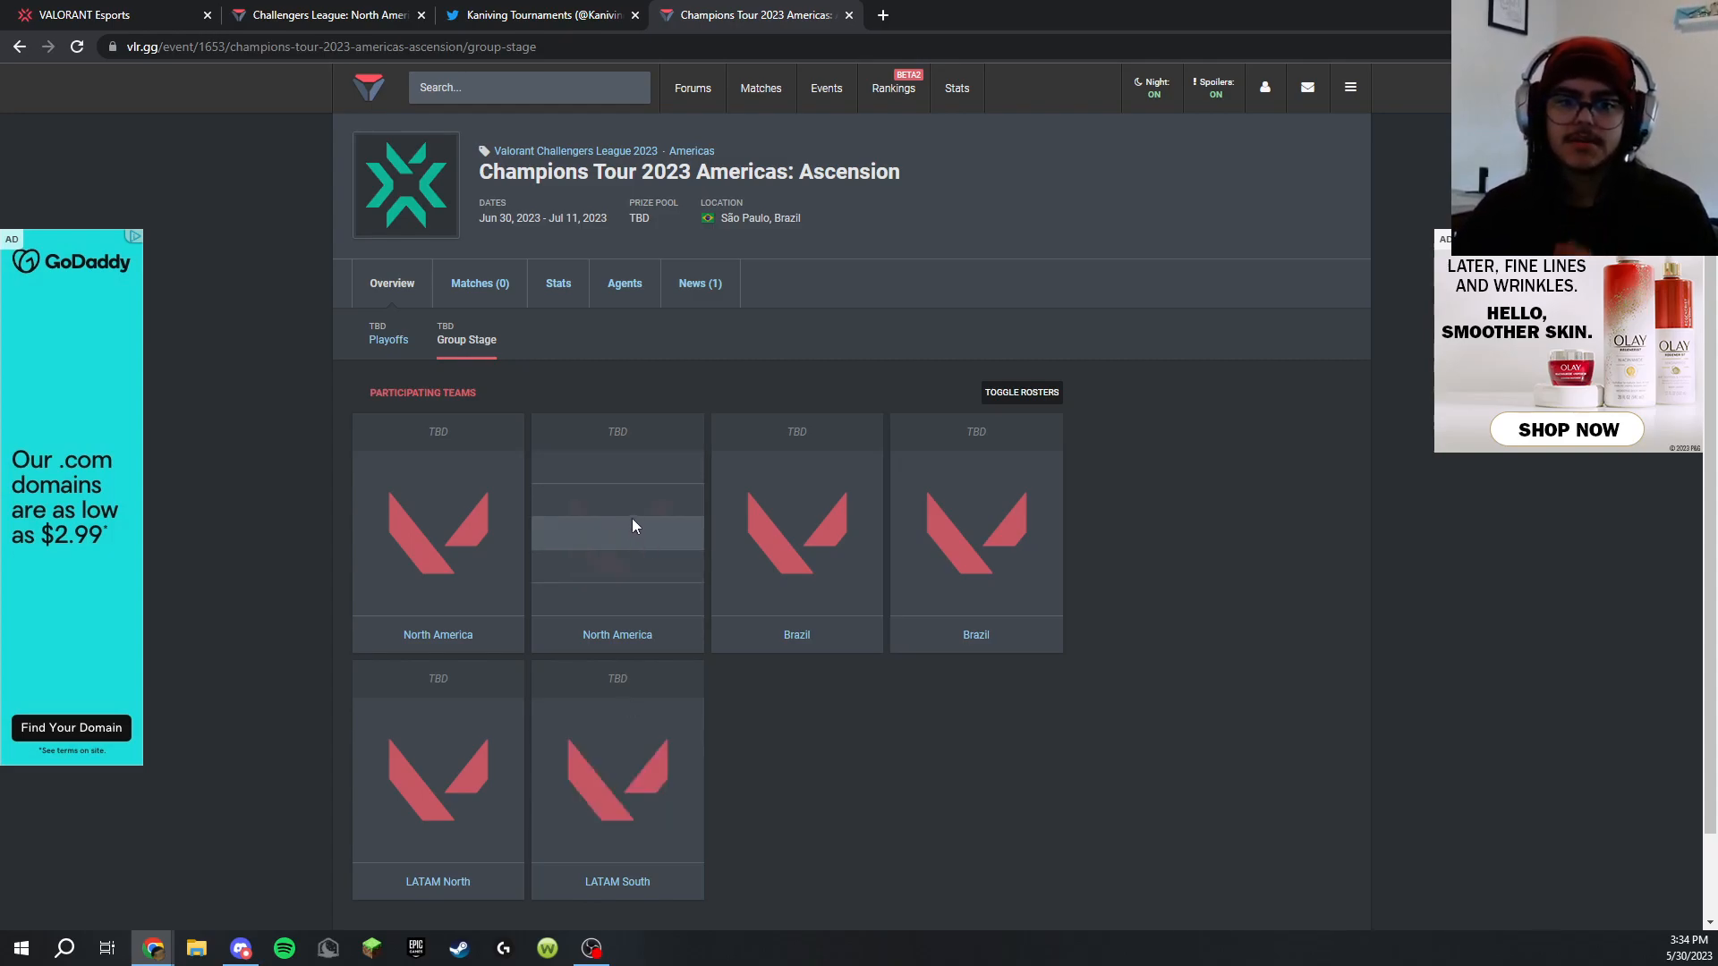
left_click(388, 335)
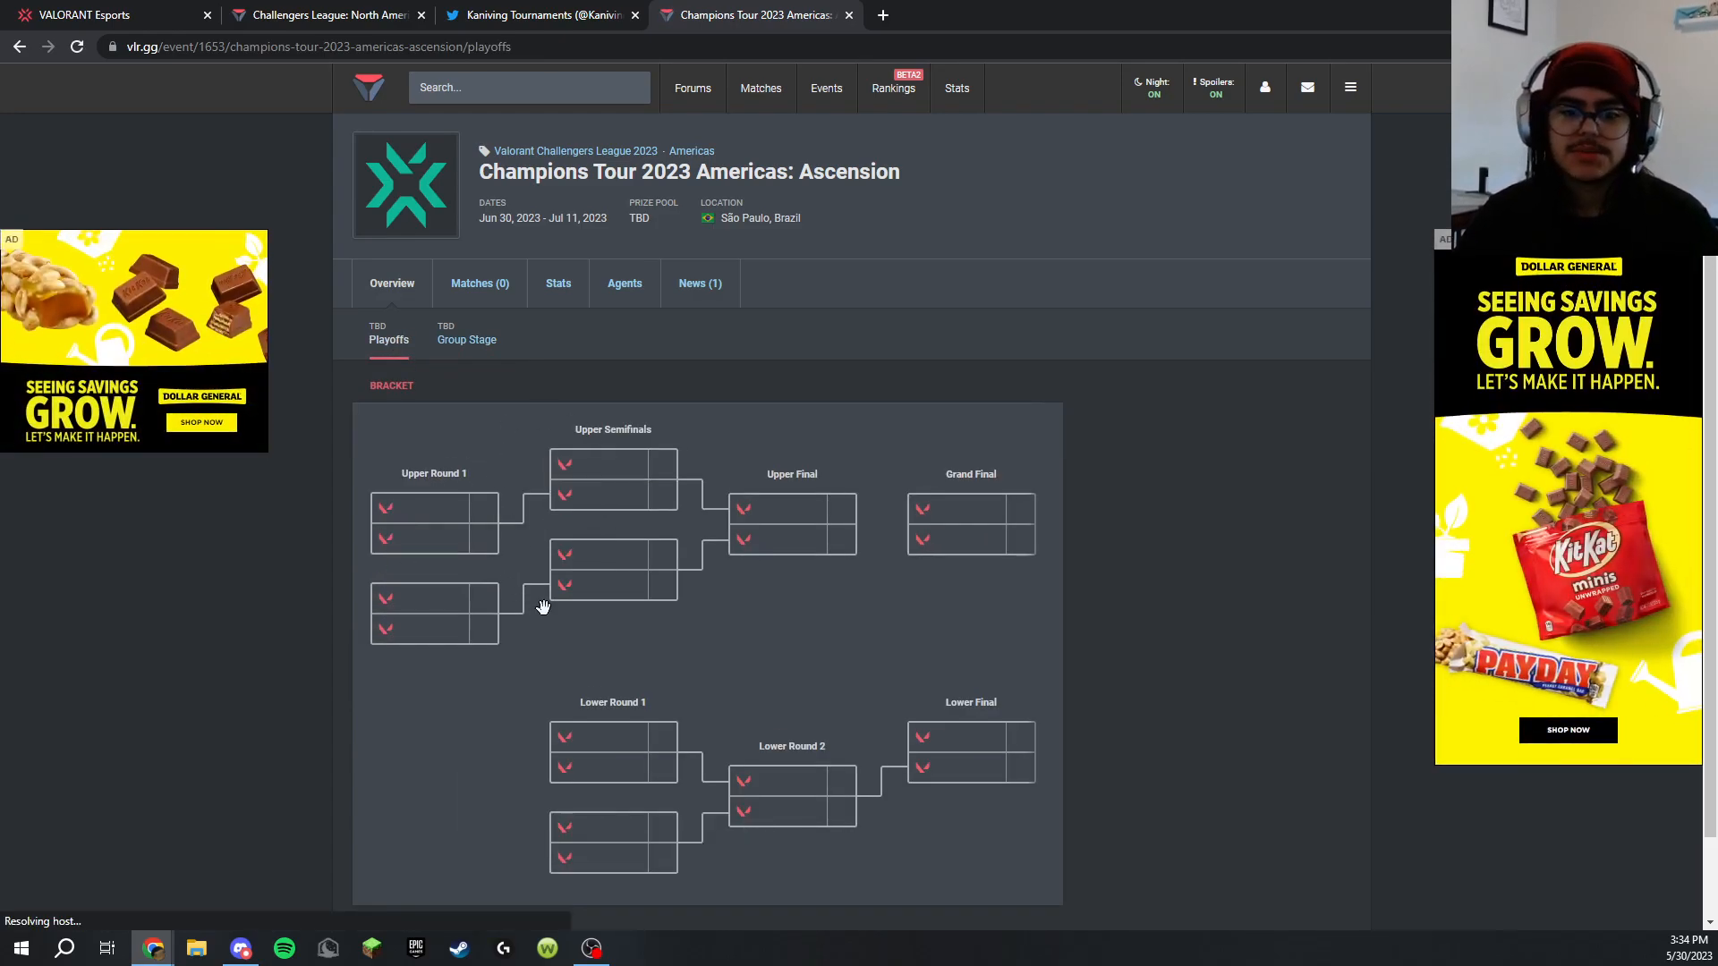
scroll("down", 3)
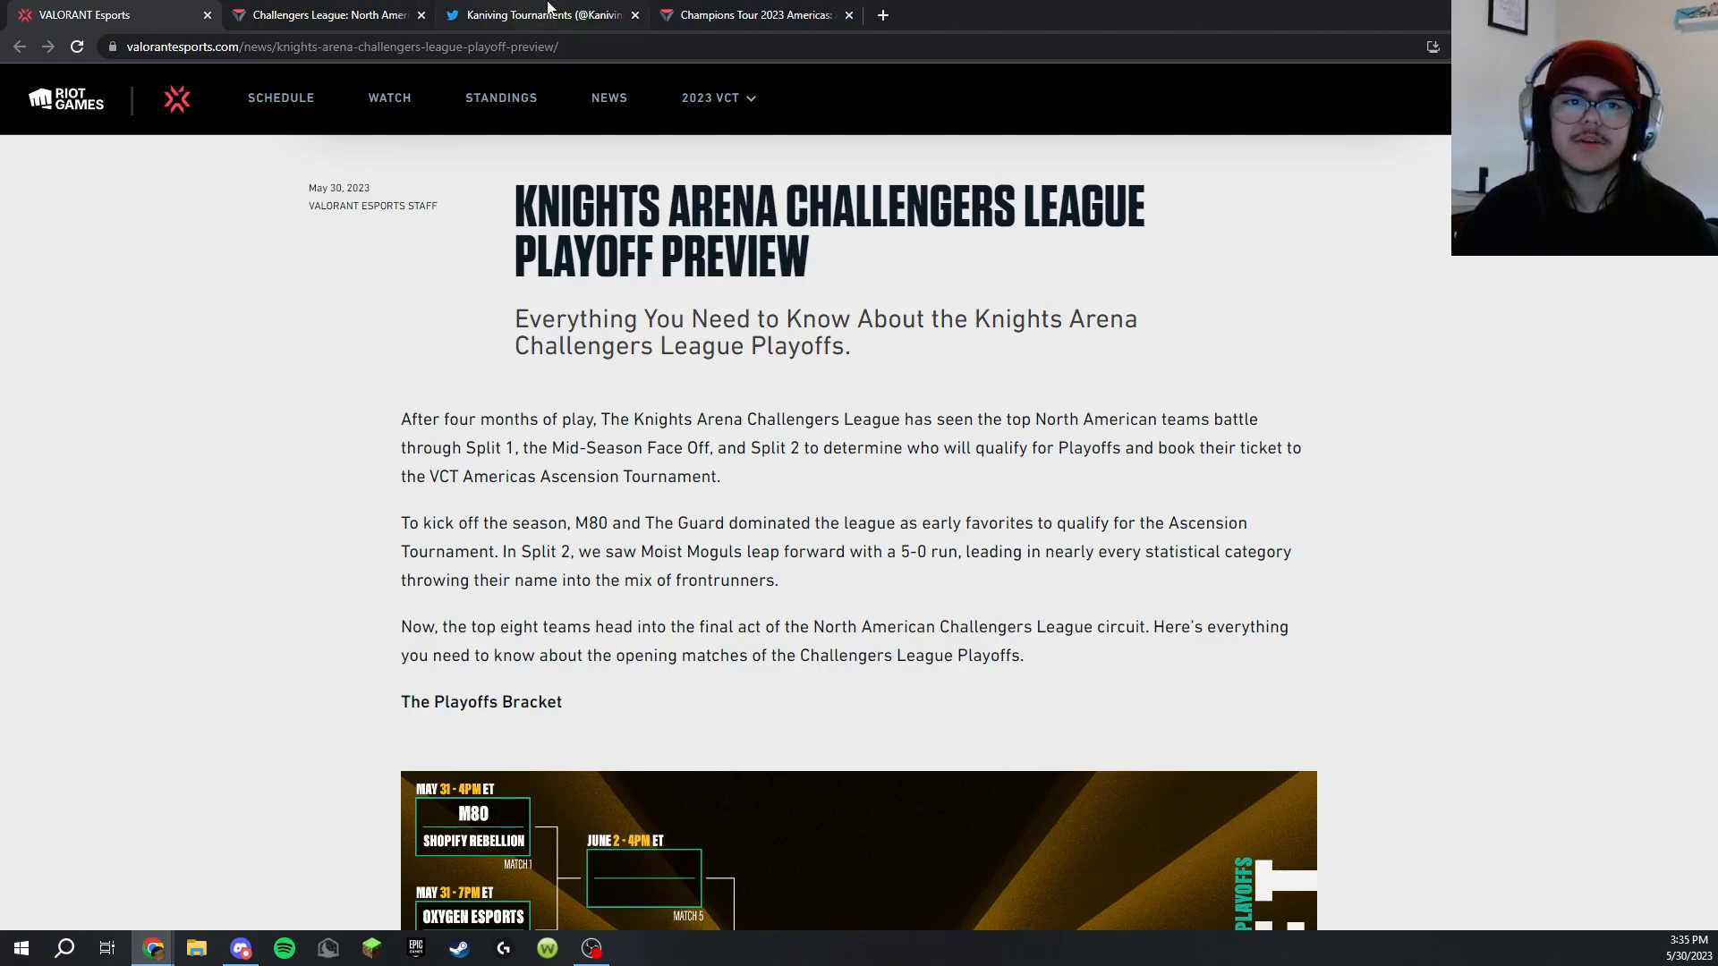
Highlight the preview article's text about the playoffs' opening matches under the Playoffs Bracket heading
left_click(754, 15)
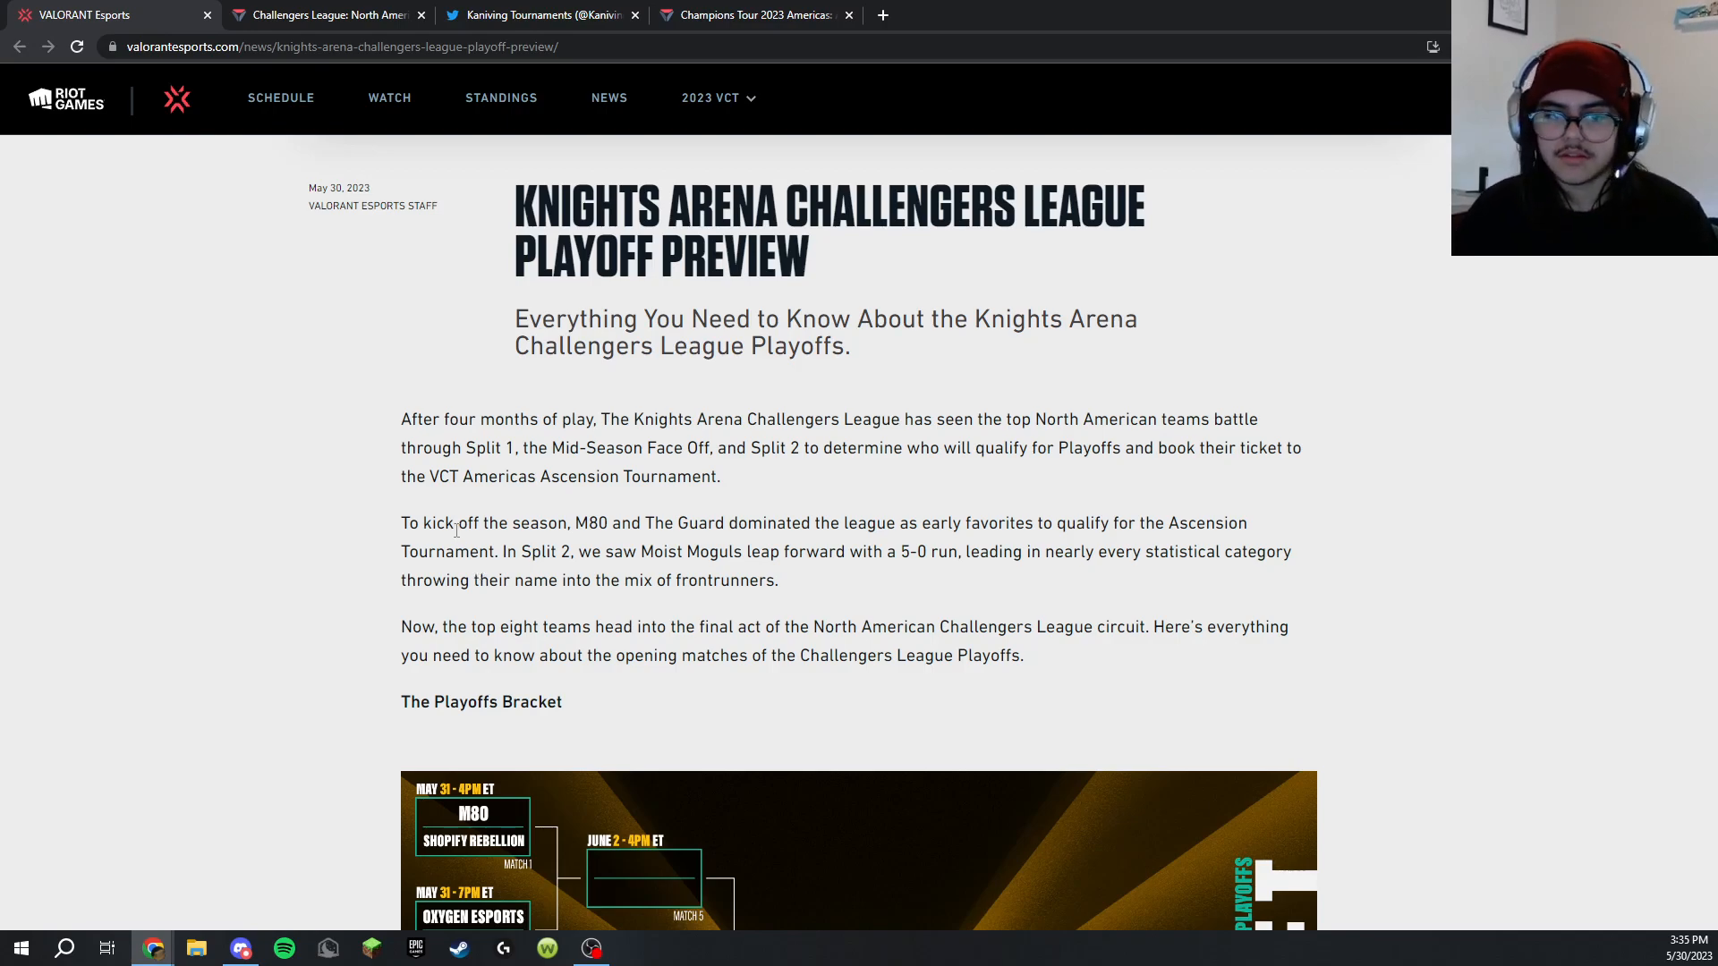
mouse_move(609, 546)
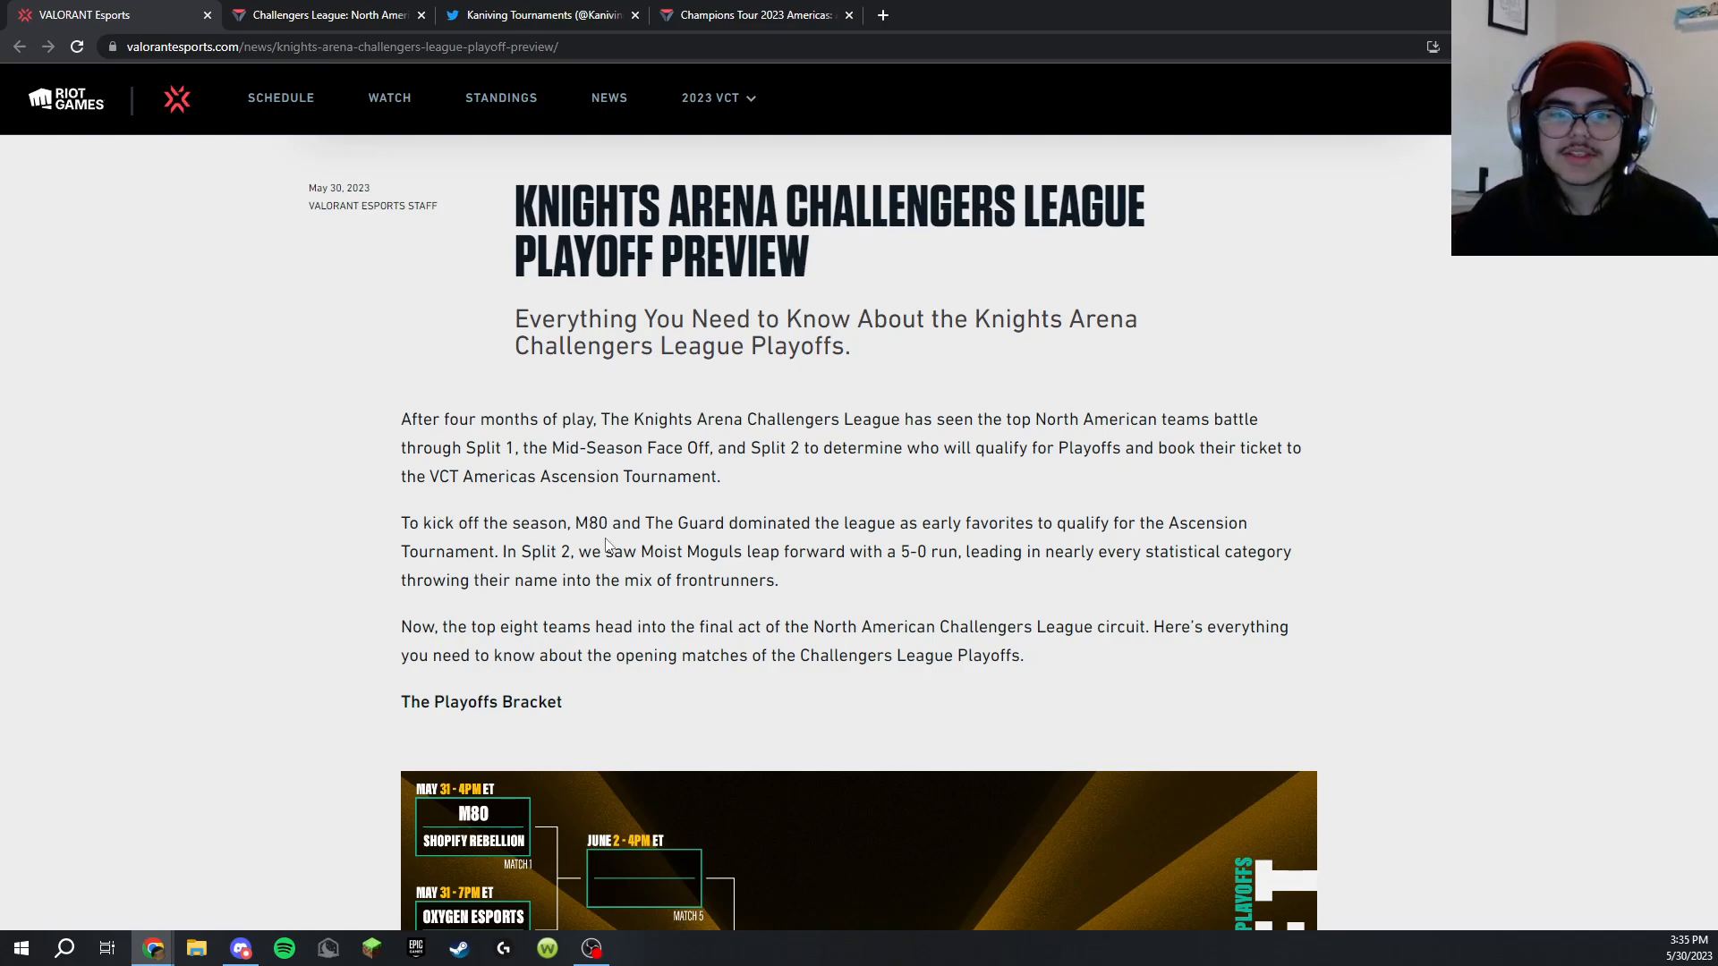
mouse_move(779, 515)
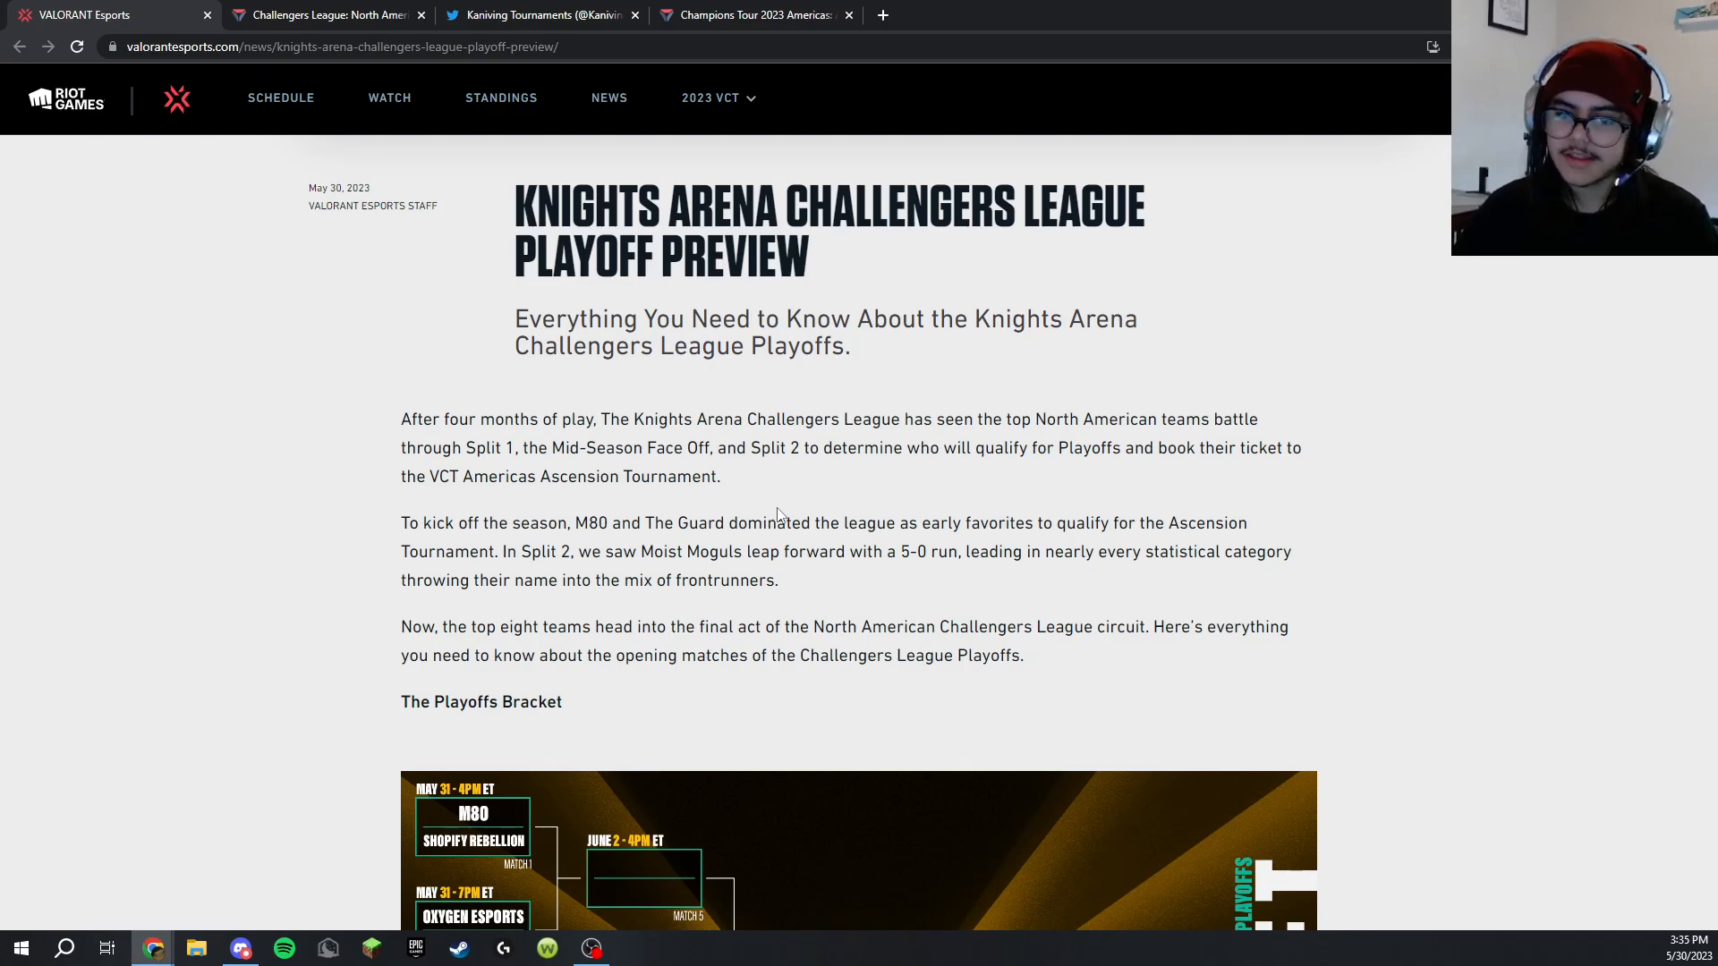
scroll("down", 3)
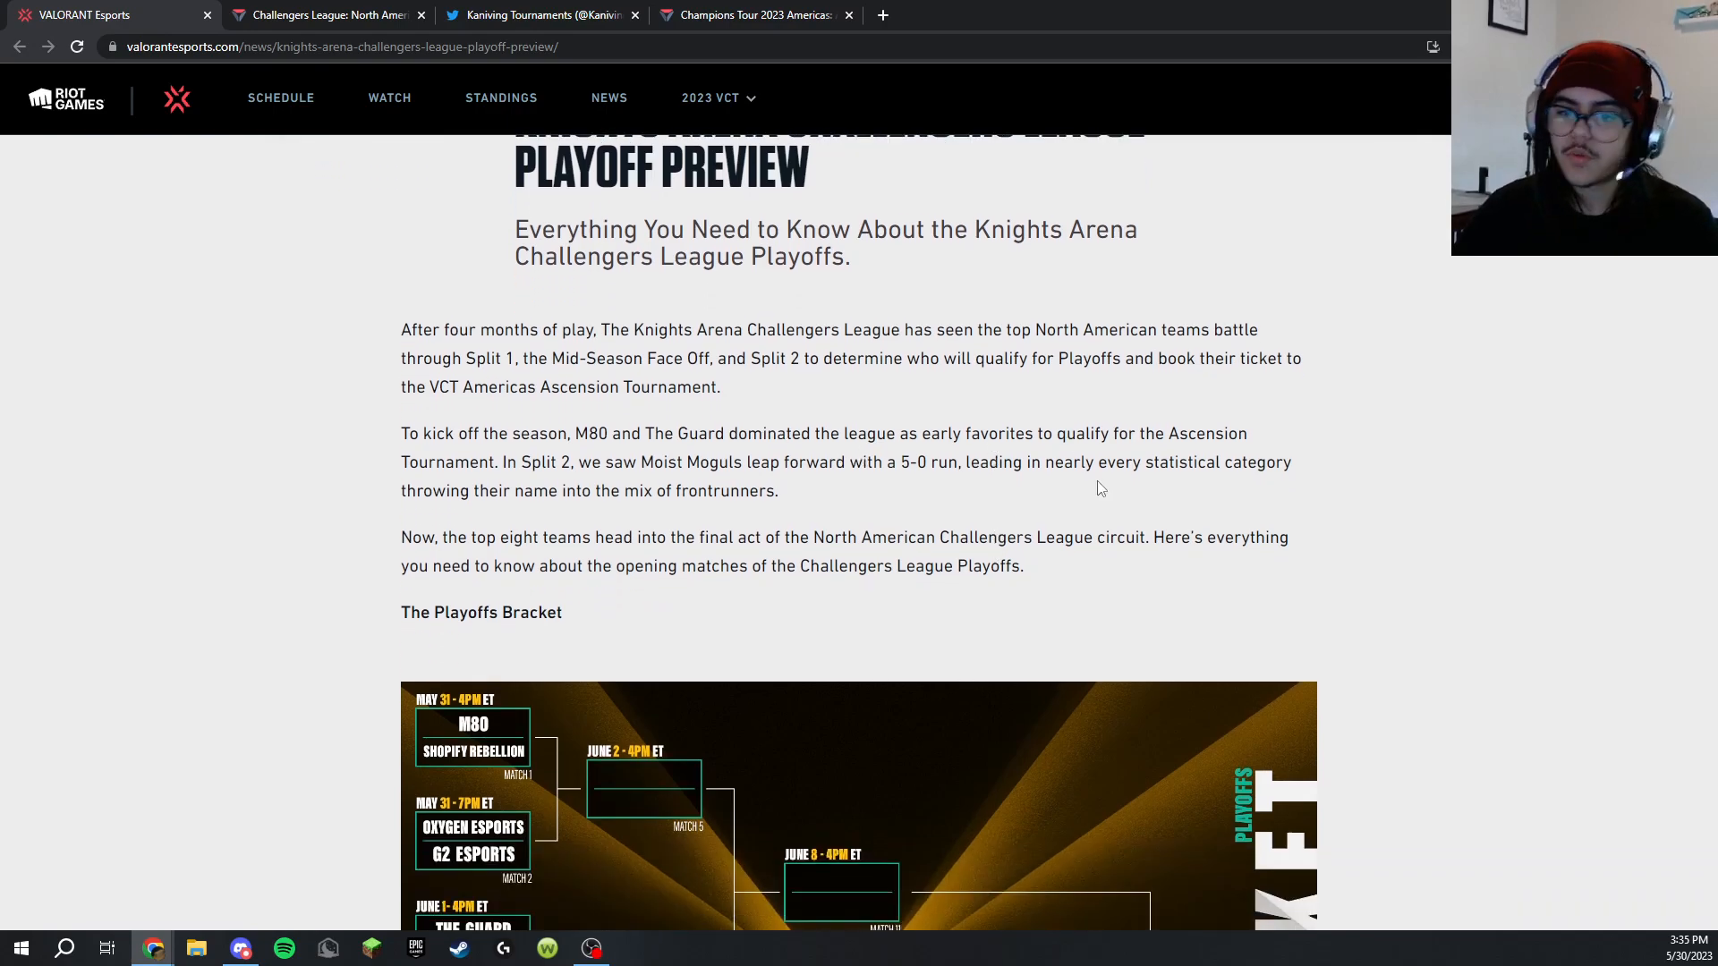
mouse_move(594, 457)
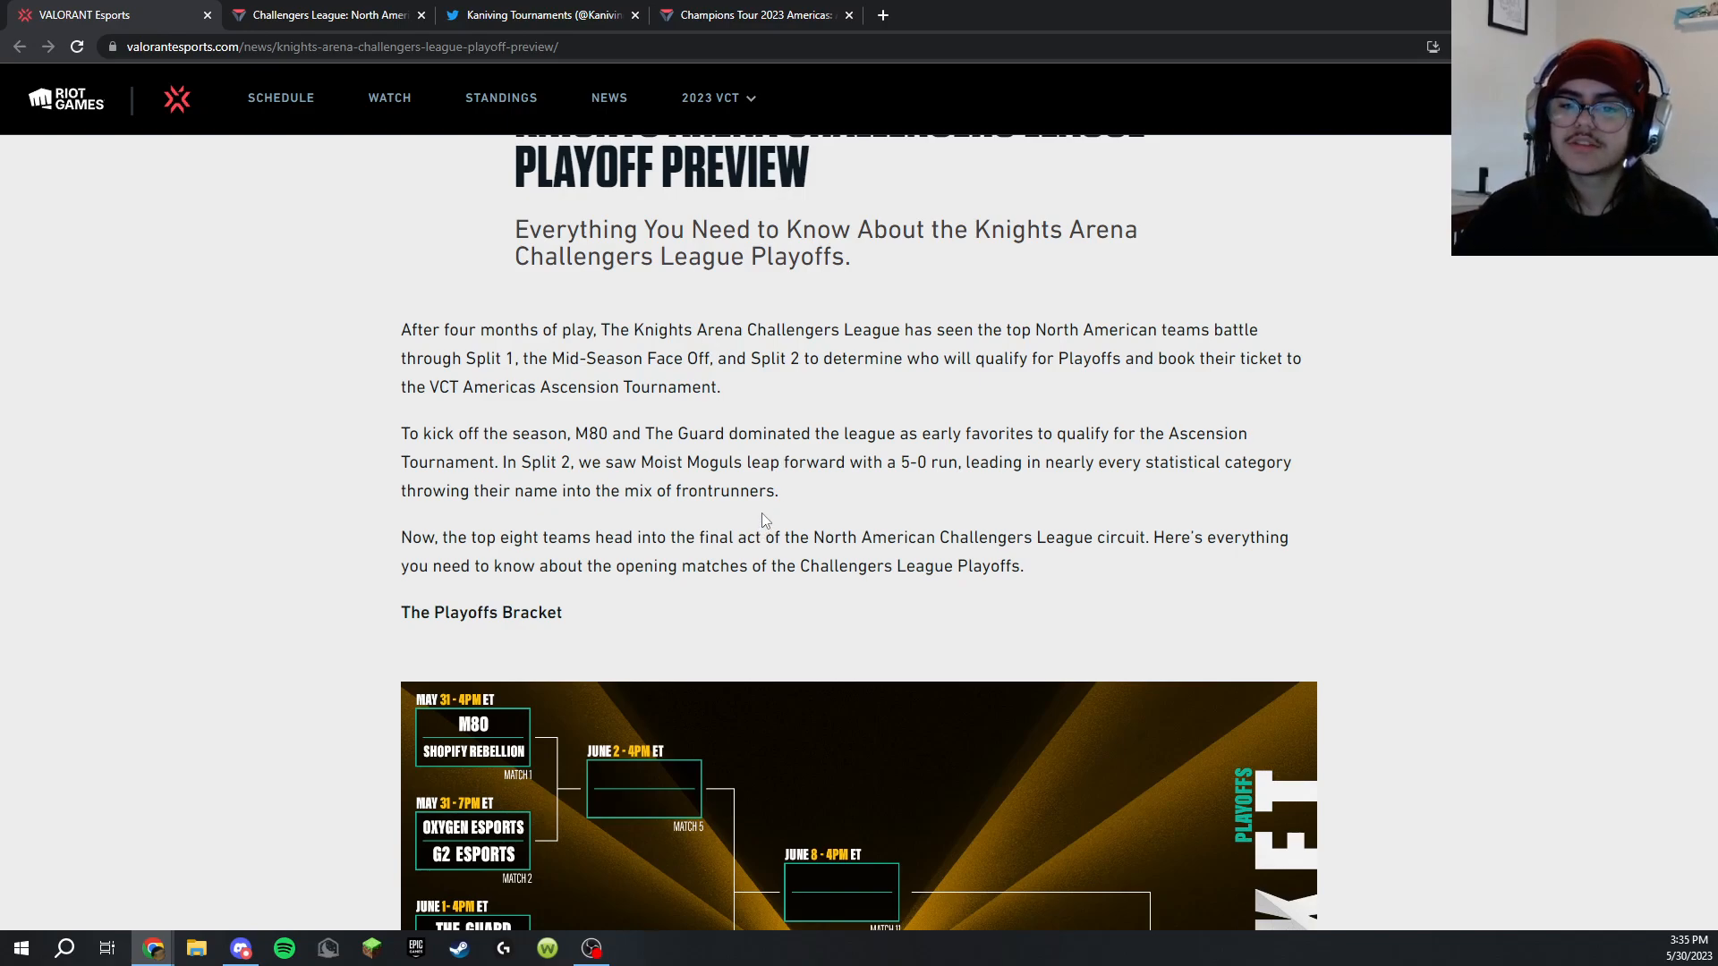
left_click_drag(460, 567, 651, 568)
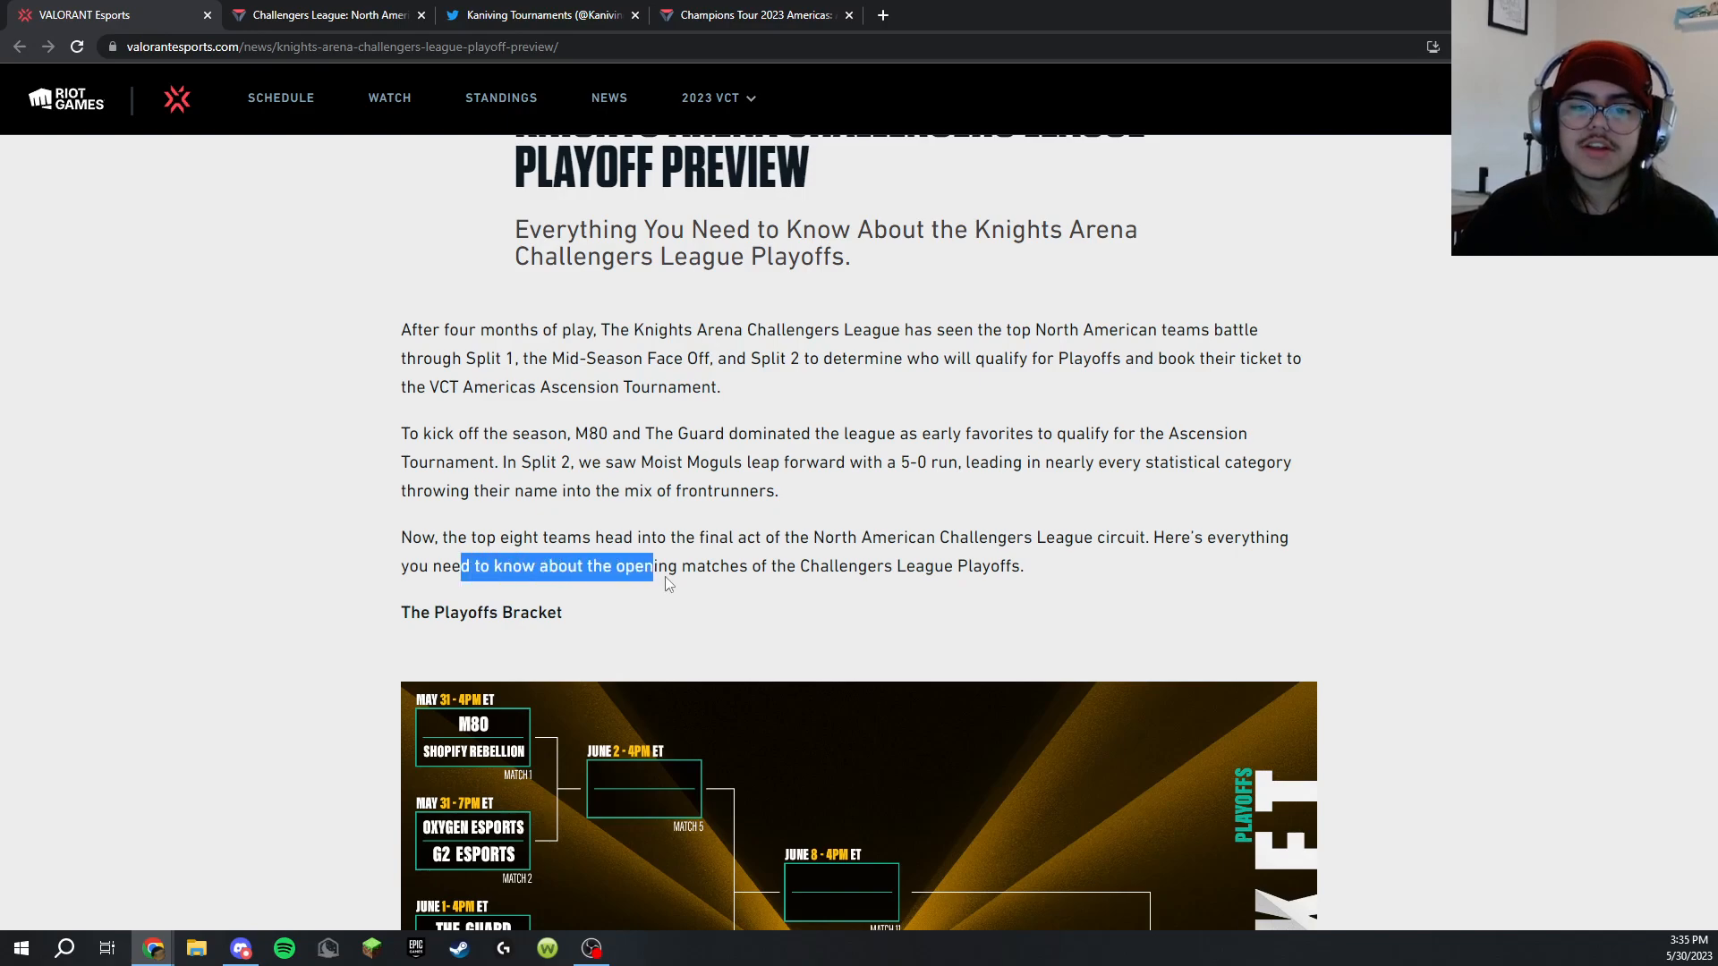
left_click_drag(655, 568, 888, 588)
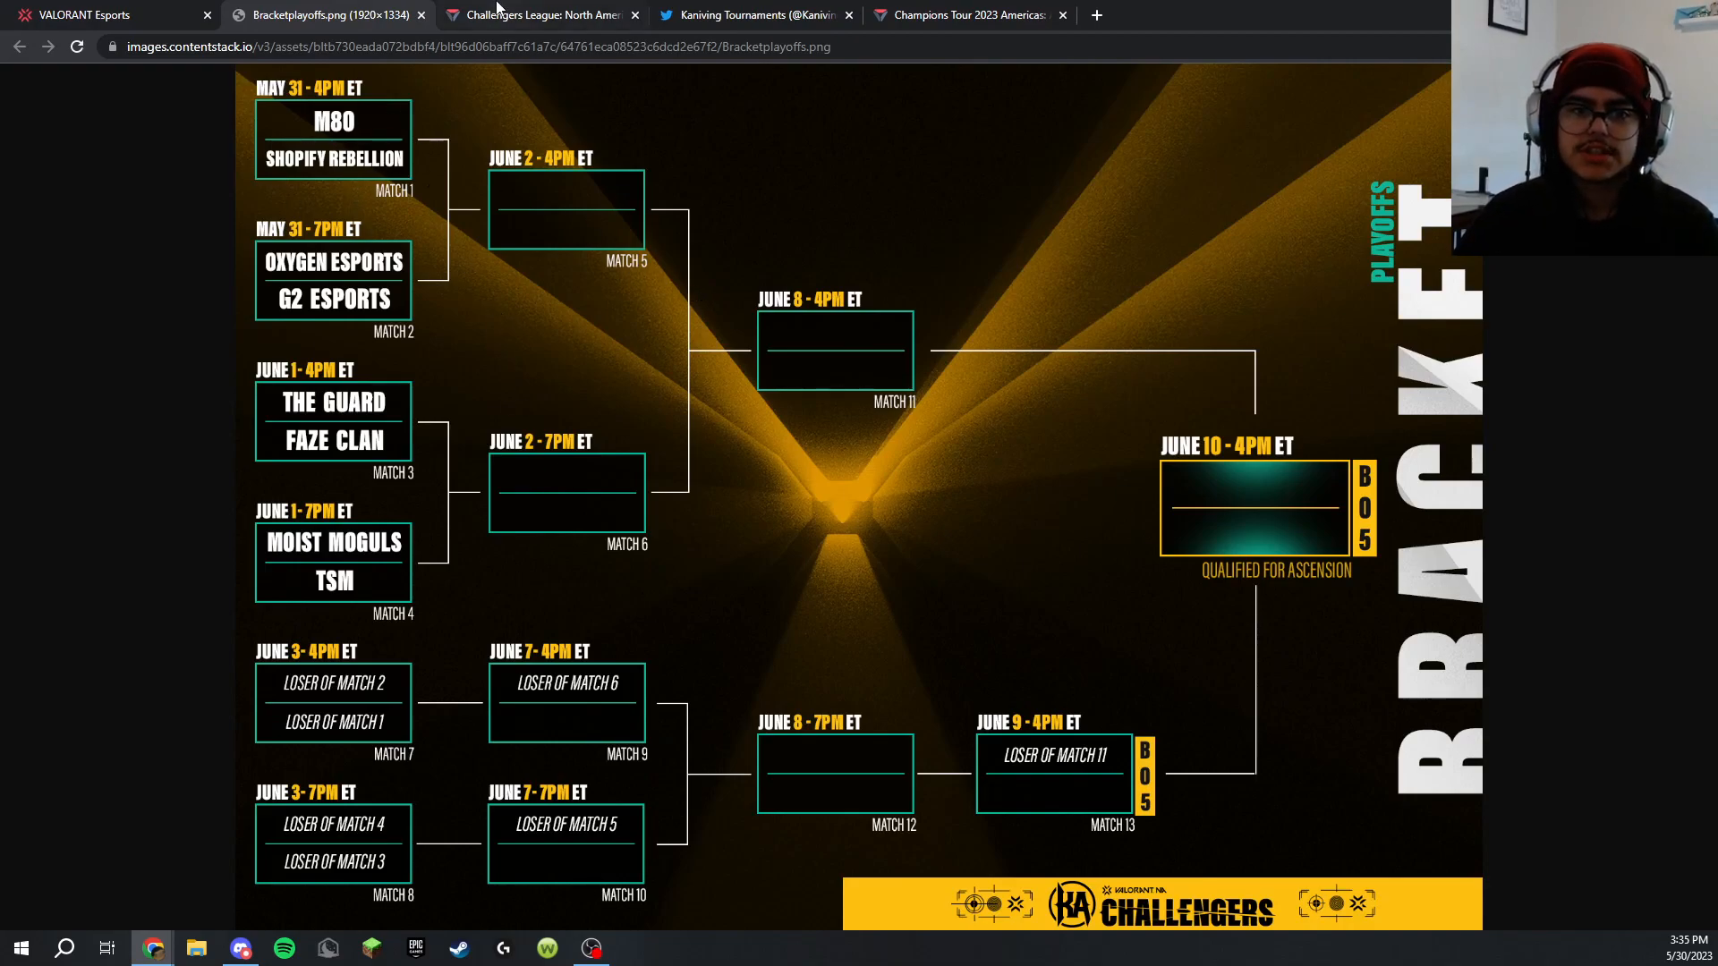
Review the NA playoffs bracket with M80, Shopify Rebellion, G2, Oxygen, The Guard, FaZe, Moist Moguls and TSM
left_click(537, 14)
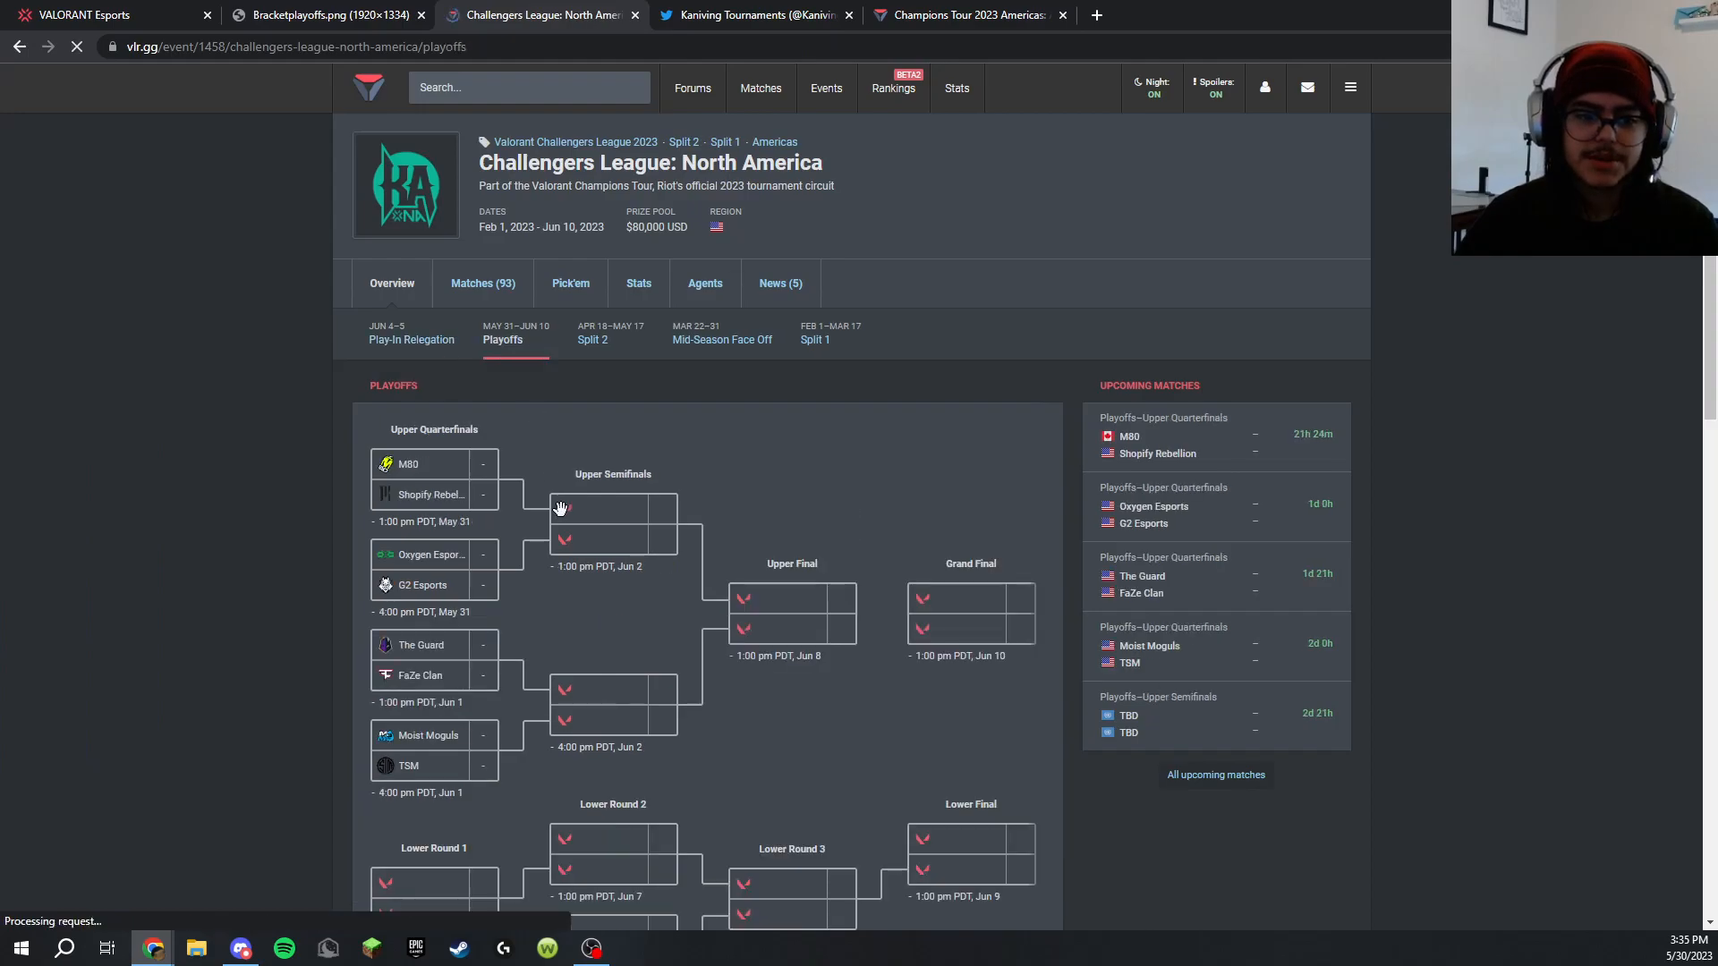
scroll("down", 3)
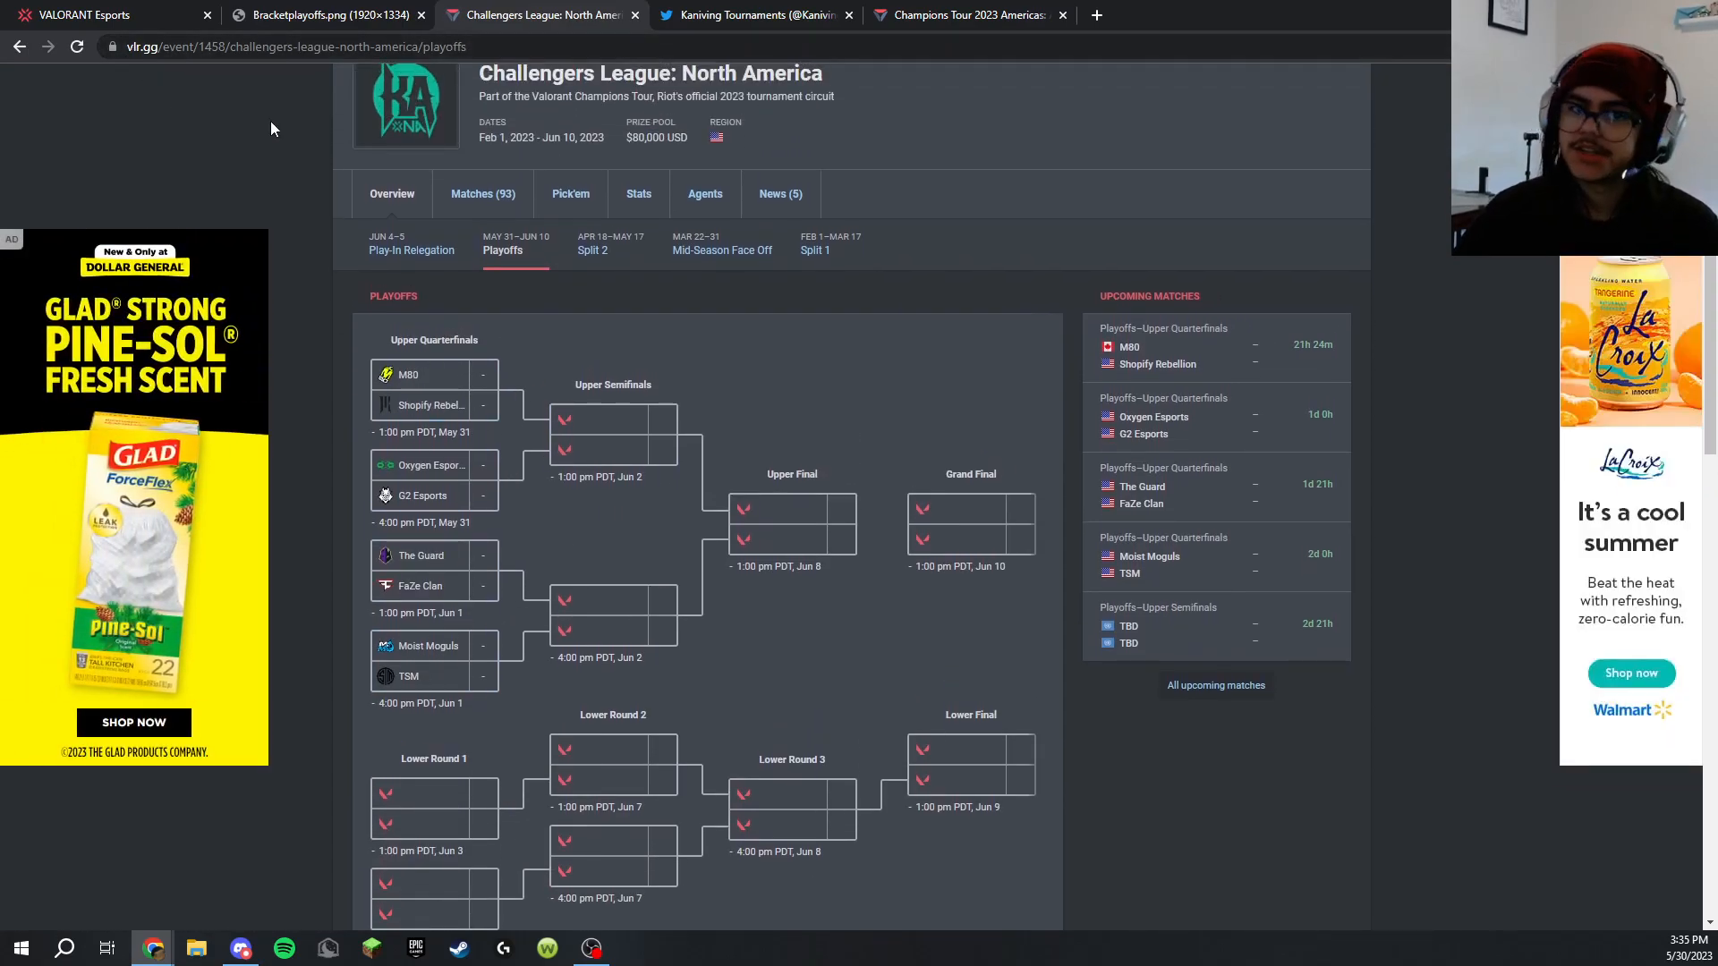
mouse_move(589, 412)
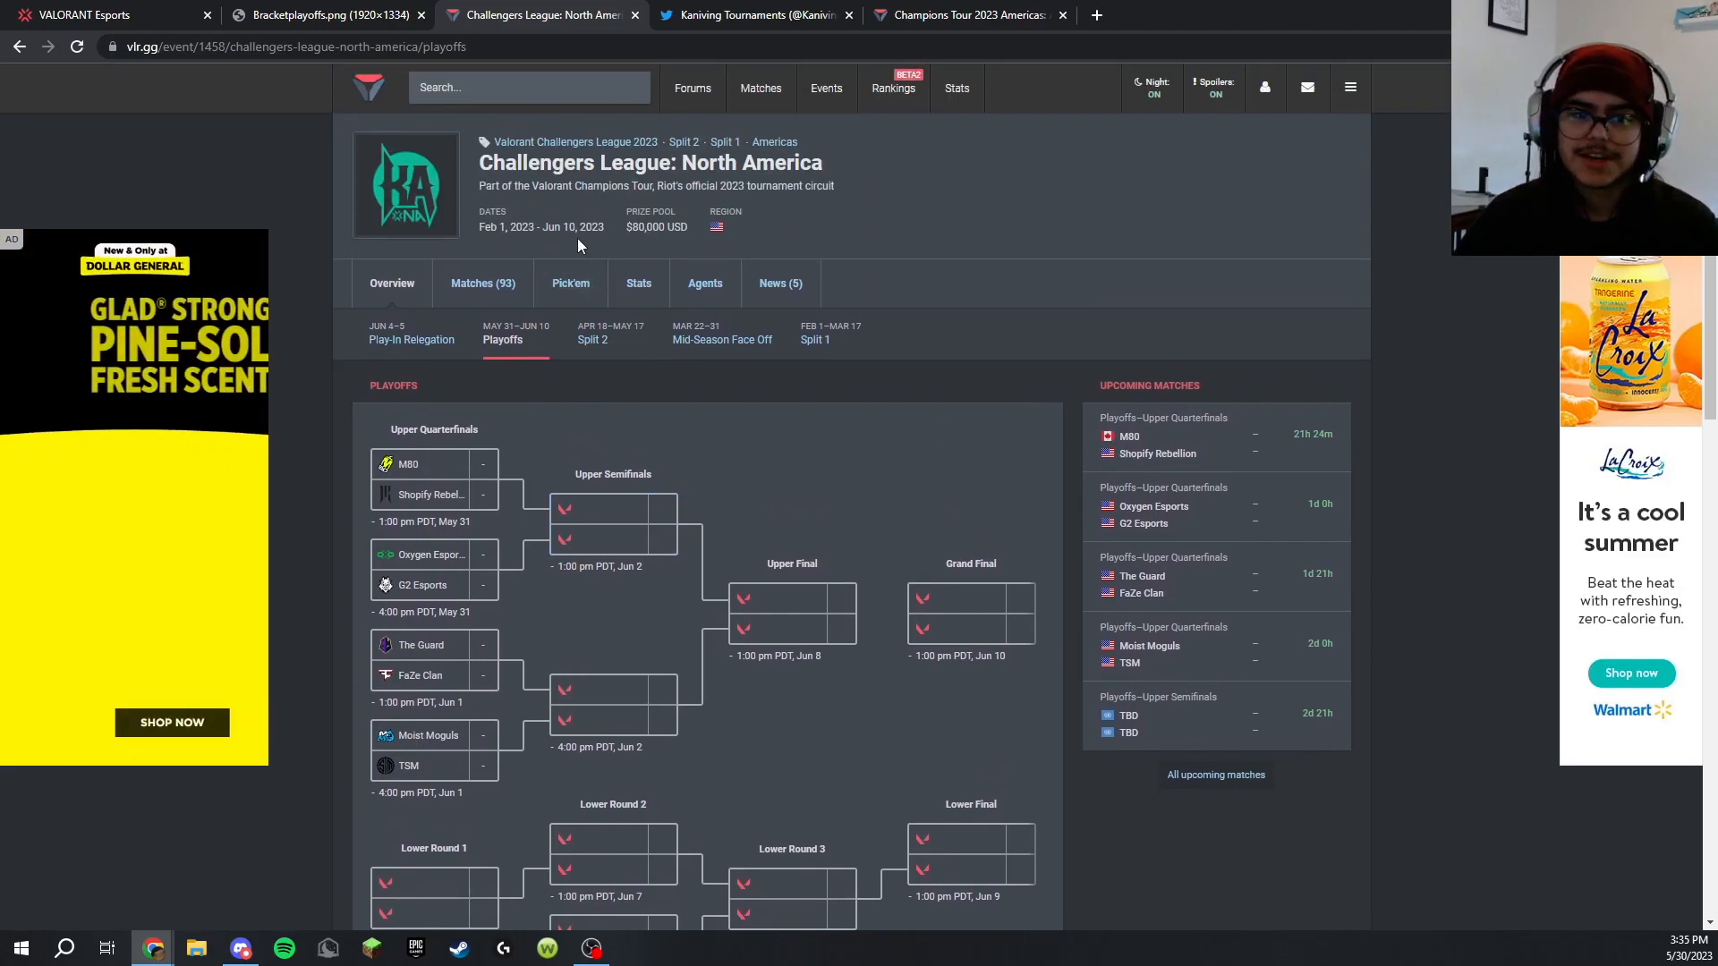
scroll("down", 3)
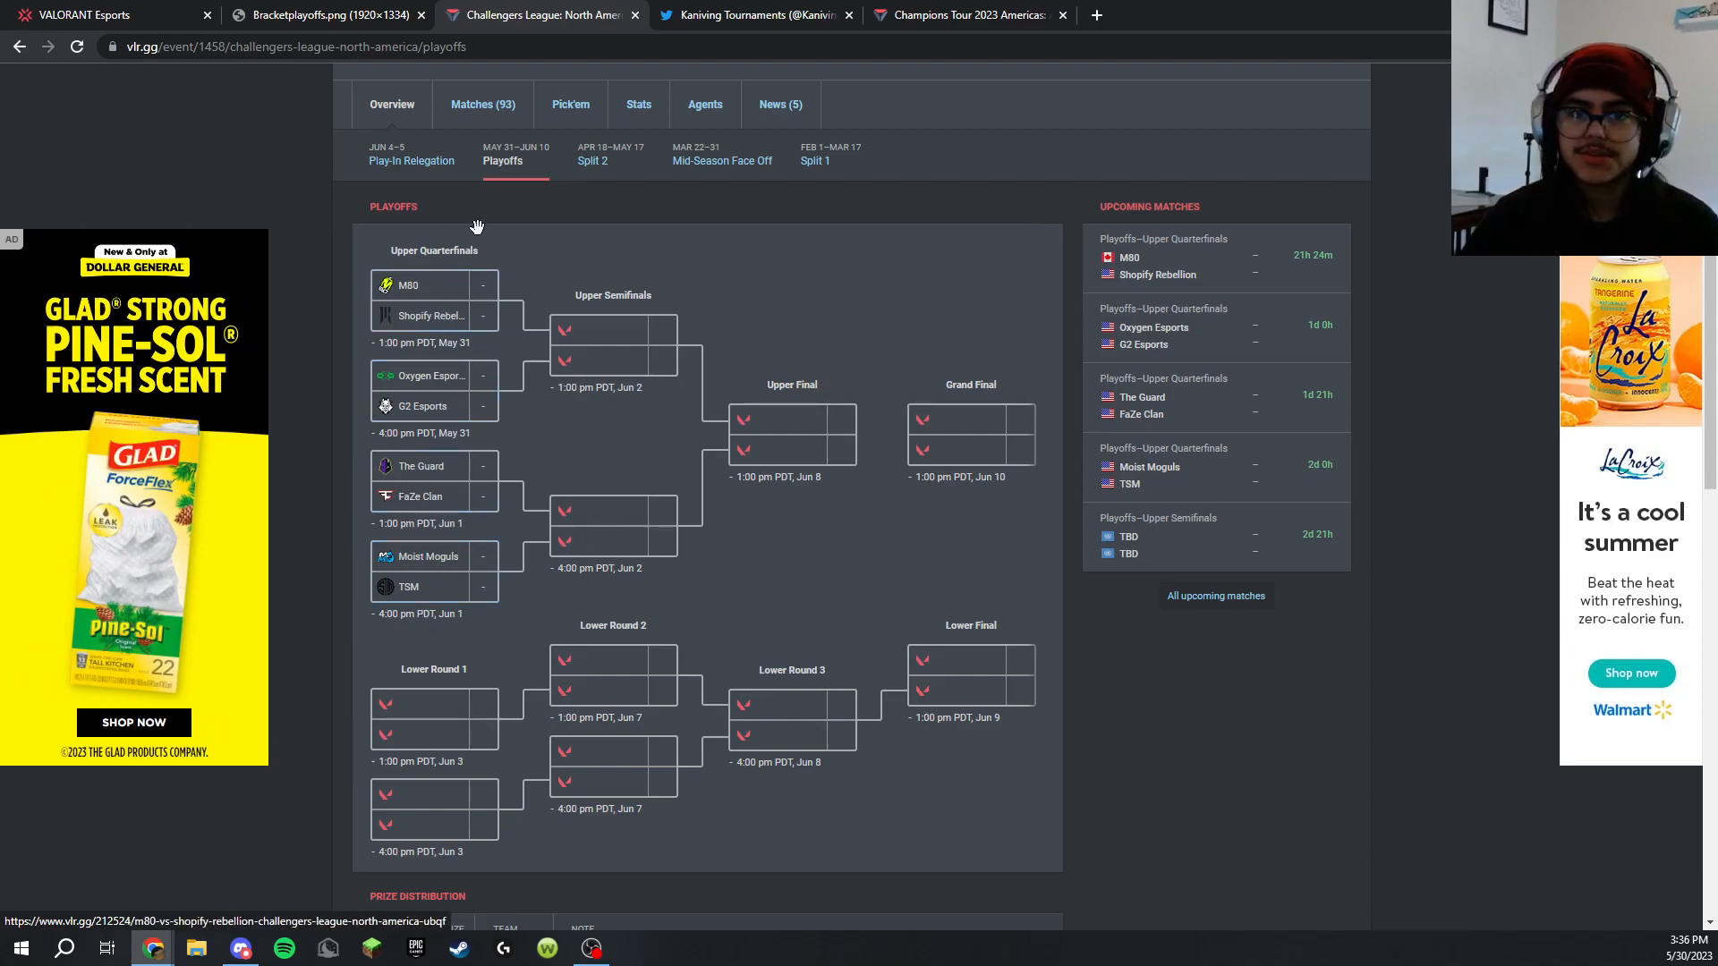
mouse_move(453, 789)
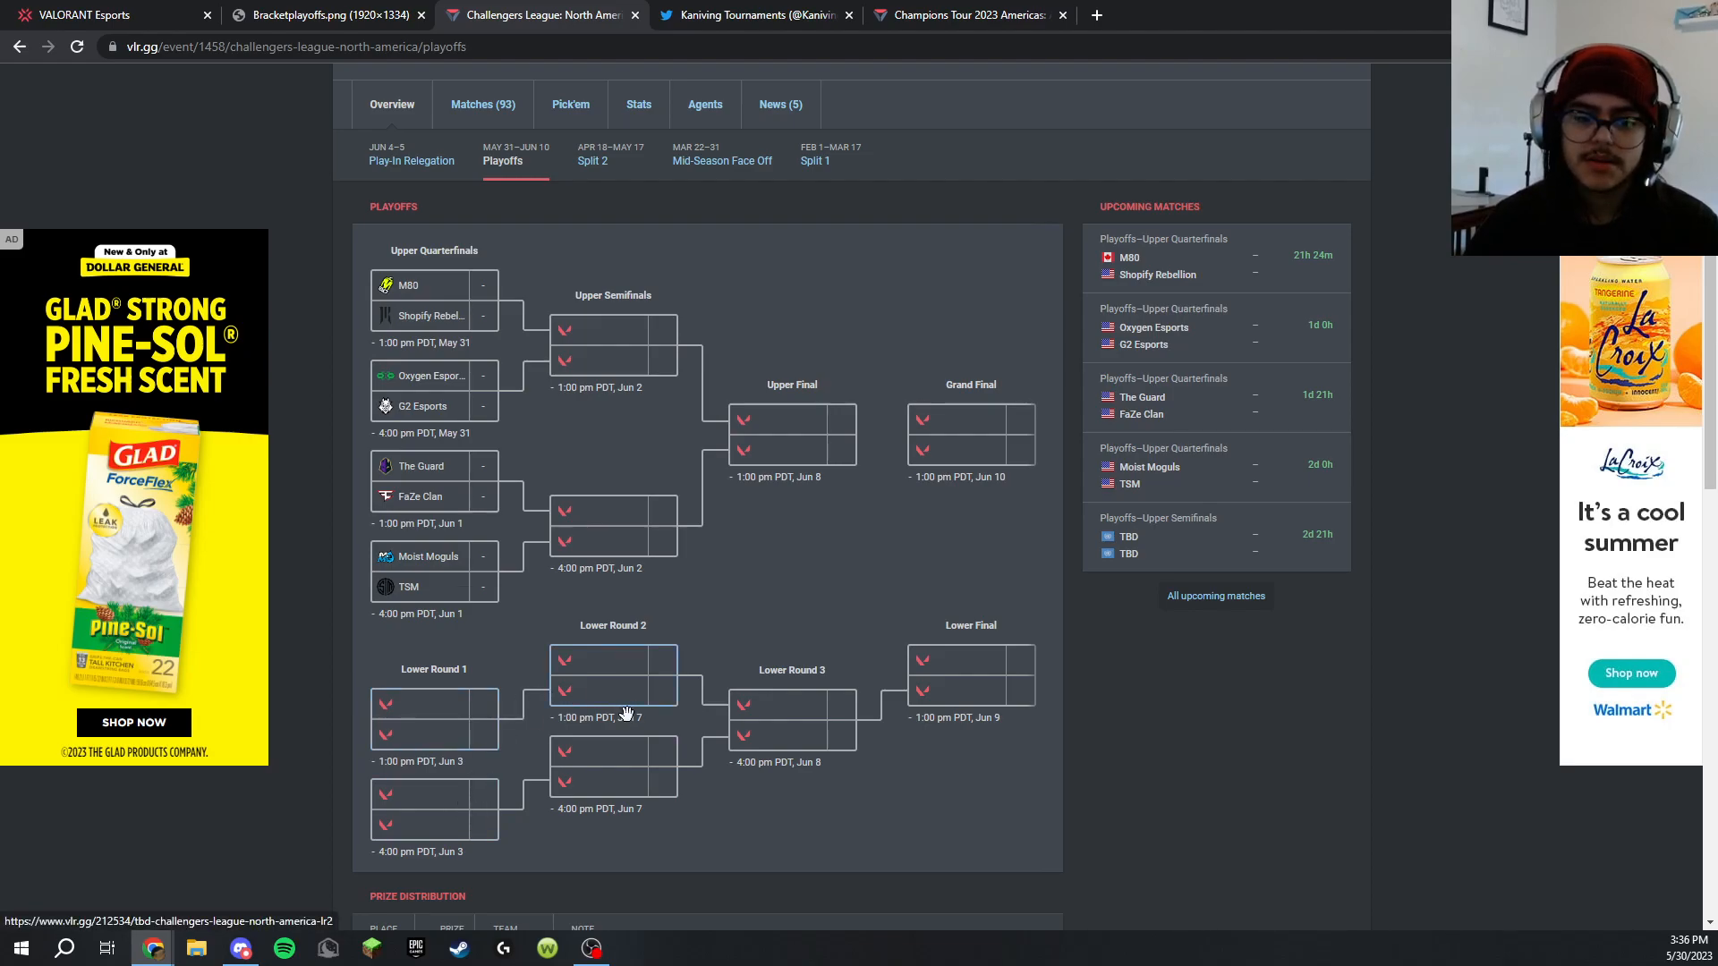
scroll("down", 3)
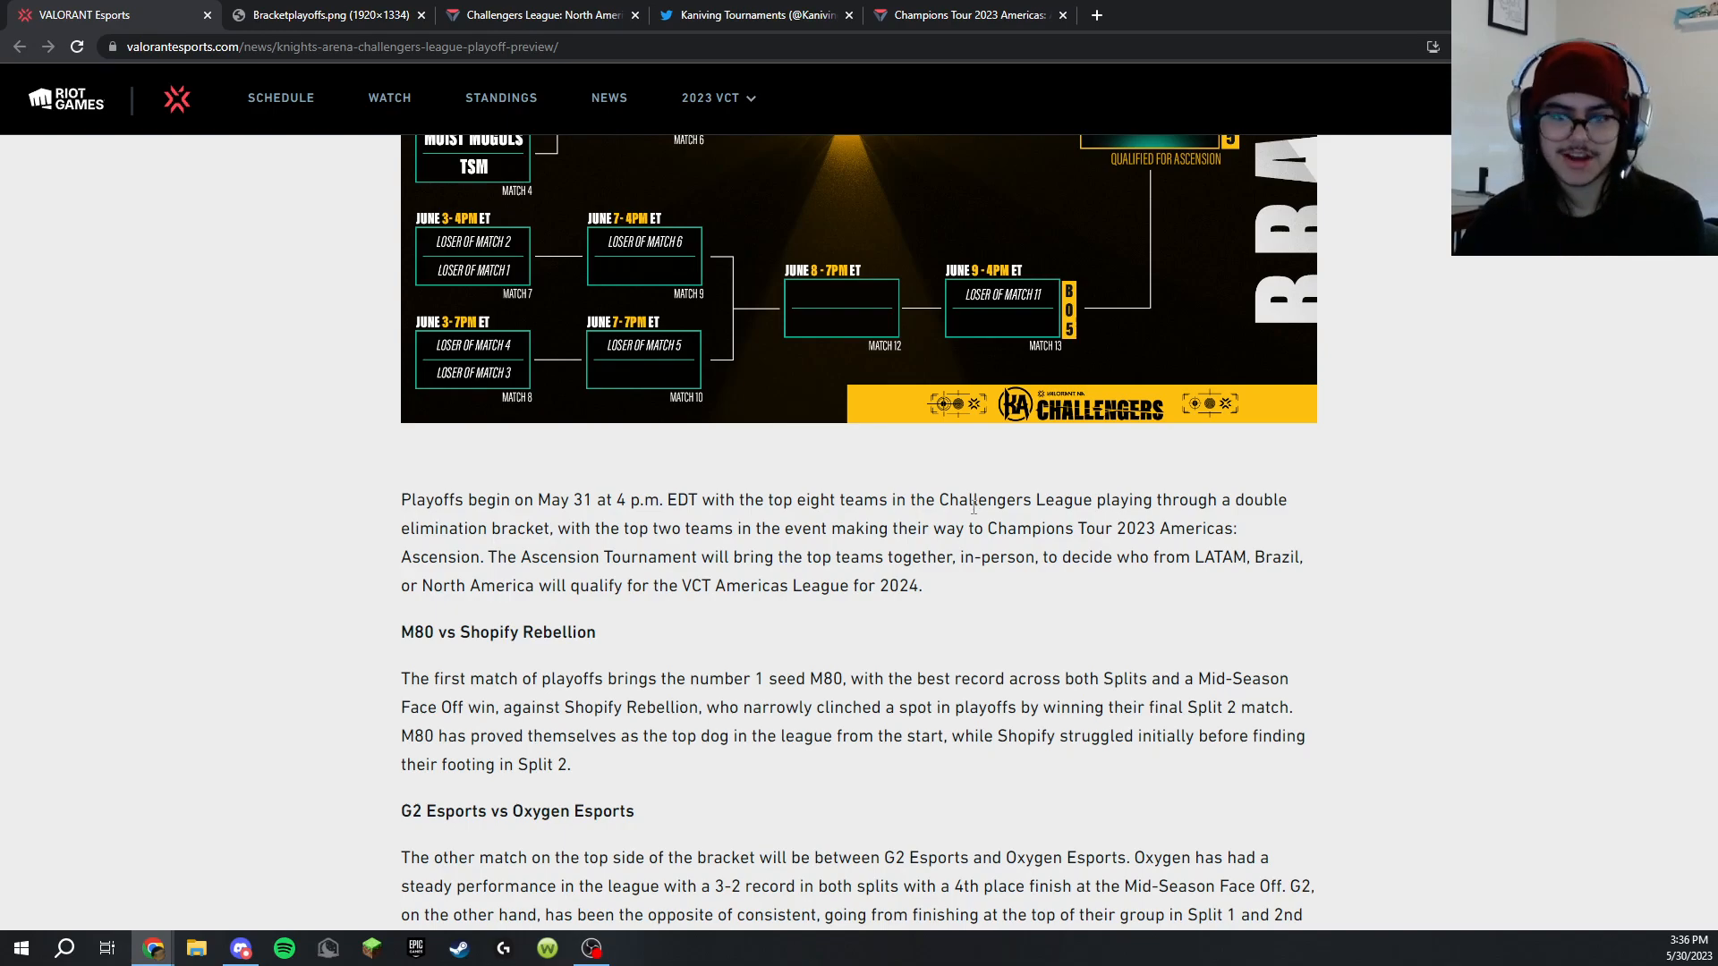
mouse_move(1129, 520)
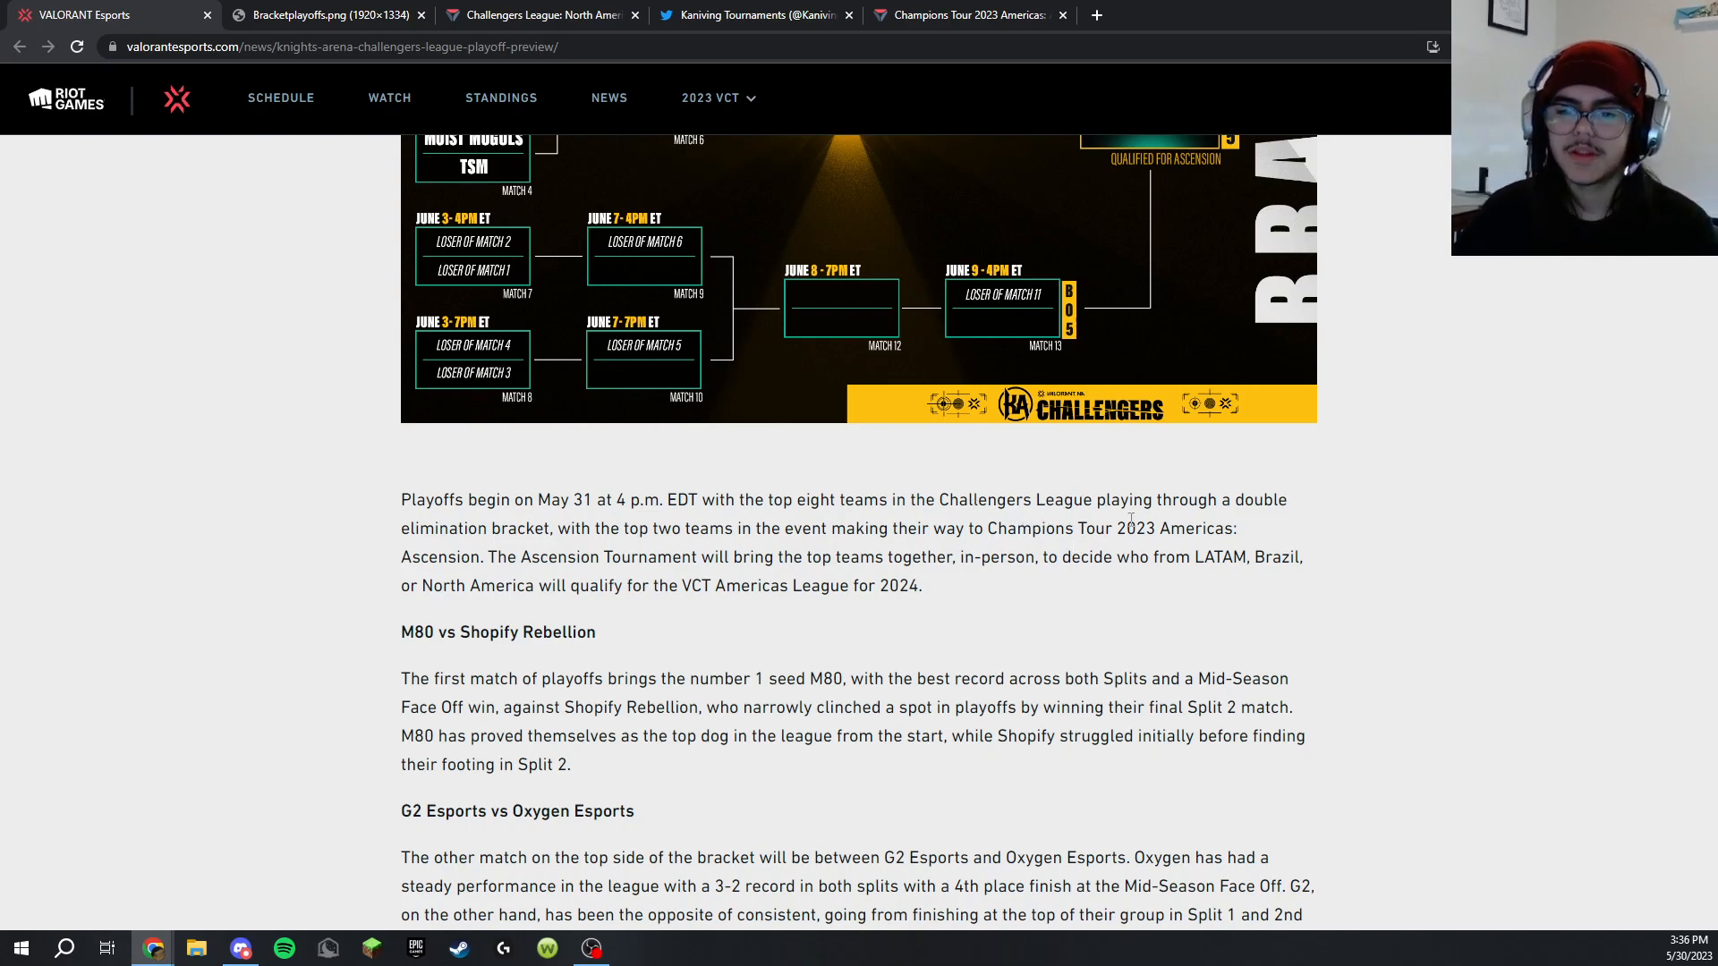
mouse_move(687, 481)
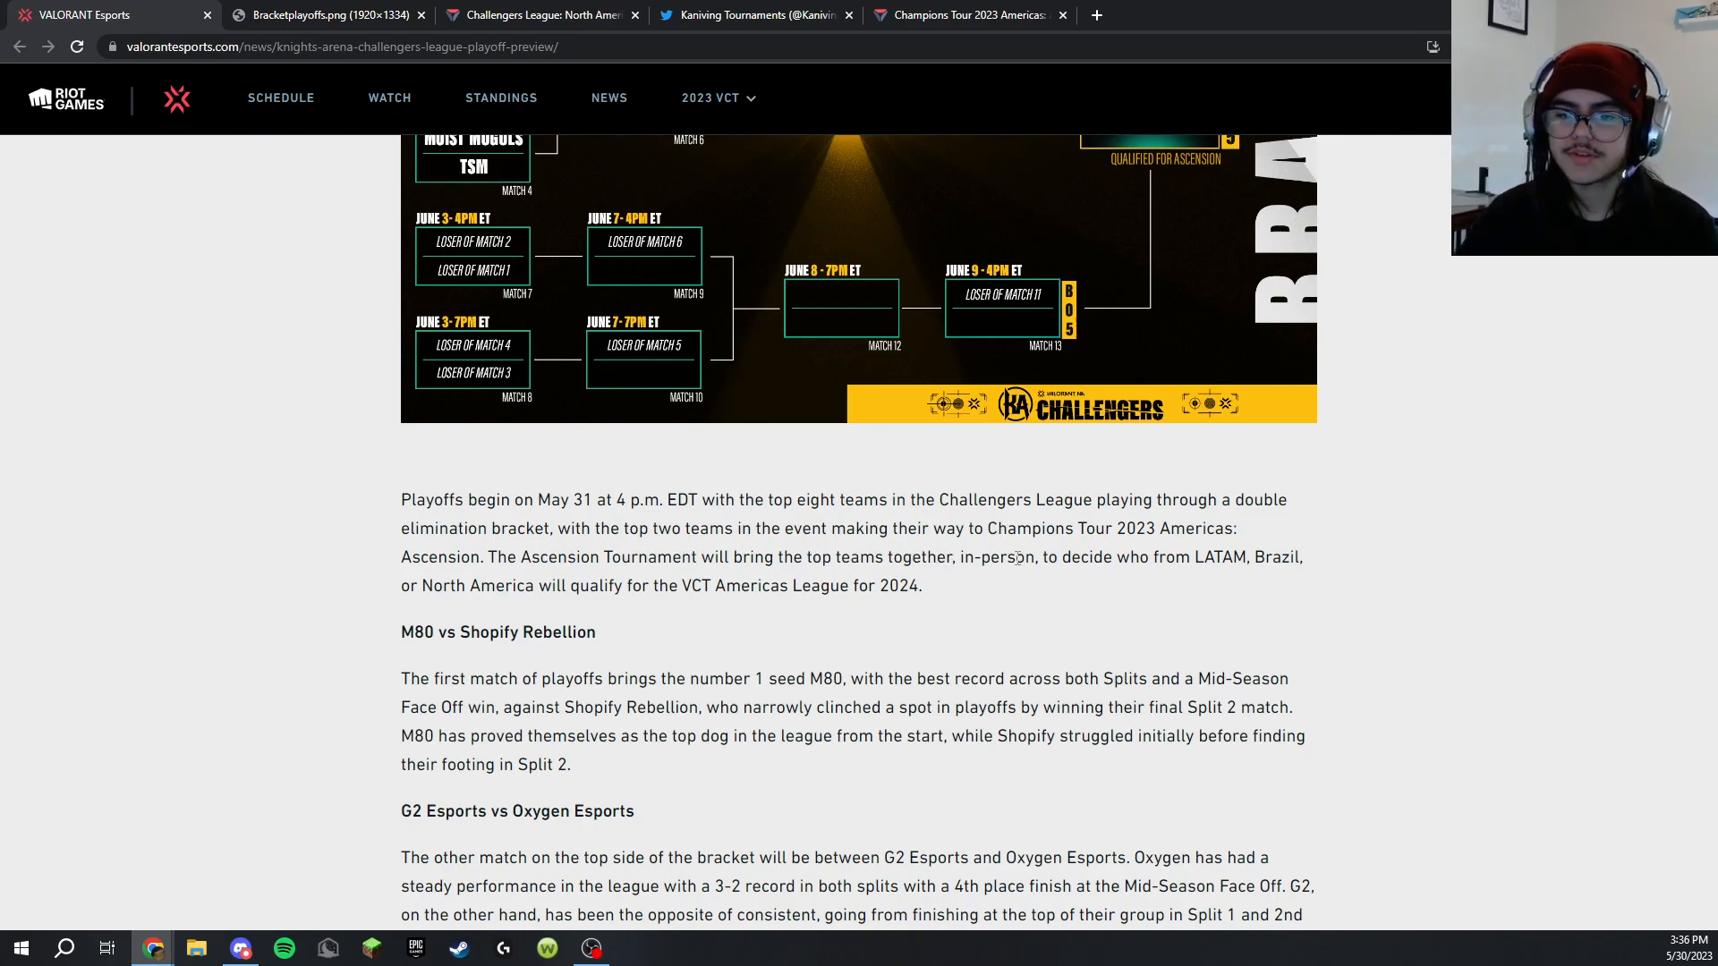
mouse_move(765, 628)
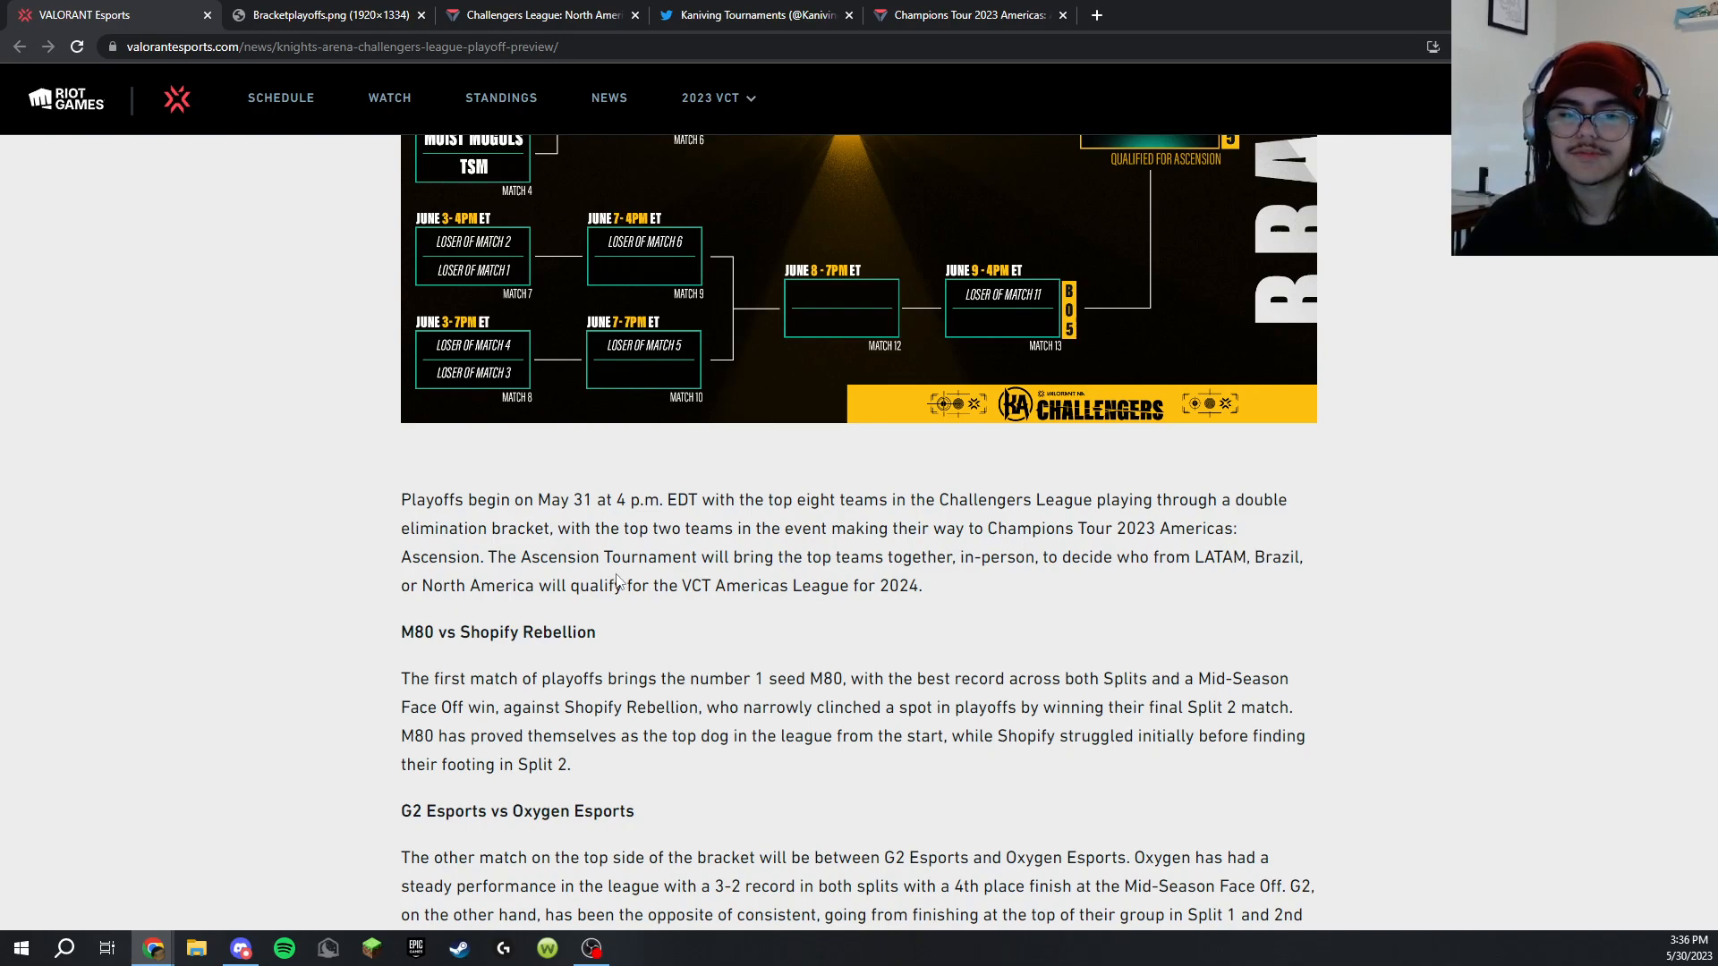
mouse_move(646, 609)
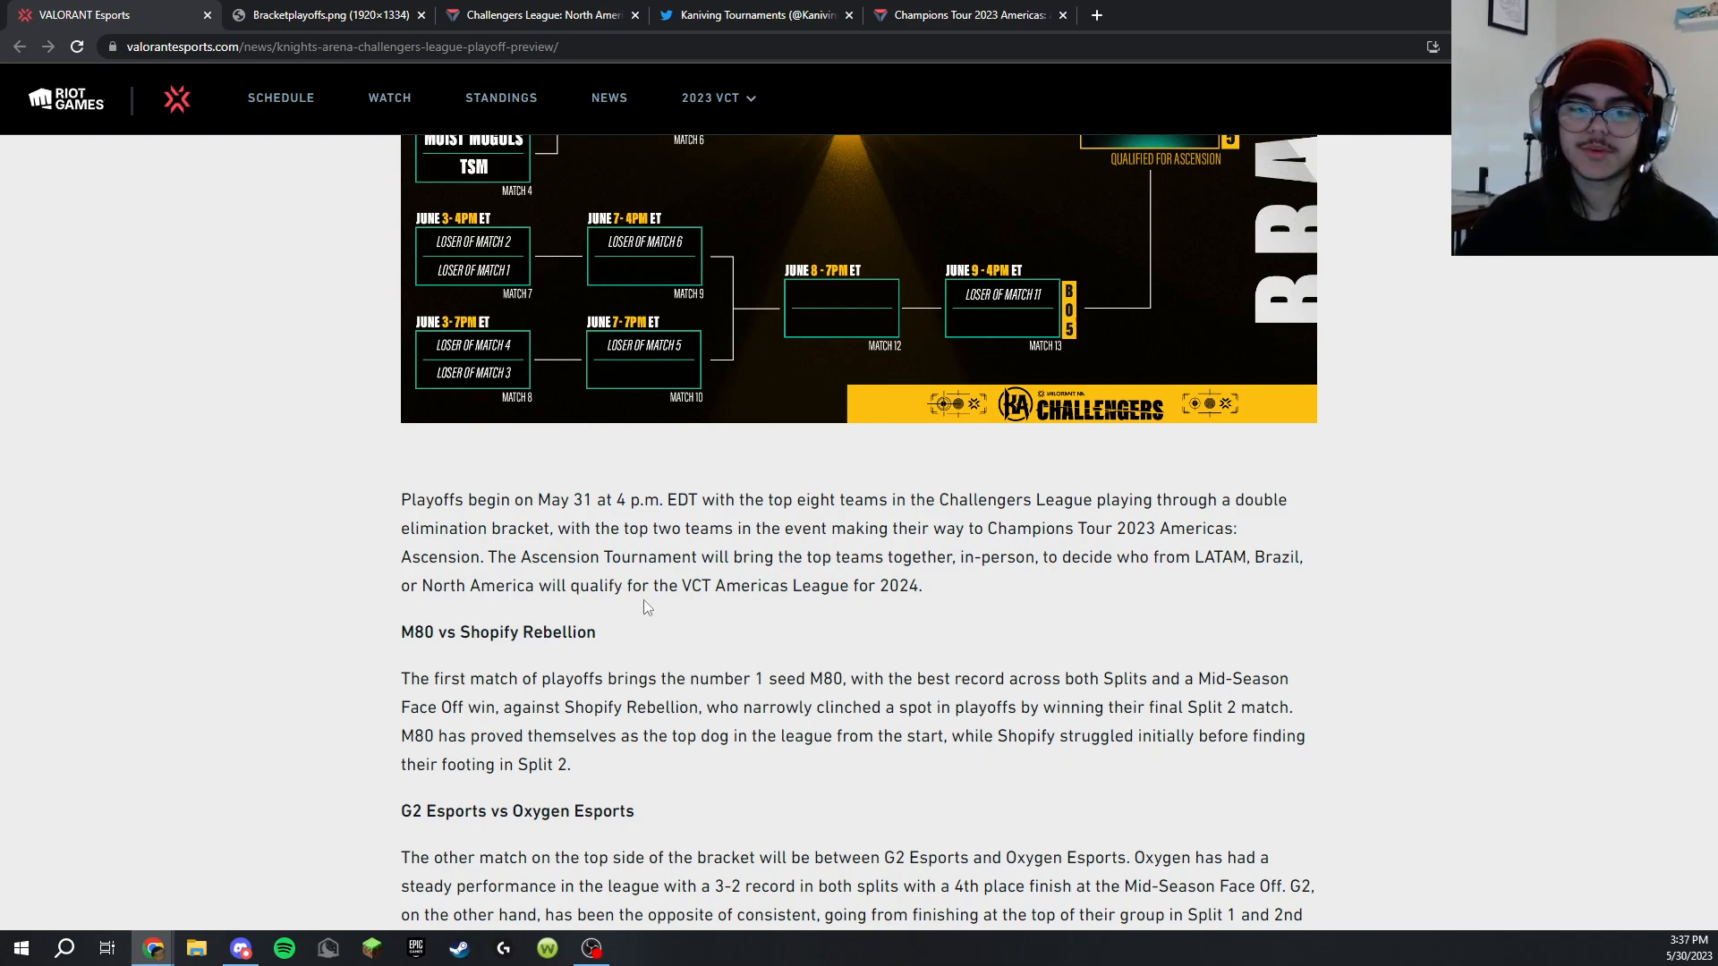
Scroll to the article's paragraph explaining the double elimination playoff format
scroll("down", 3)
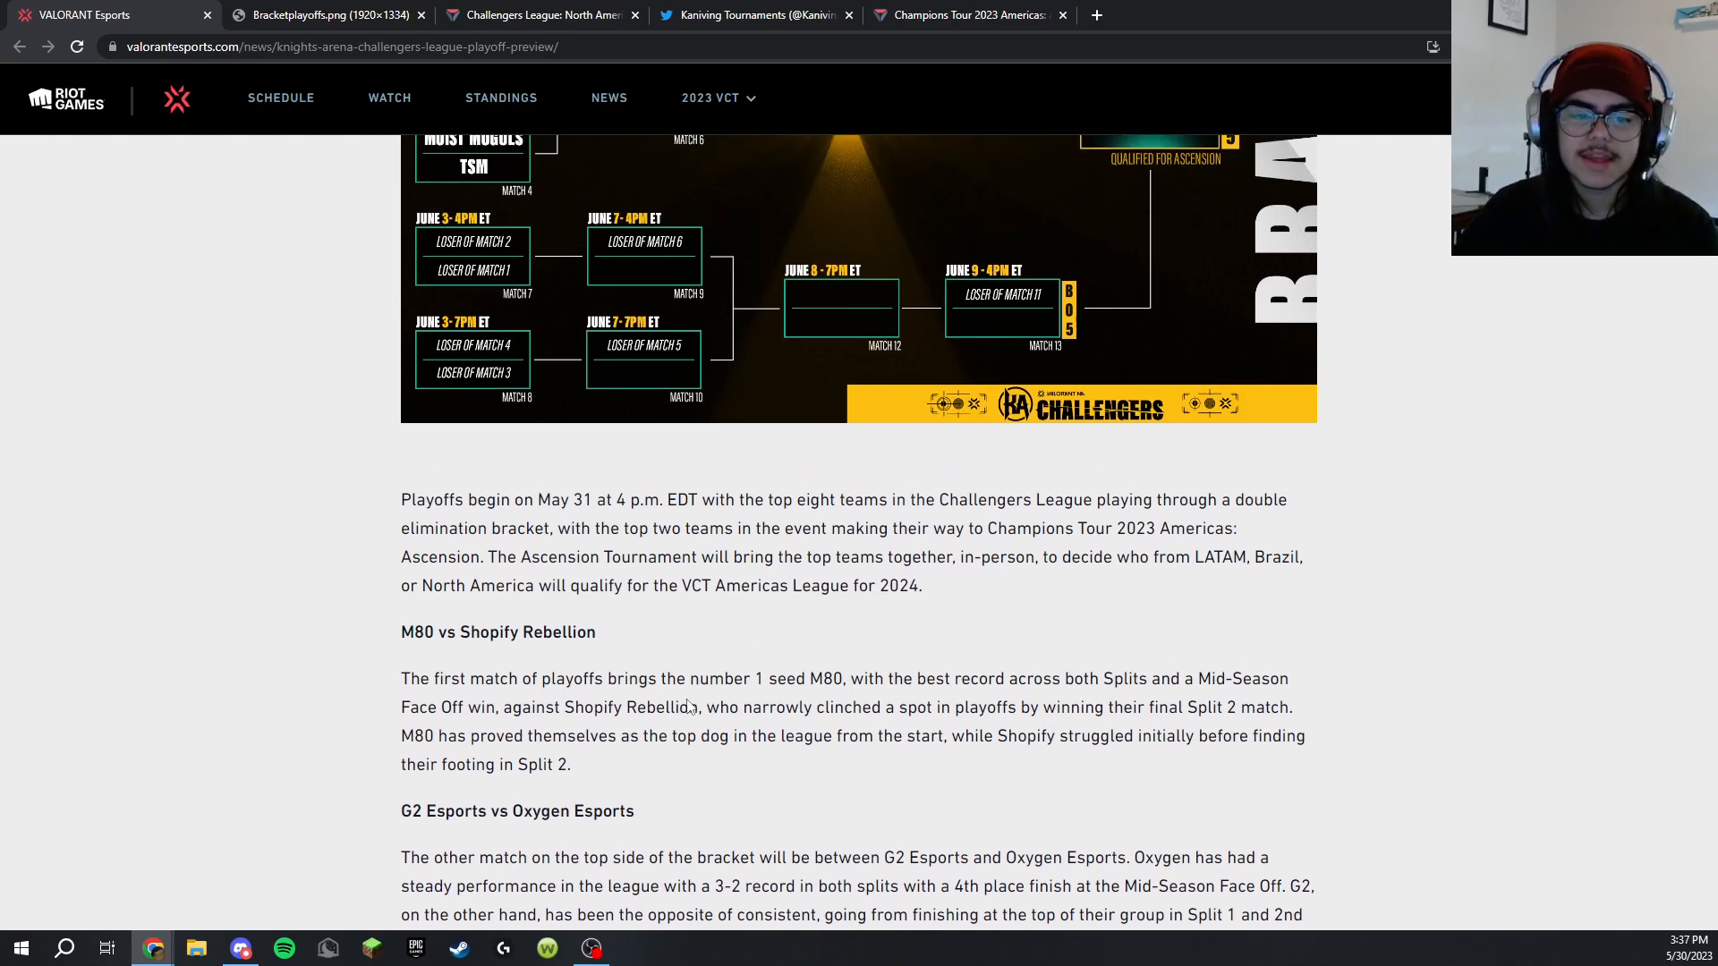
mouse_move(588, 737)
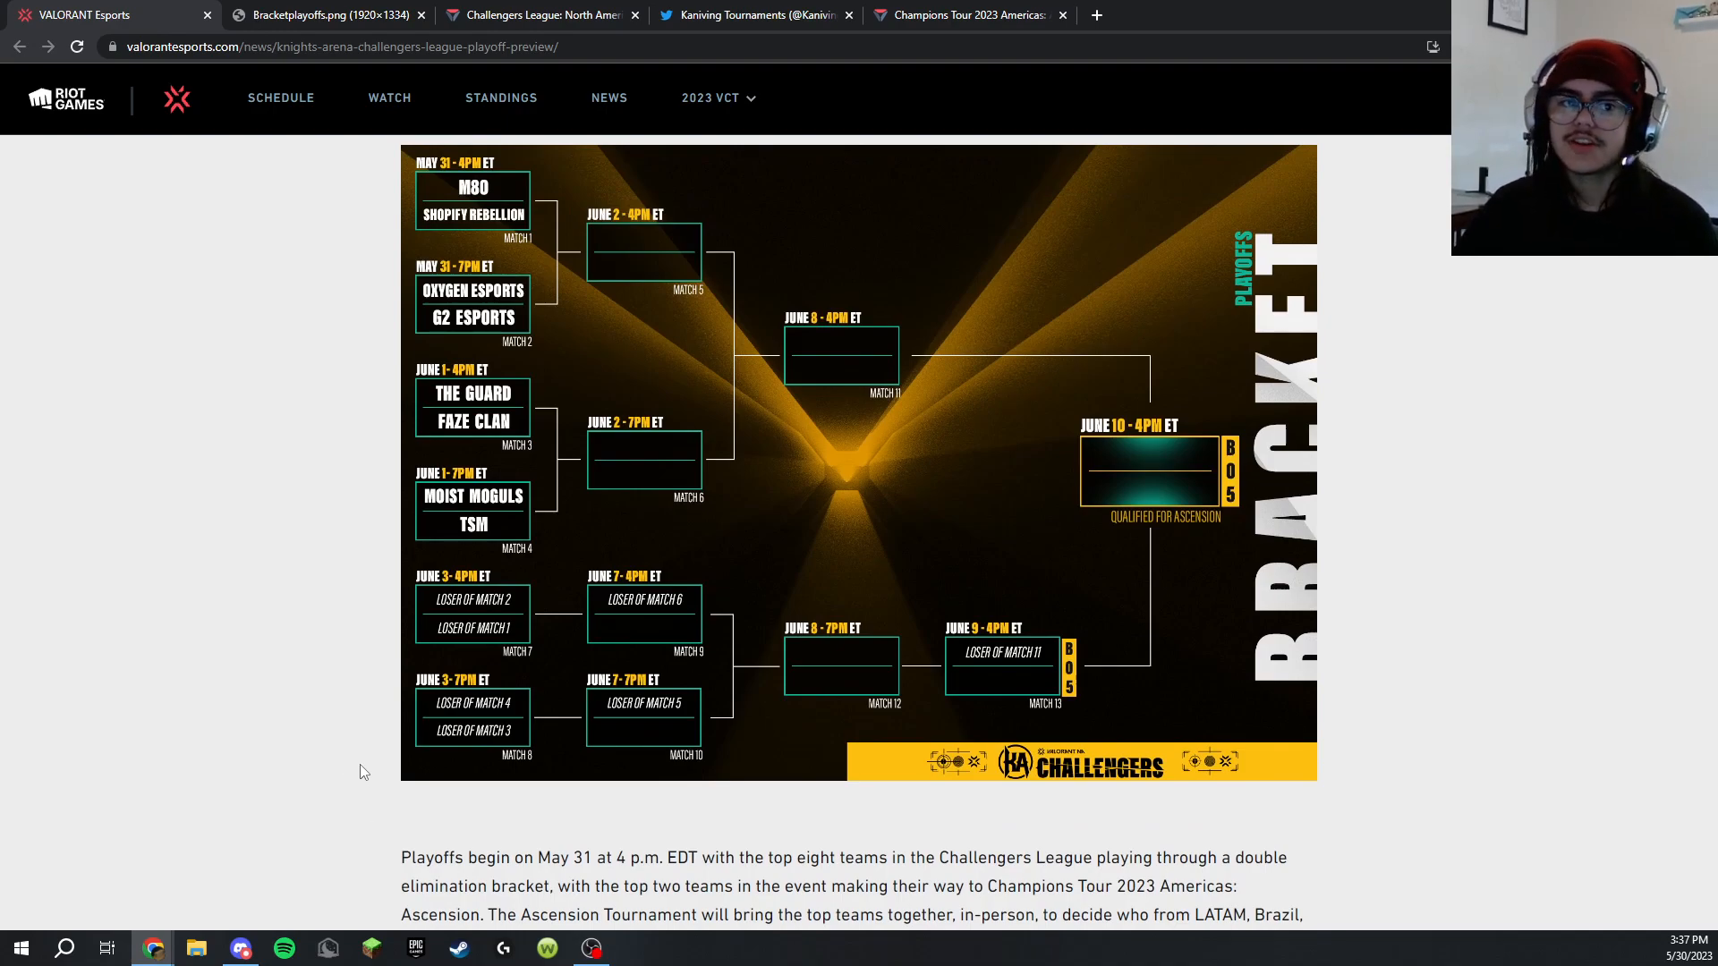
View the M80 vs Shopify Rebellion 0:2 match page with its Ascent map stats
left_click(537, 15)
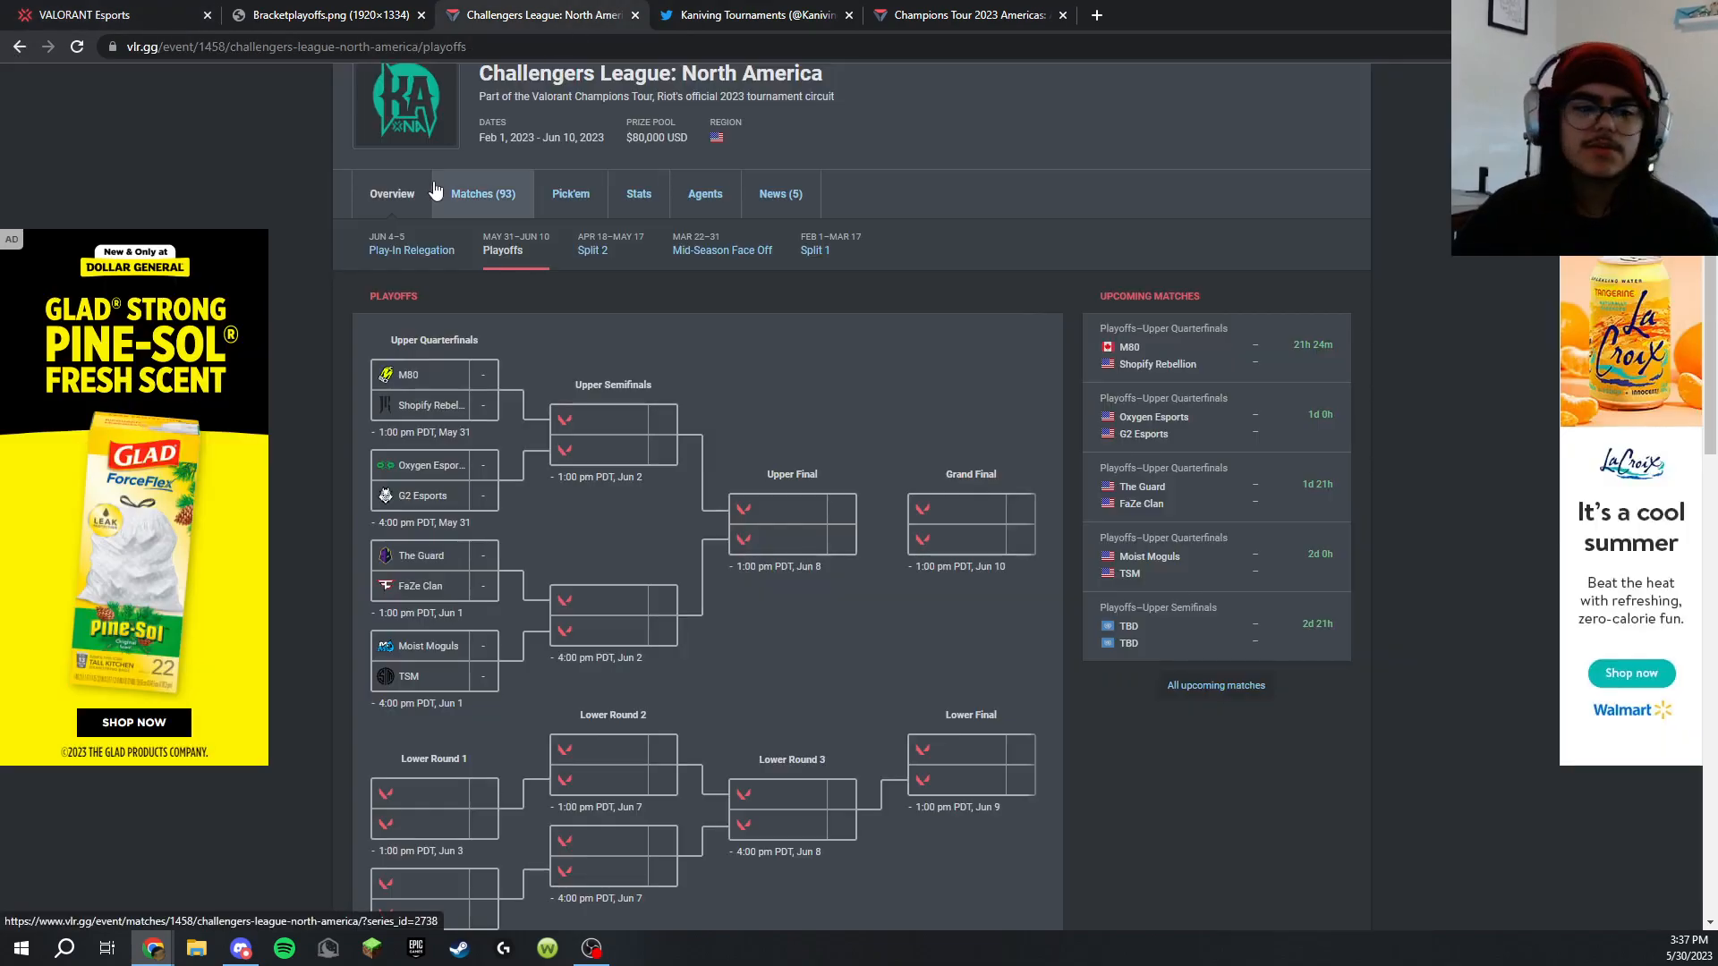
left_click(433, 388)
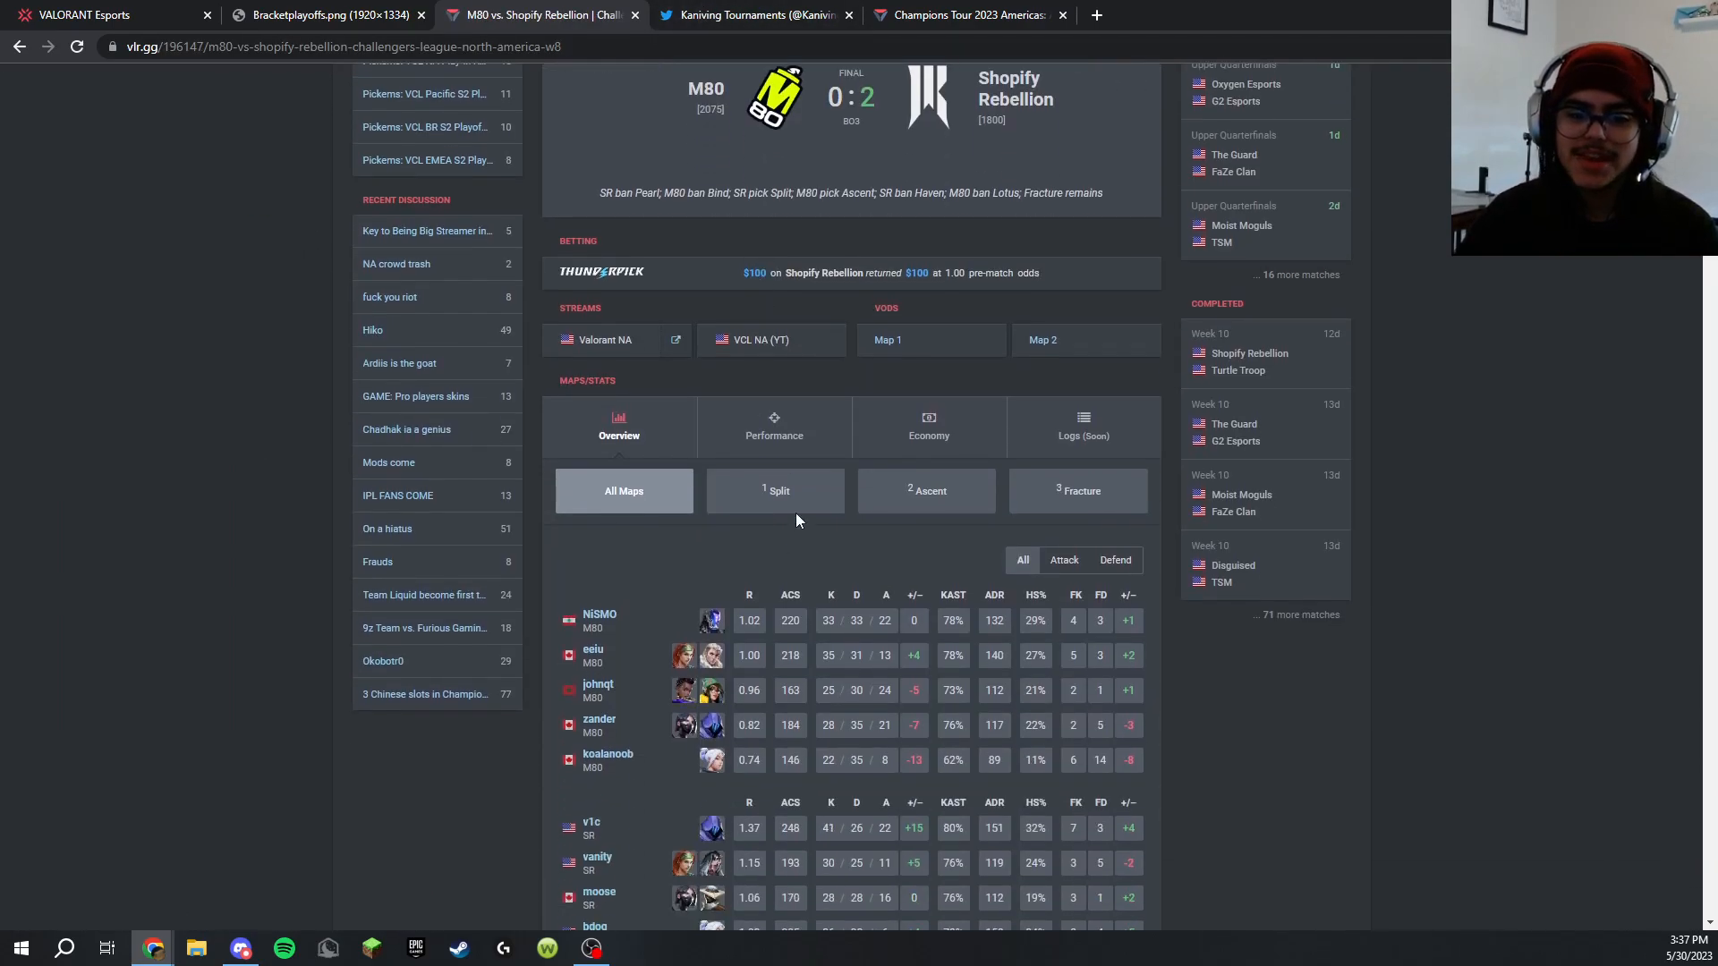
left_click(925, 490)
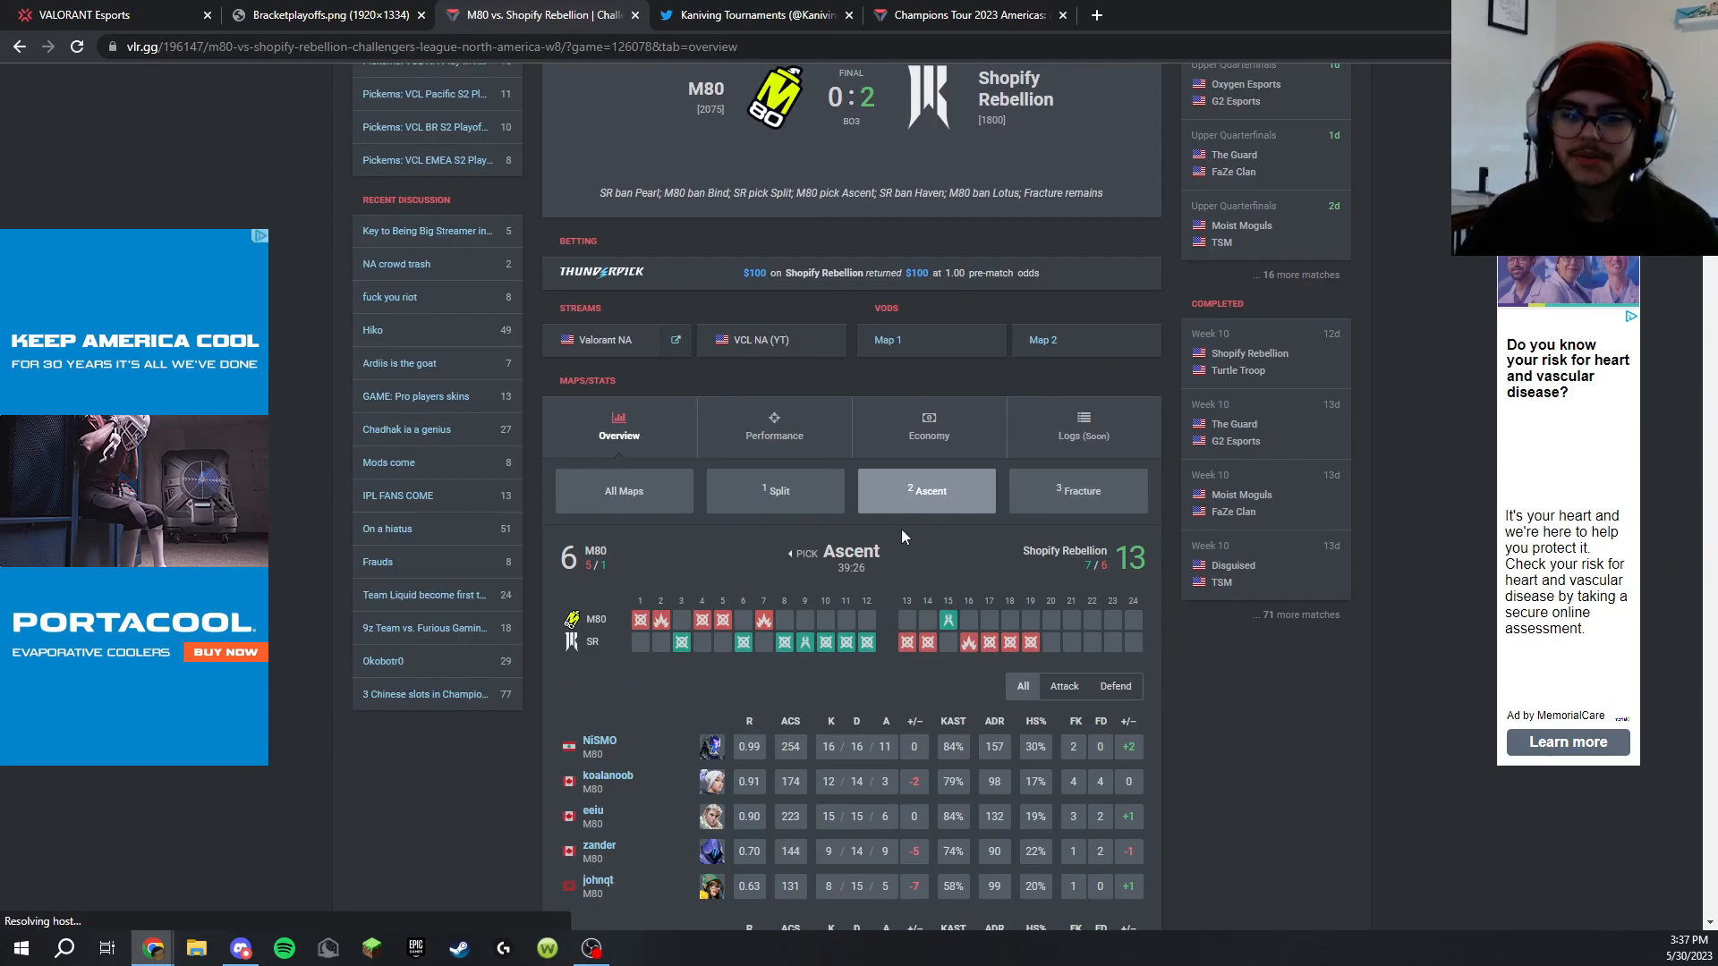
mouse_move(949, 577)
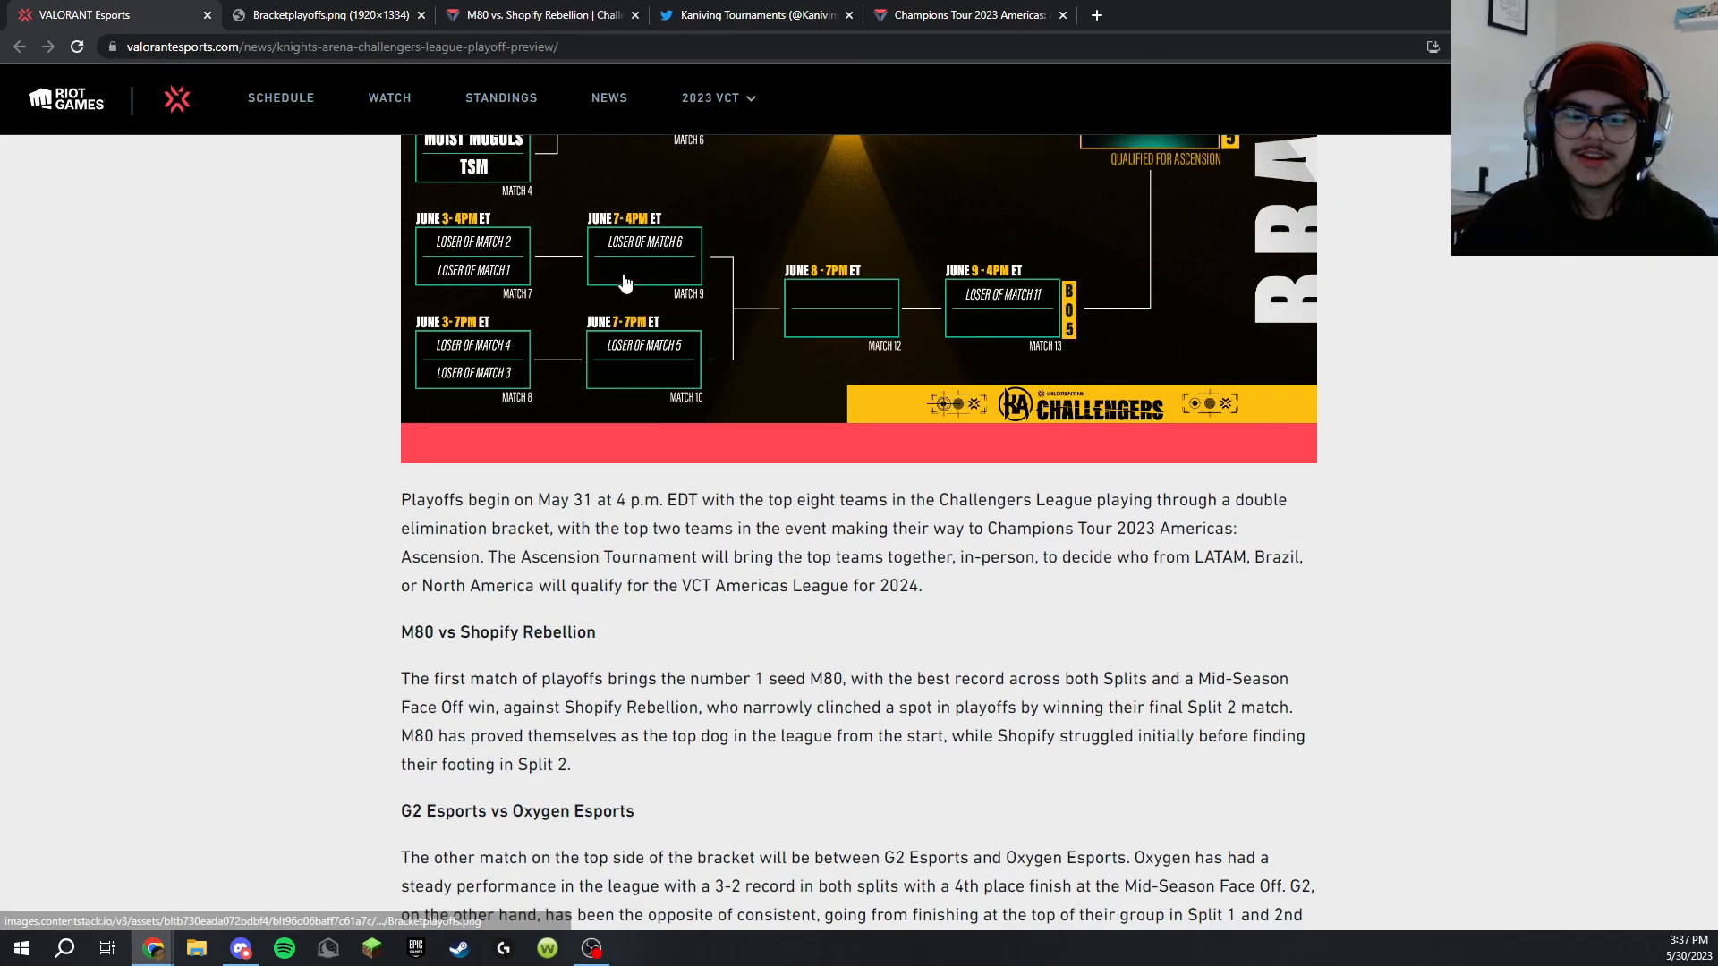
Scroll the playoff preview article down to The Guard vs FaZe and Moist Moguls vs TSM previews
scroll("down", 3)
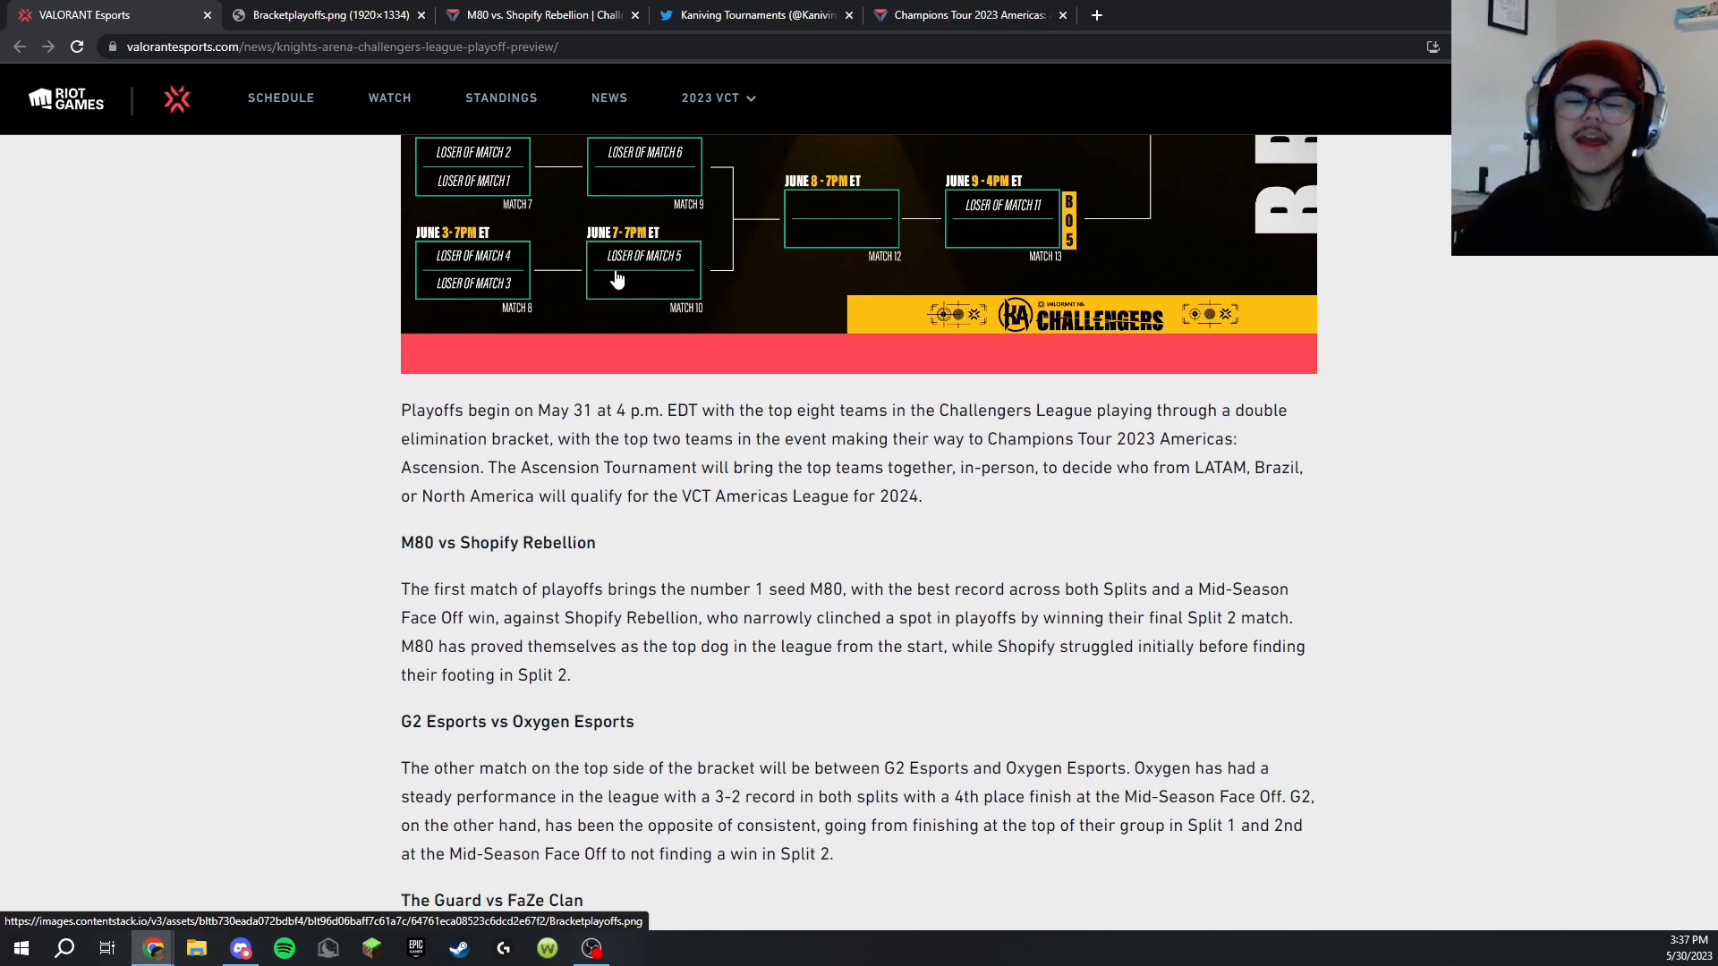
scroll("down", 3)
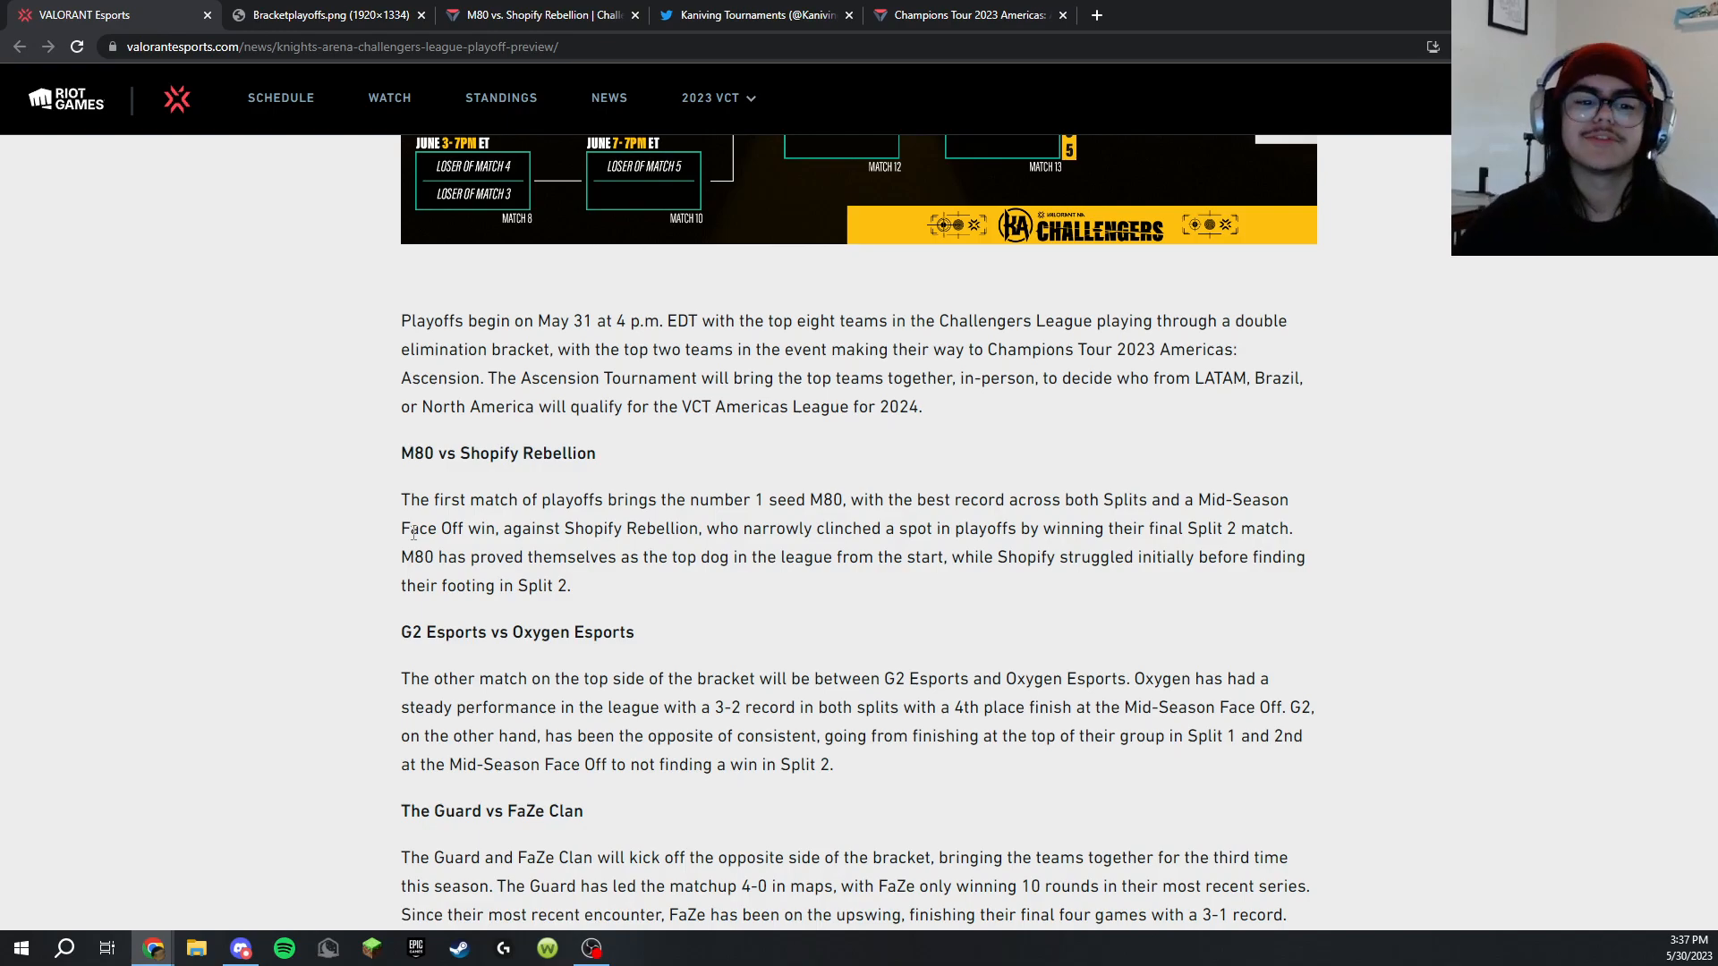
scroll("down", 3)
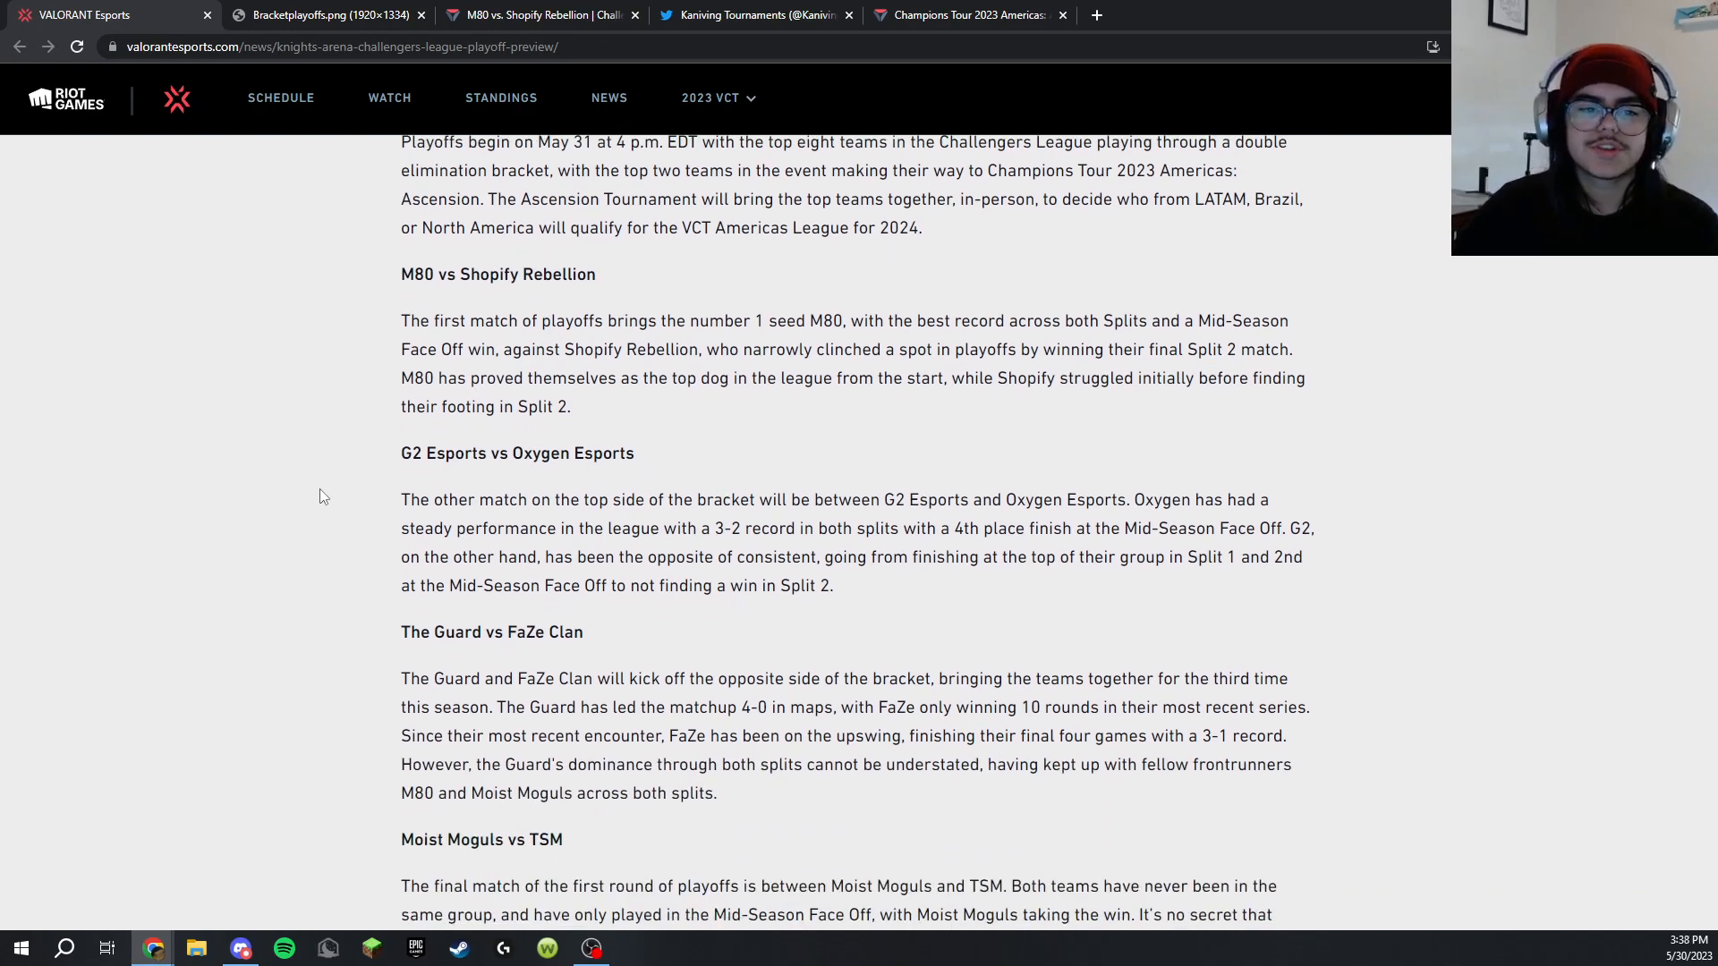
mouse_move(501, 501)
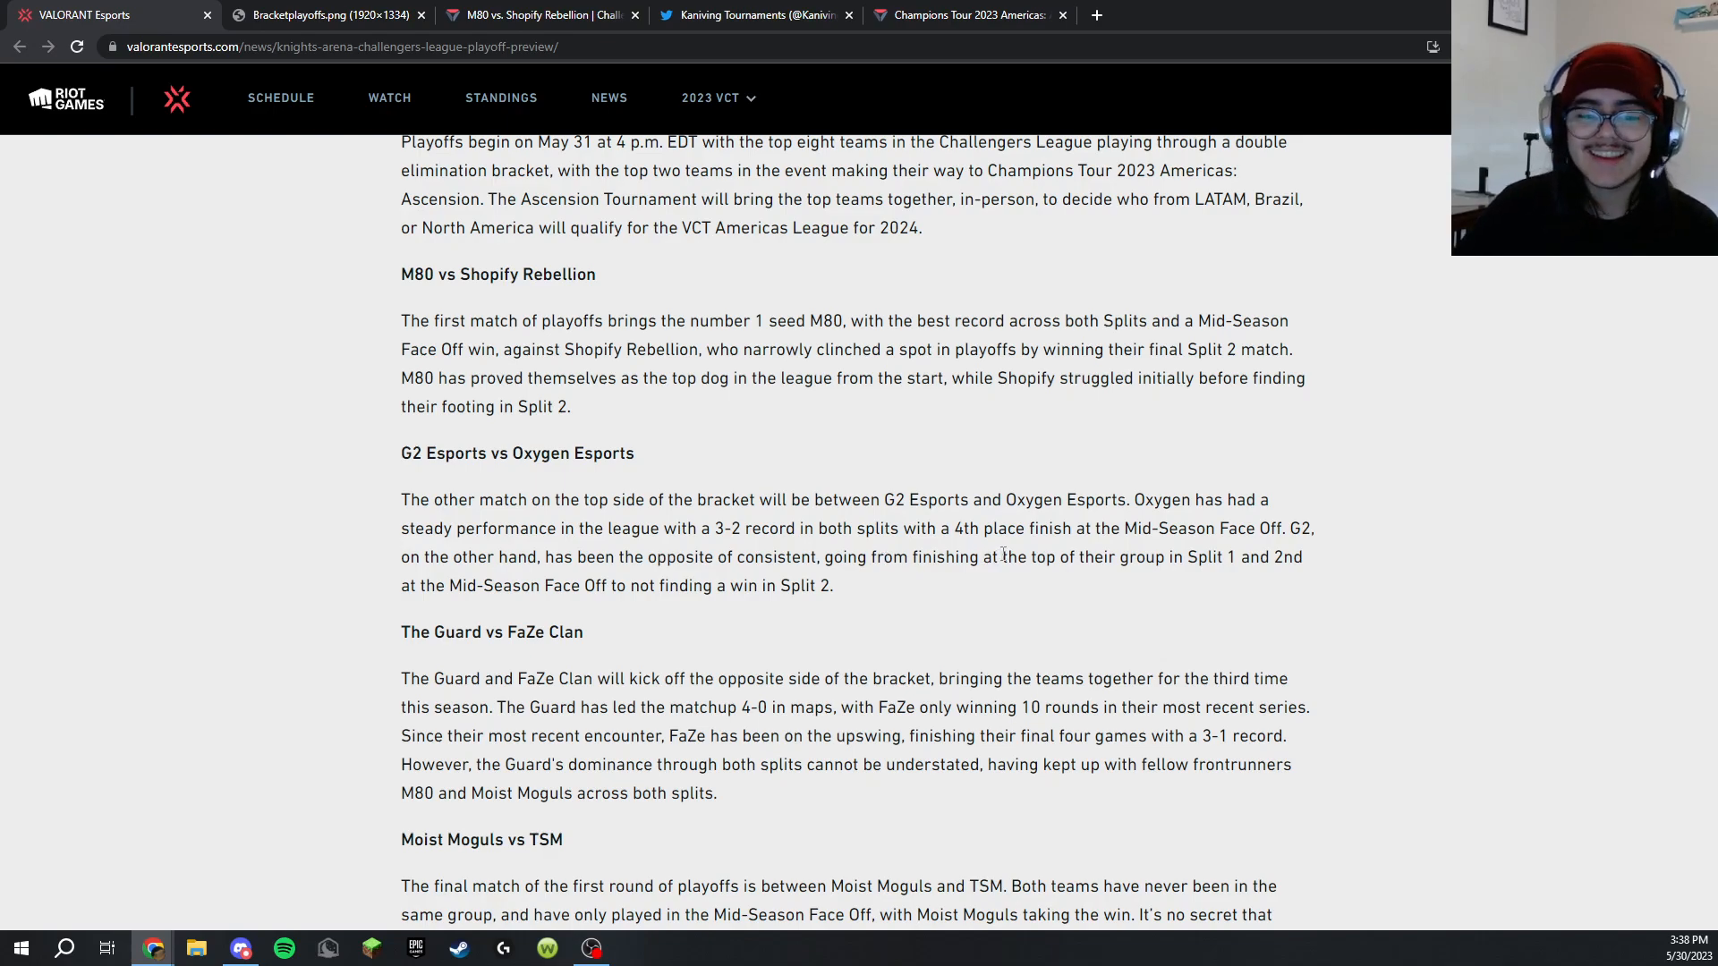
mouse_move(677, 625)
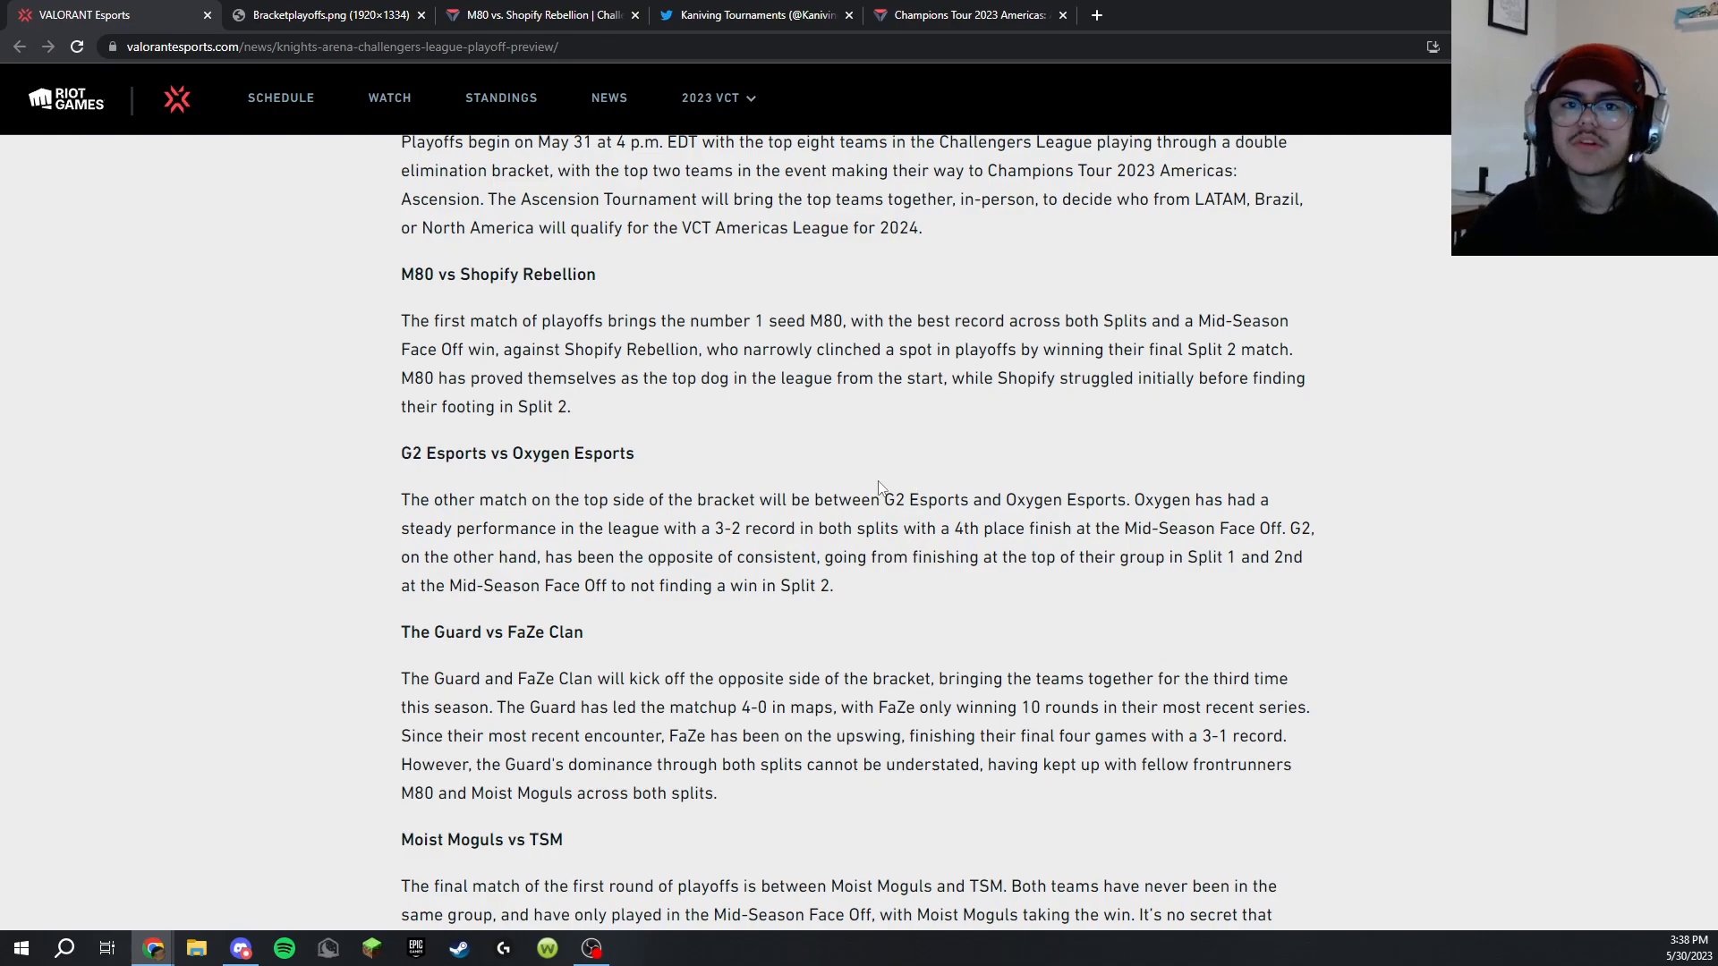
mouse_move(893, 433)
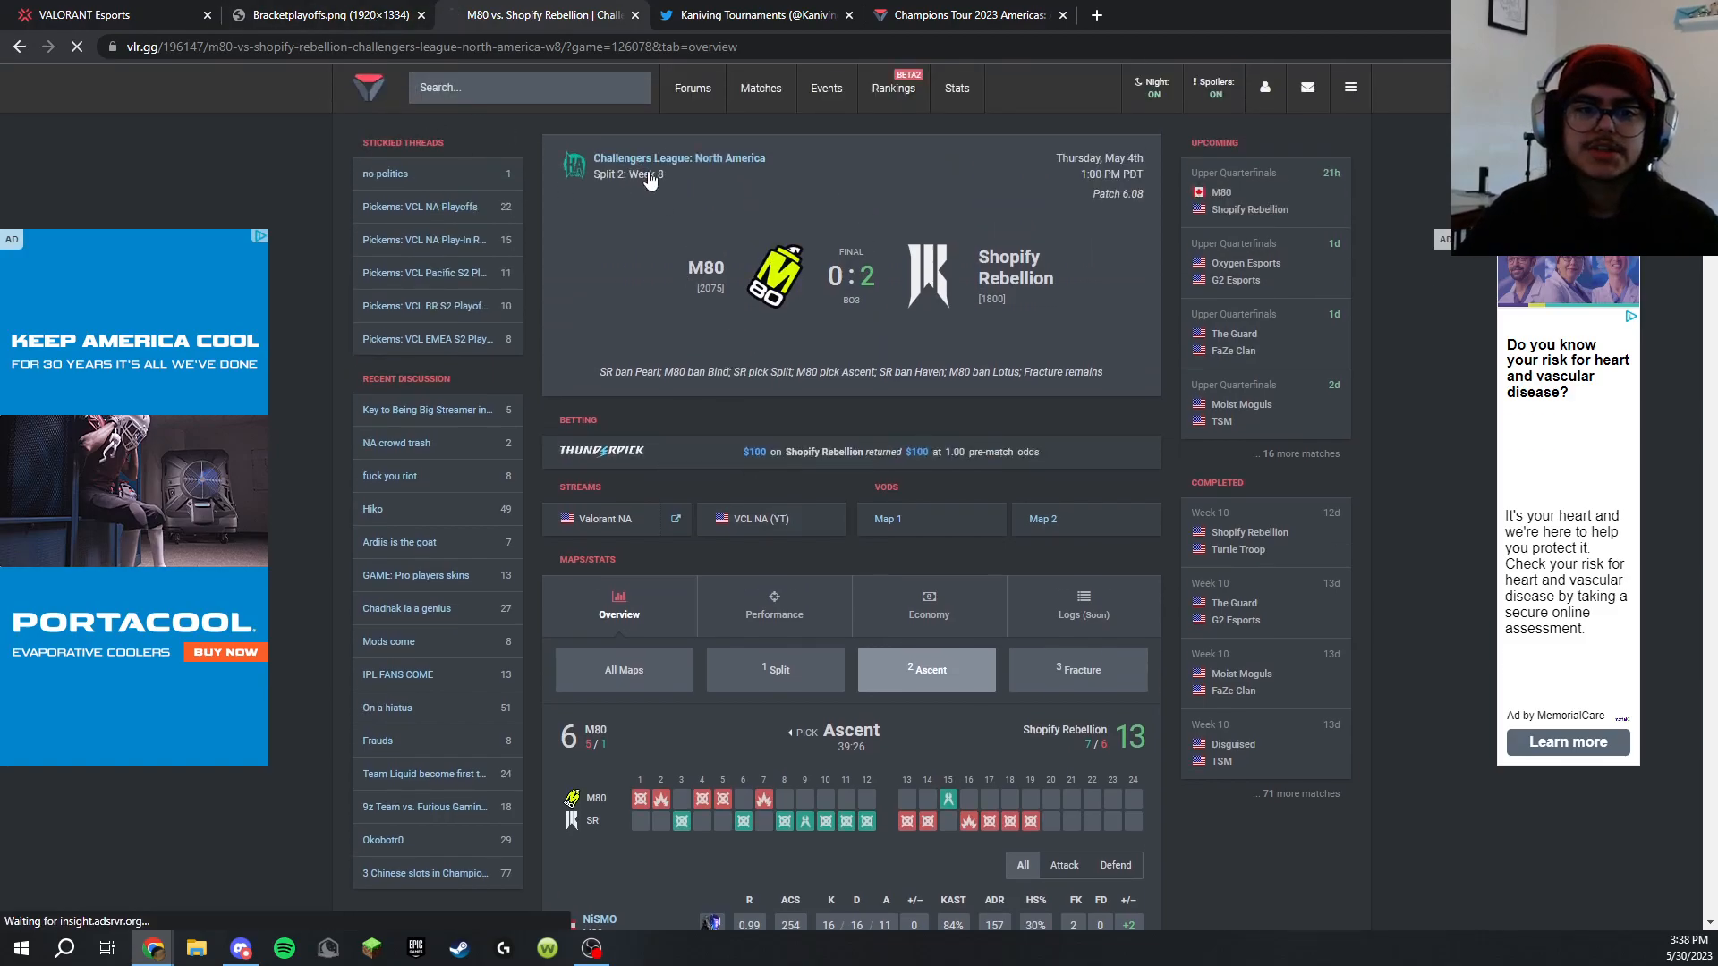
Go from the M80 vs Shopify Rebellion match to the Challengers League: North America Split 2 overview
left_click(676, 157)
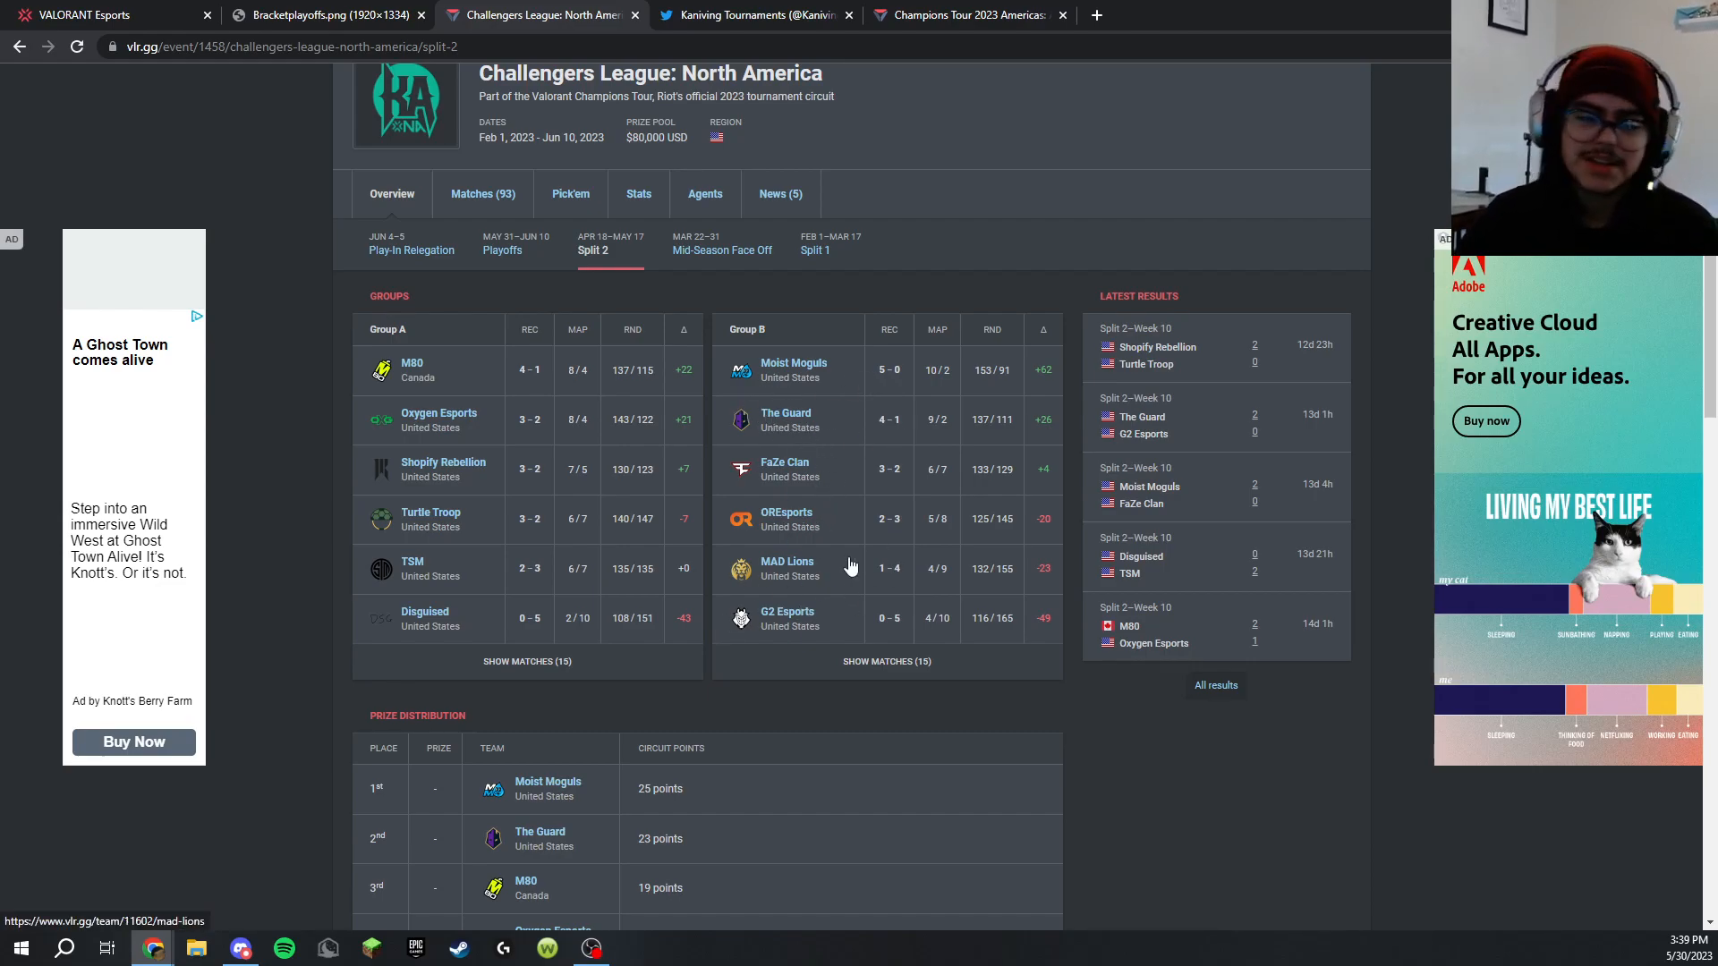
mouse_move(480, 304)
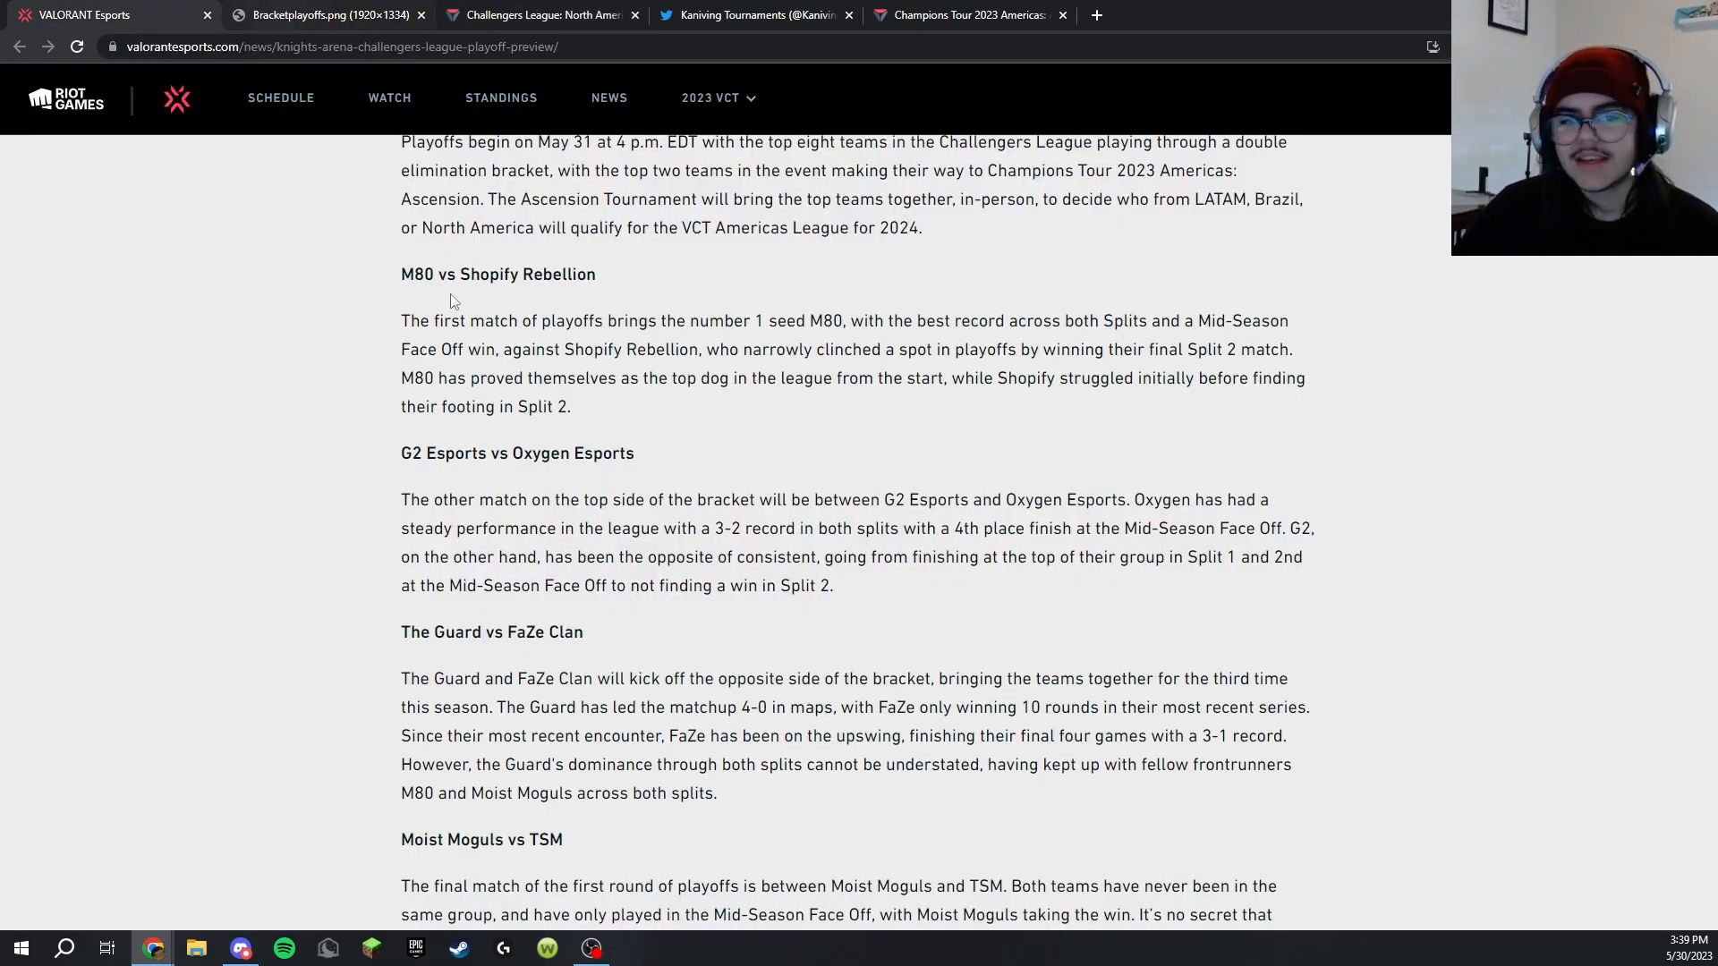
mouse_move(741, 430)
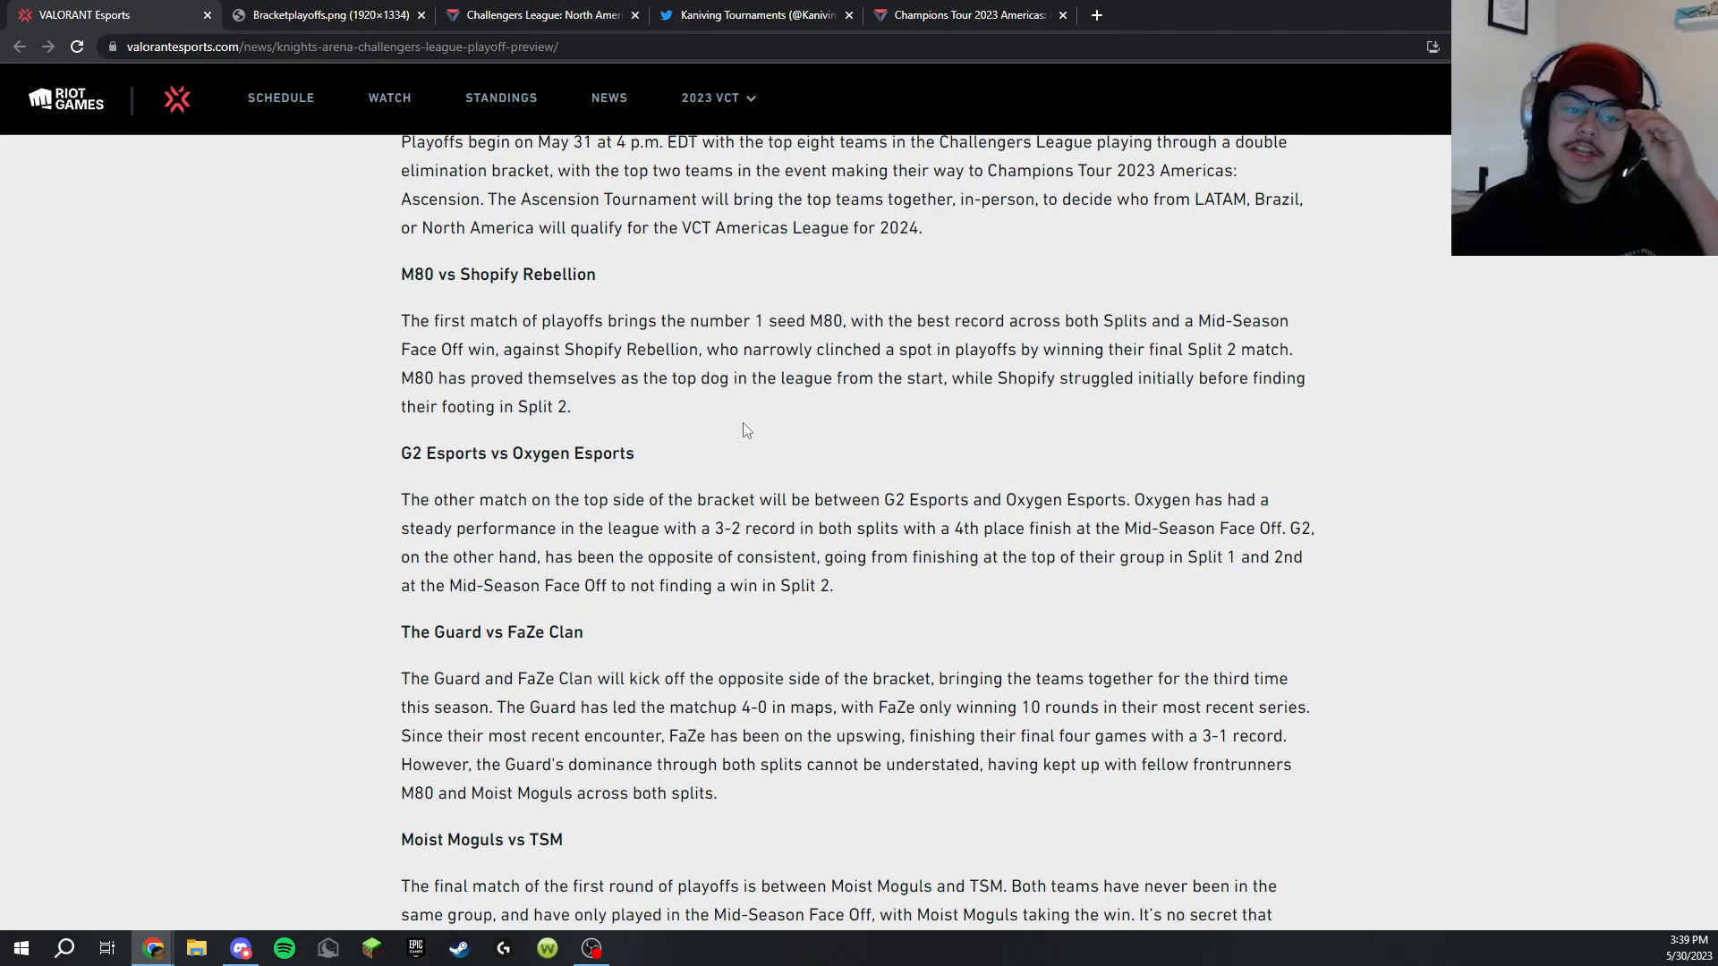
scroll("down", 3)
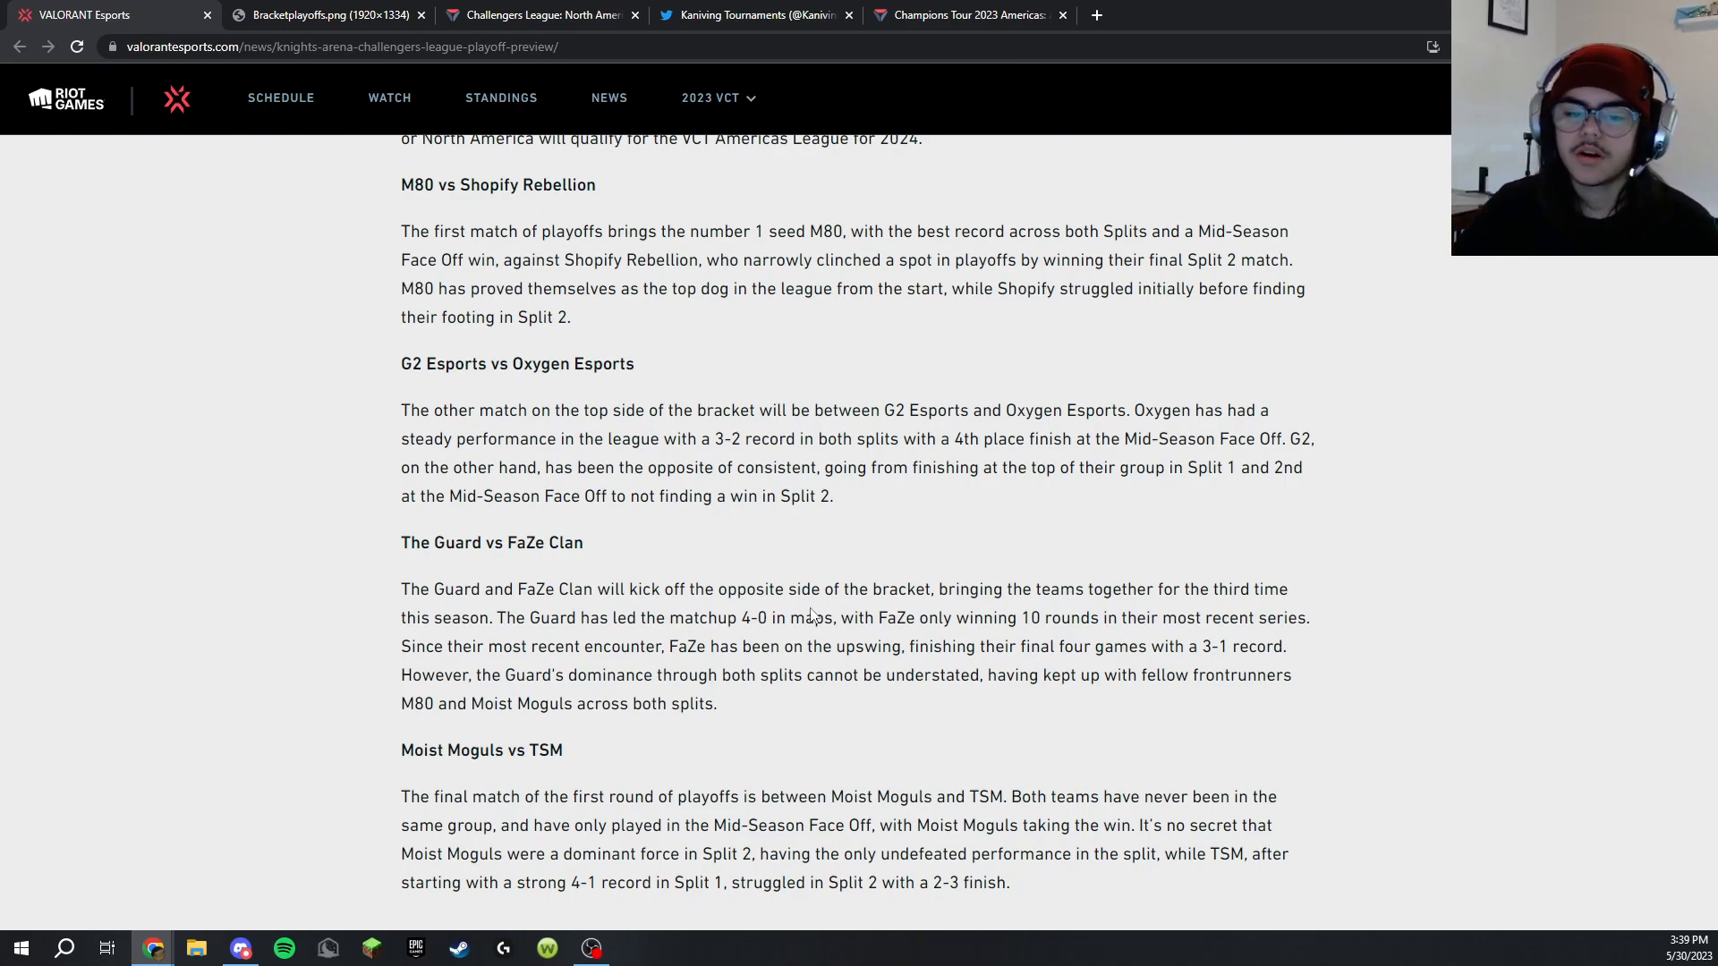
scroll("down", 3)
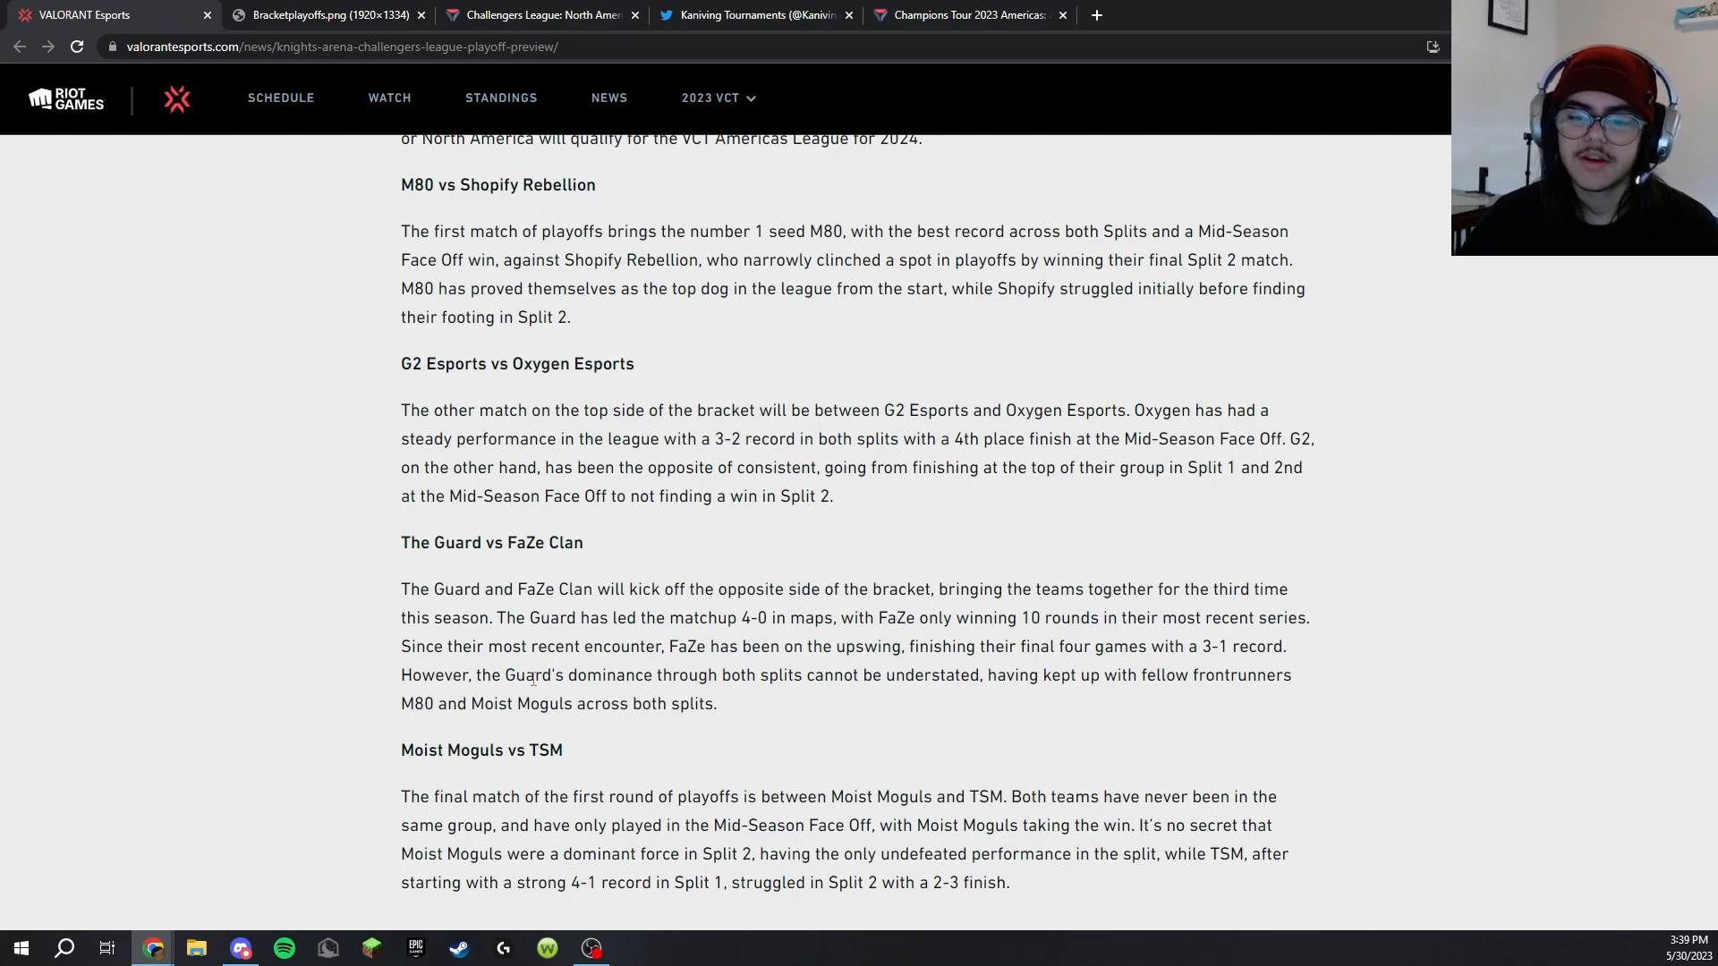
mouse_move(537, 490)
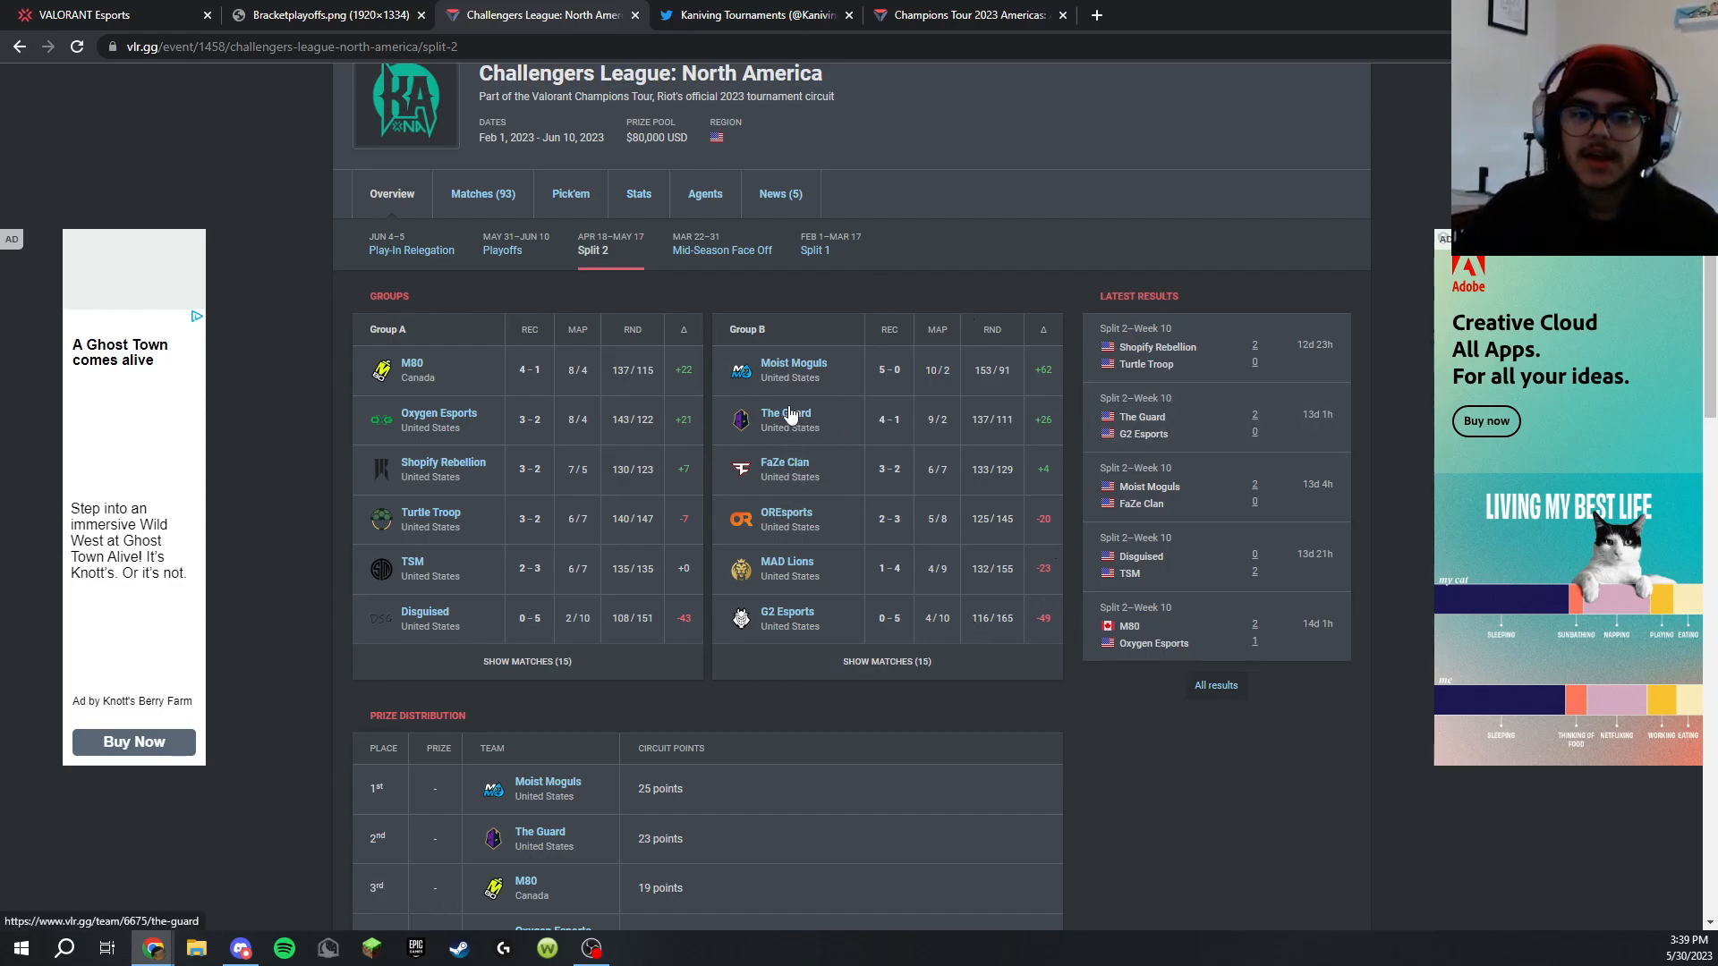
mouse_move(1027, 569)
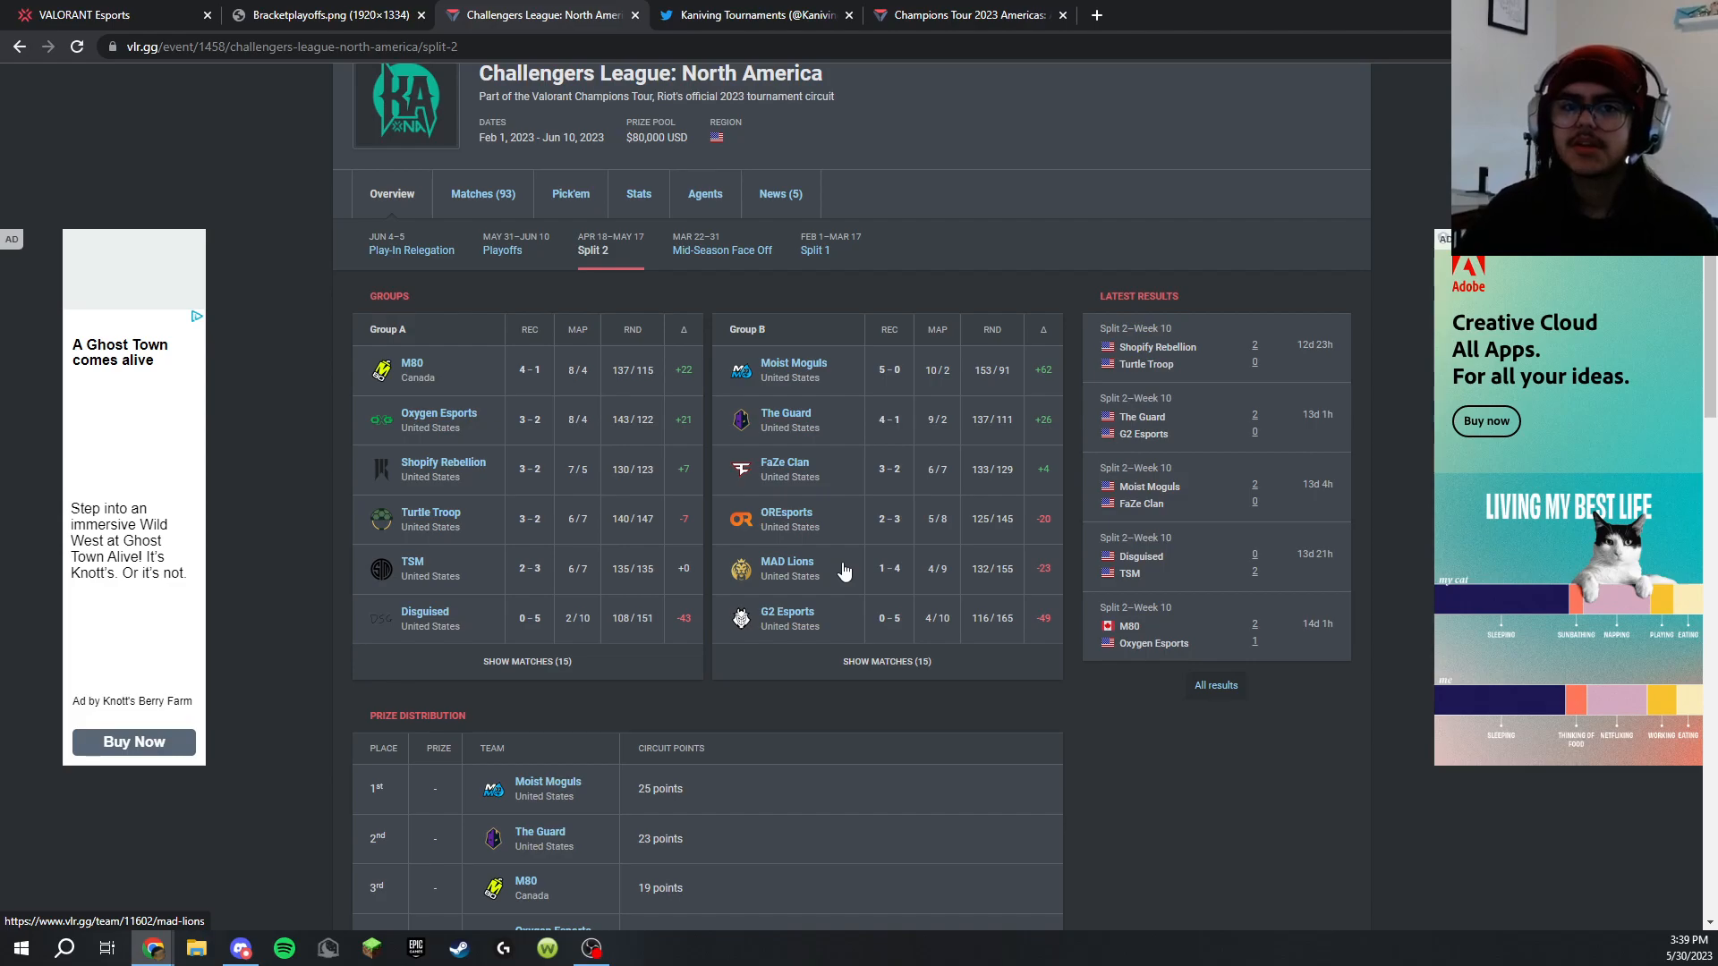
mouse_move(242, 292)
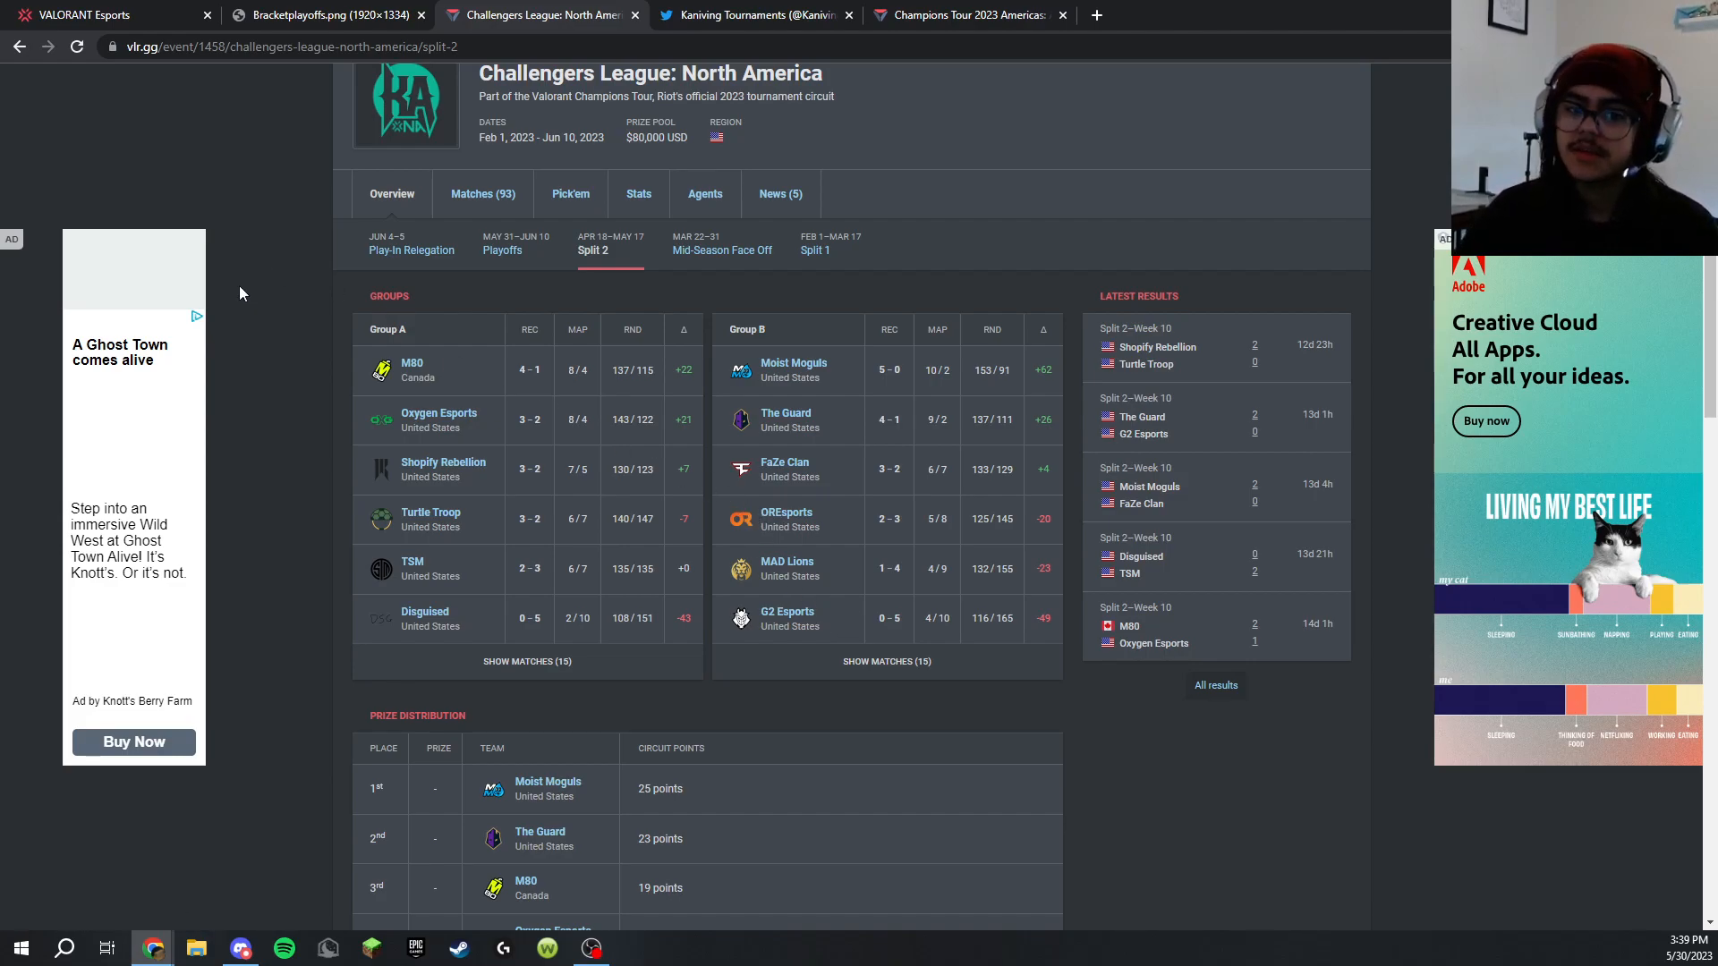
mouse_move(242, 263)
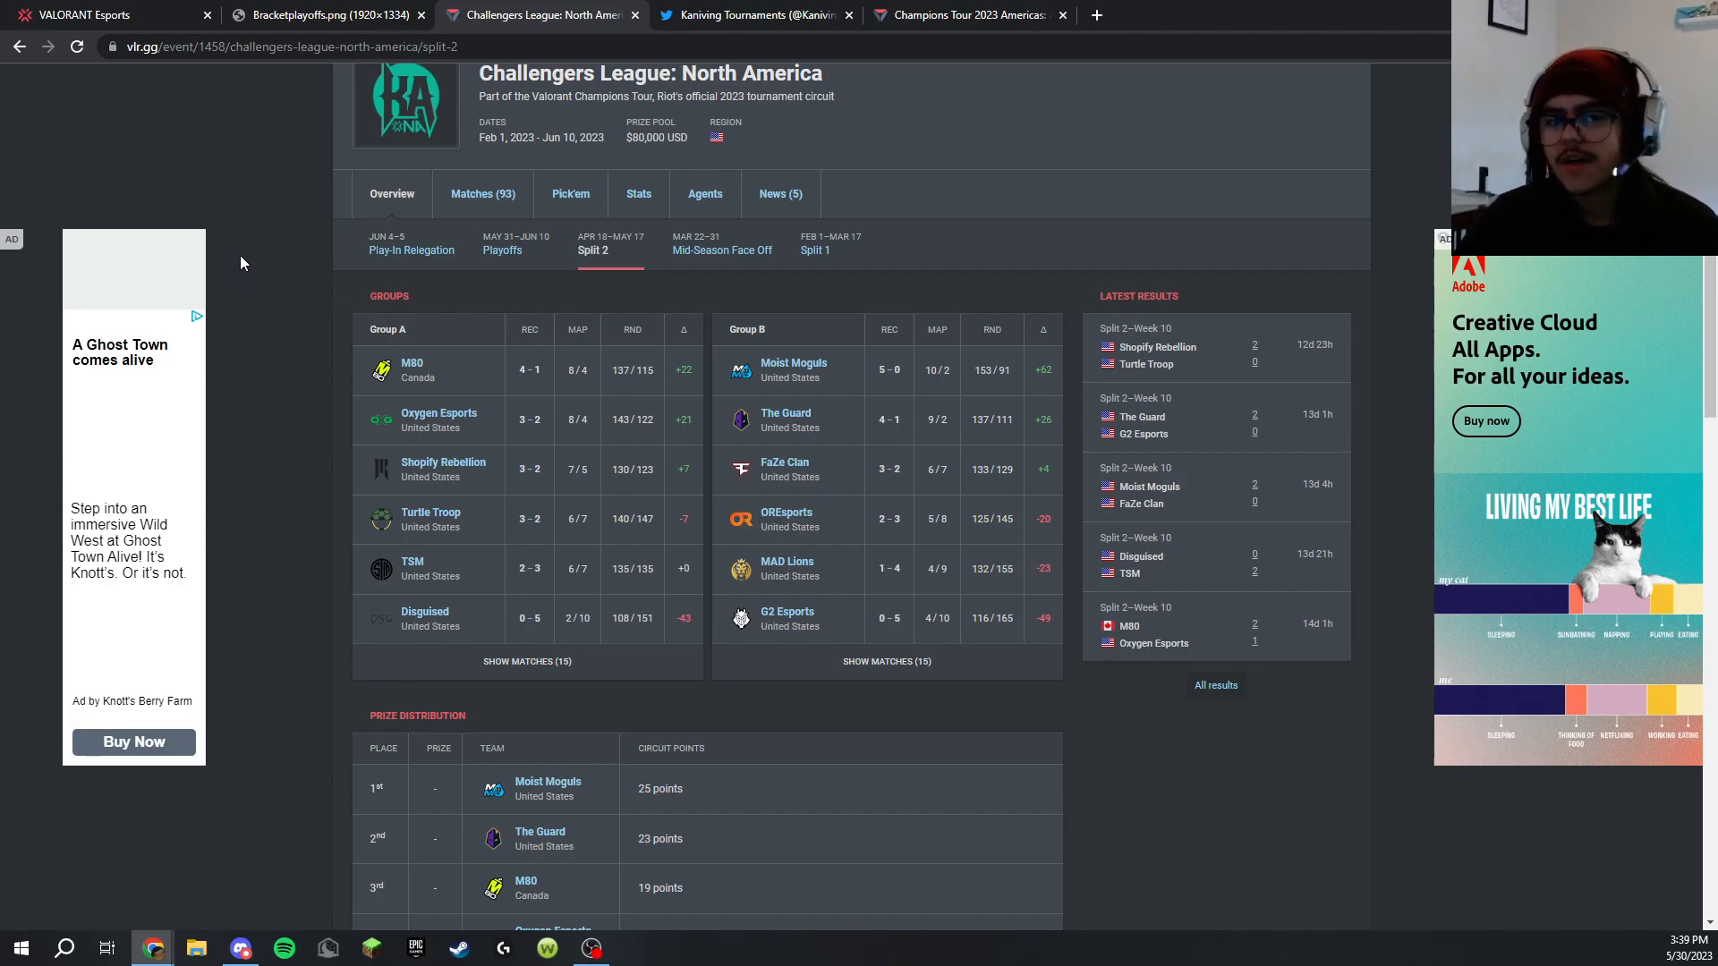
After a glance at the preview article, show the event's Playoffs bracket with the upper quarterfinals
left_click(83, 14)
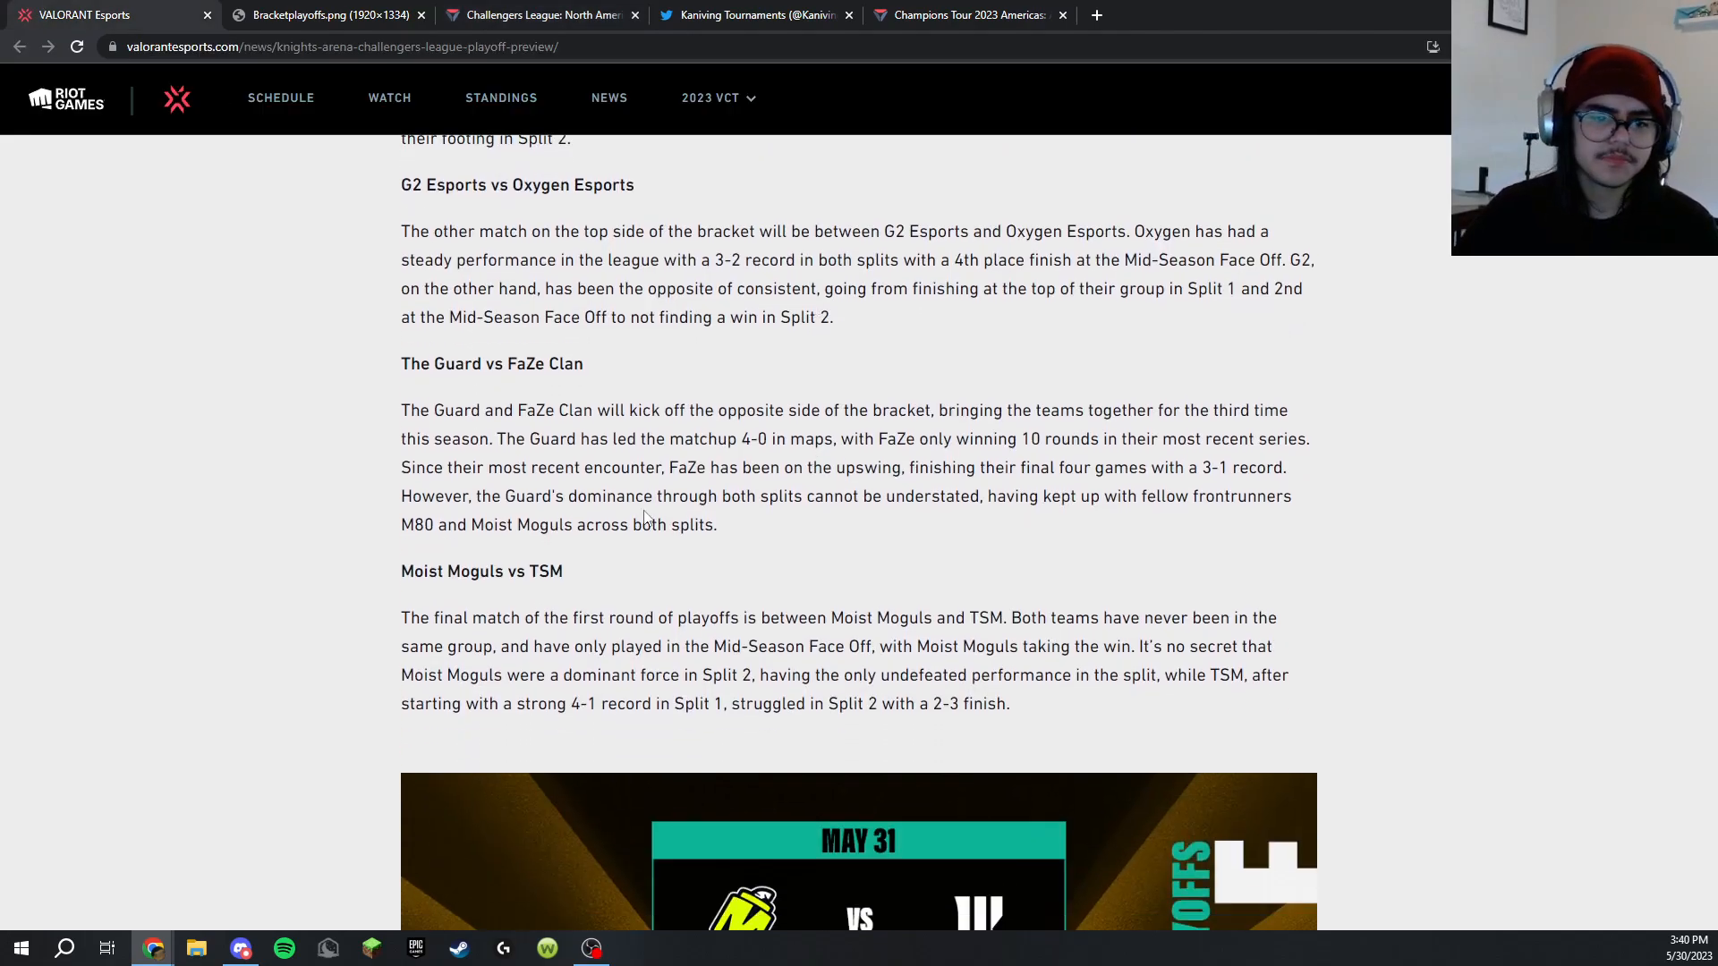
left_click(537, 14)
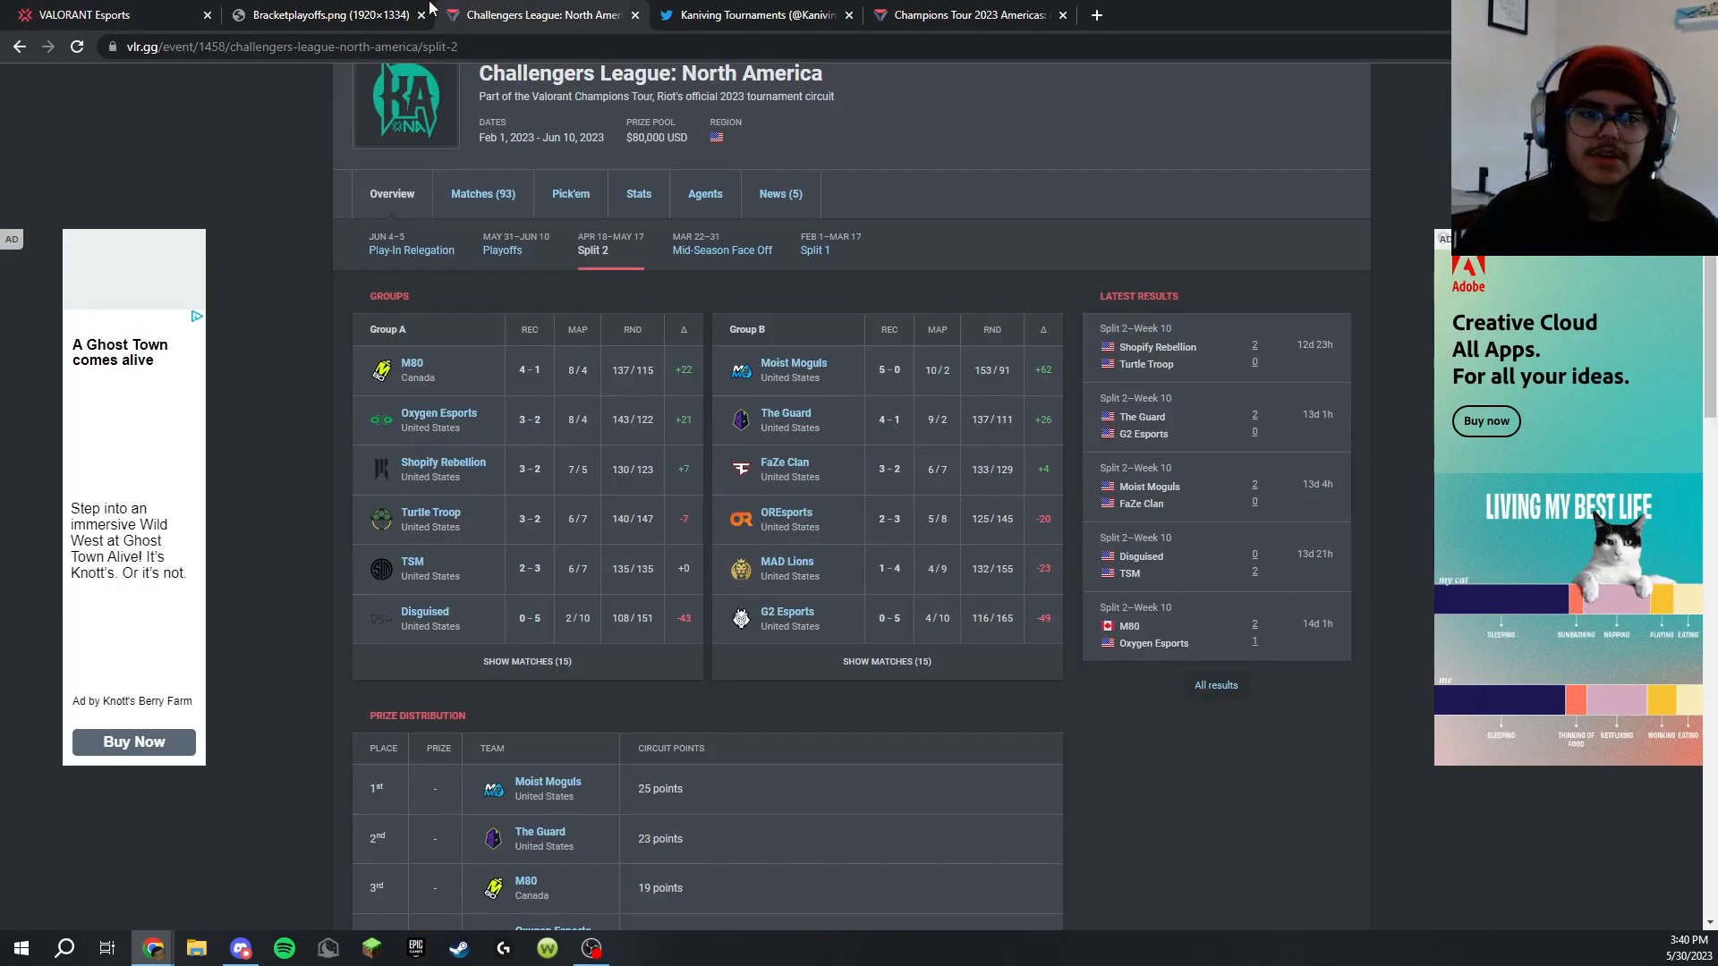
left_click(501, 250)
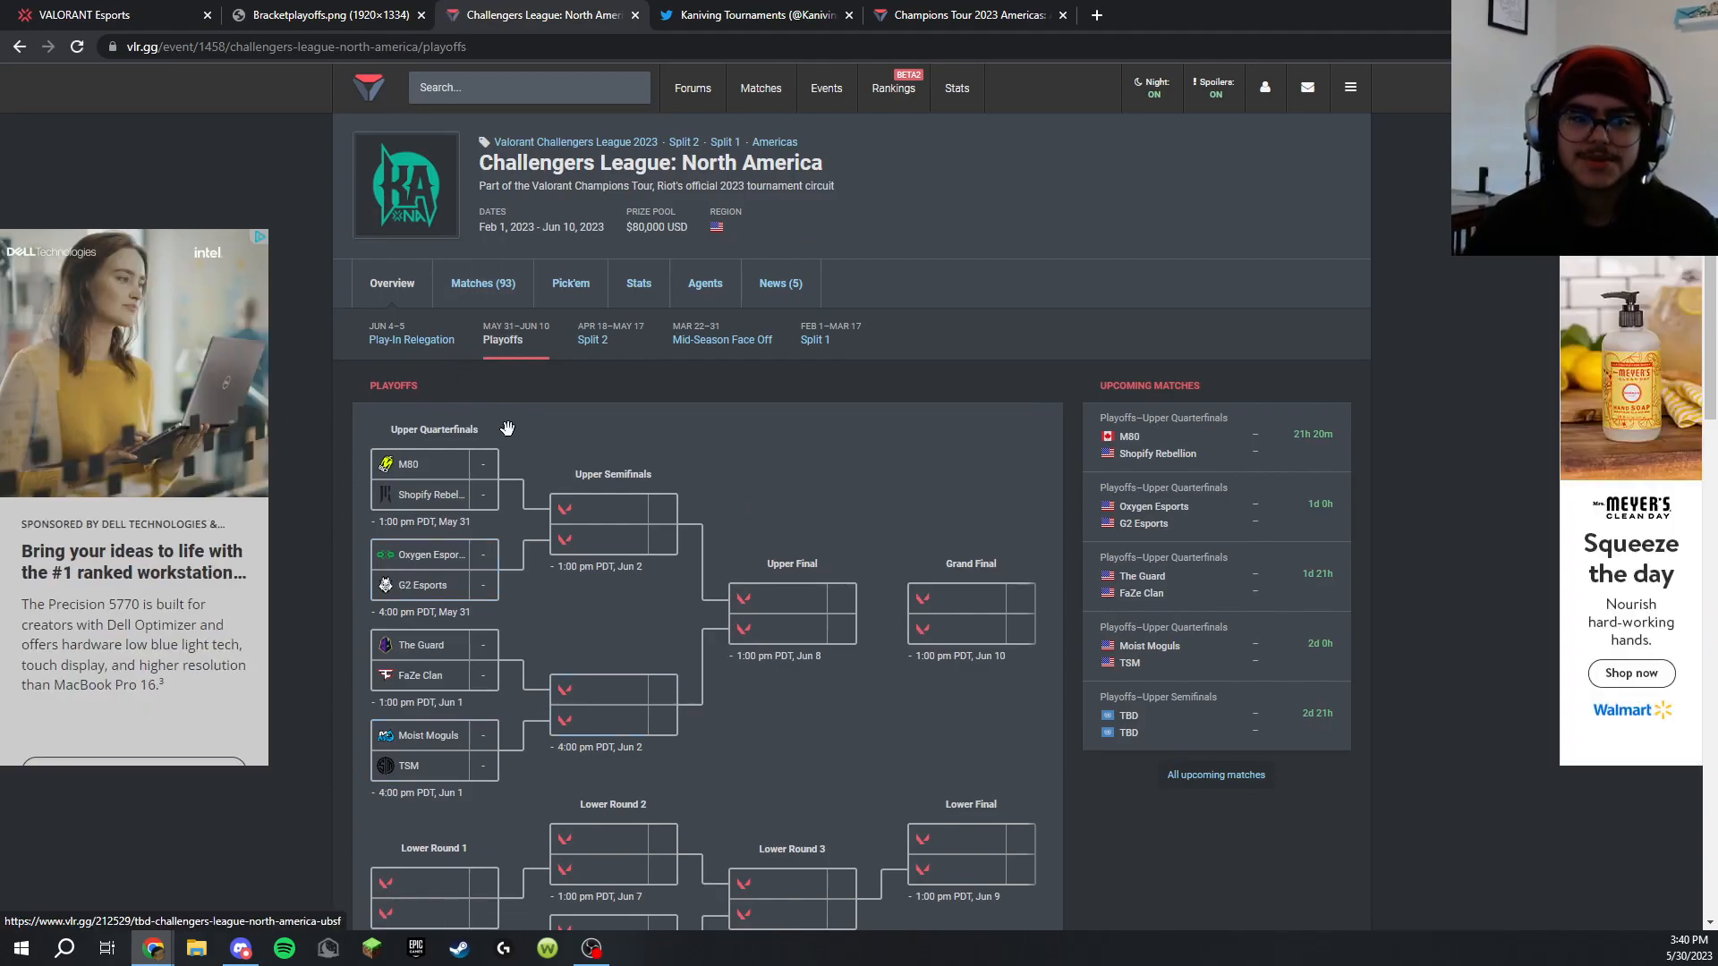
scroll("down", 3)
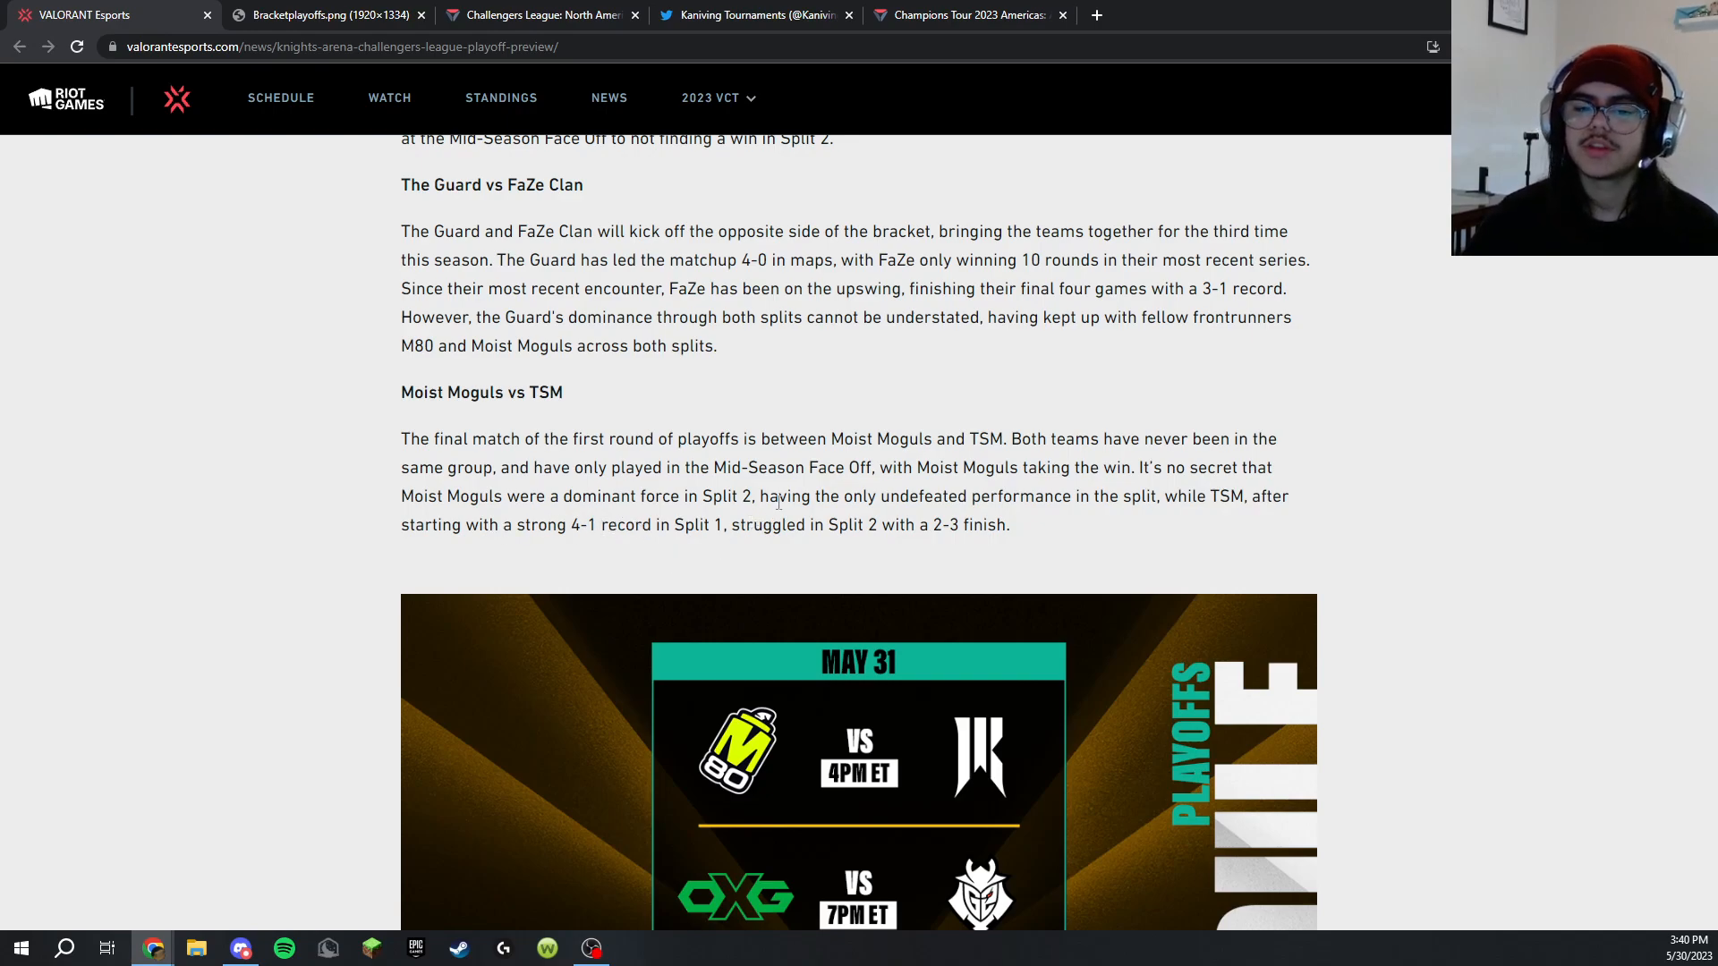
scroll("down", 3)
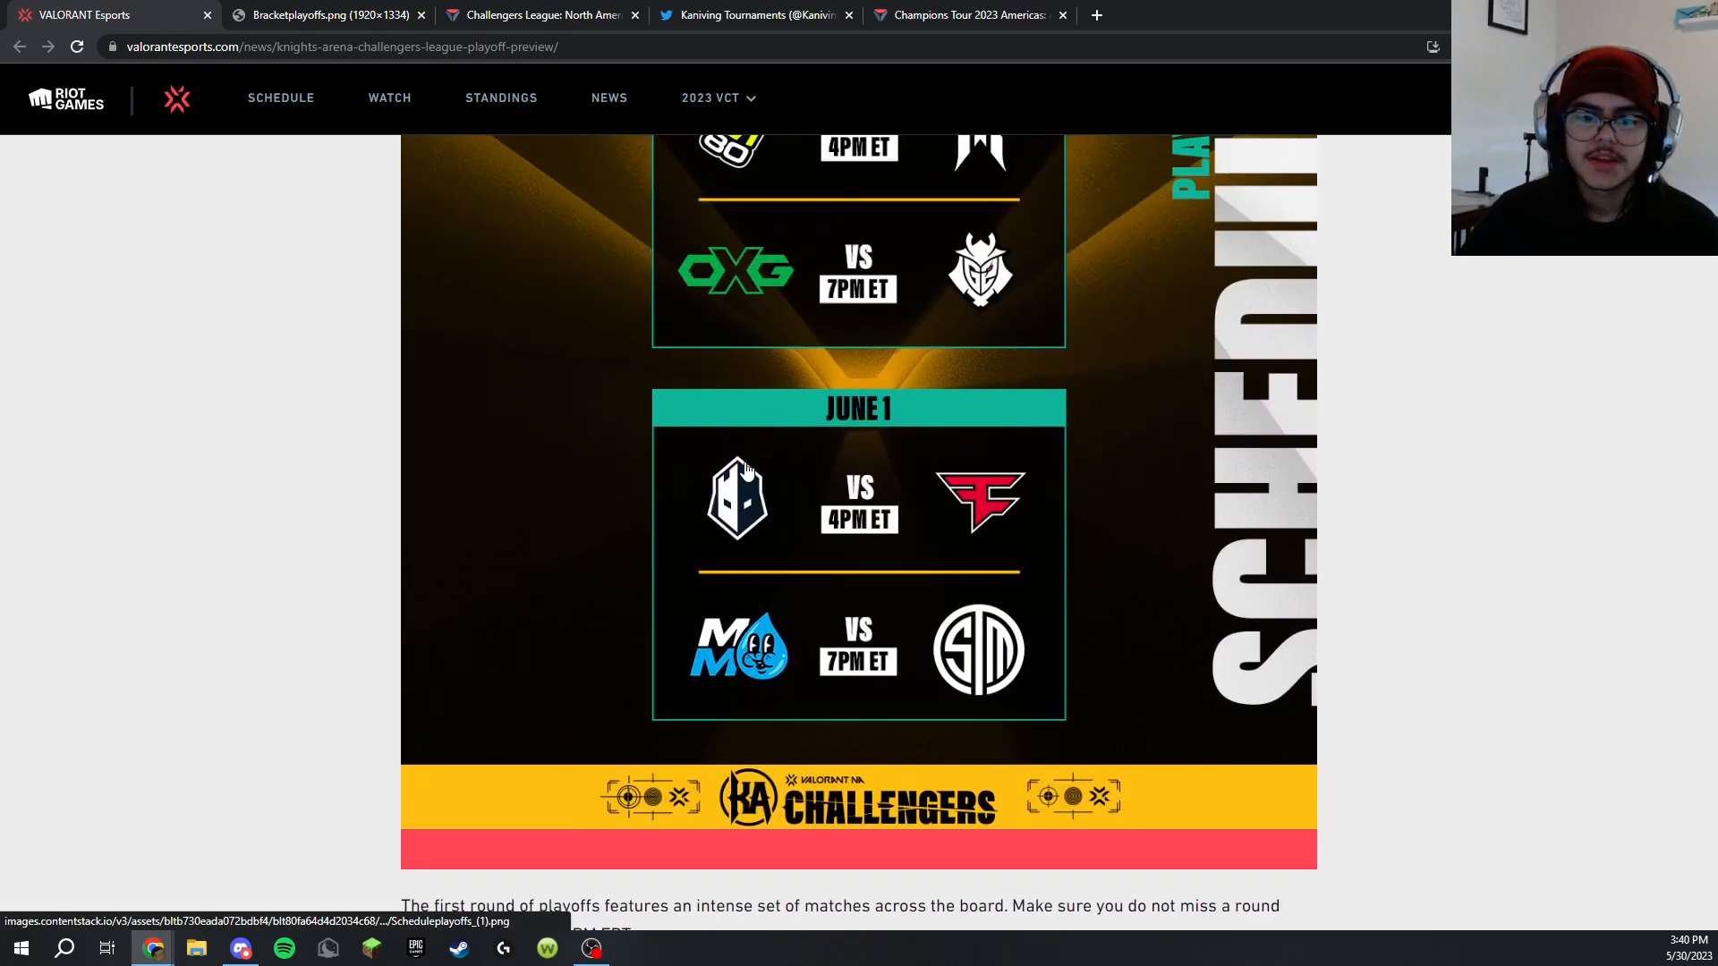
scroll("up", 3)
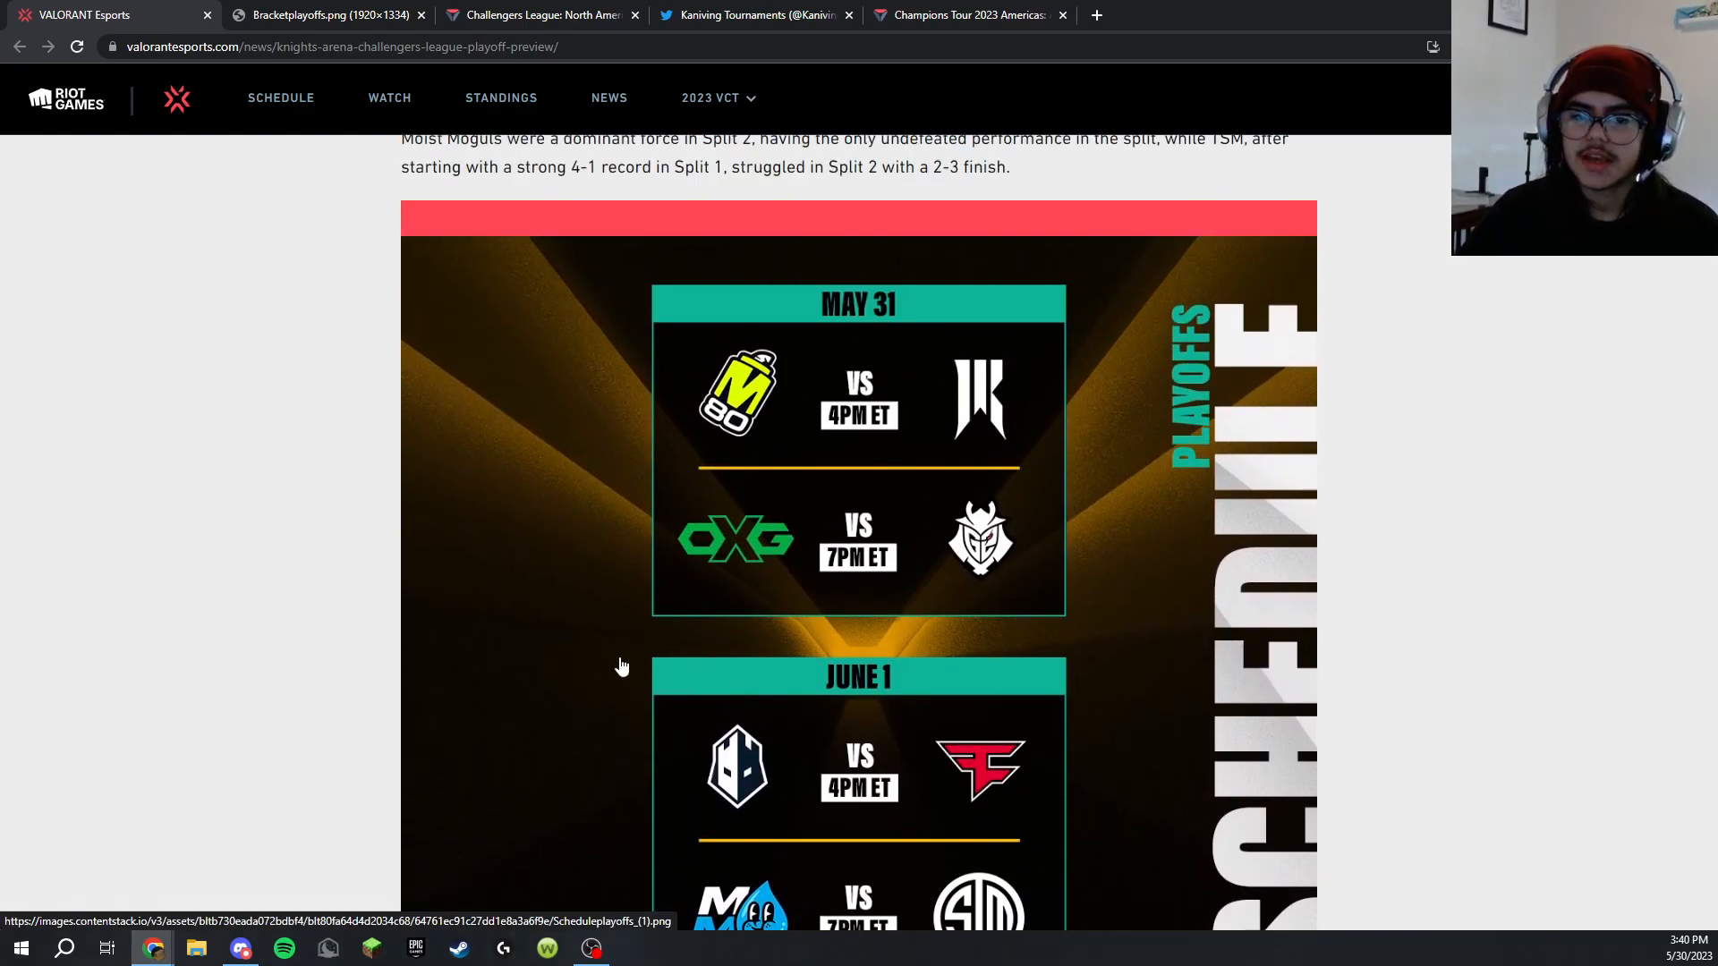
mouse_move(626, 275)
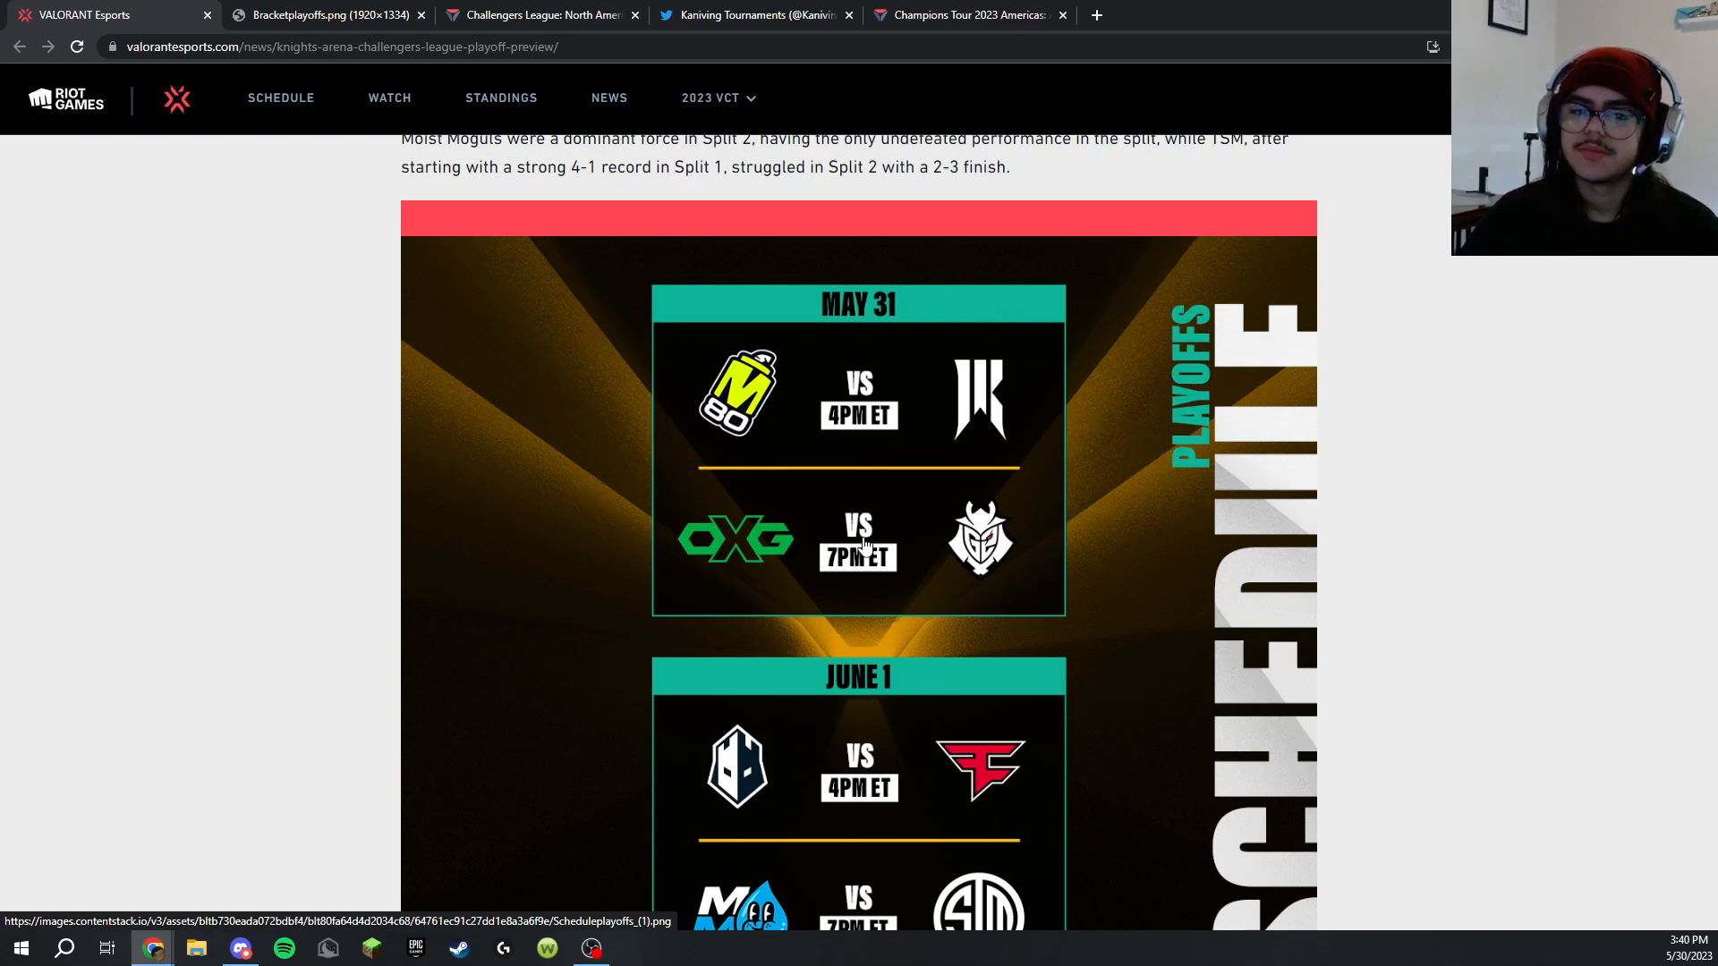
left_click(537, 15)
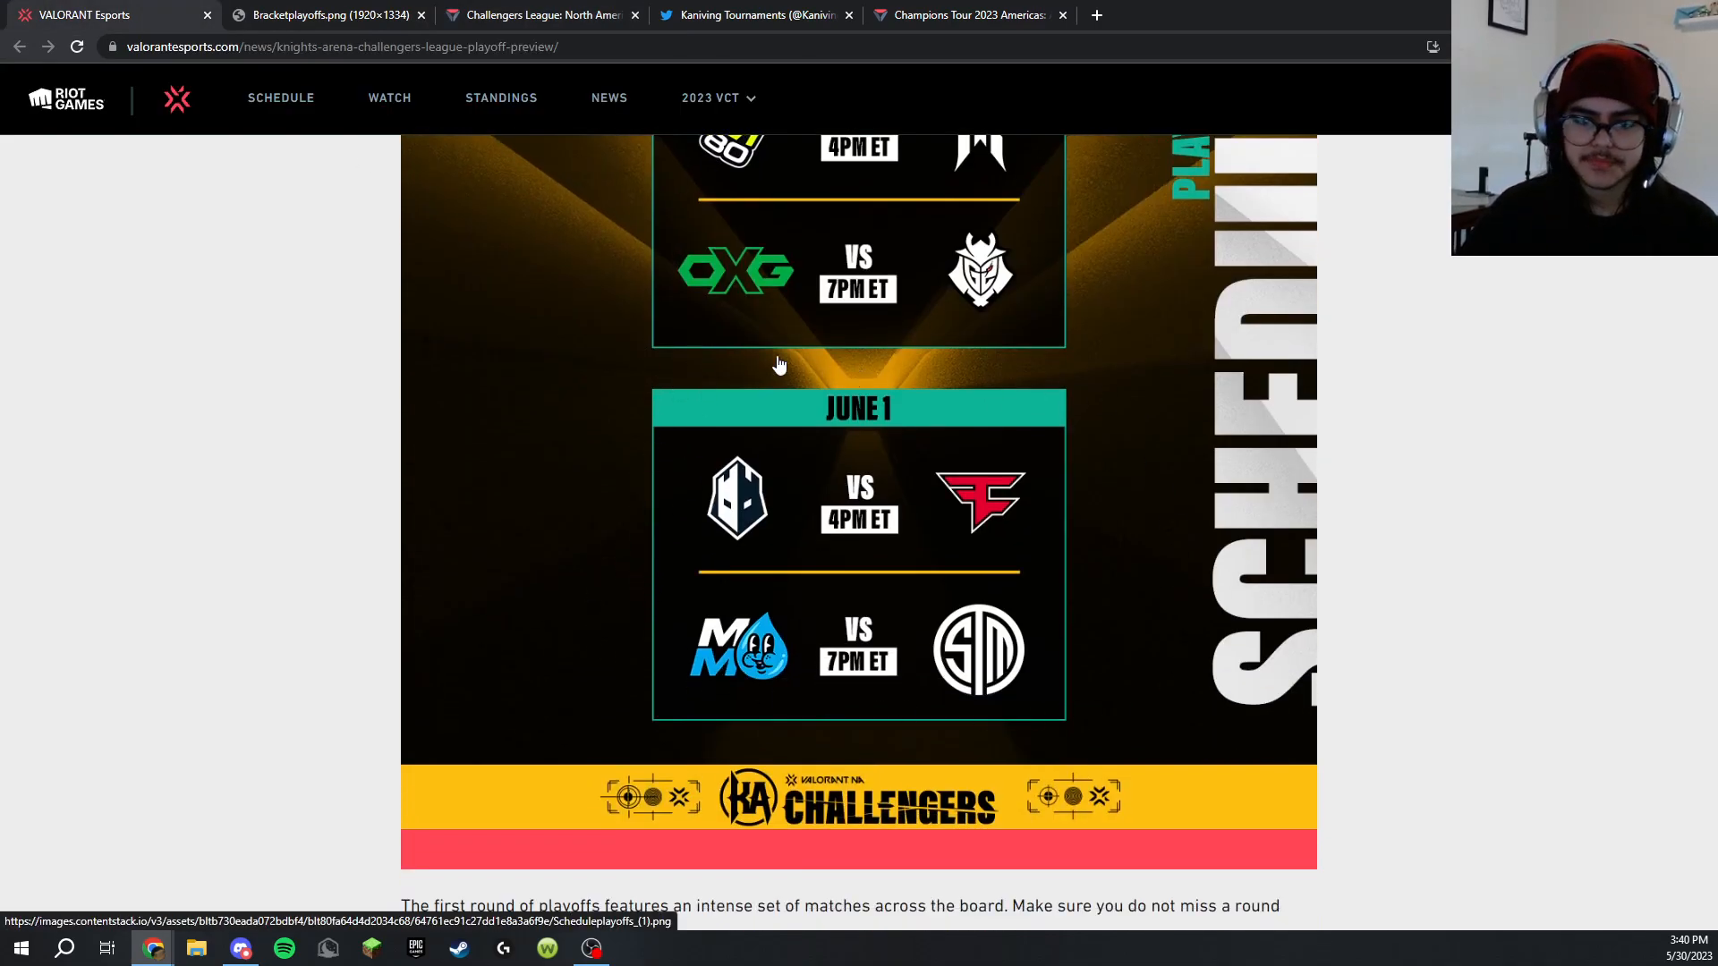
mouse_move(600, 714)
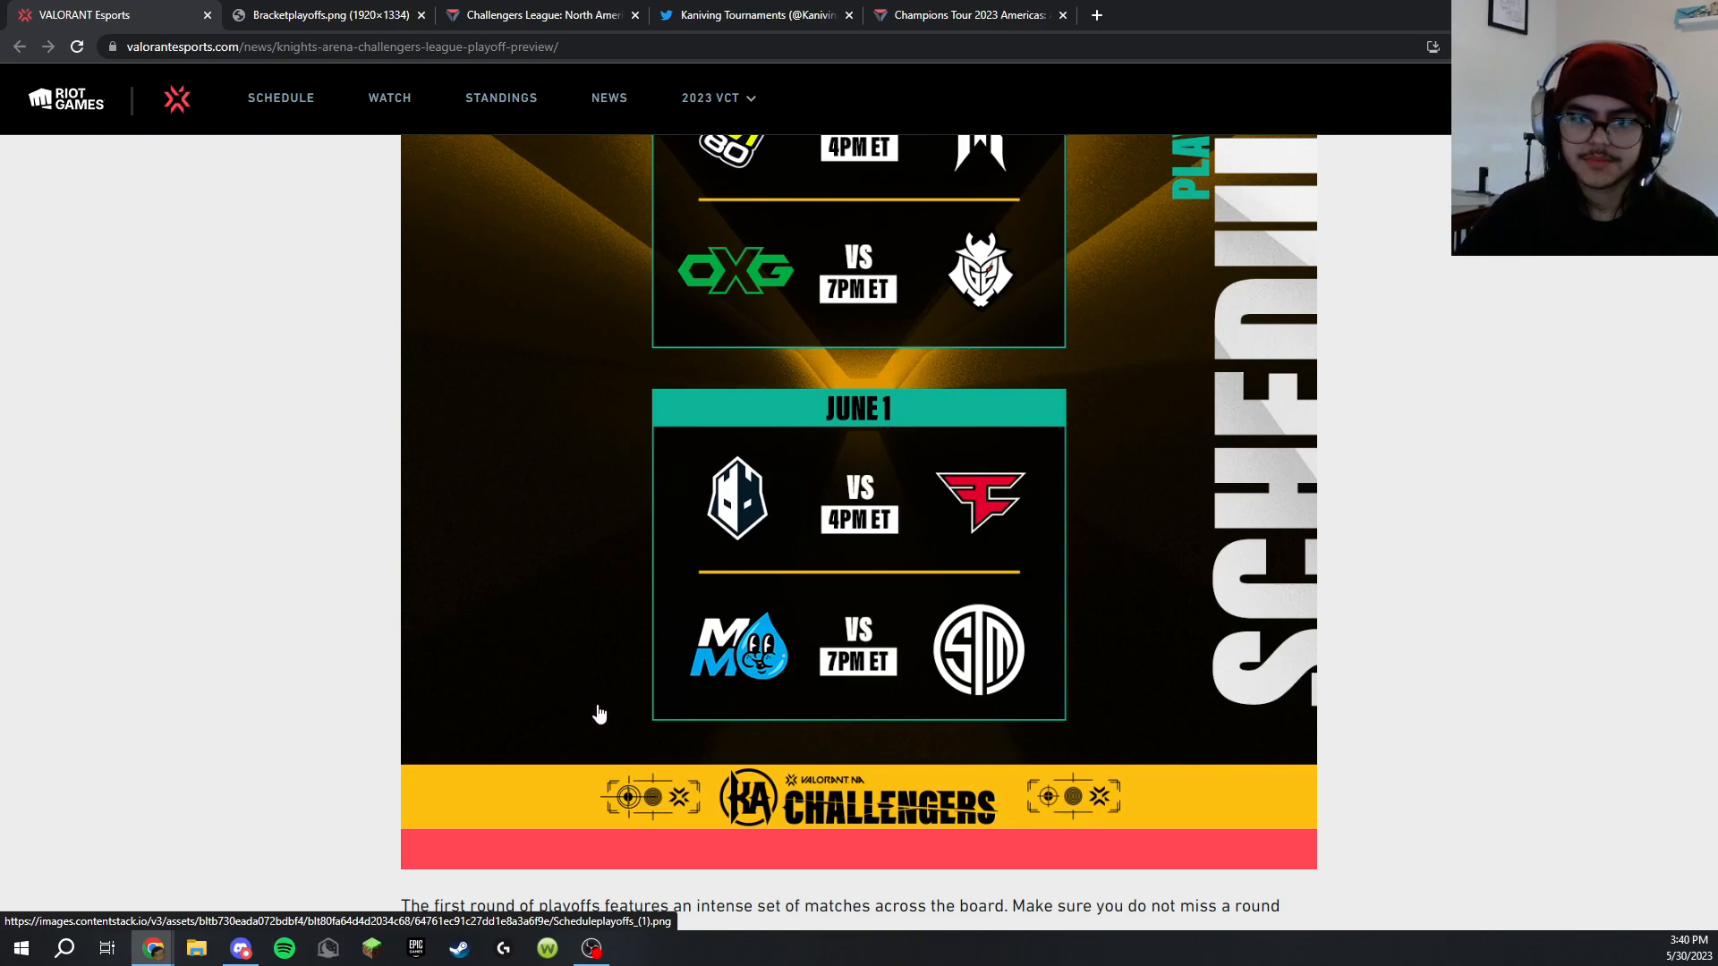
left_click(539, 14)
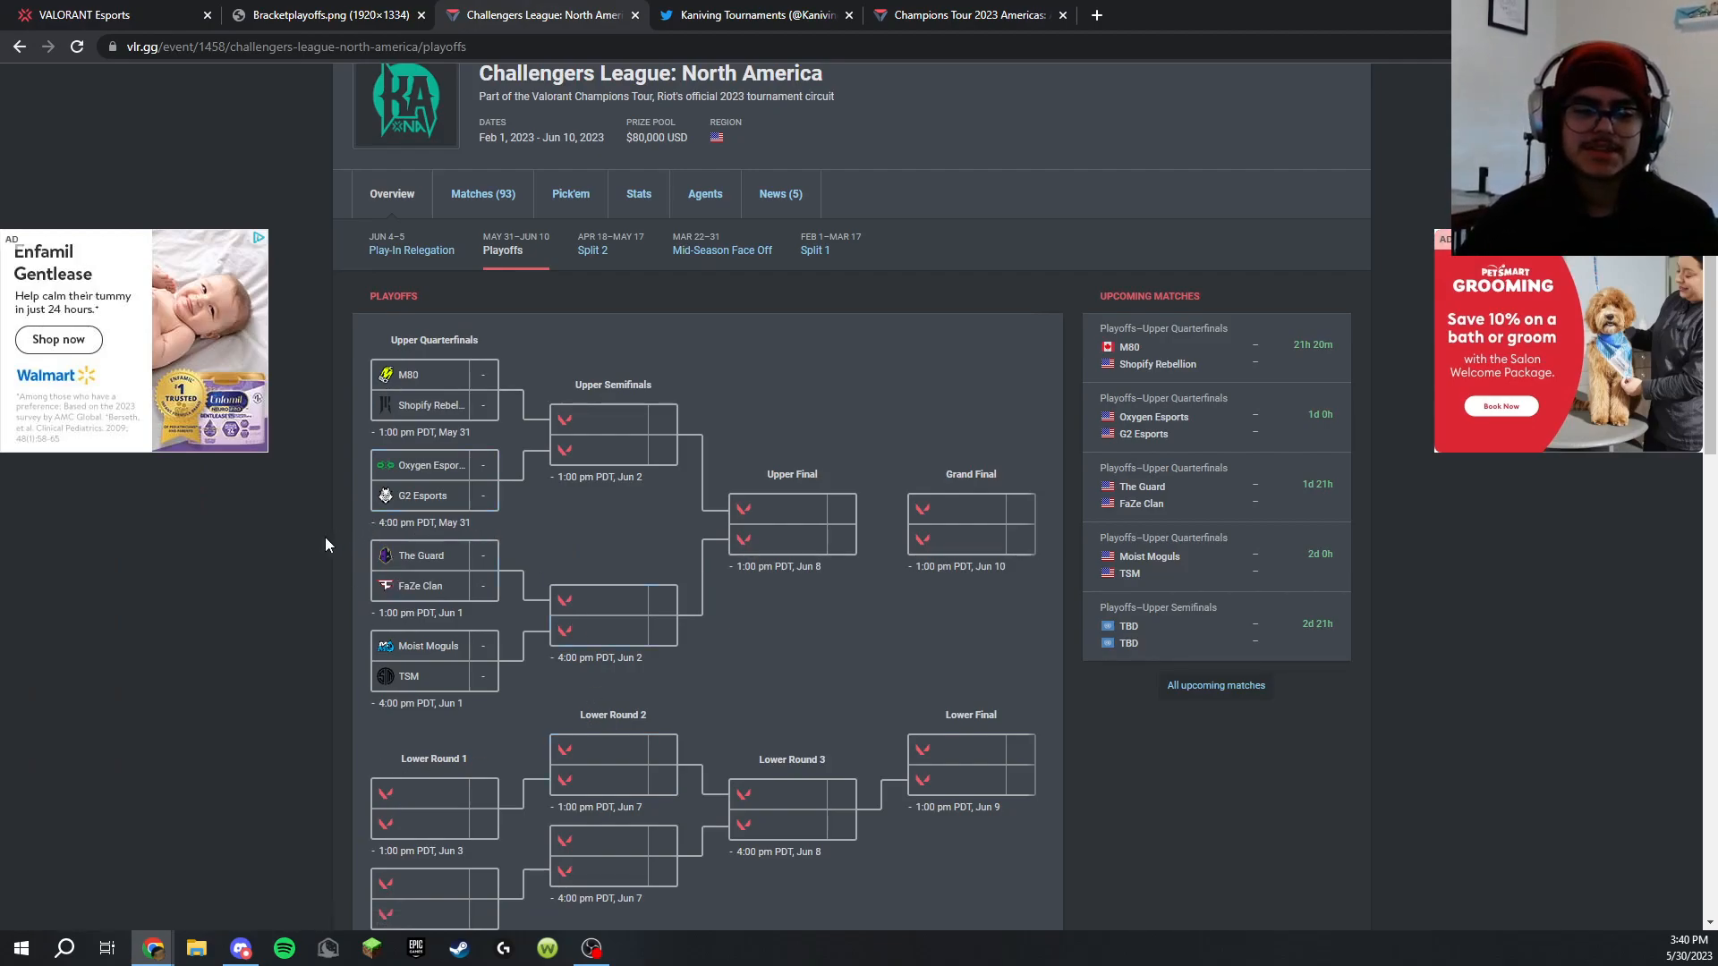
mouse_move(514, 562)
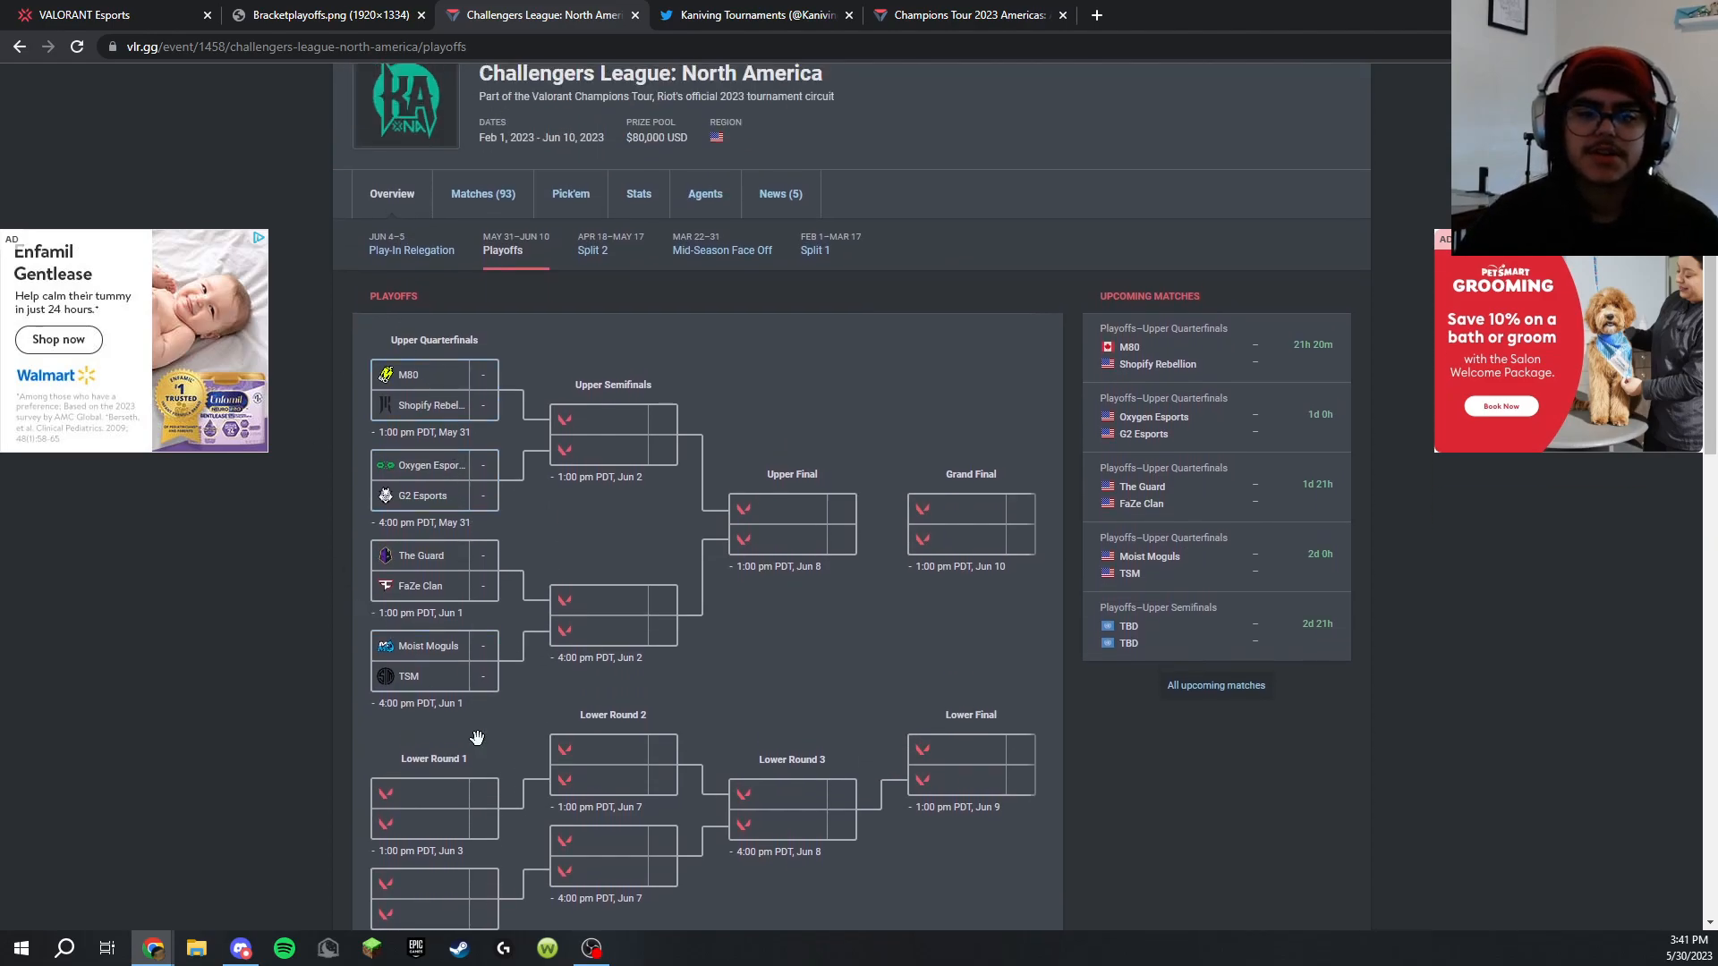
scroll("down", 3)
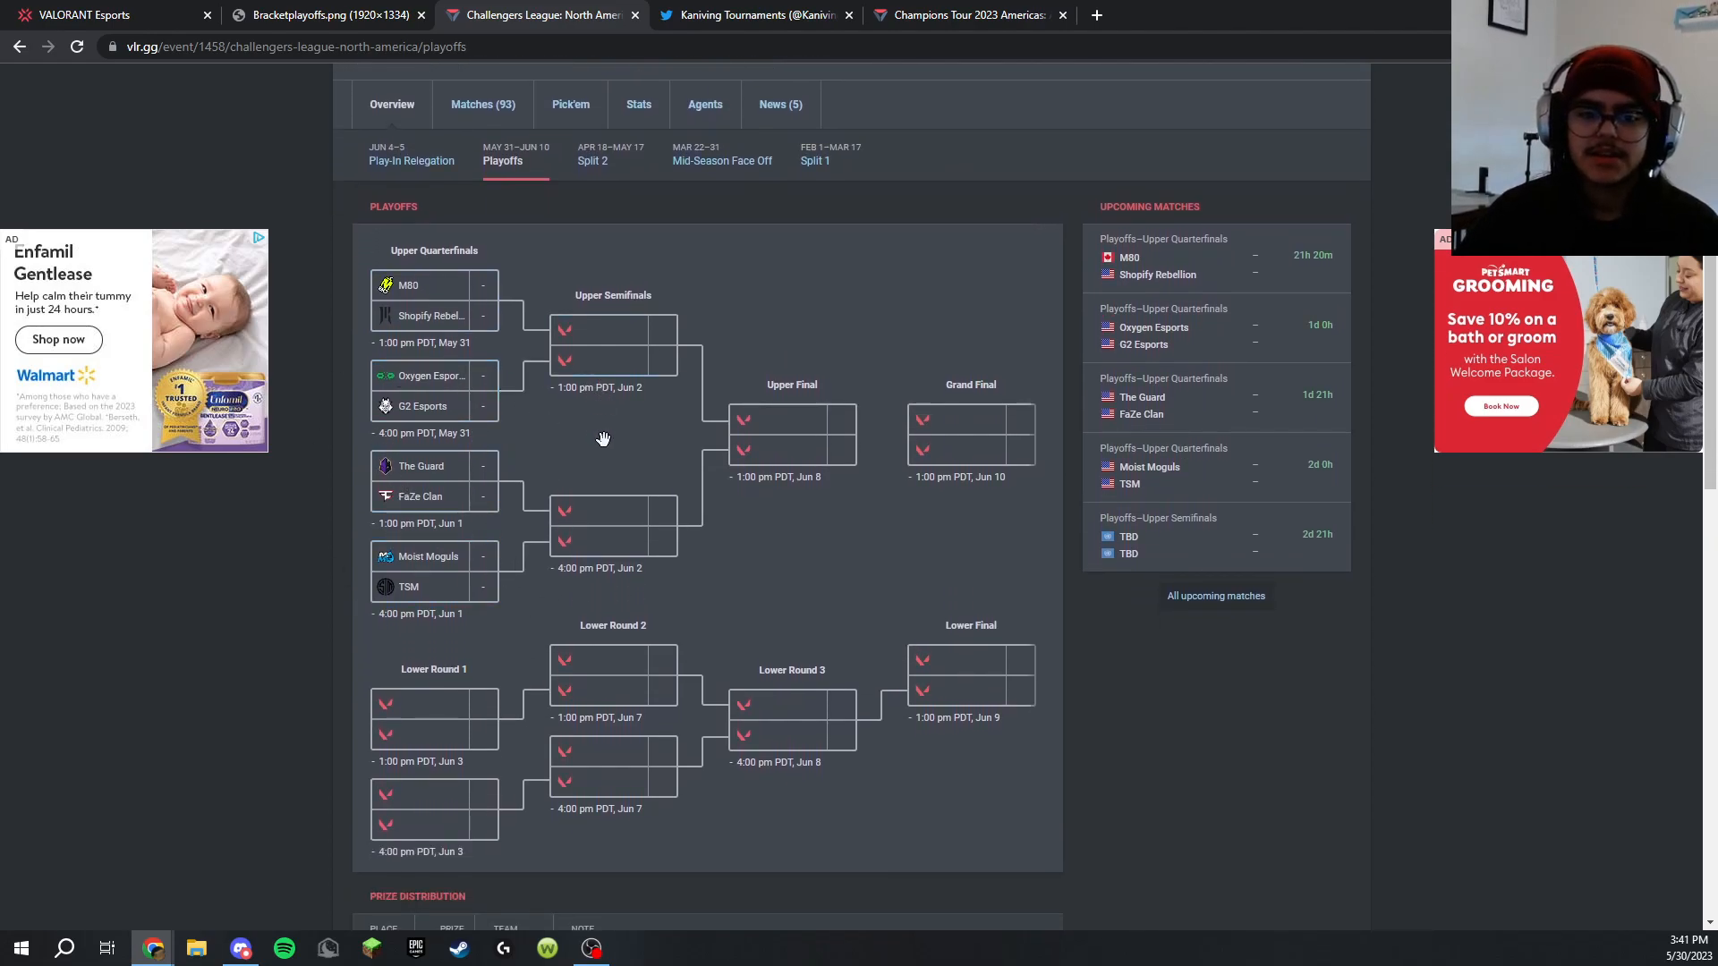
mouse_move(599, 541)
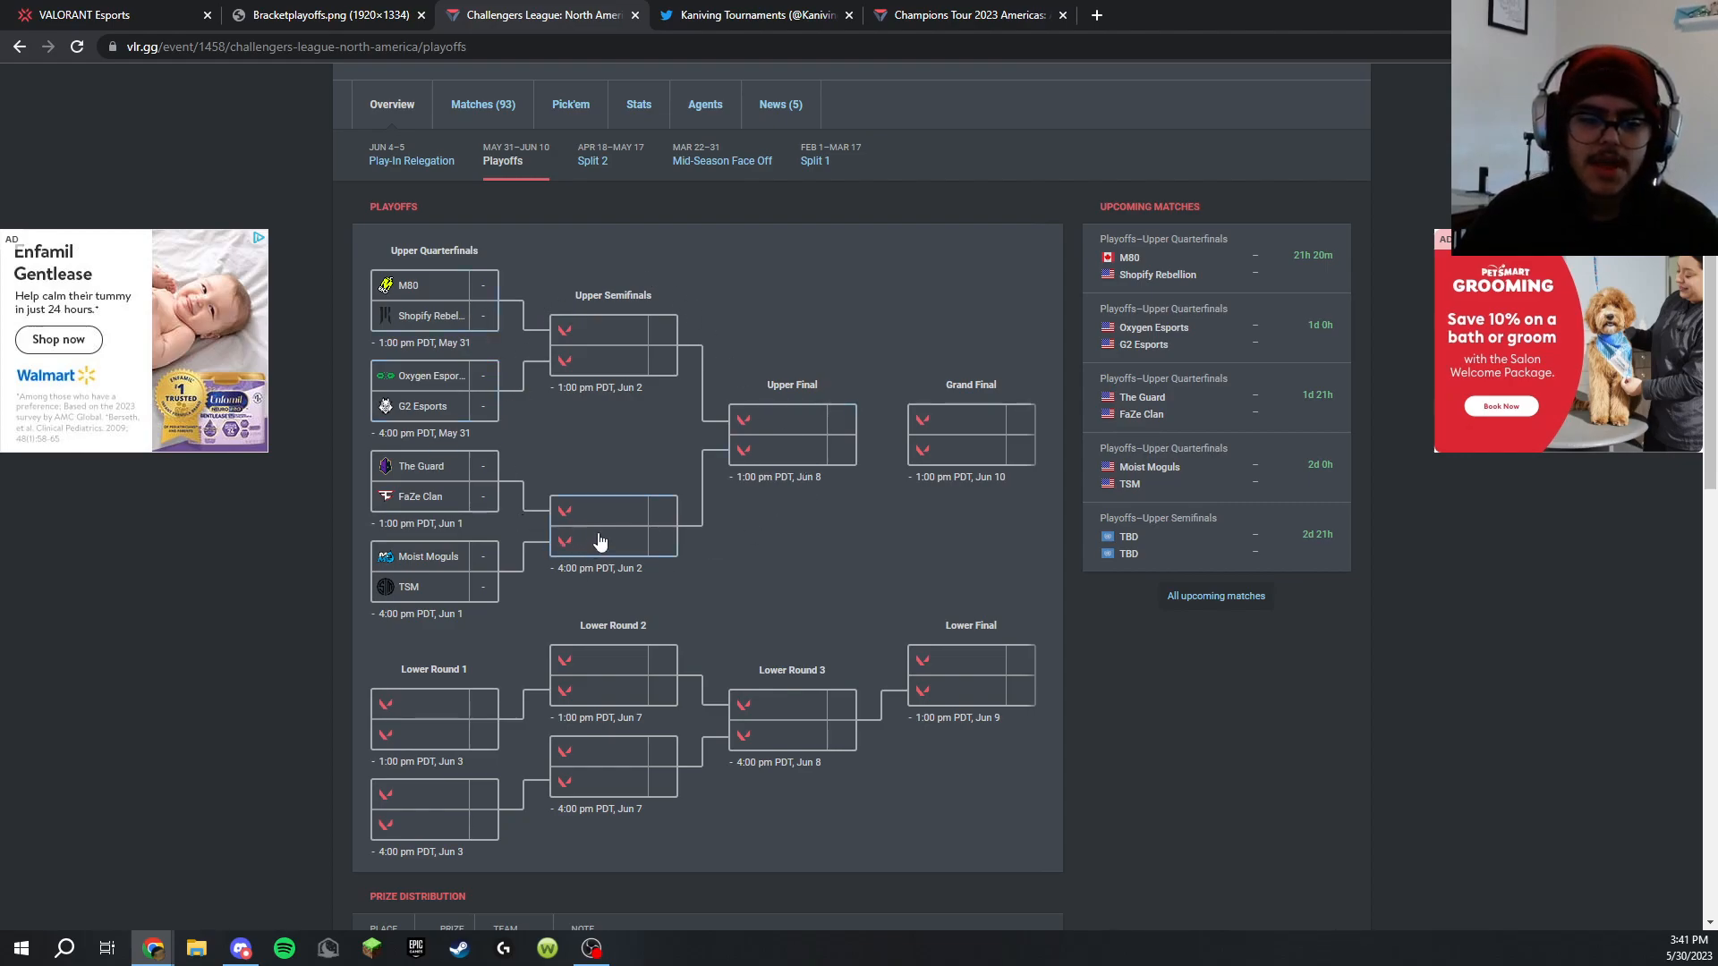
mouse_move(505, 856)
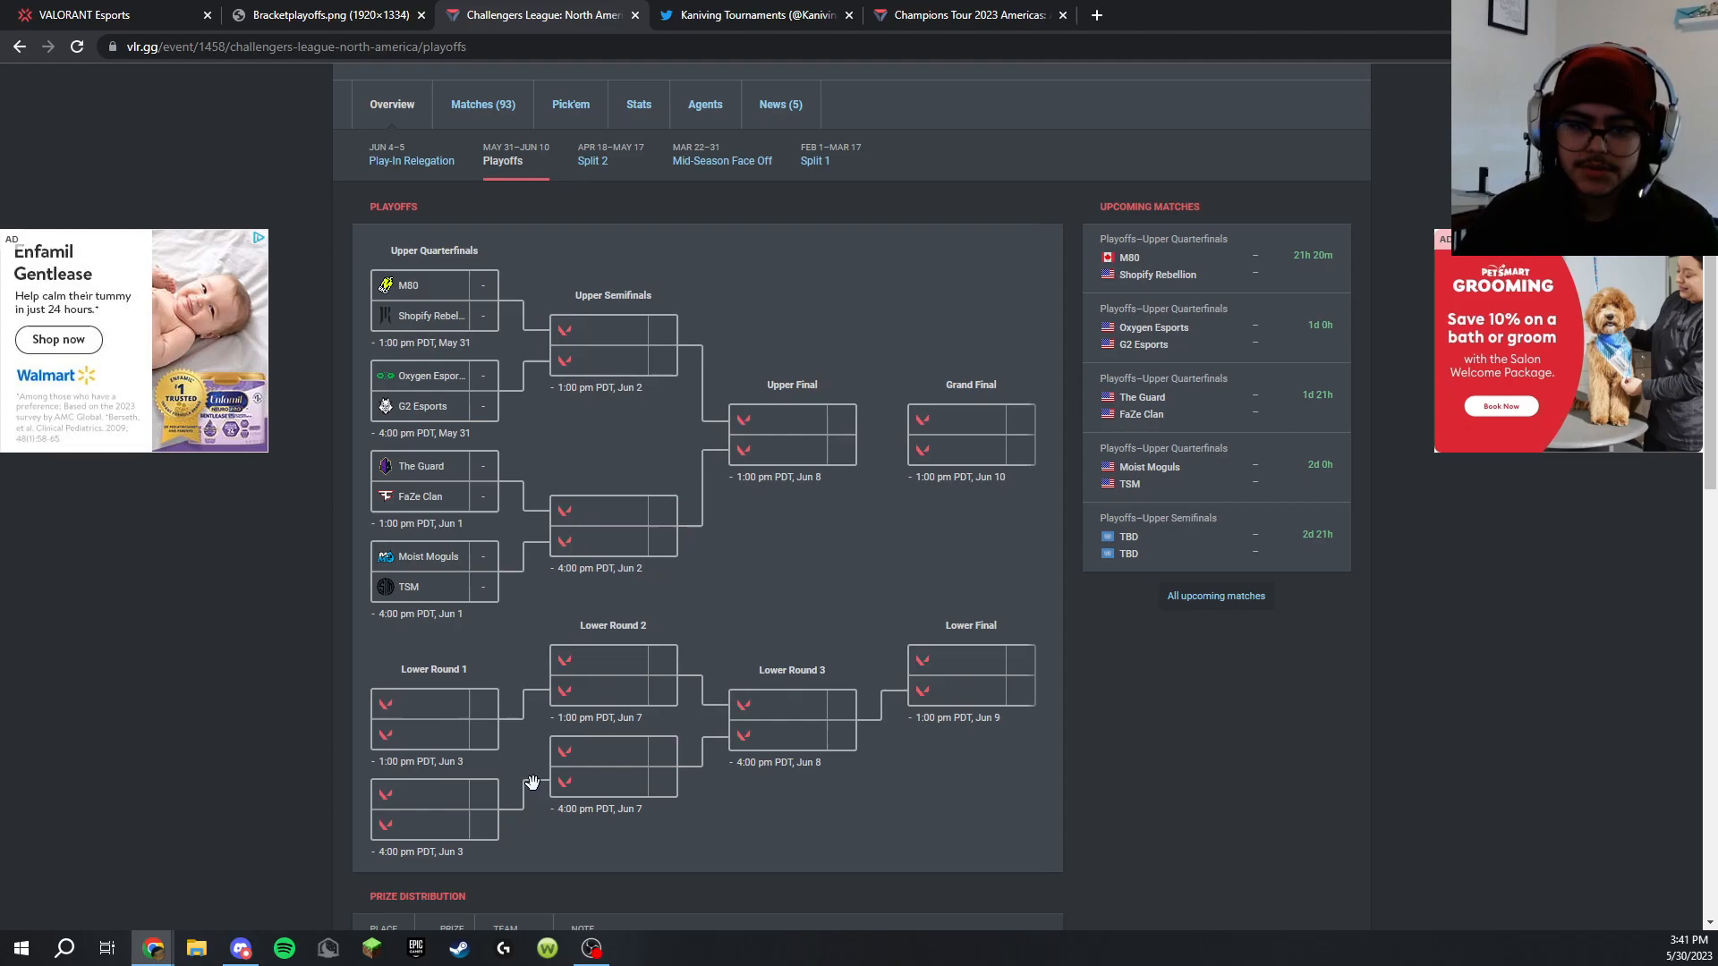
mouse_move(466, 827)
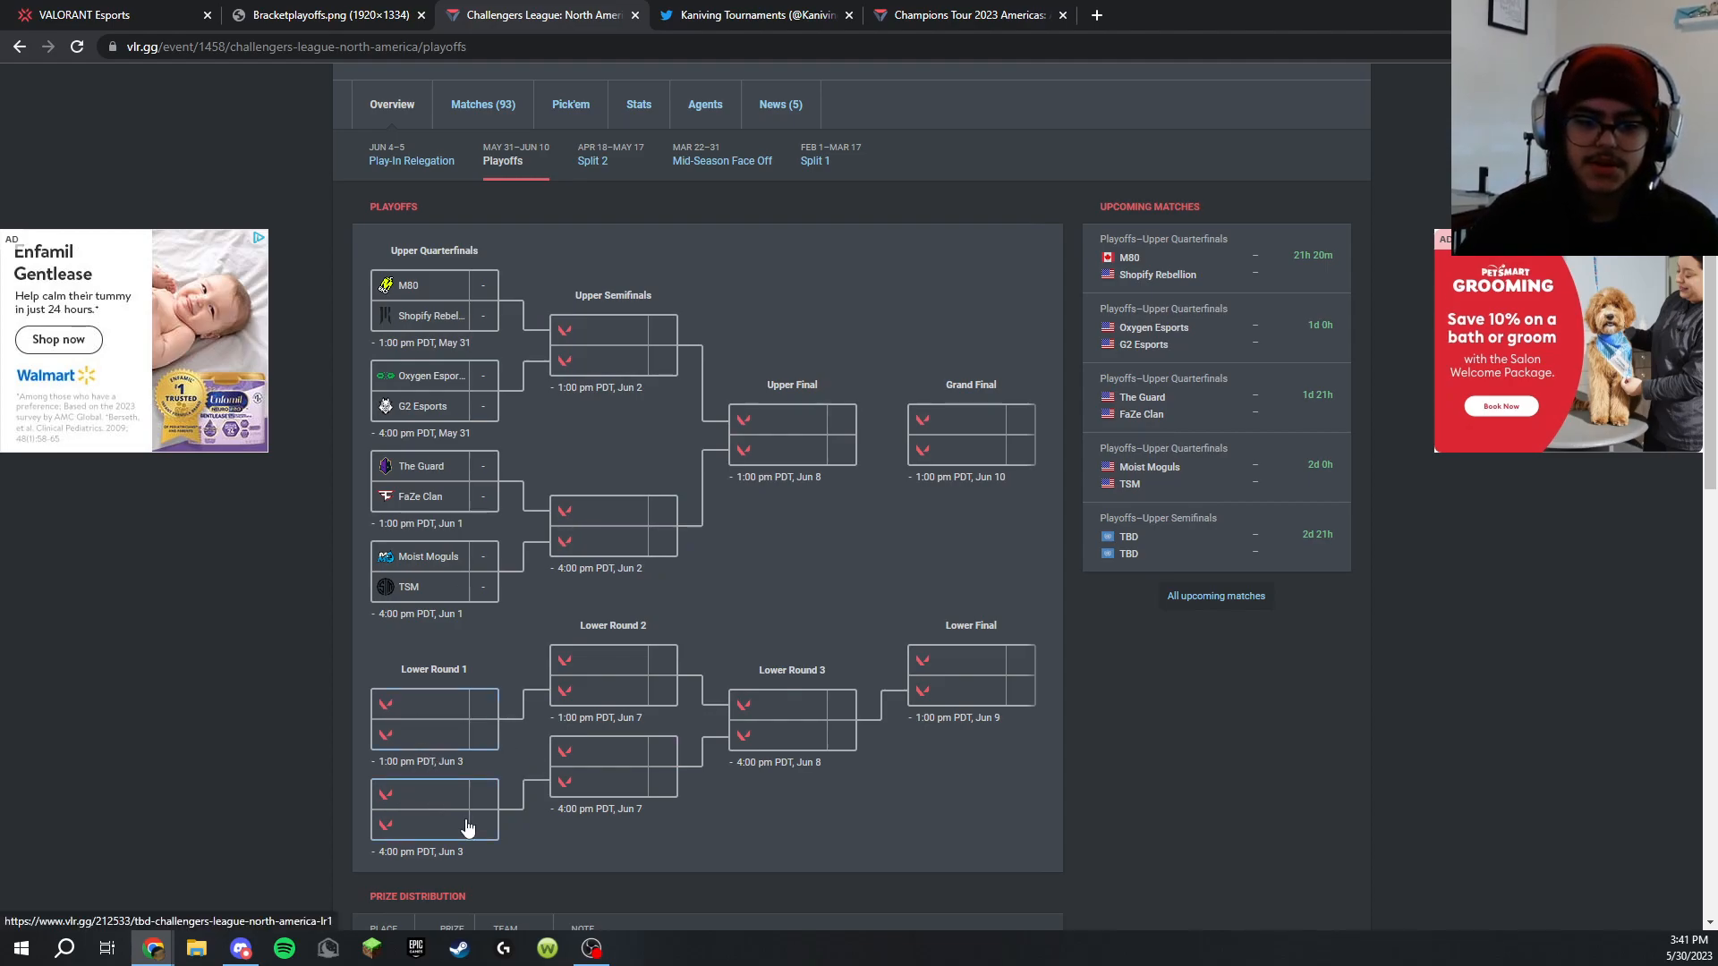
mouse_move(510, 578)
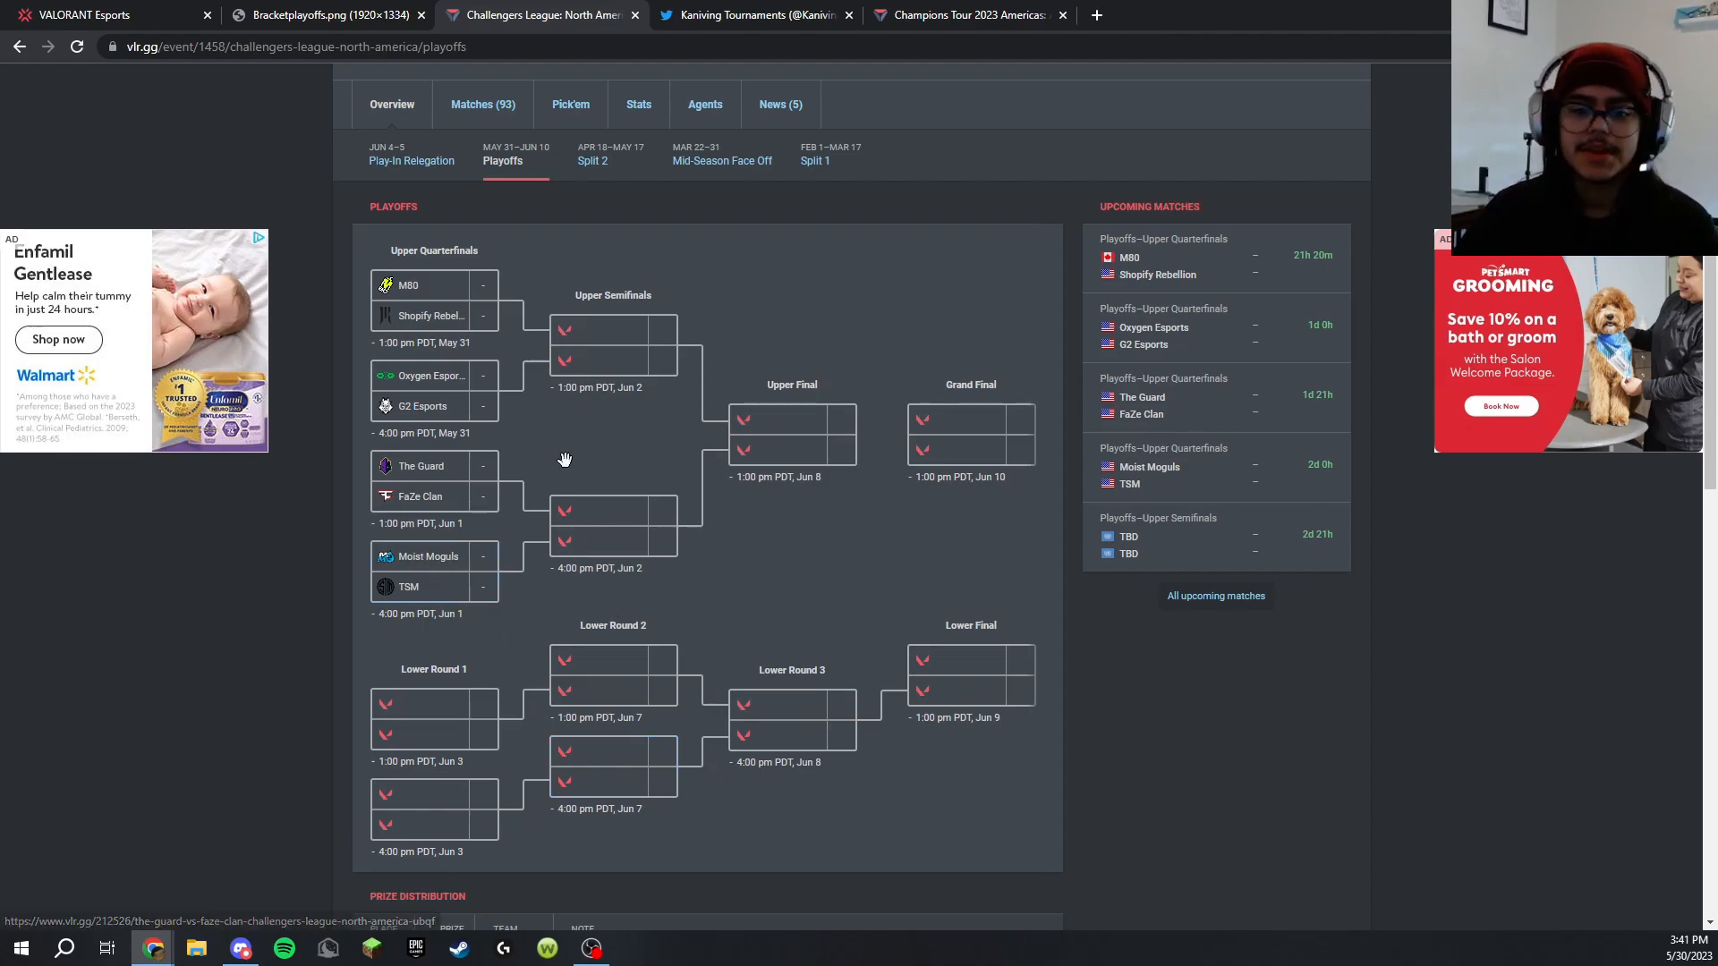
mouse_move(394, 188)
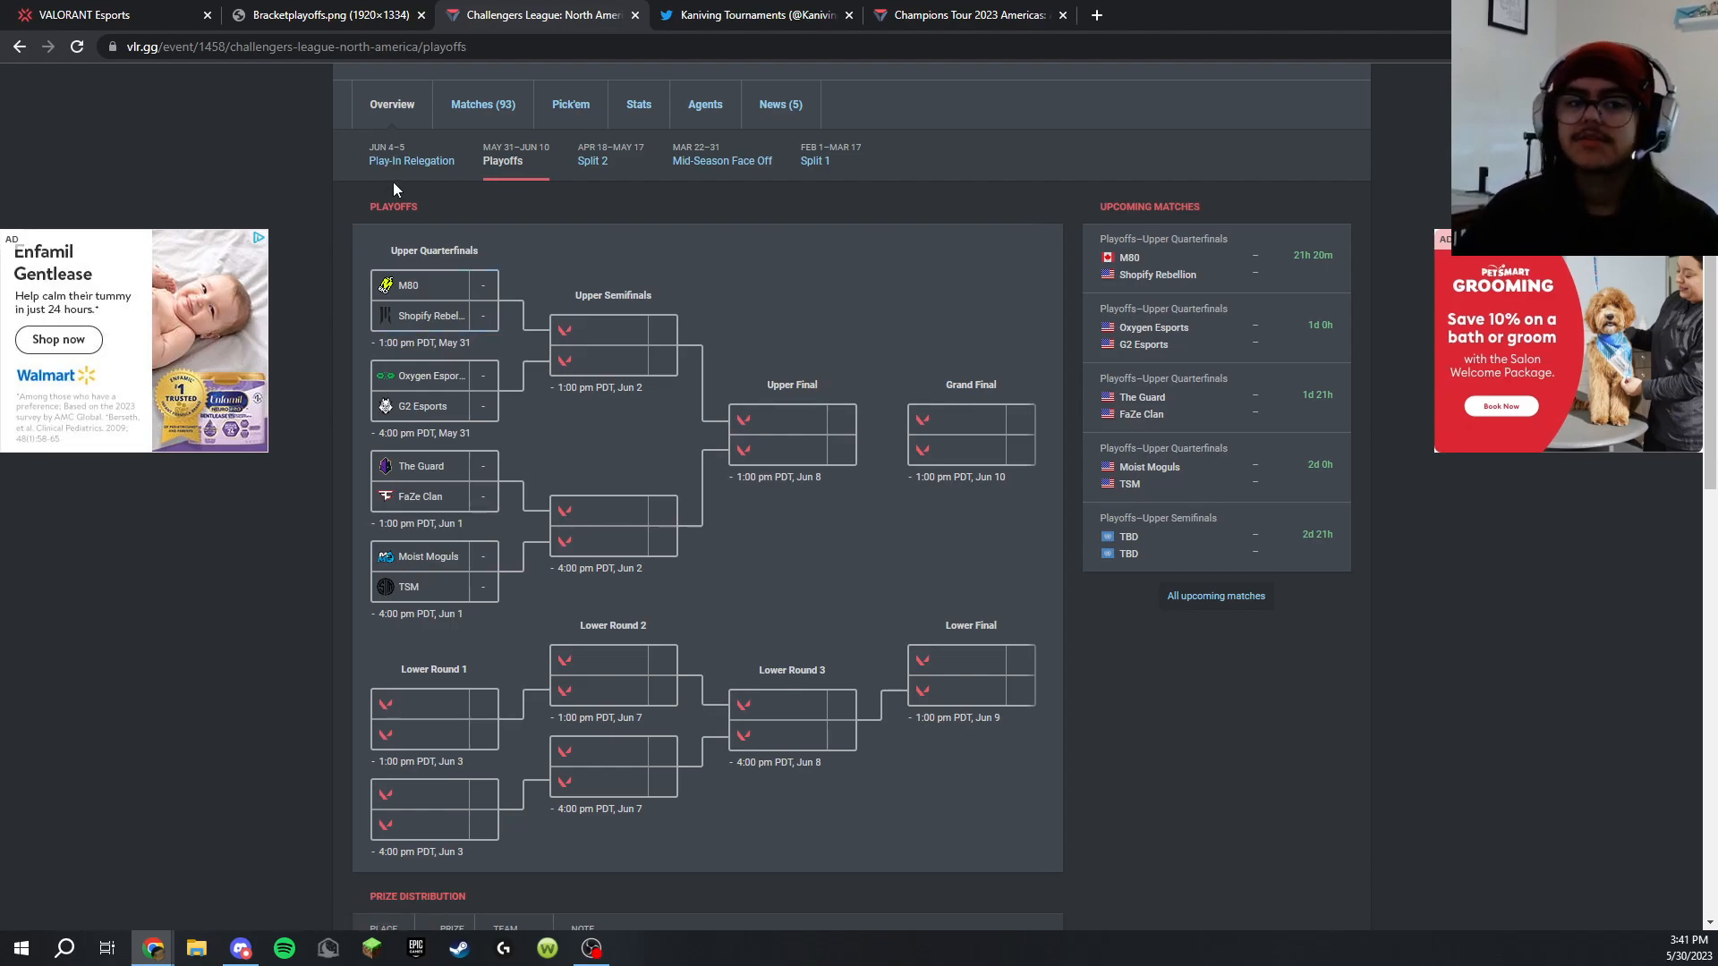
mouse_move(411, 160)
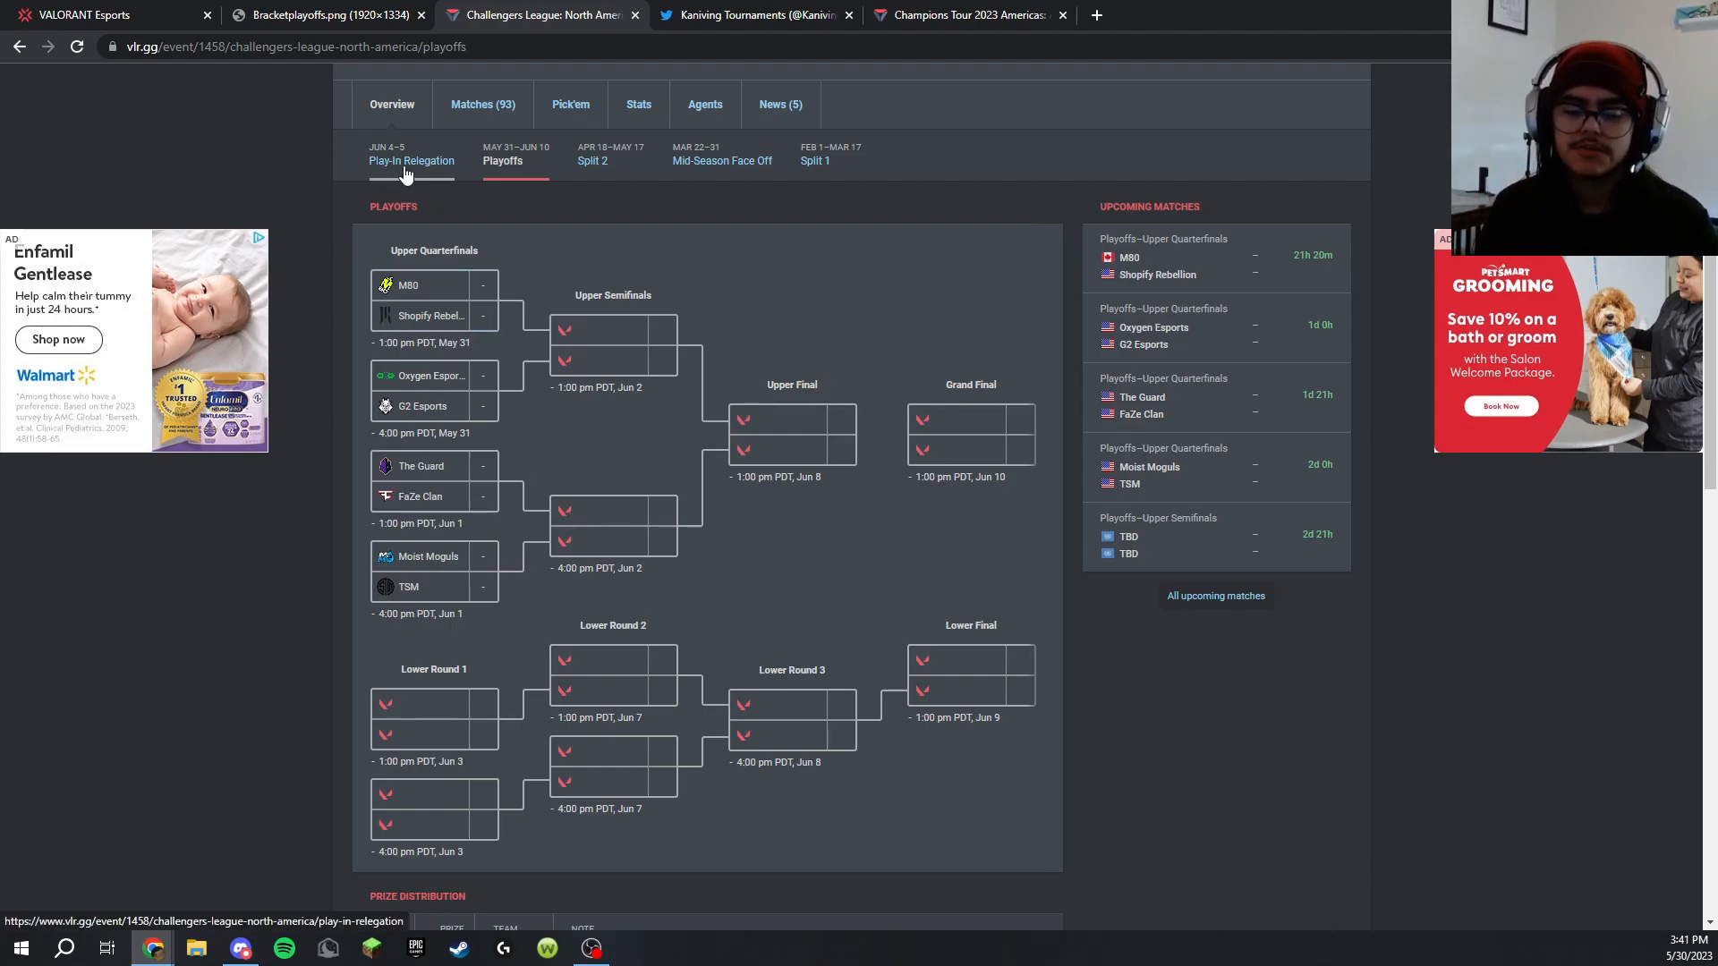
left_click(411, 159)
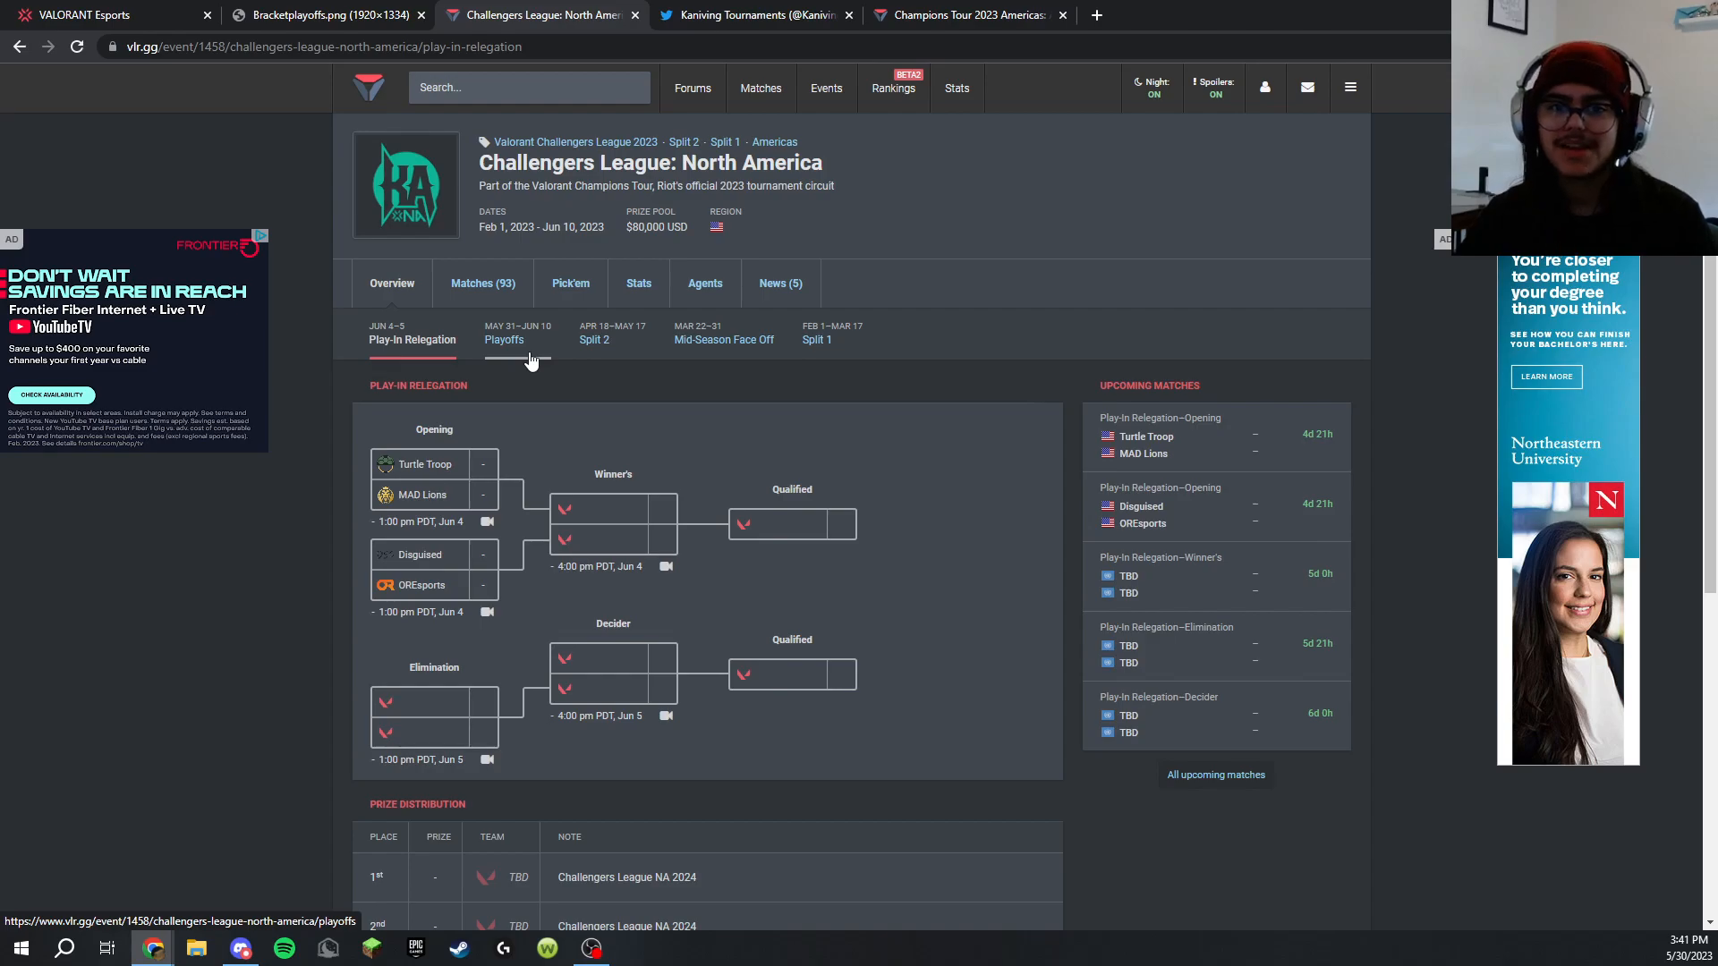
mouse_move(530, 361)
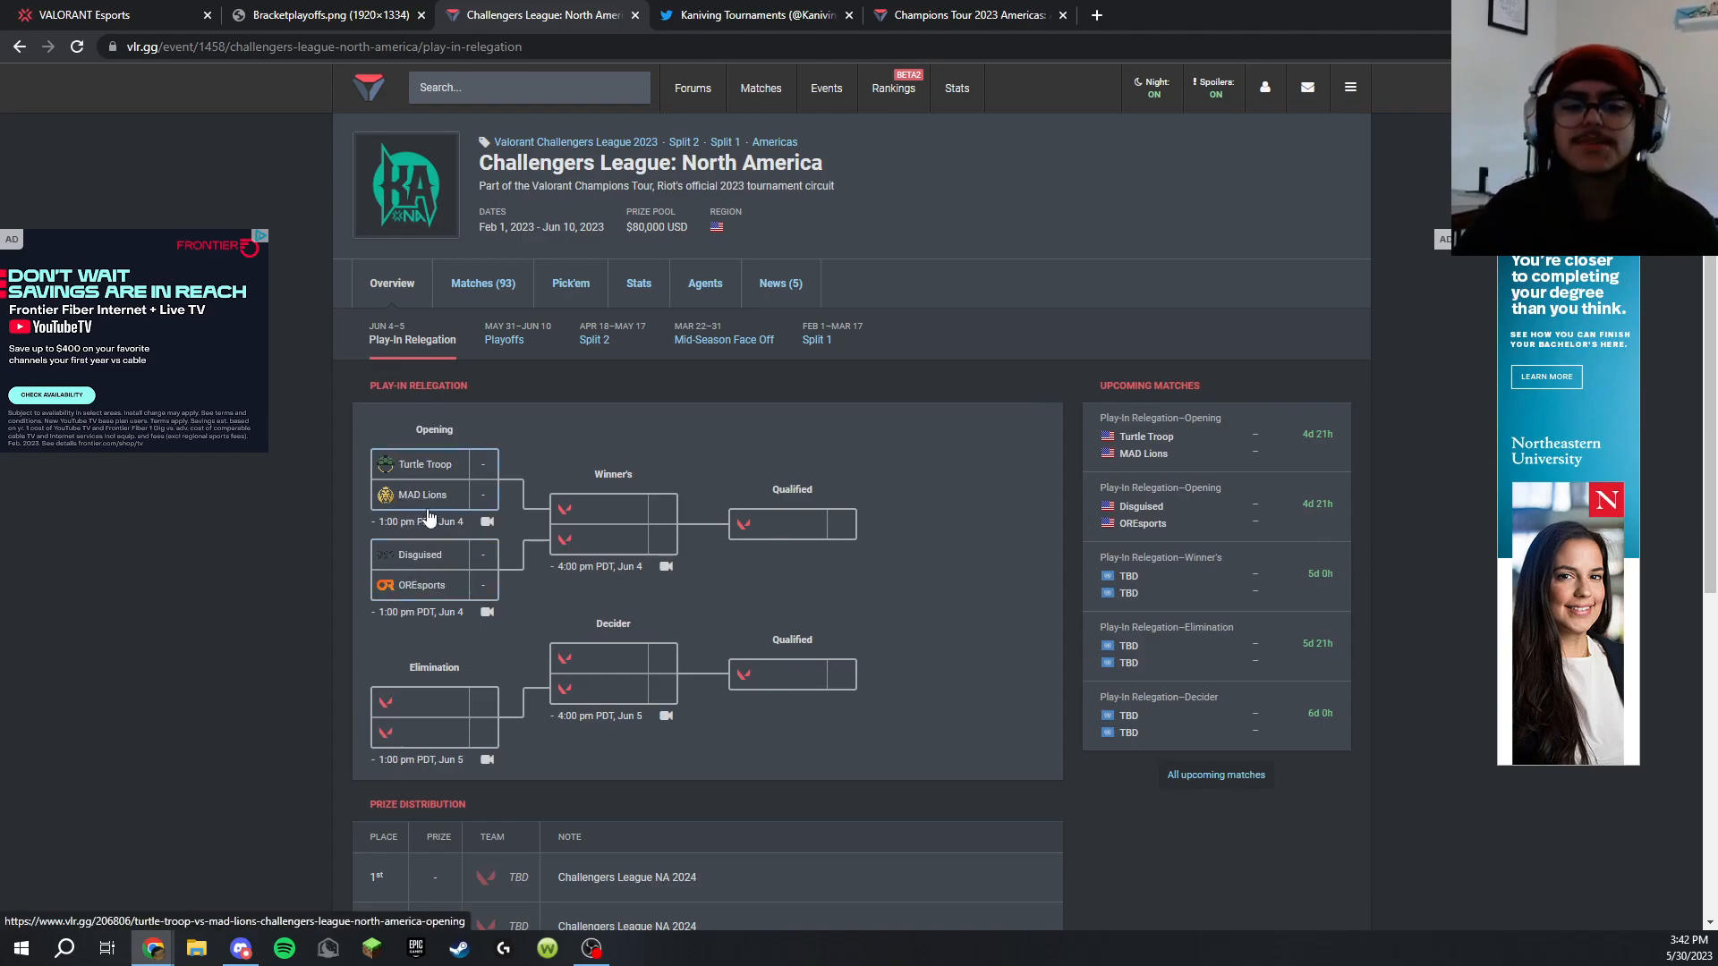
mouse_move(428, 520)
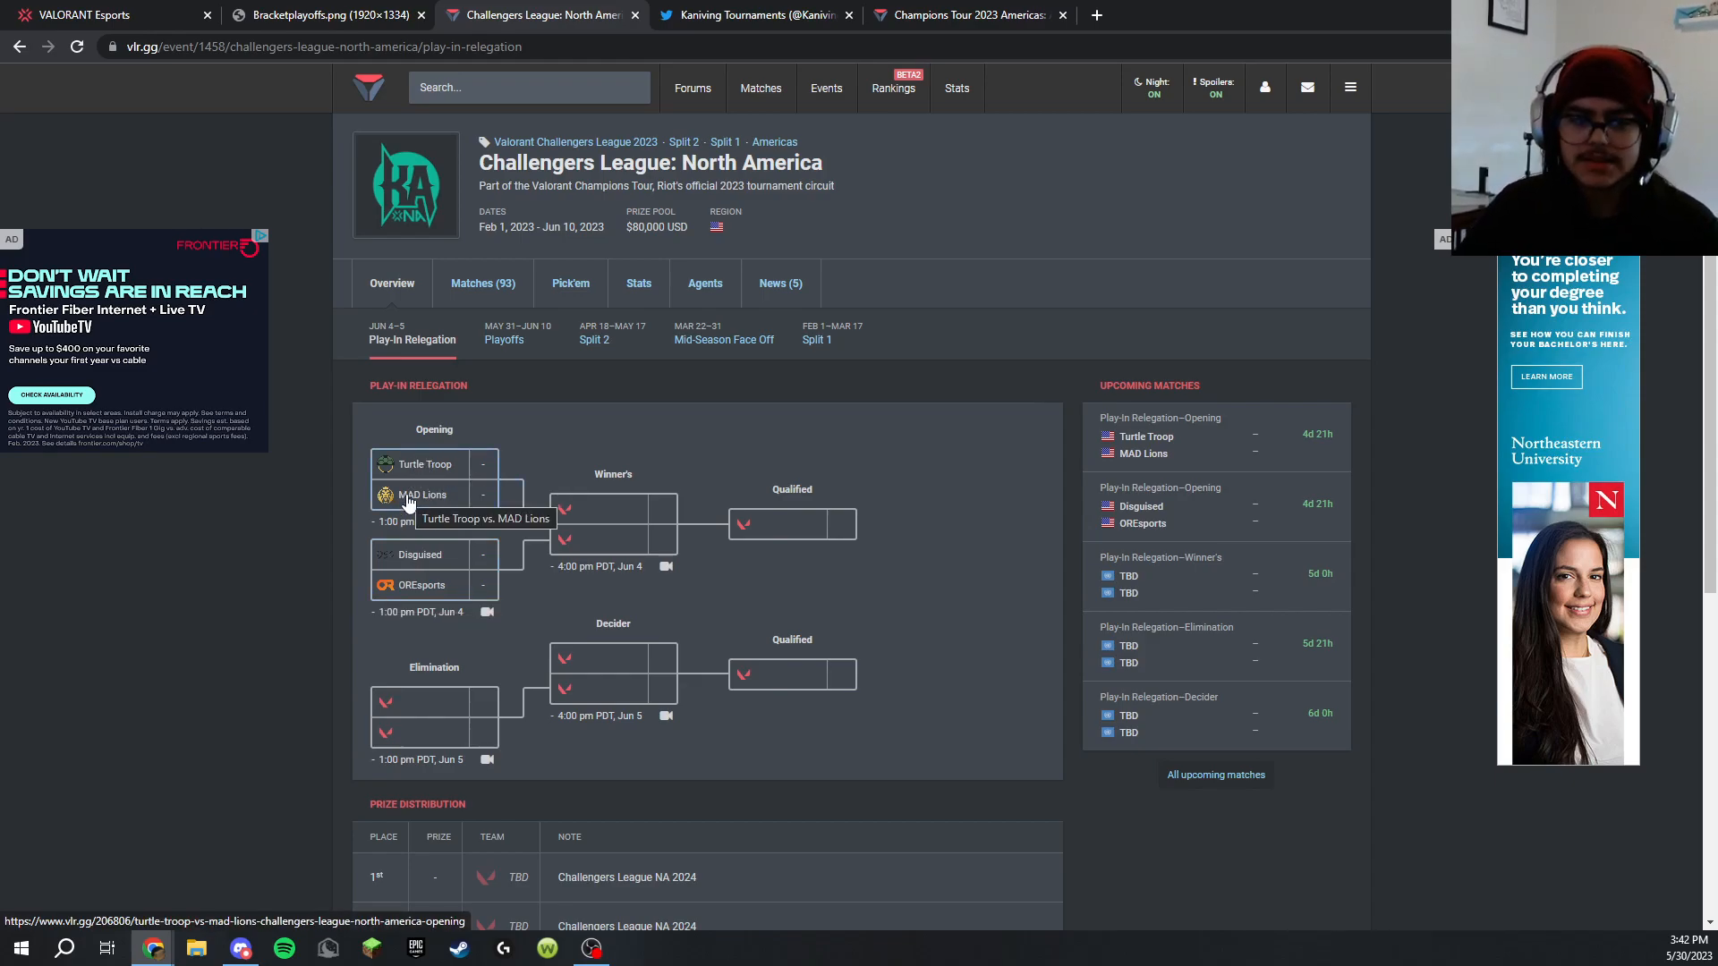
mouse_move(418, 553)
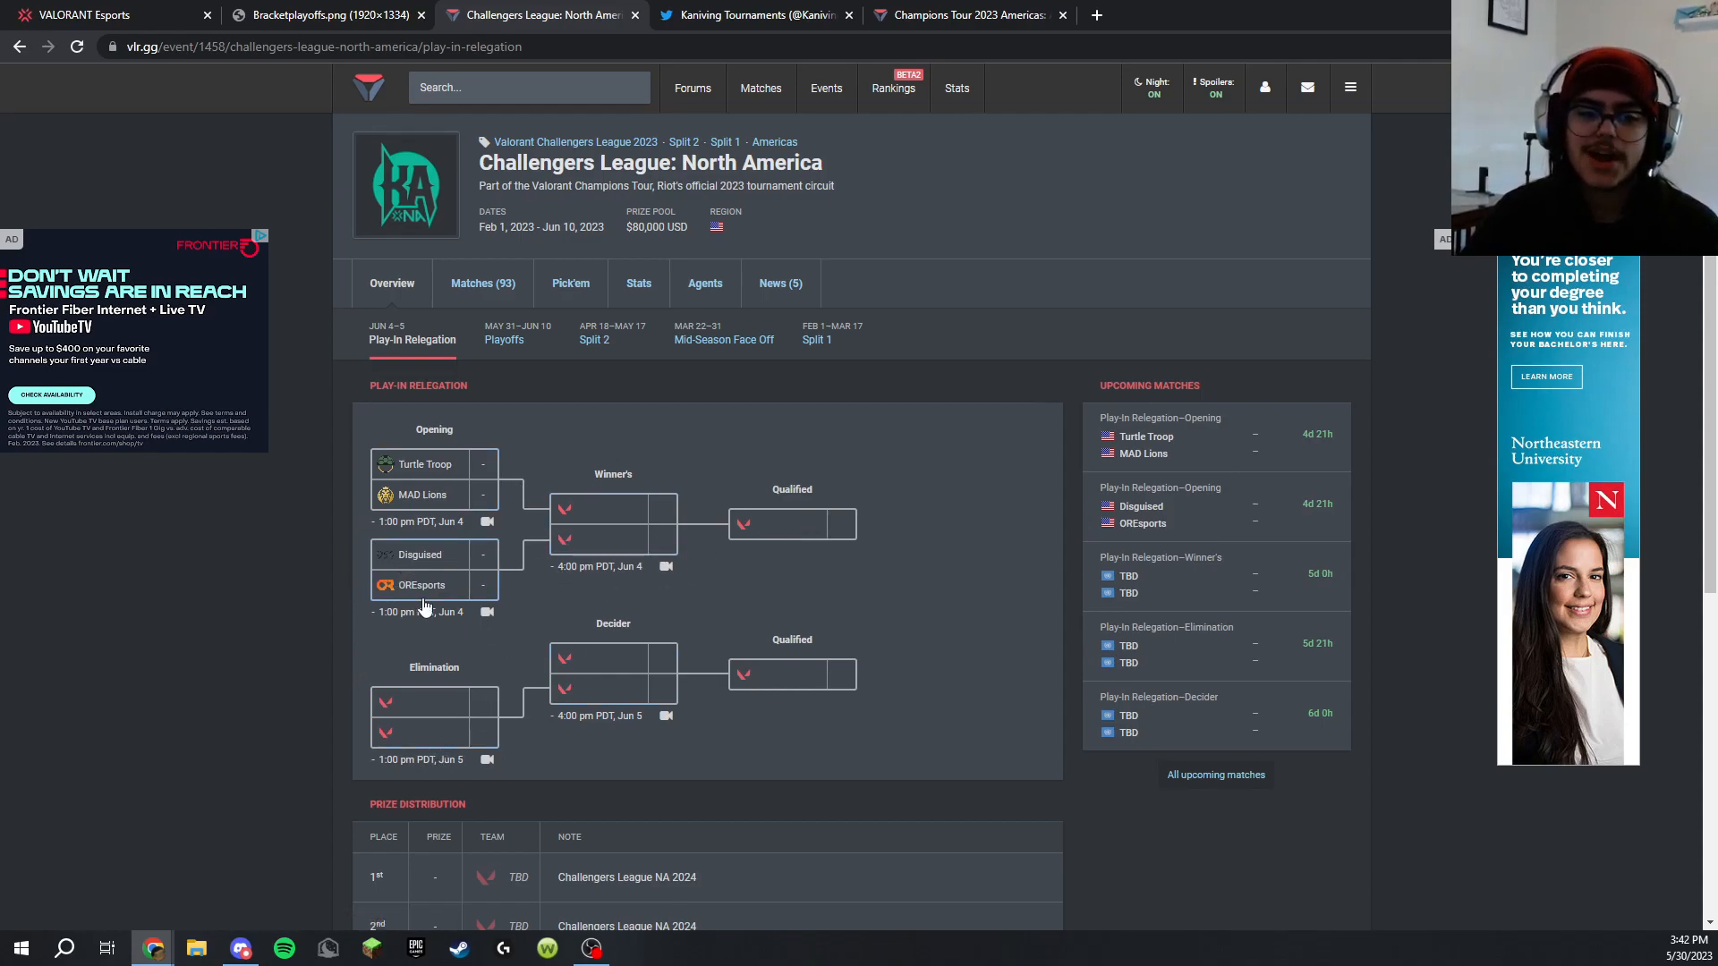
mouse_move(428, 515)
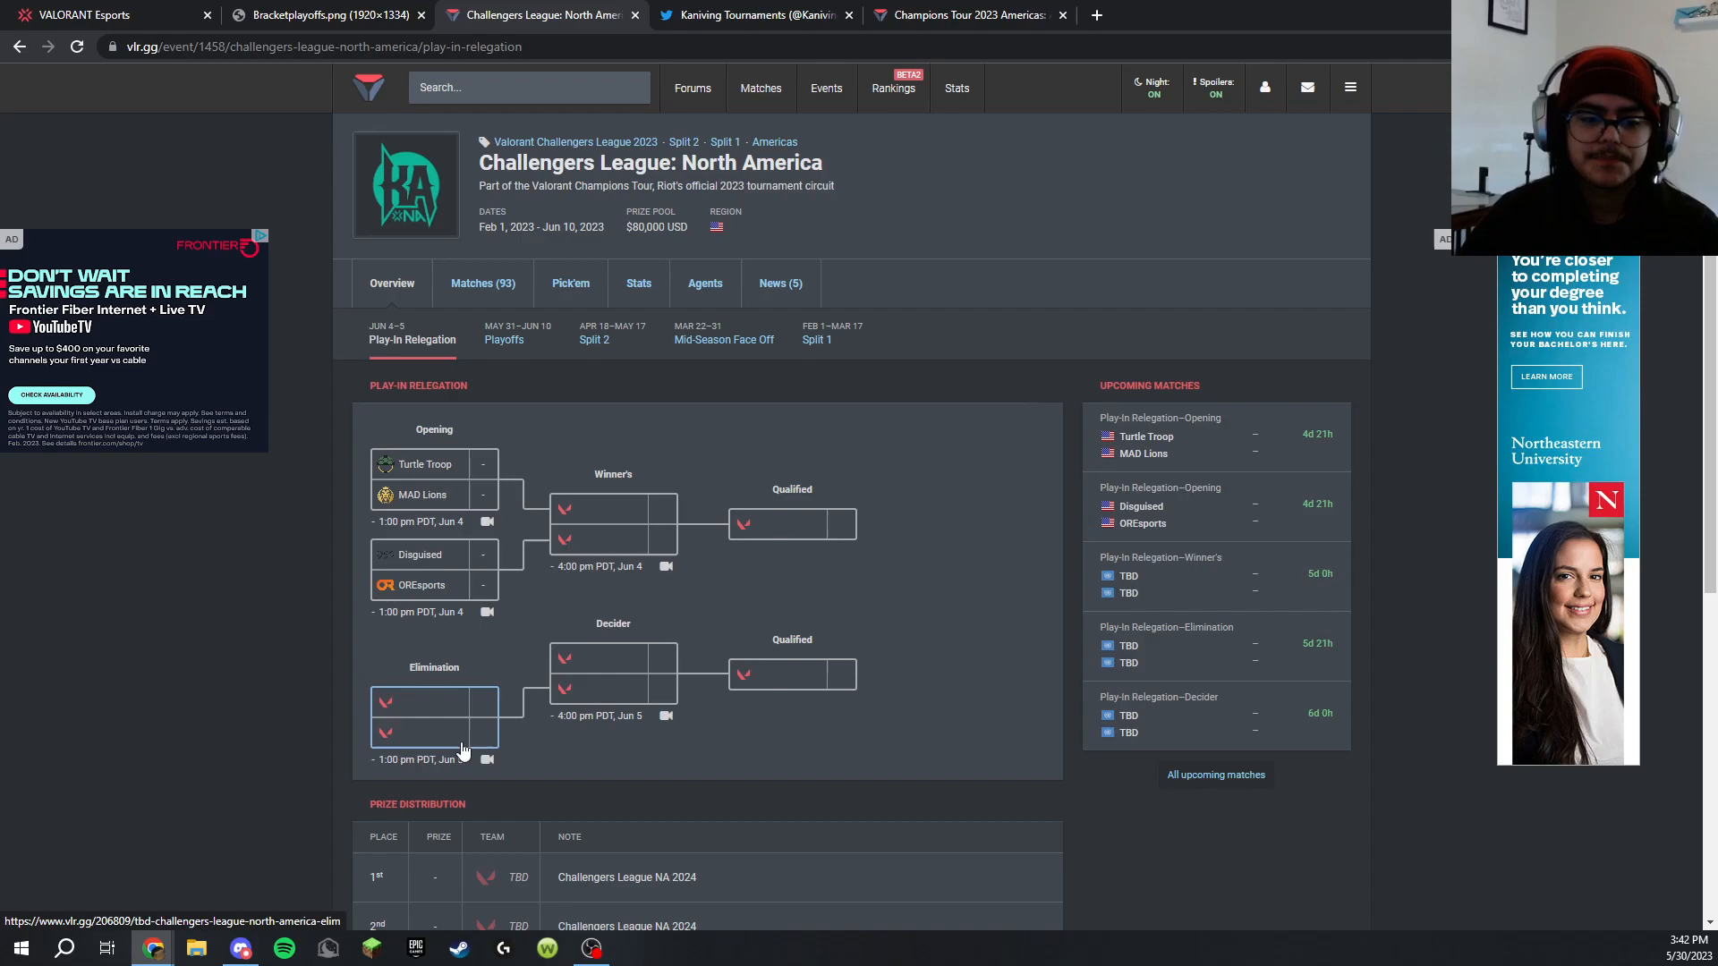
mouse_move(413, 737)
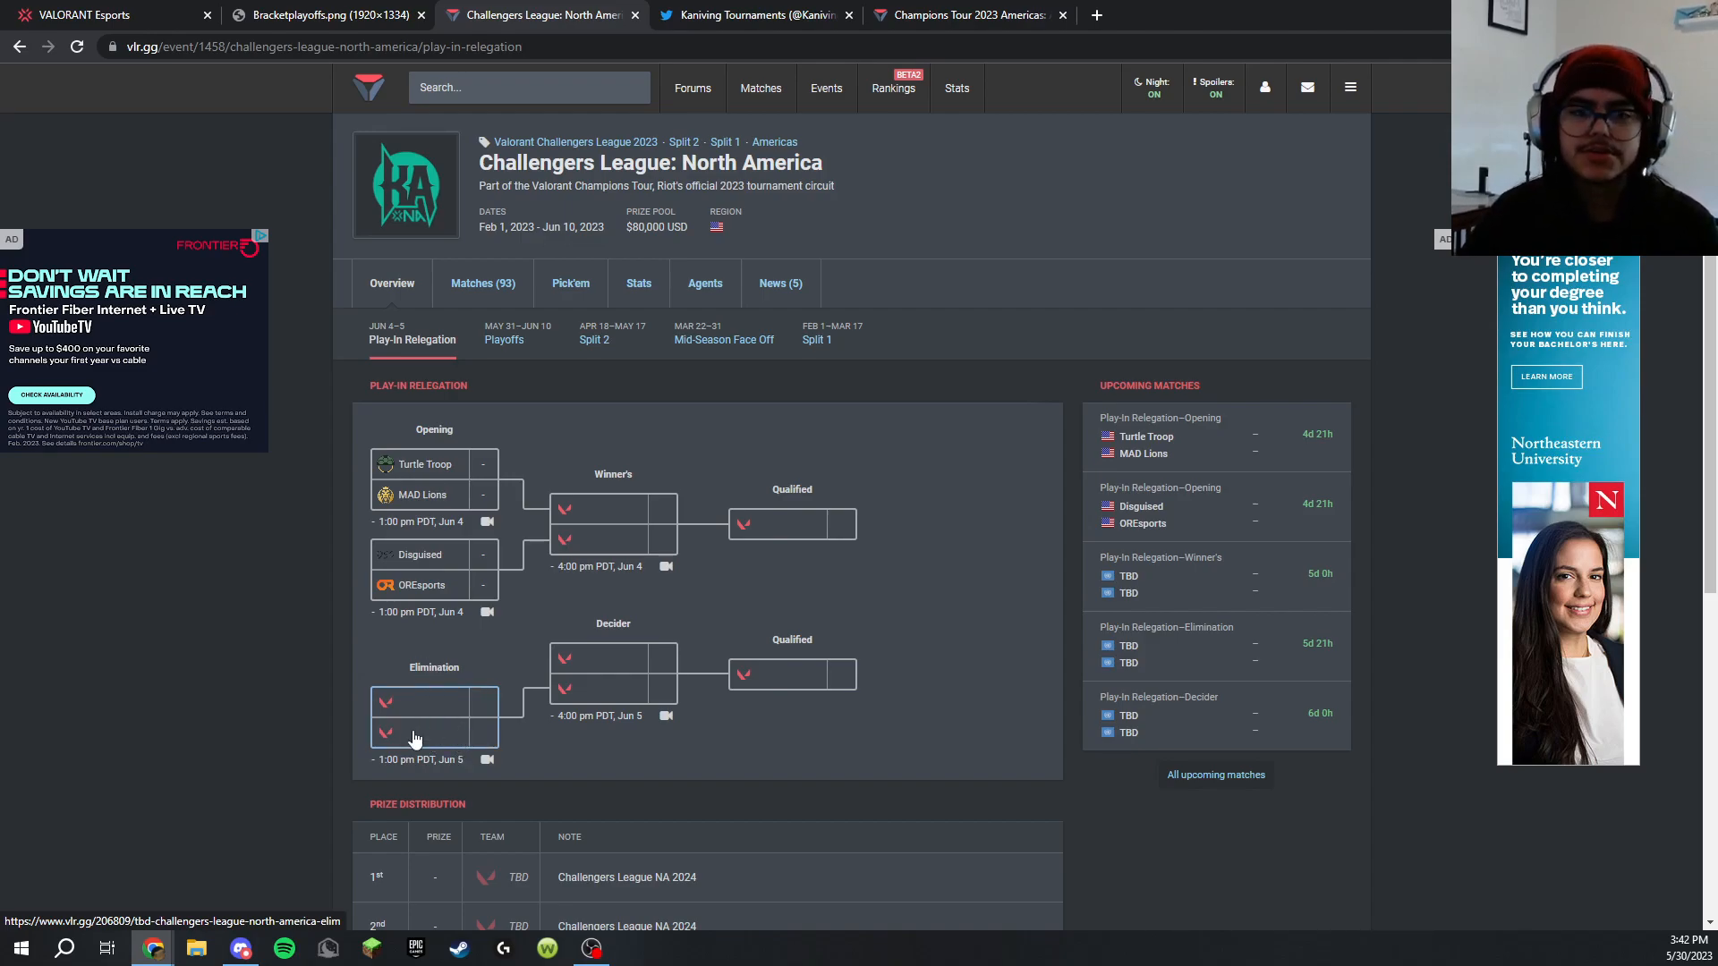
mouse_move(413, 737)
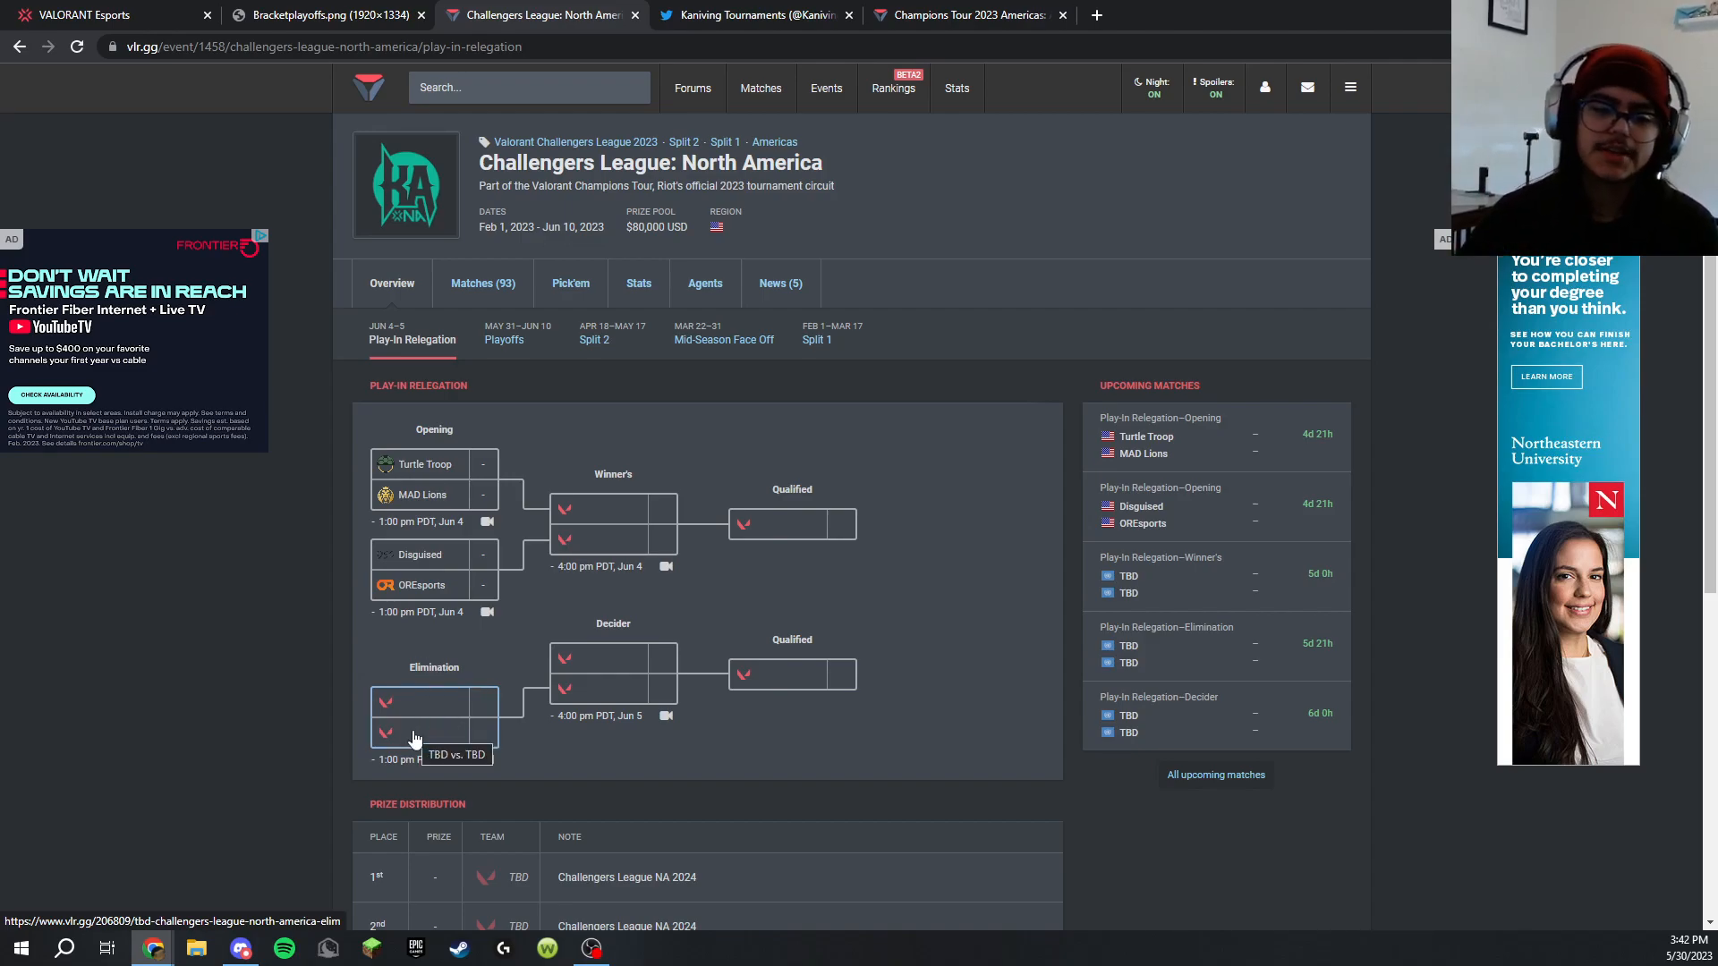
mouse_move(616, 532)
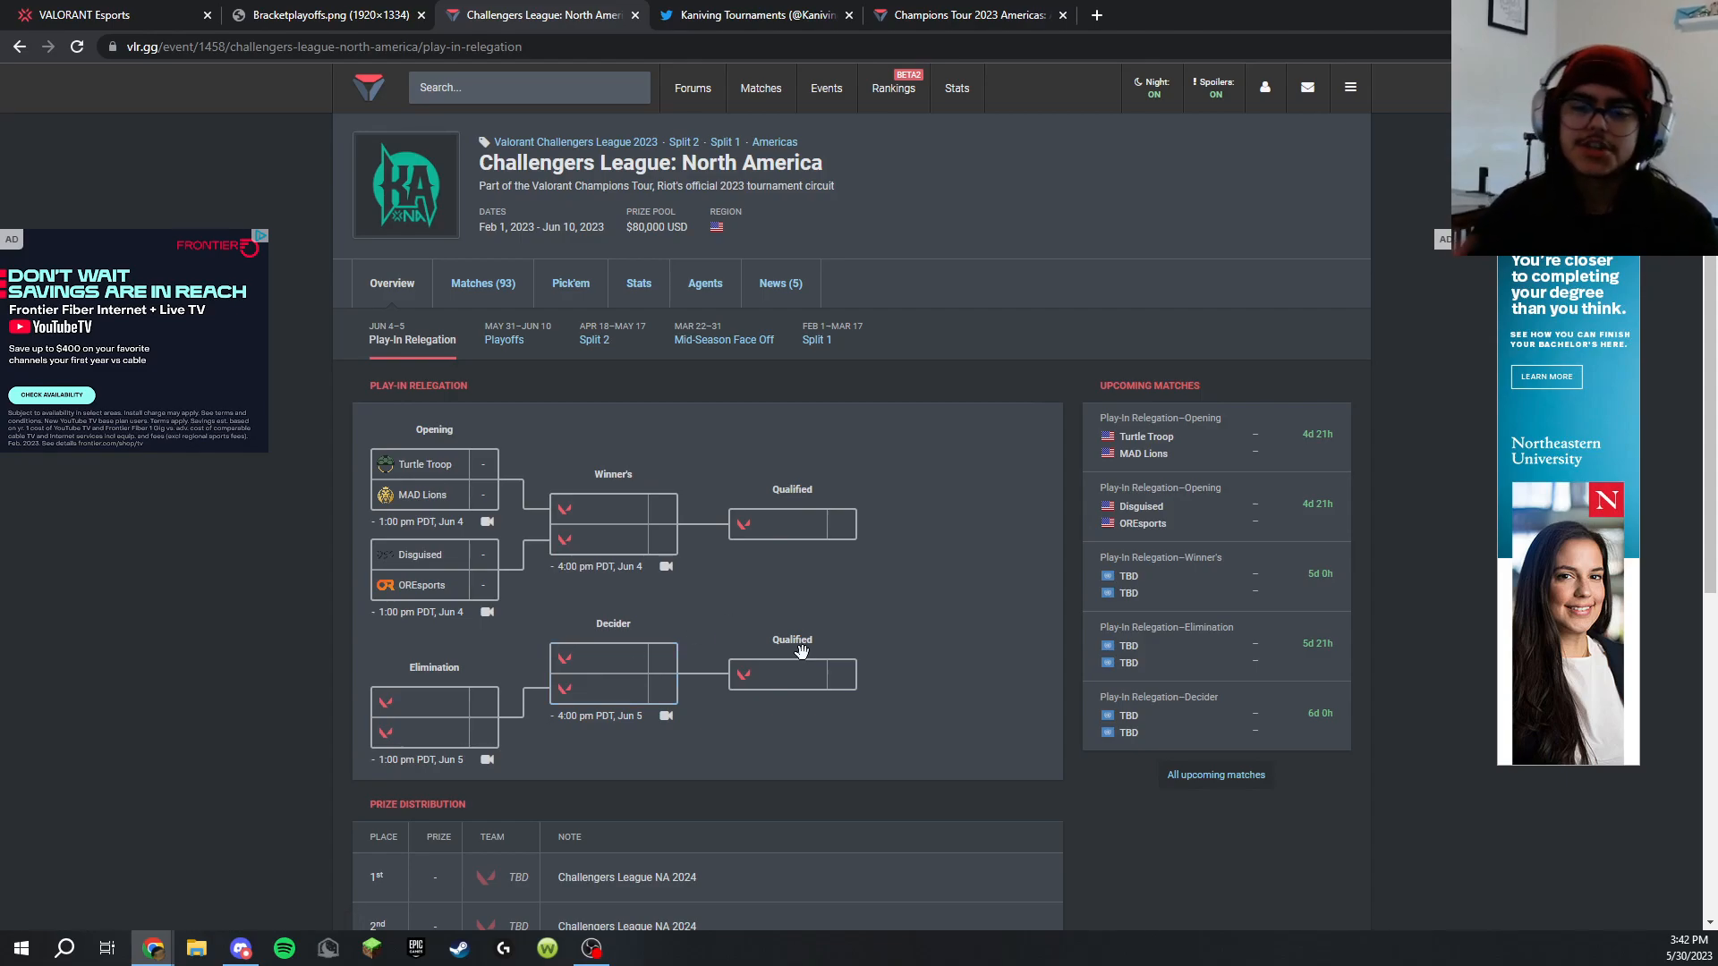
mouse_move(829, 613)
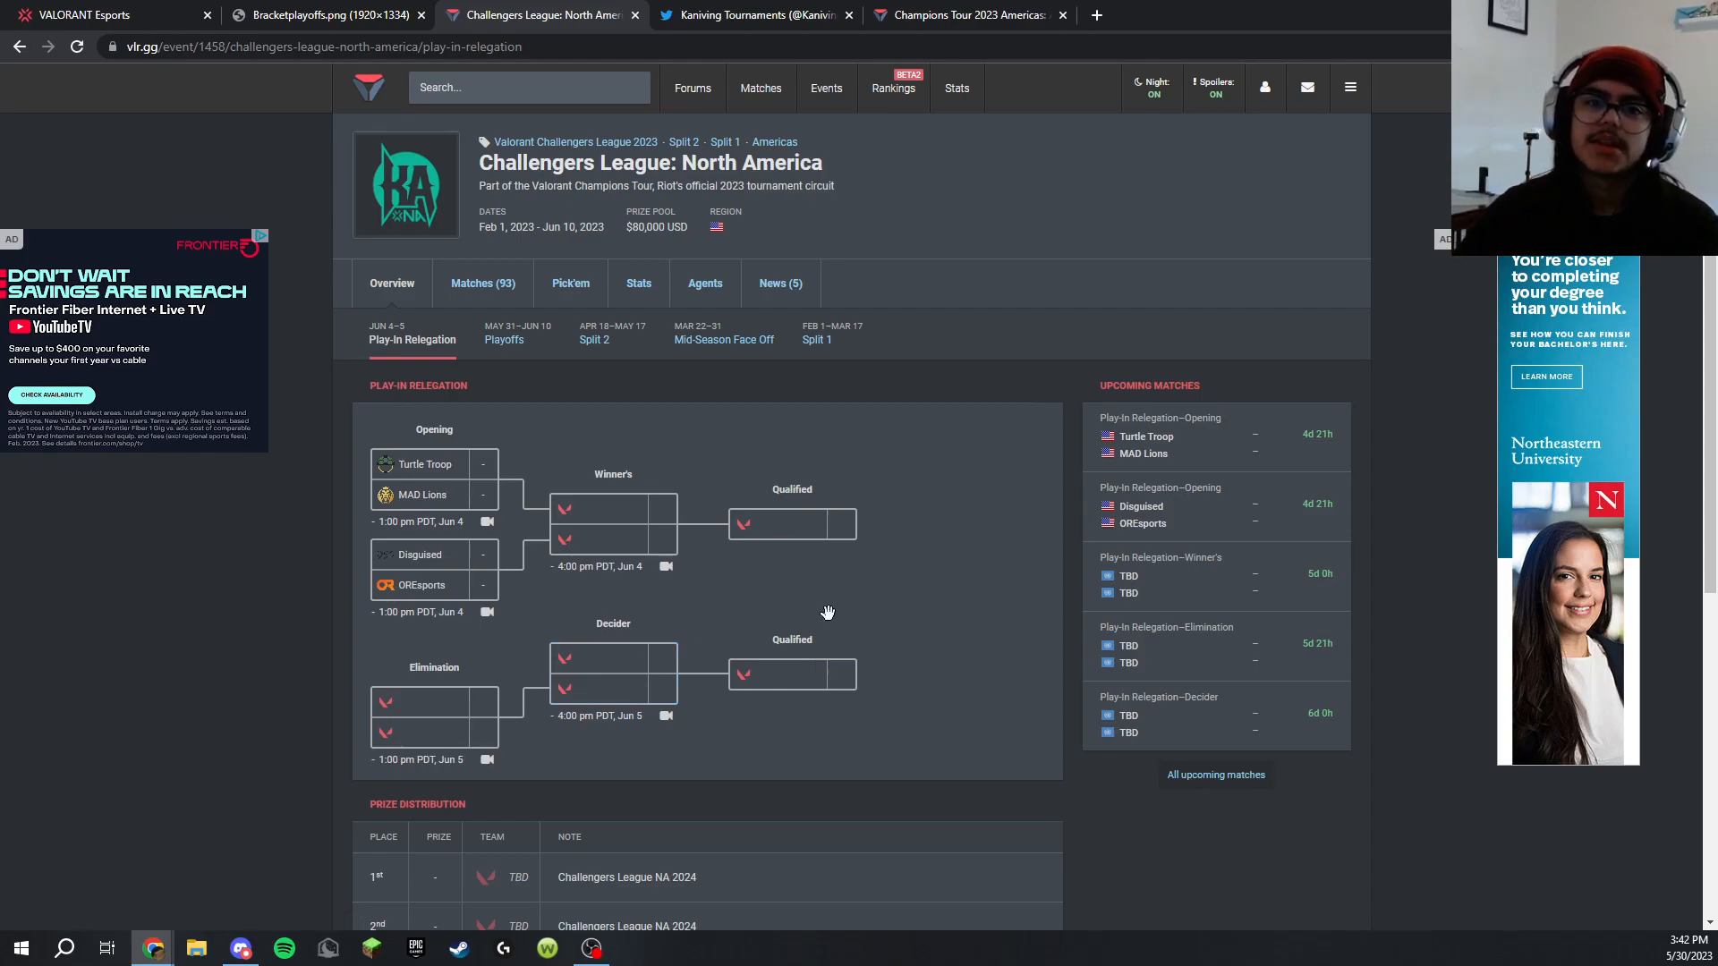
mouse_move(598, 390)
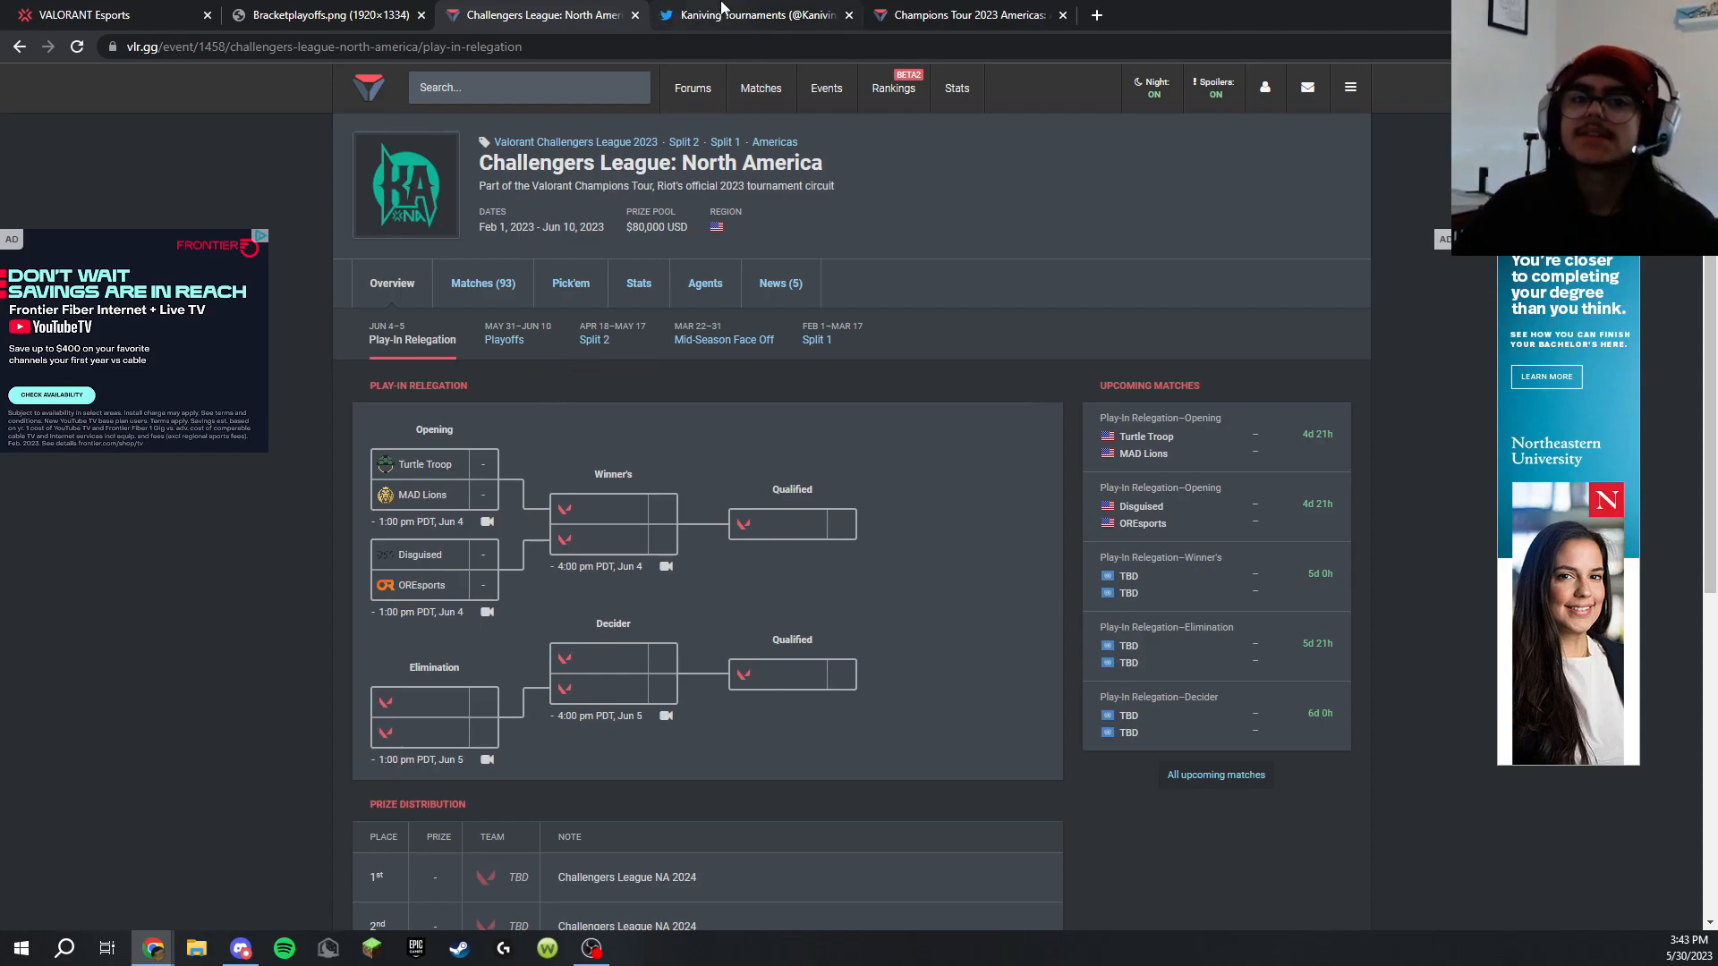
Look at the Kaniving Tournaments Twitter profile, then return to the play-in relegation bracket
left_click(754, 15)
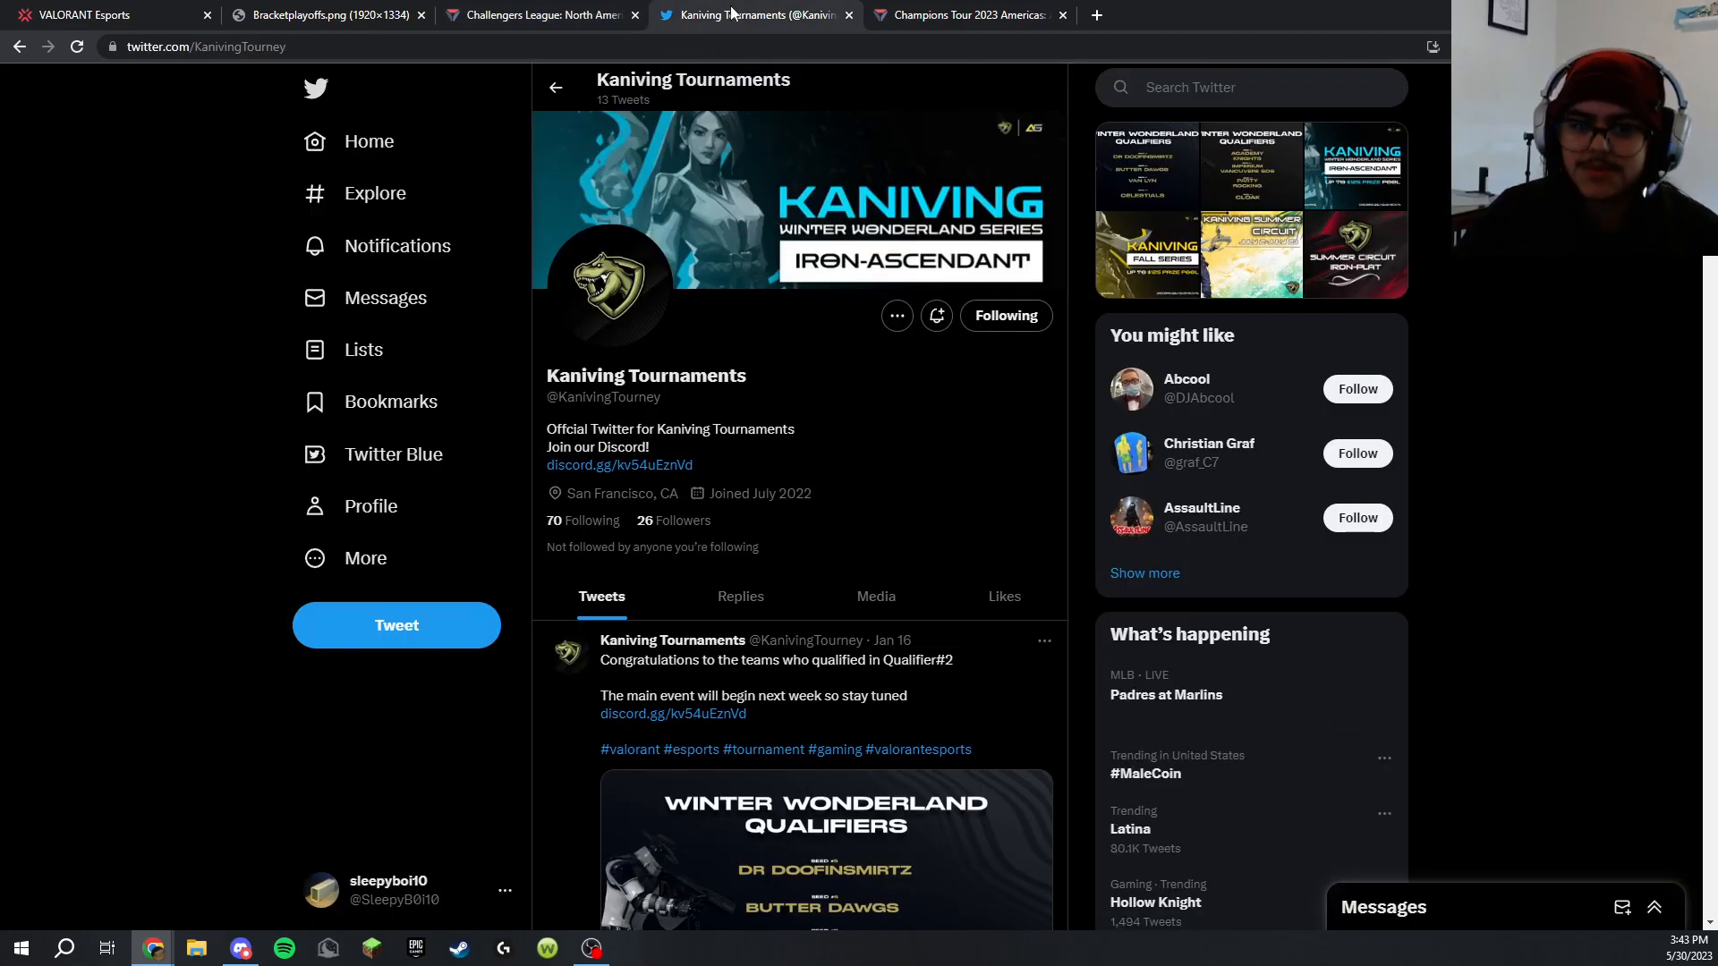
left_click_drag(547, 374, 709, 374)
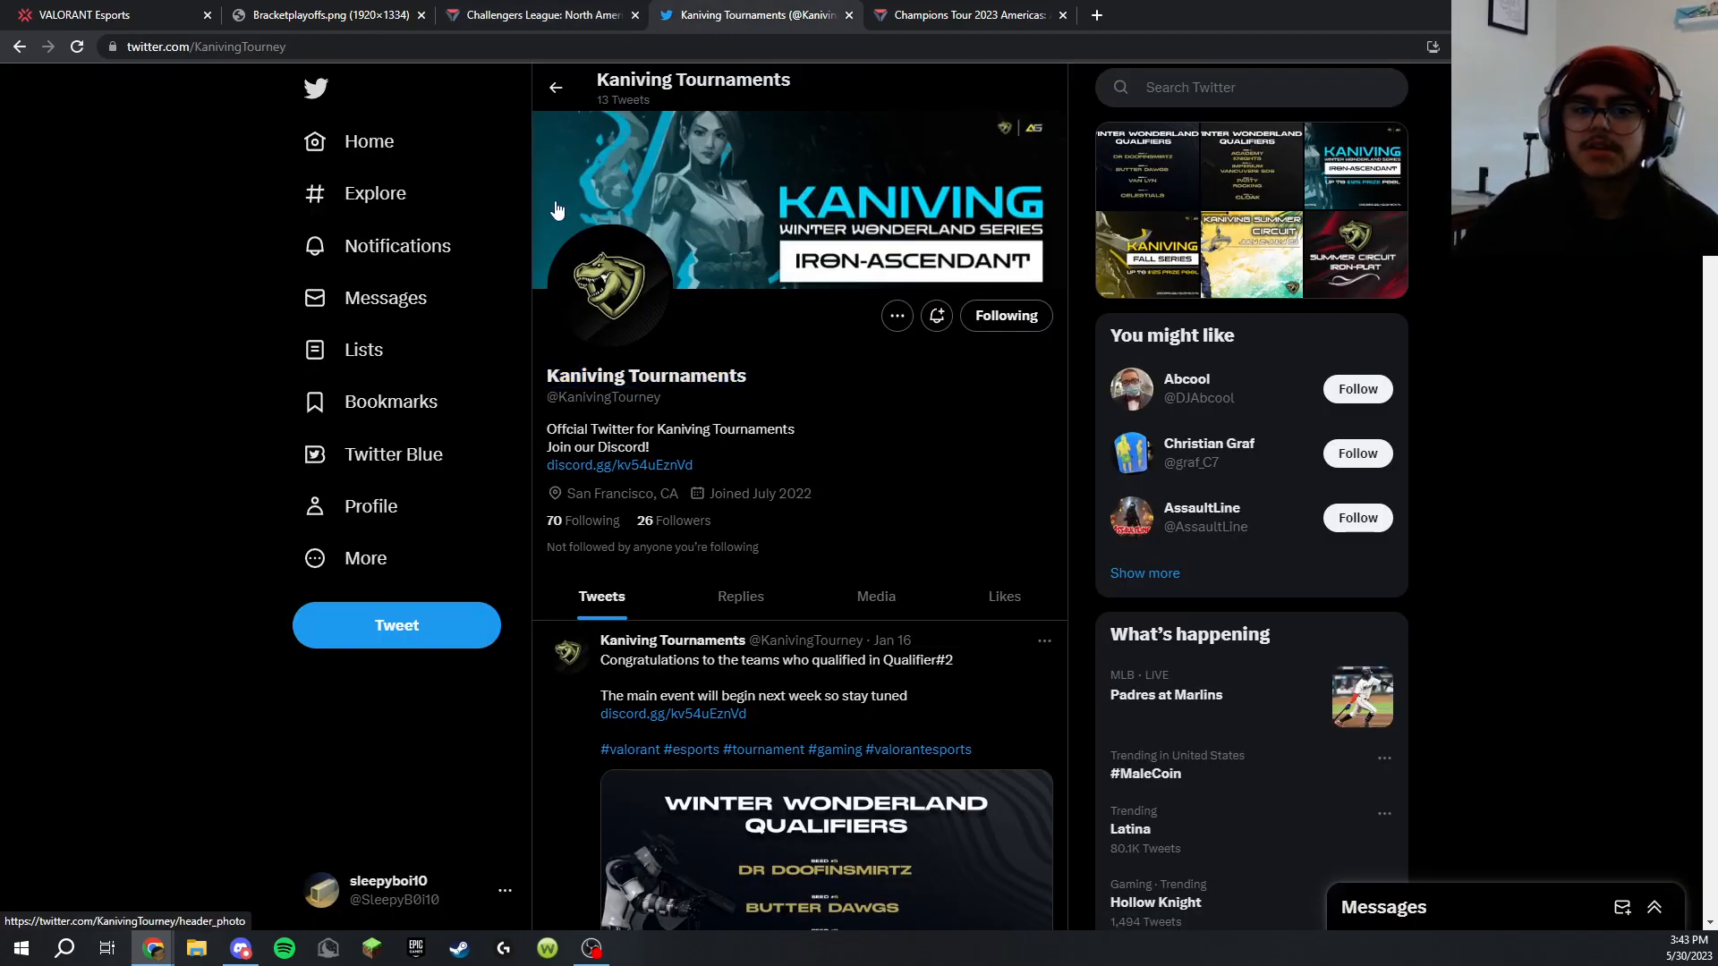
left_click(538, 14)
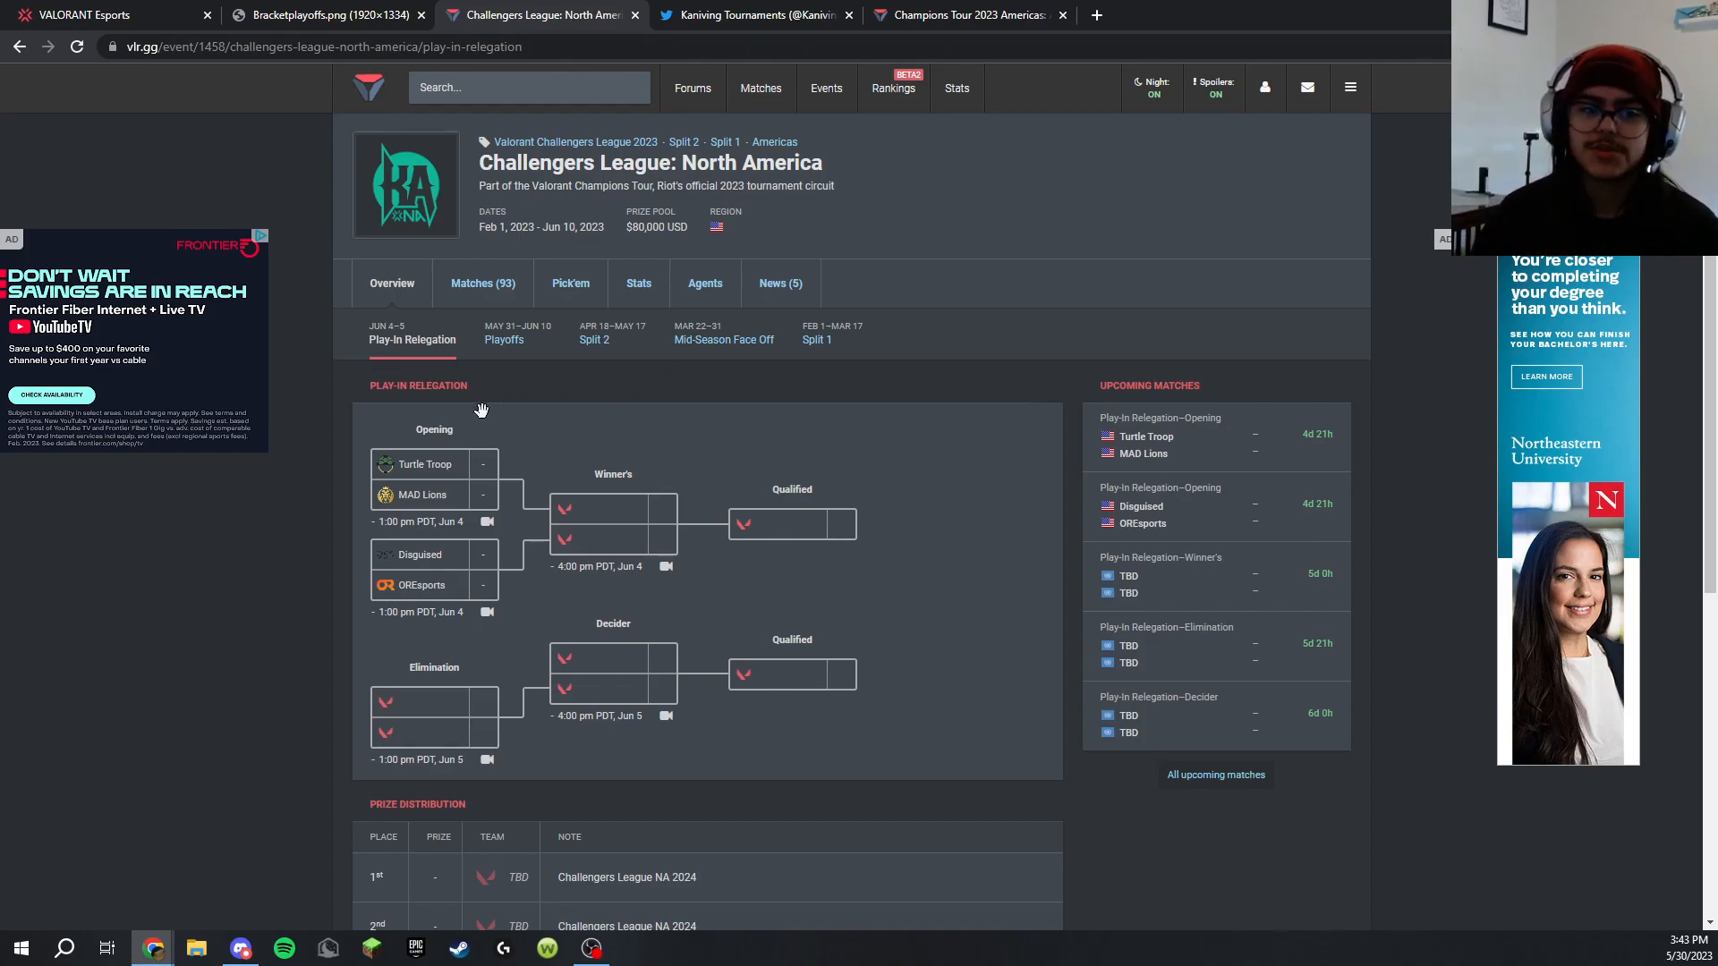
mouse_move(494, 419)
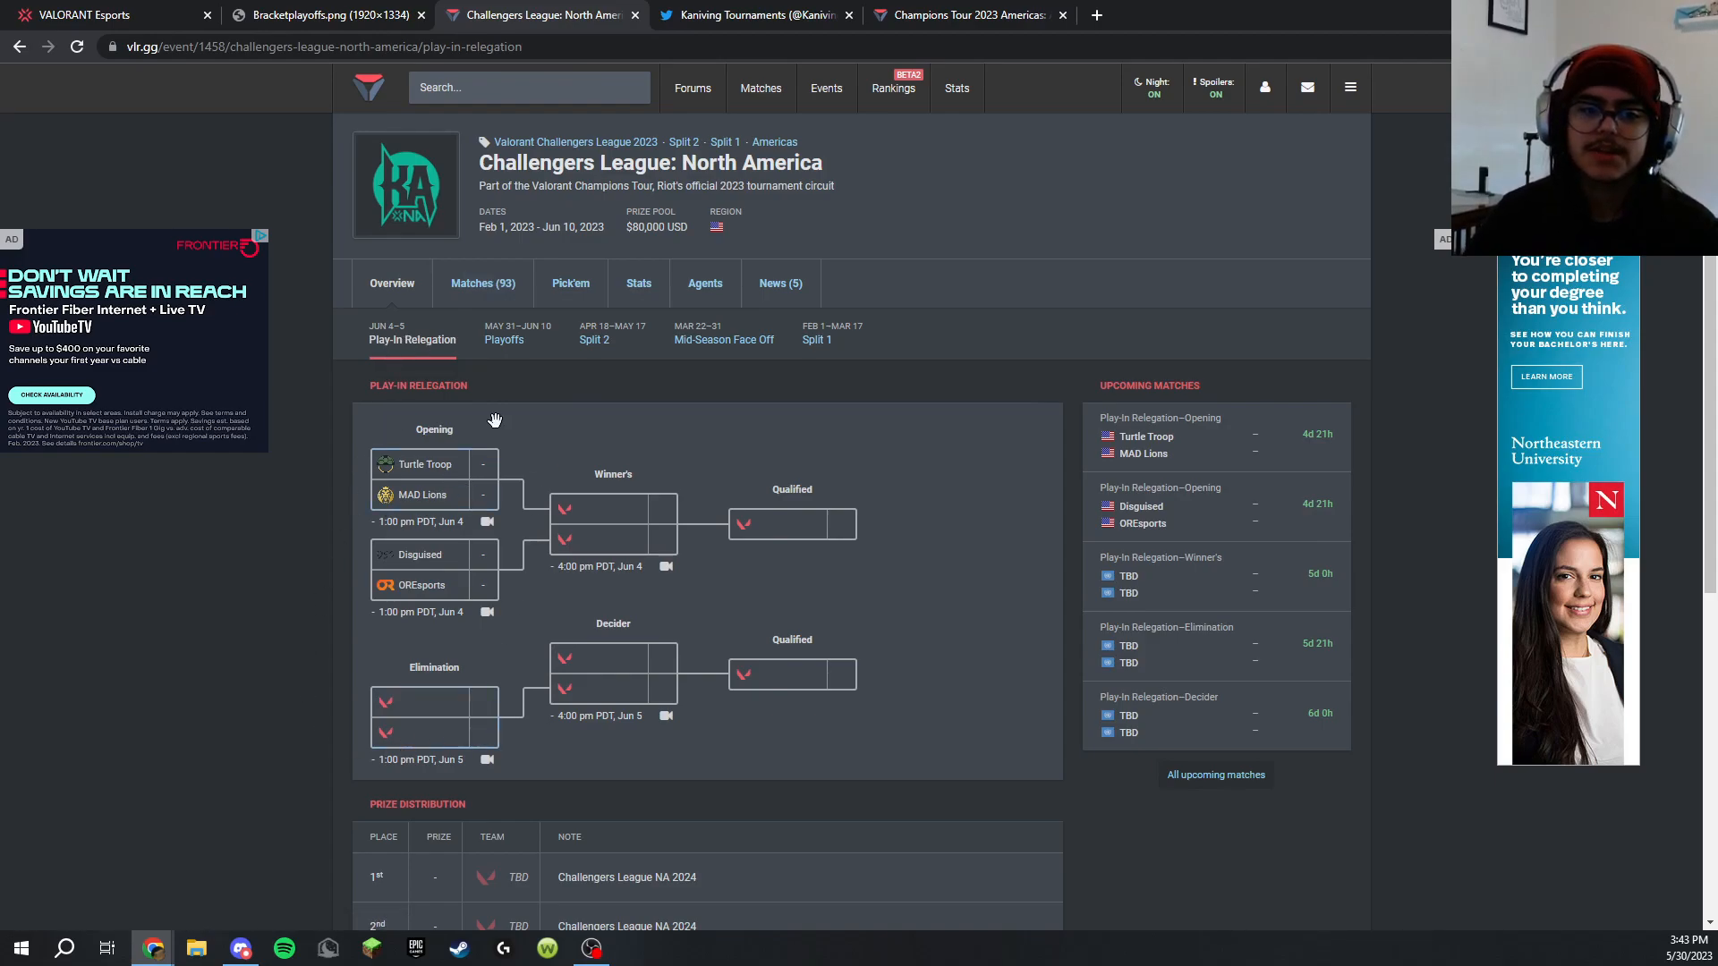
mouse_move(468, 643)
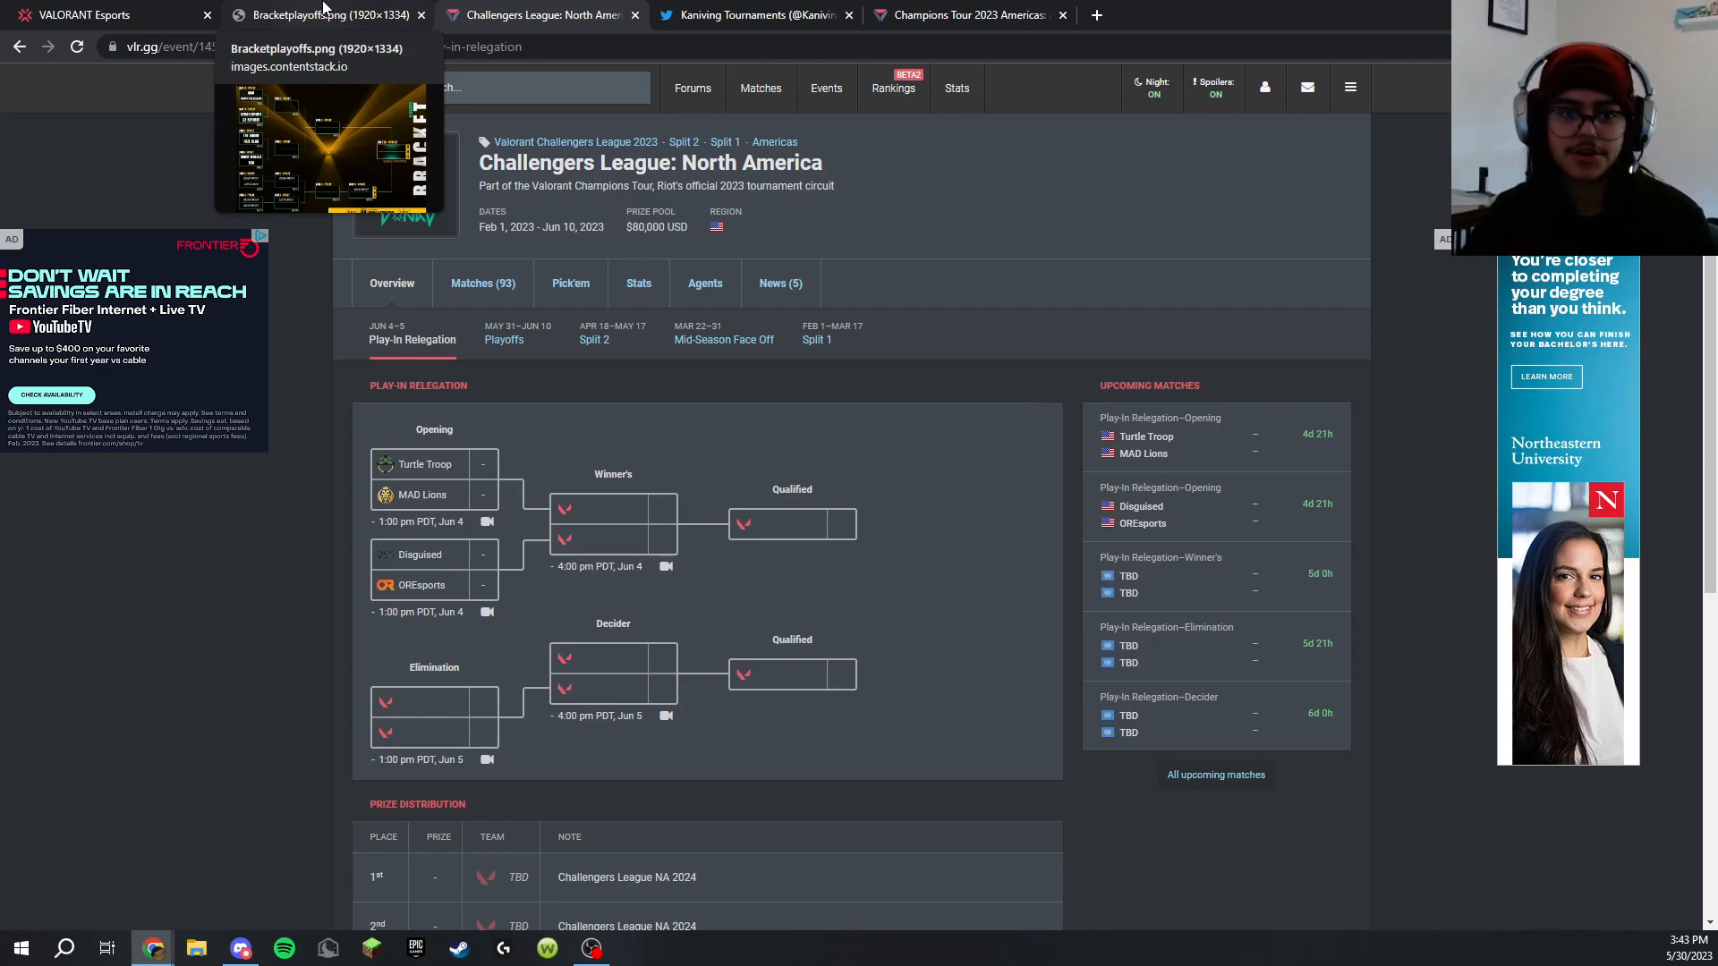
mouse_move(503, 340)
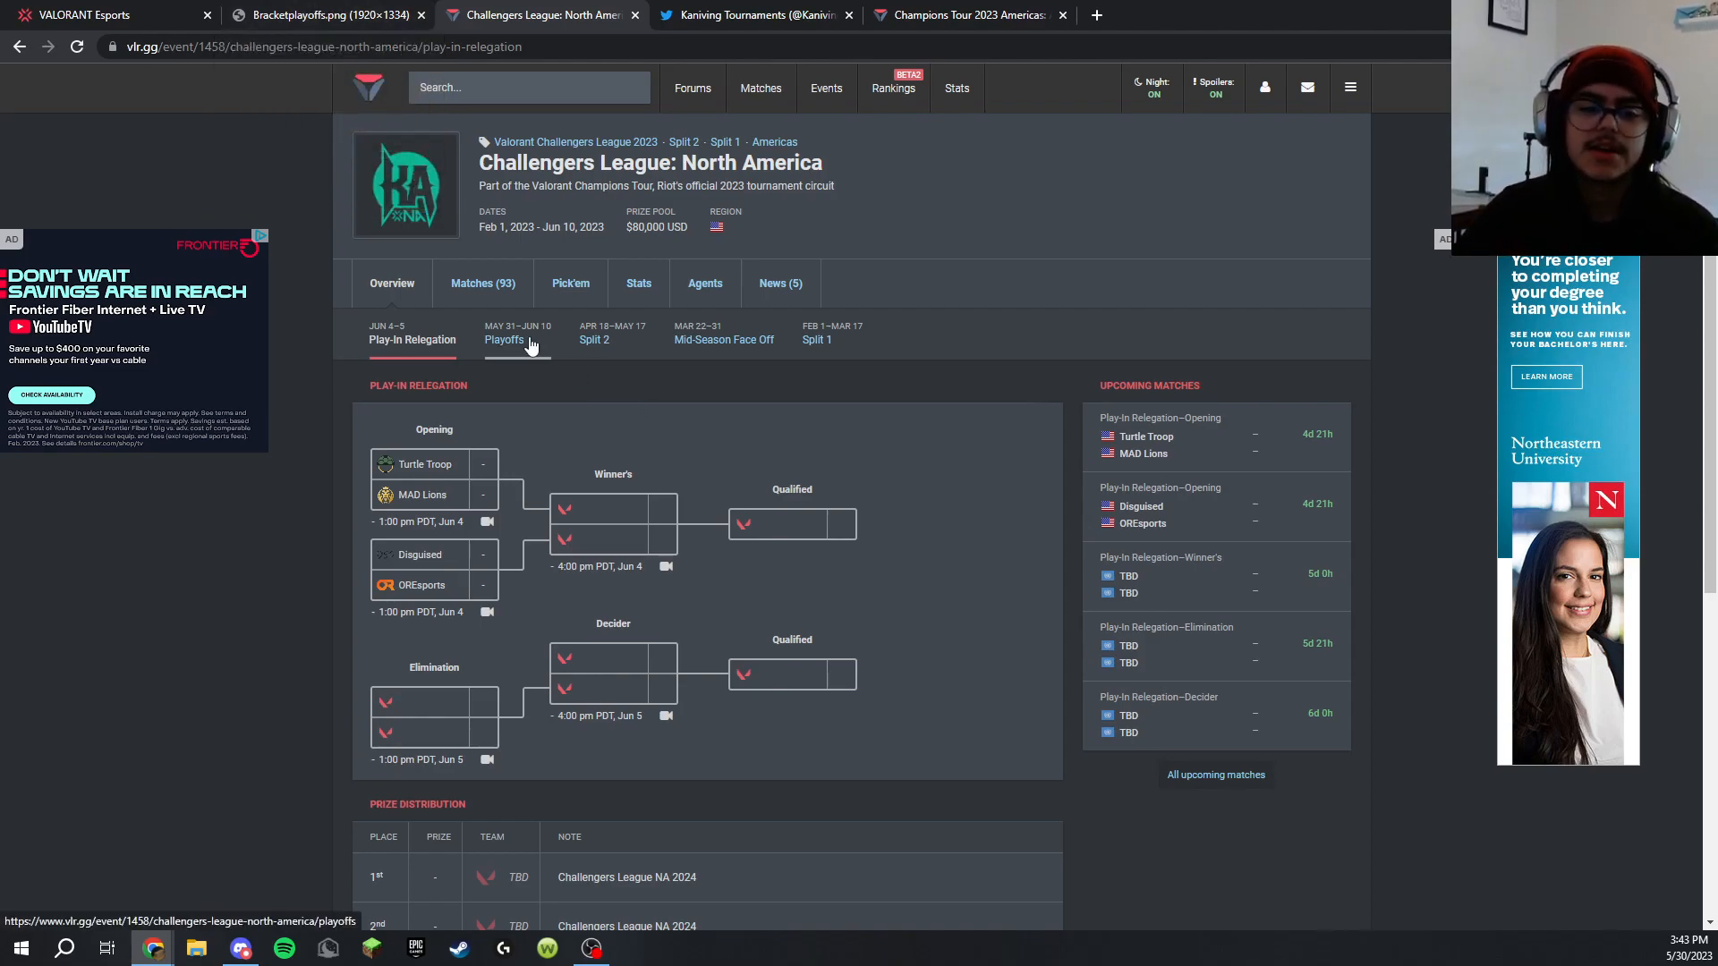
Show the Playoffs stage bracket in place of the Play-In Relegation bracket
left_click(503, 338)
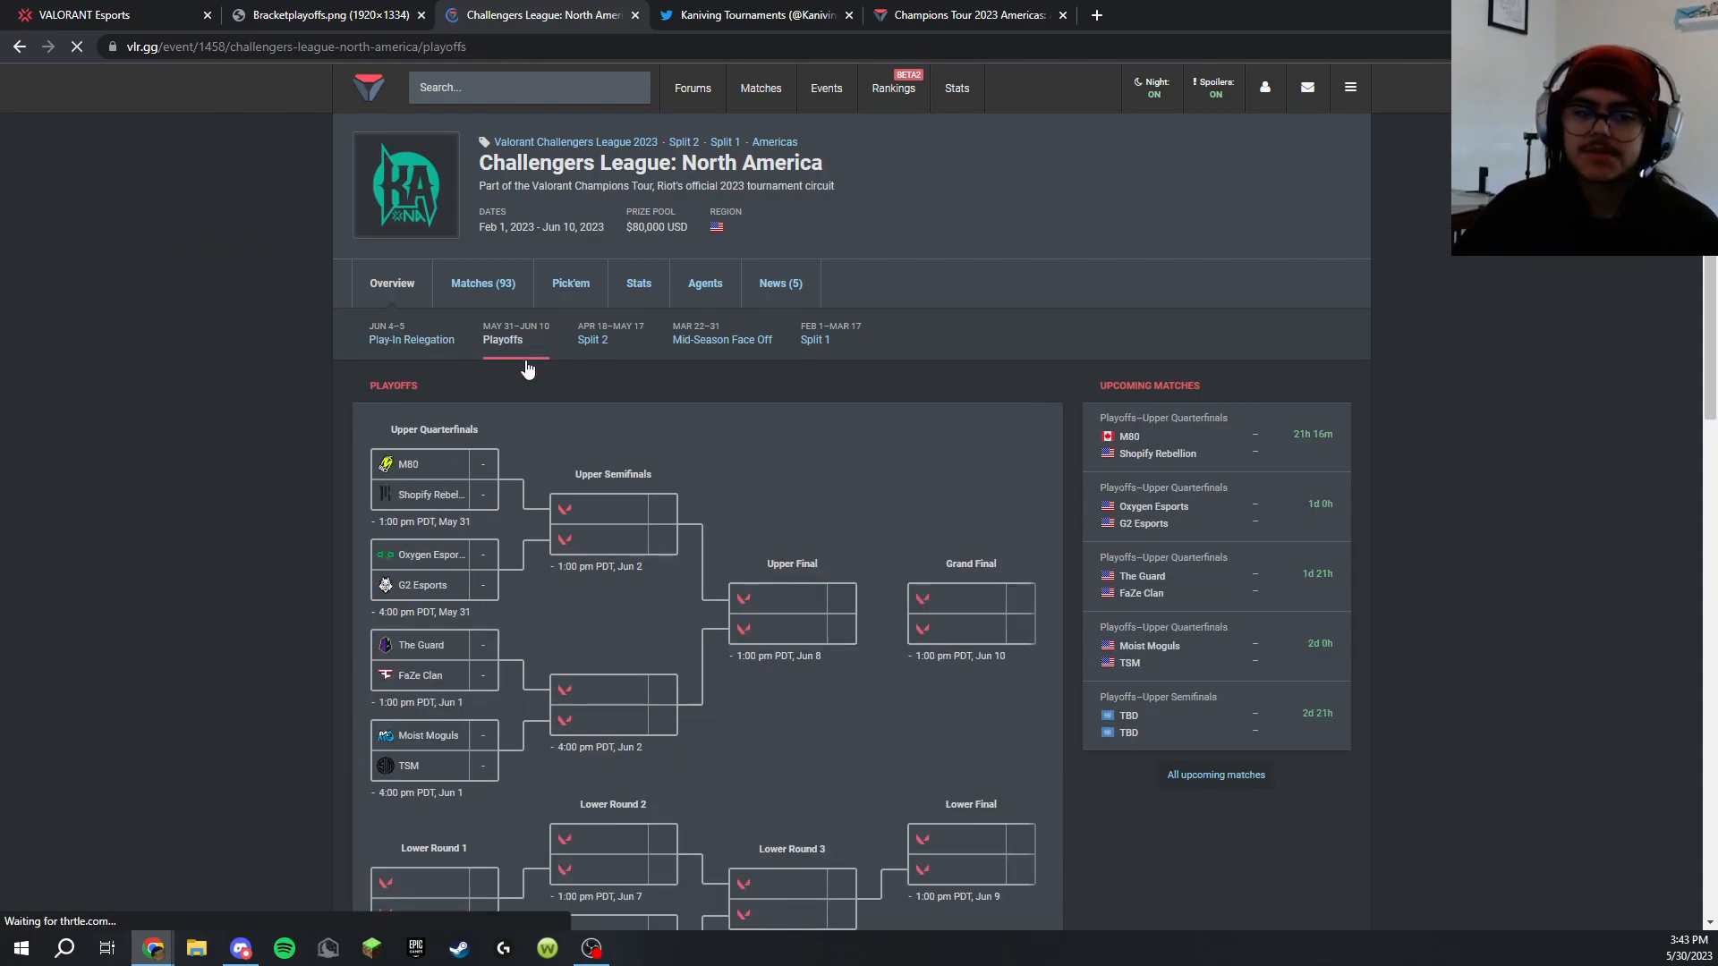
Scroll the playoffs bracket down to the lower bracket rounds through the lower final
scroll("down", 3)
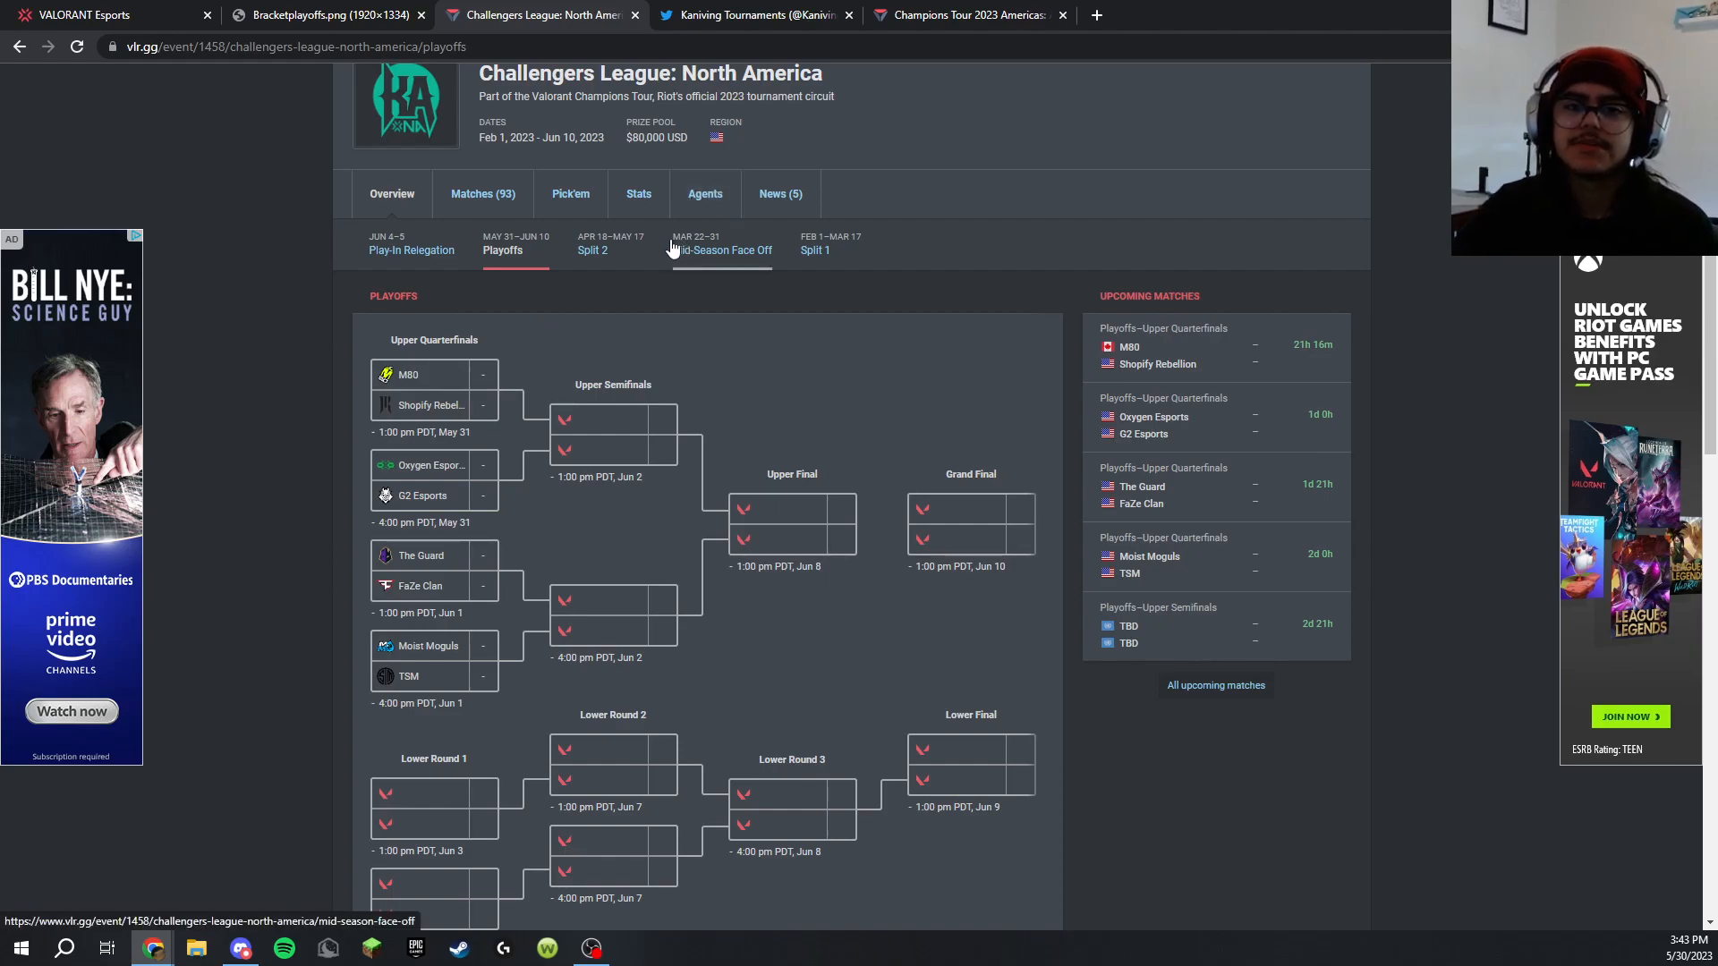
mouse_move(657, 281)
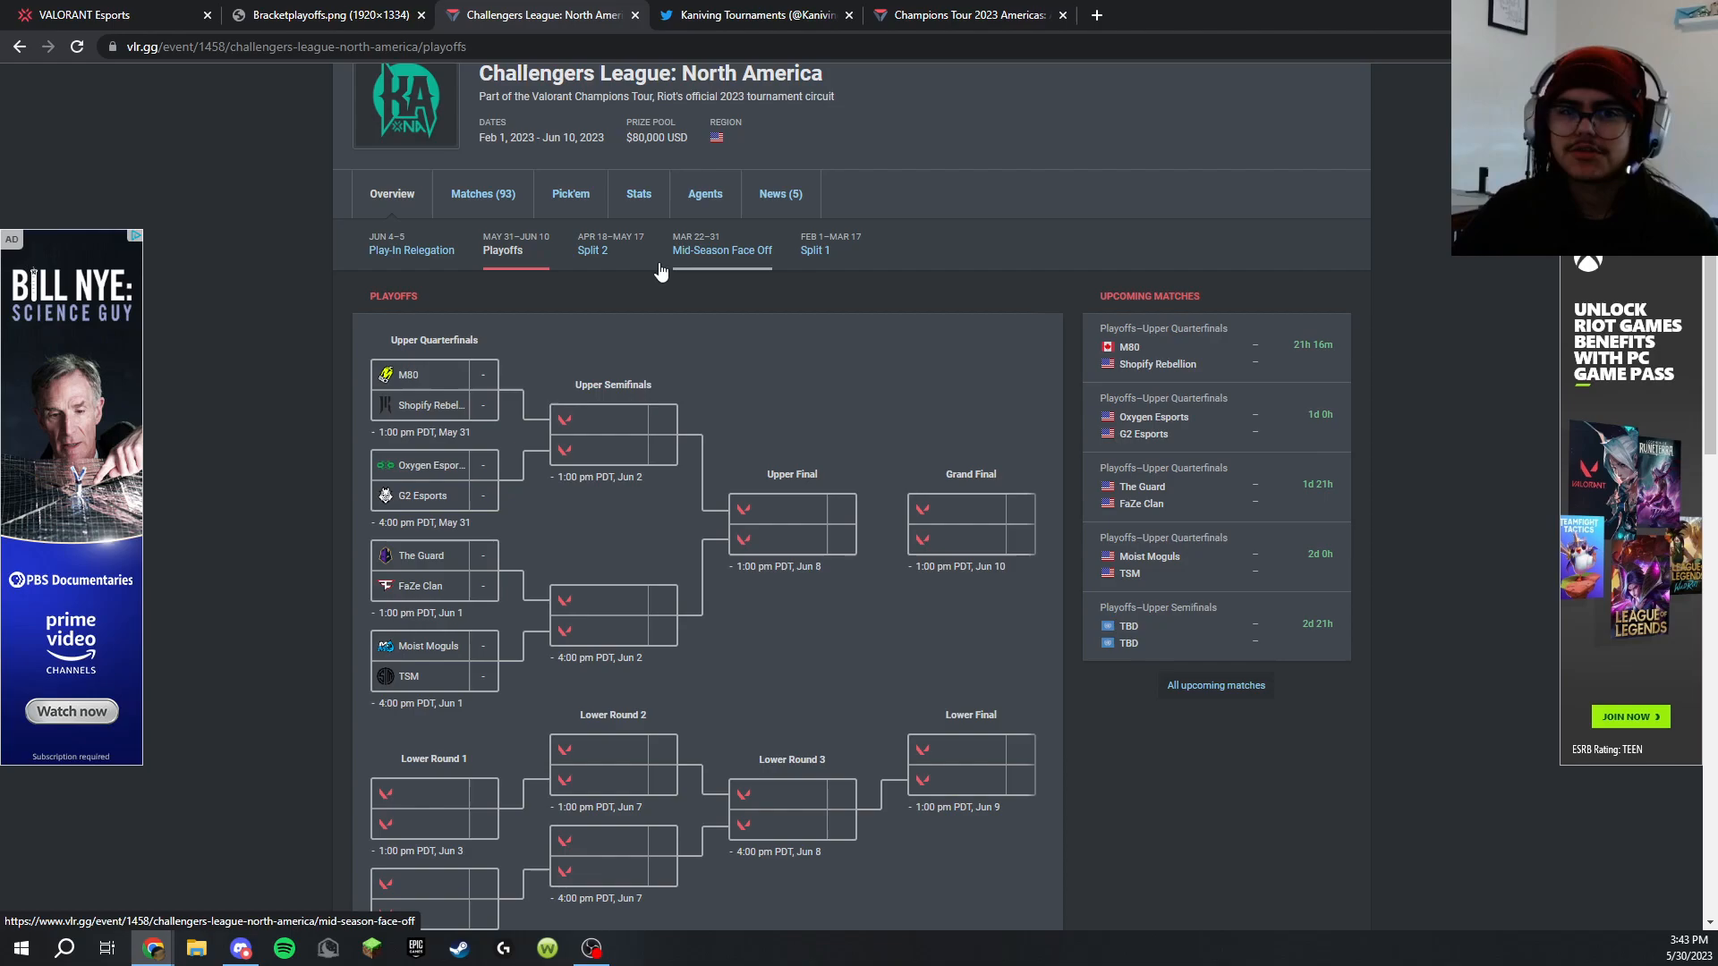
mouse_move(681, 284)
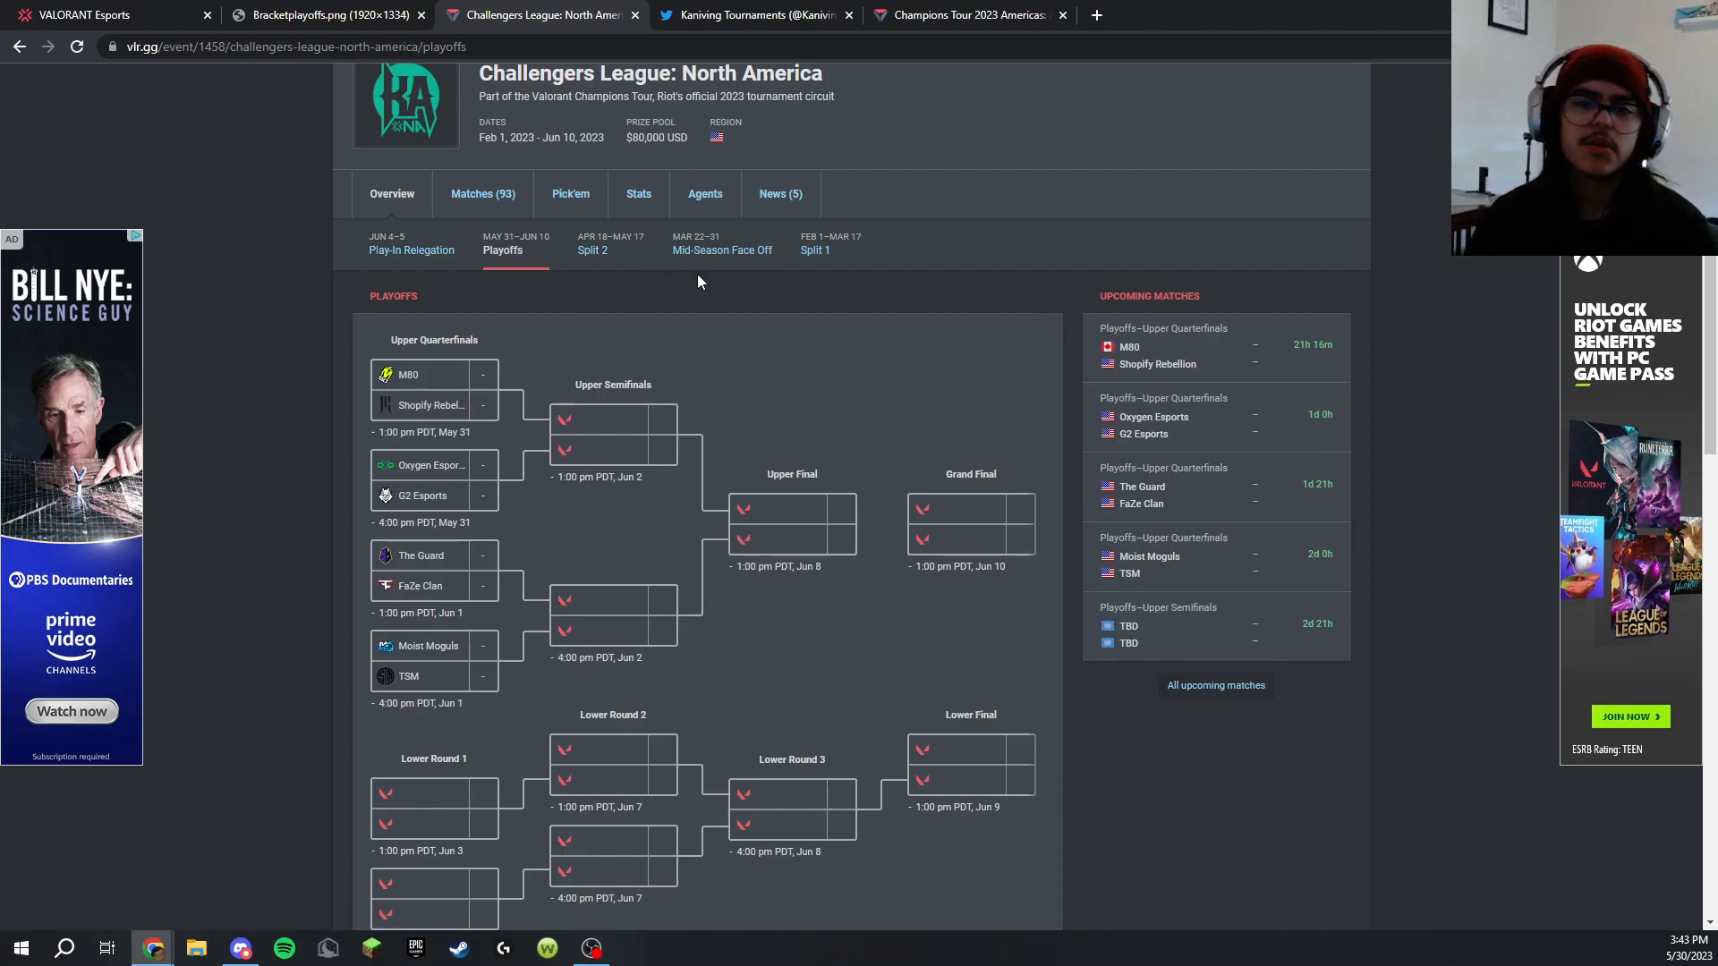
mouse_move(685, 450)
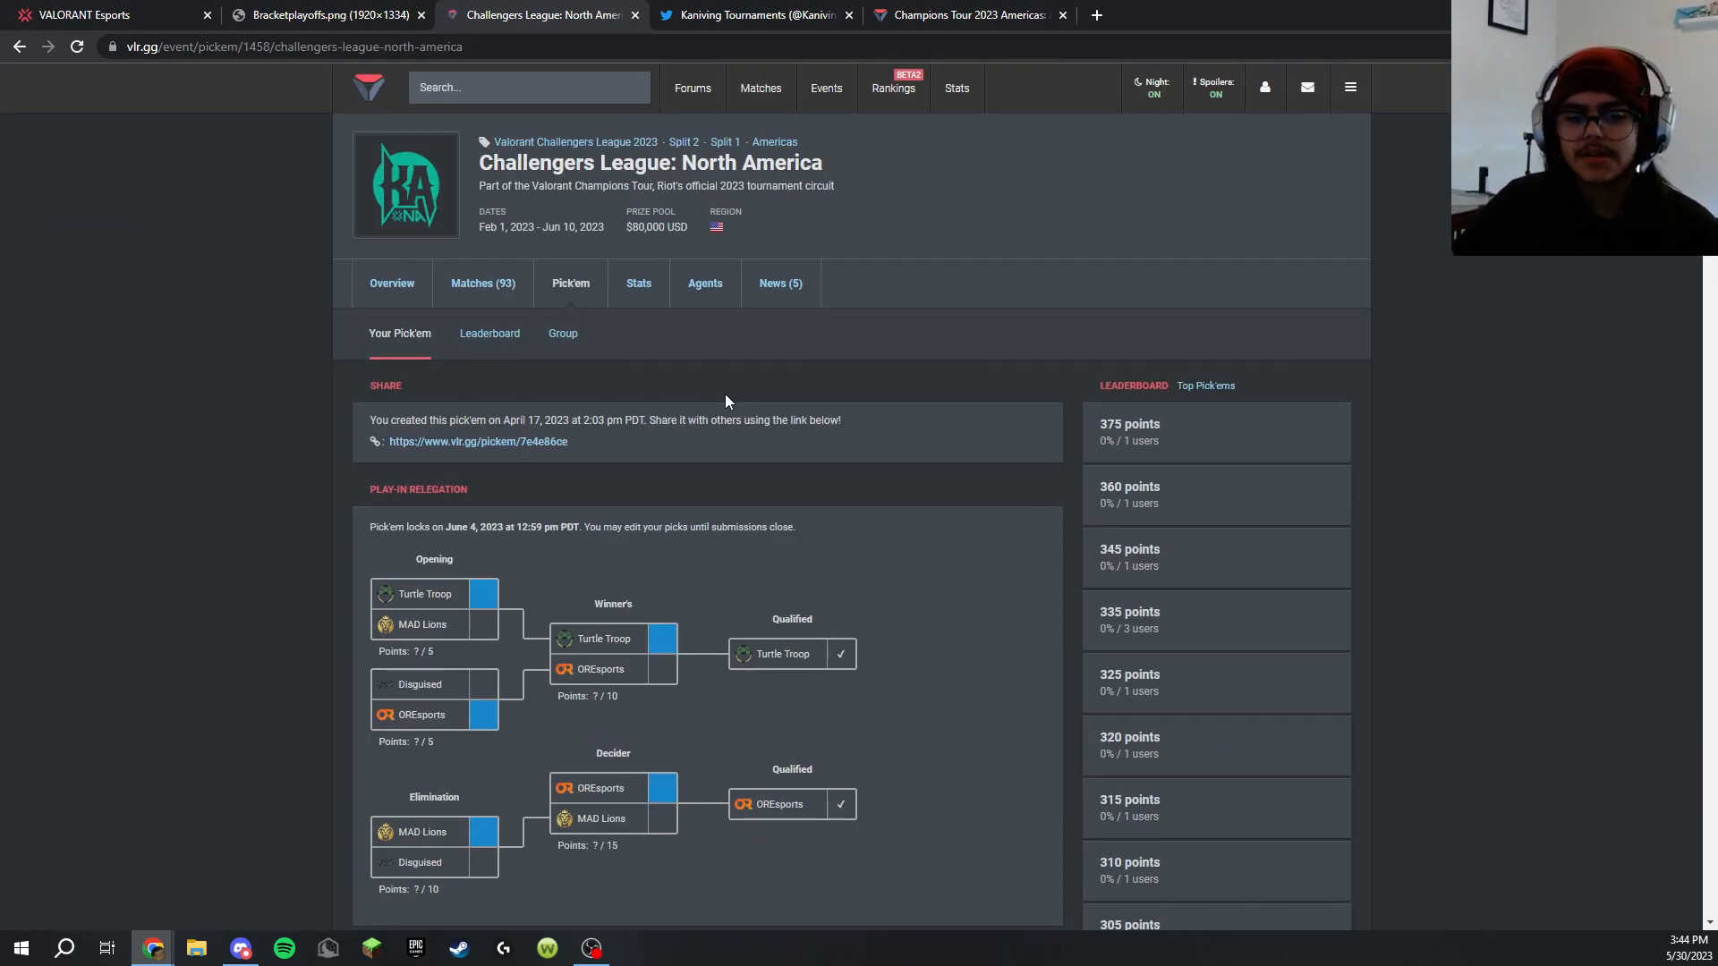
scroll("down", 3)
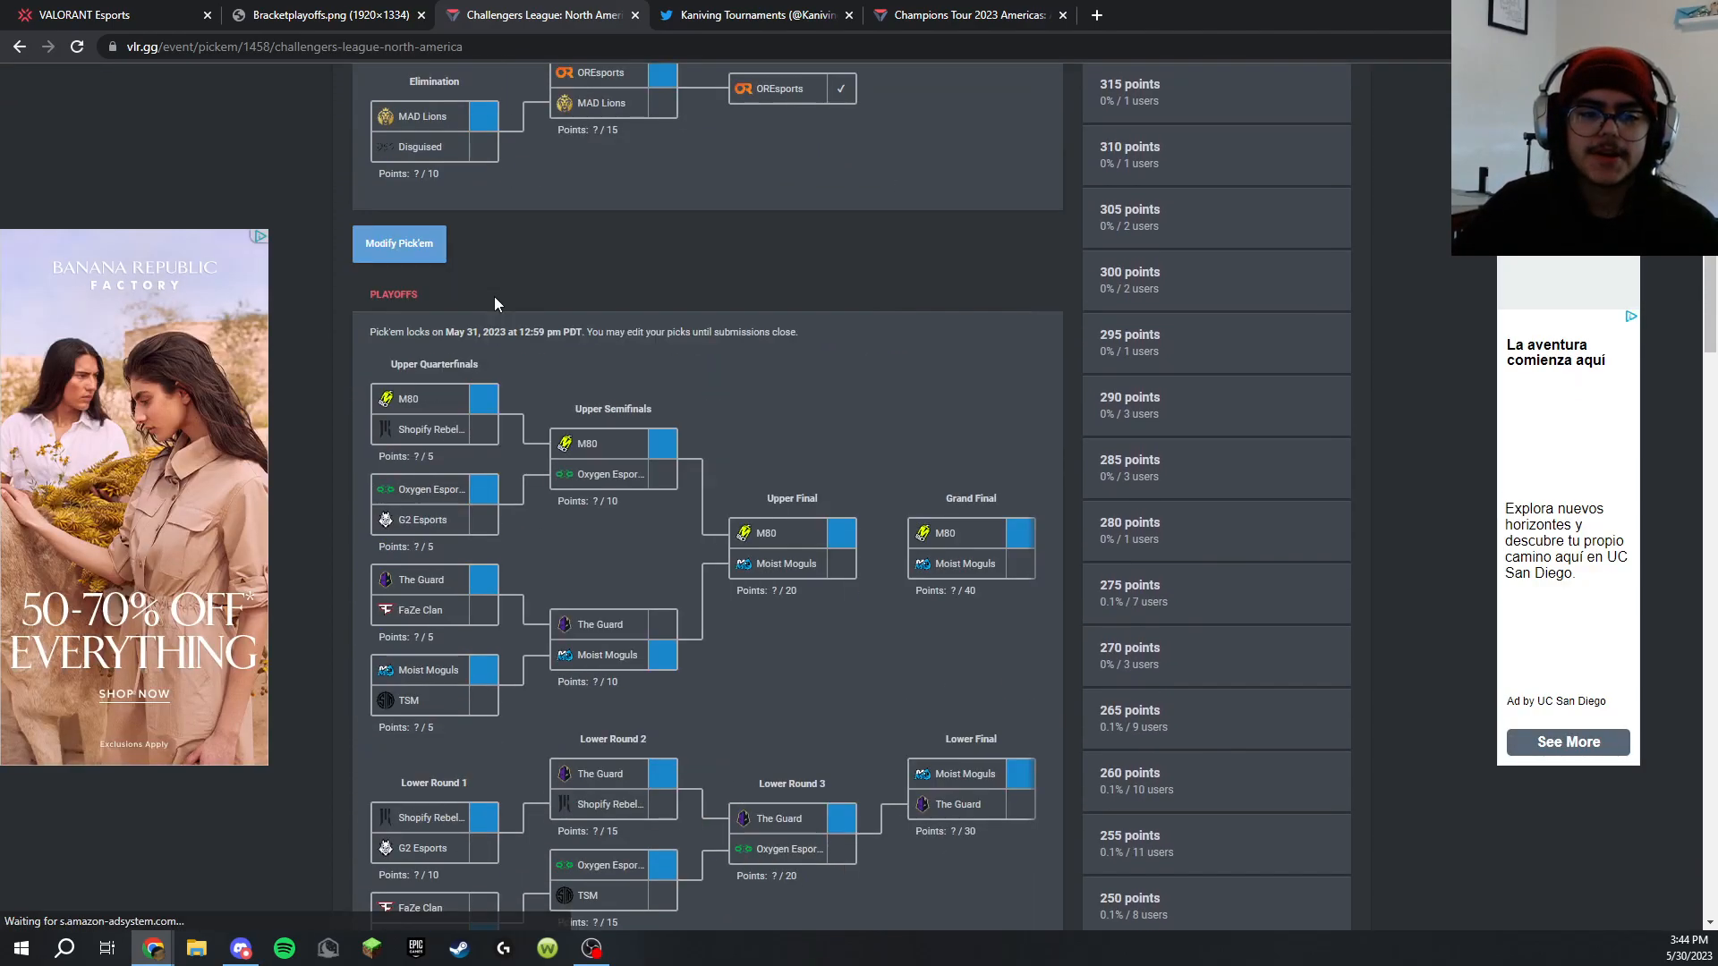
scroll("down", 3)
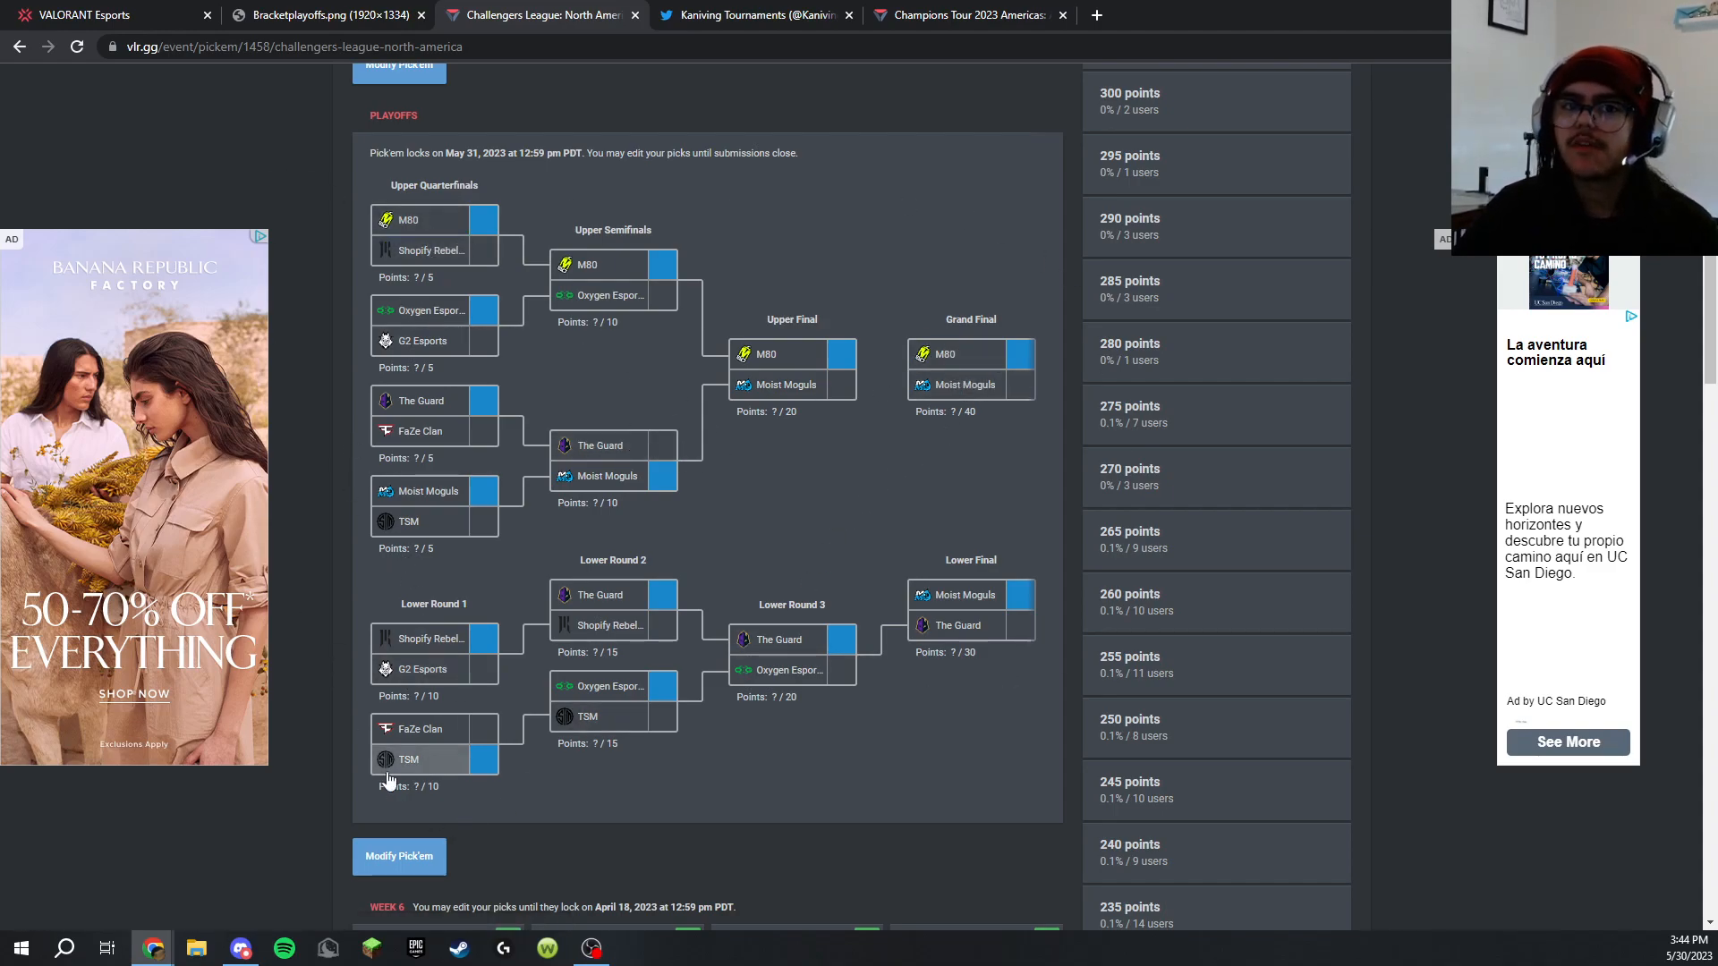
mouse_move(1022, 574)
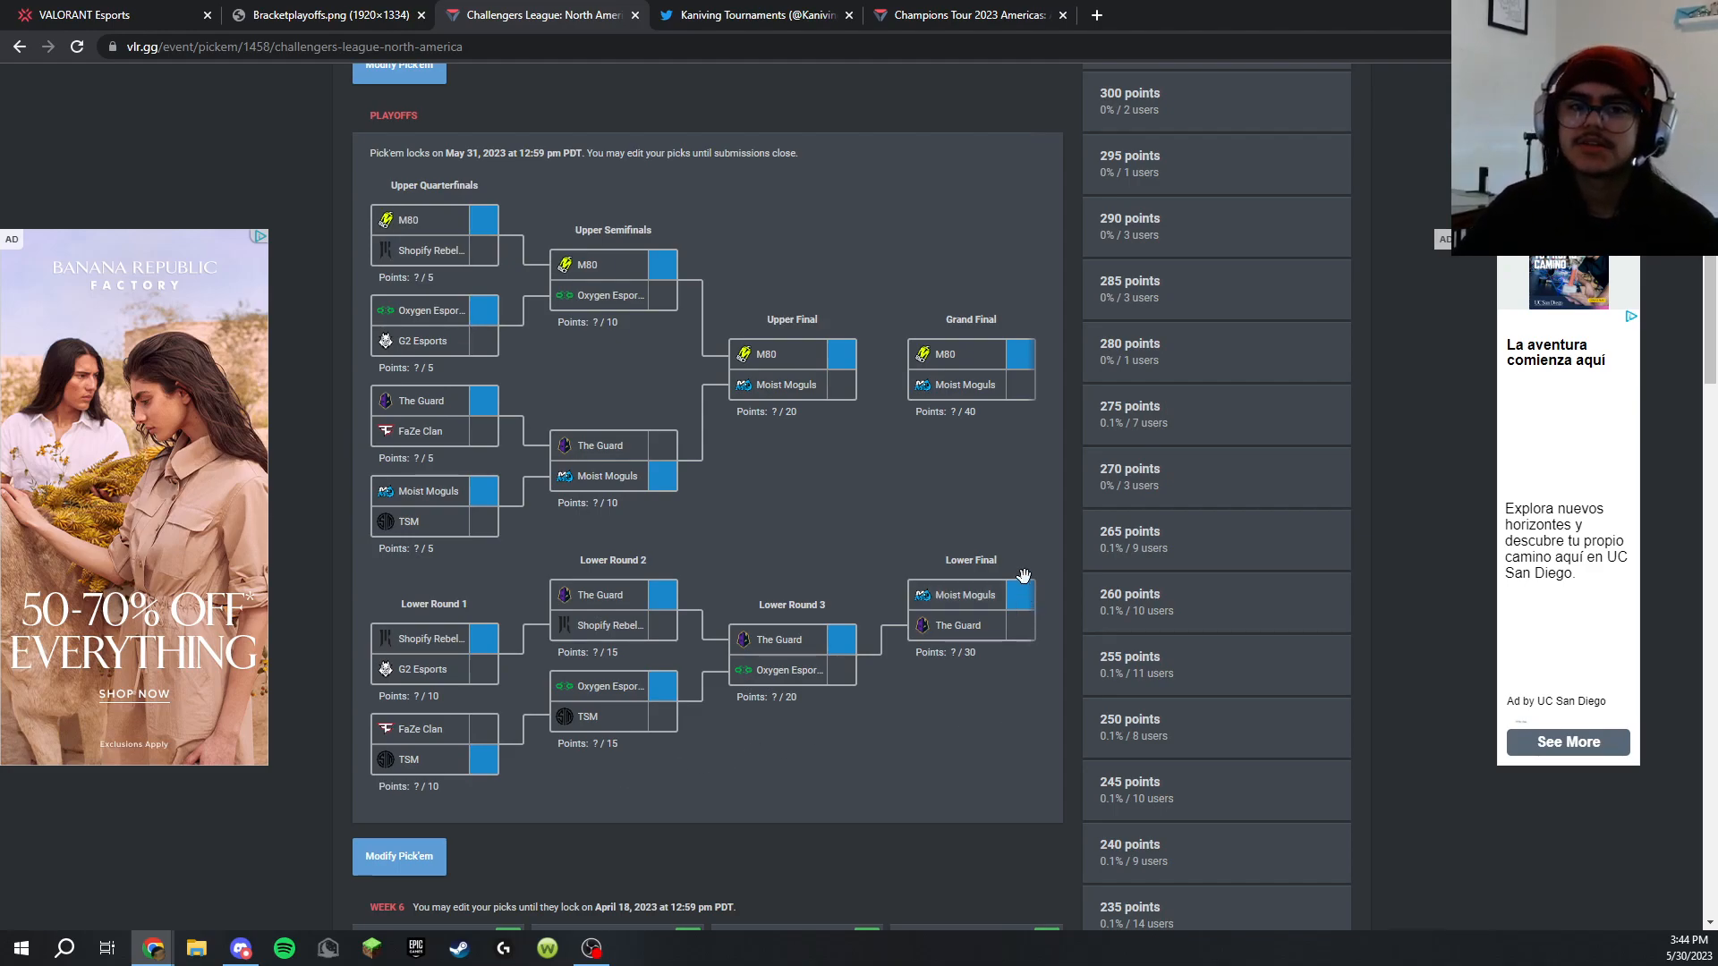
mouse_move(1008, 546)
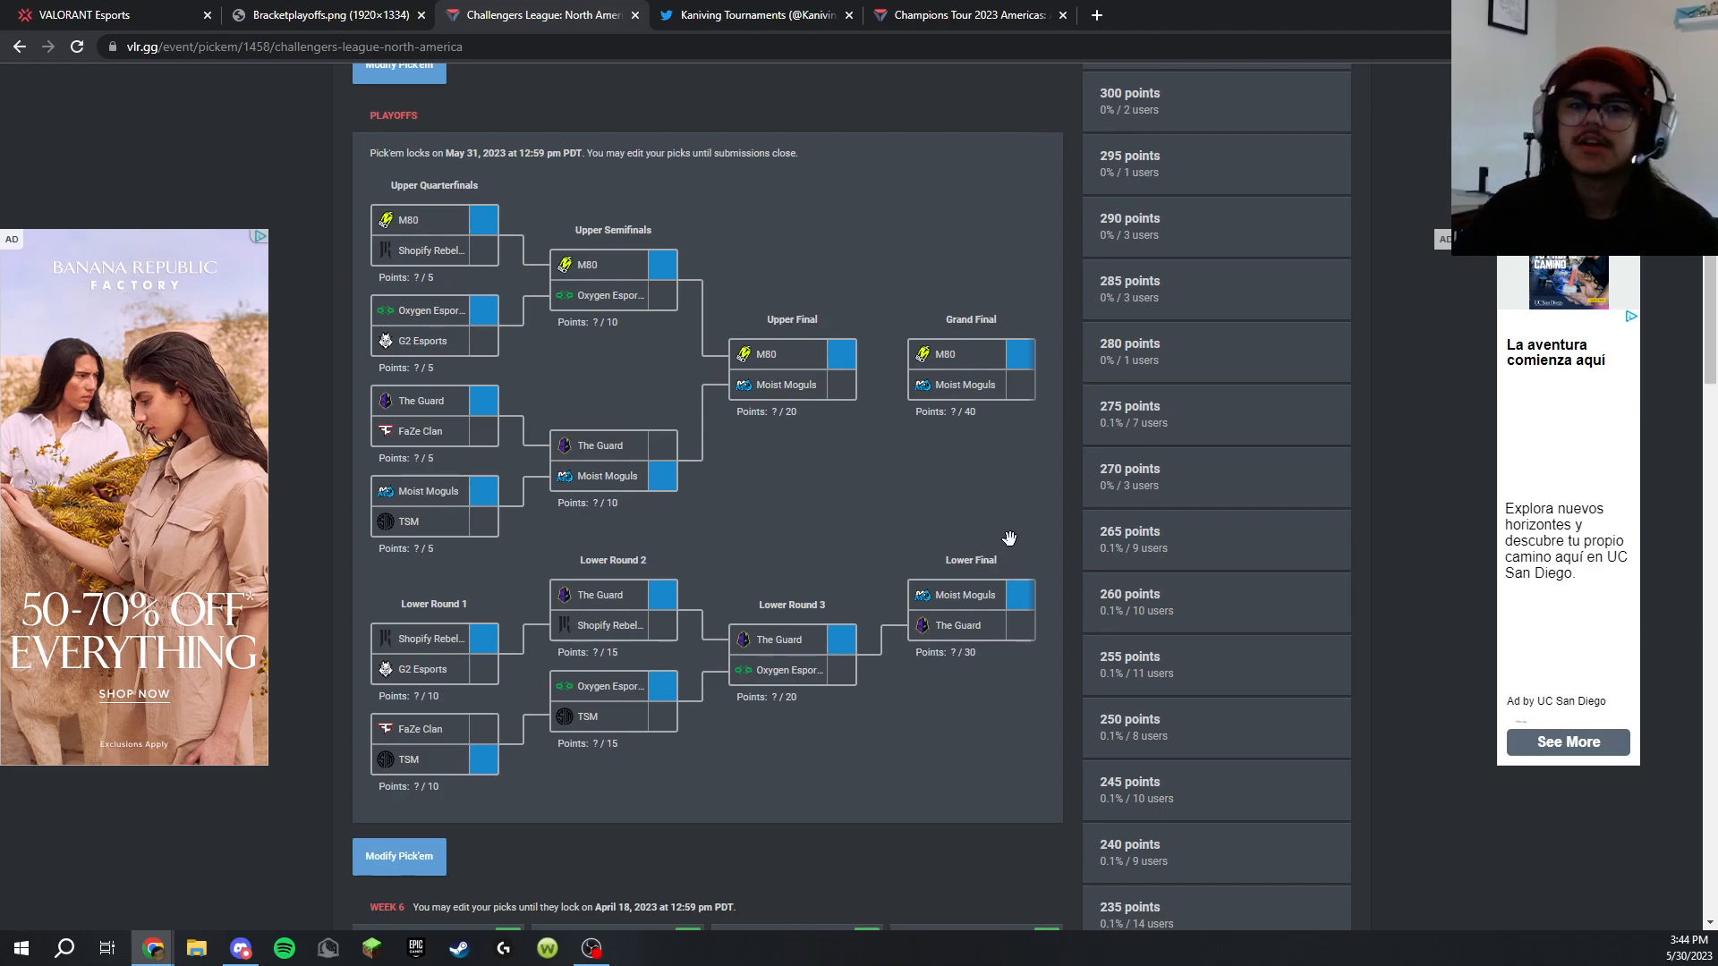
left_click(751, 15)
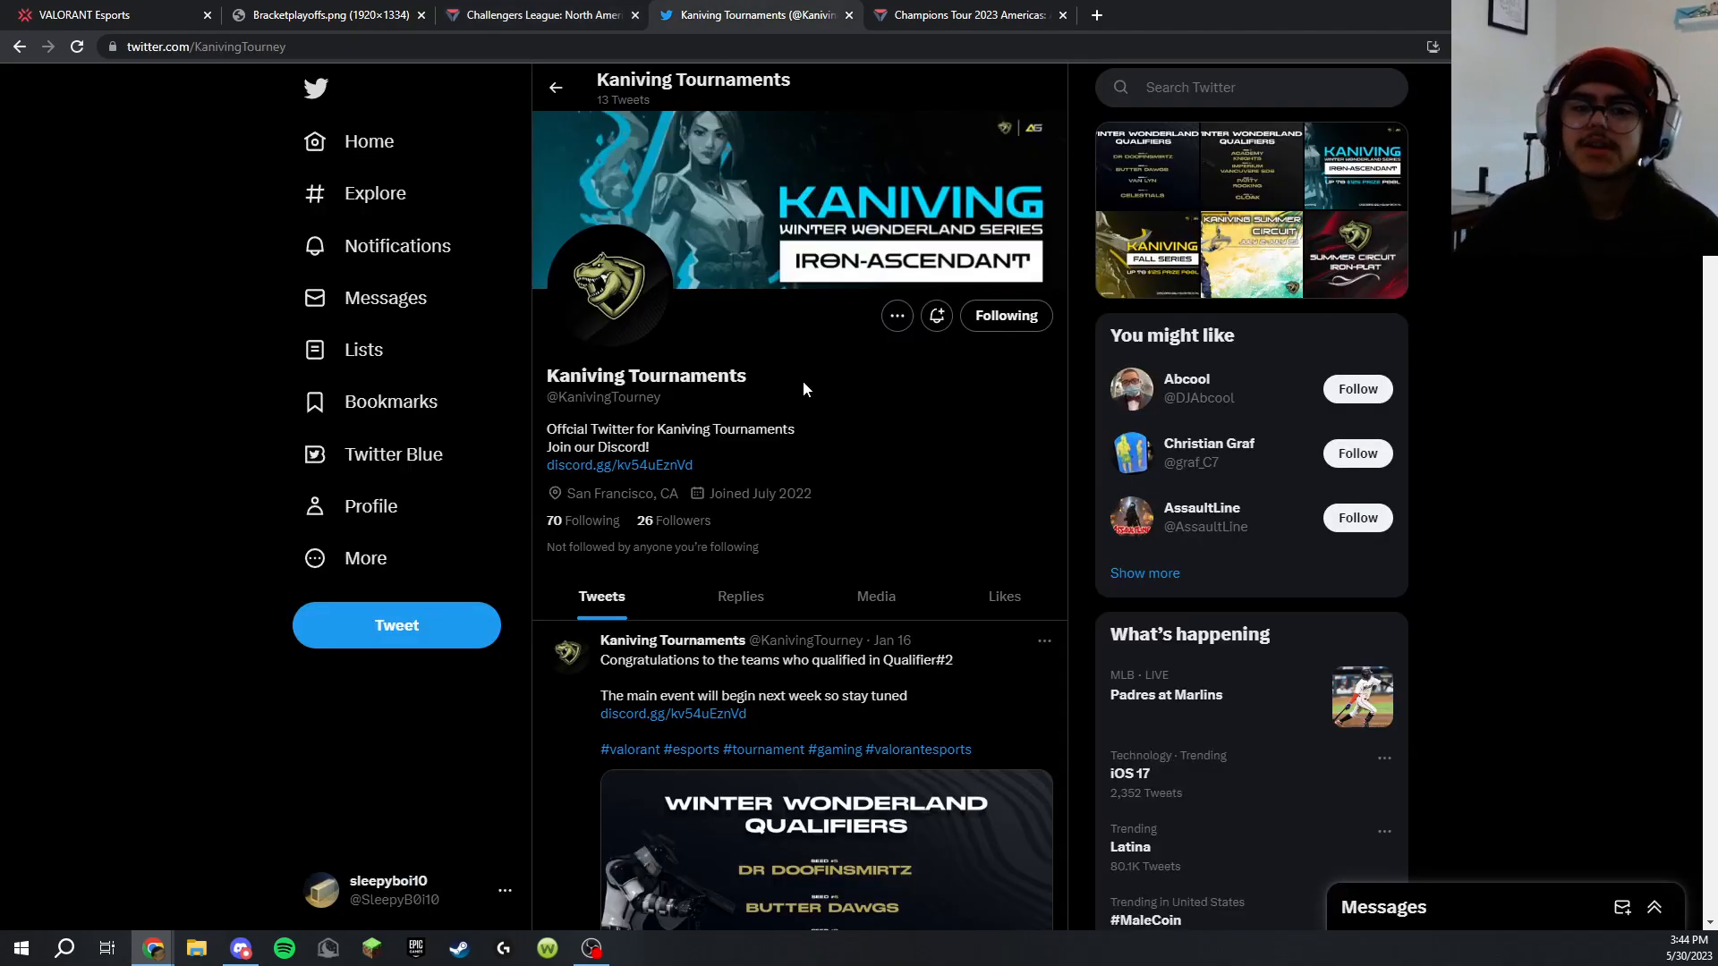
mouse_move(723, 266)
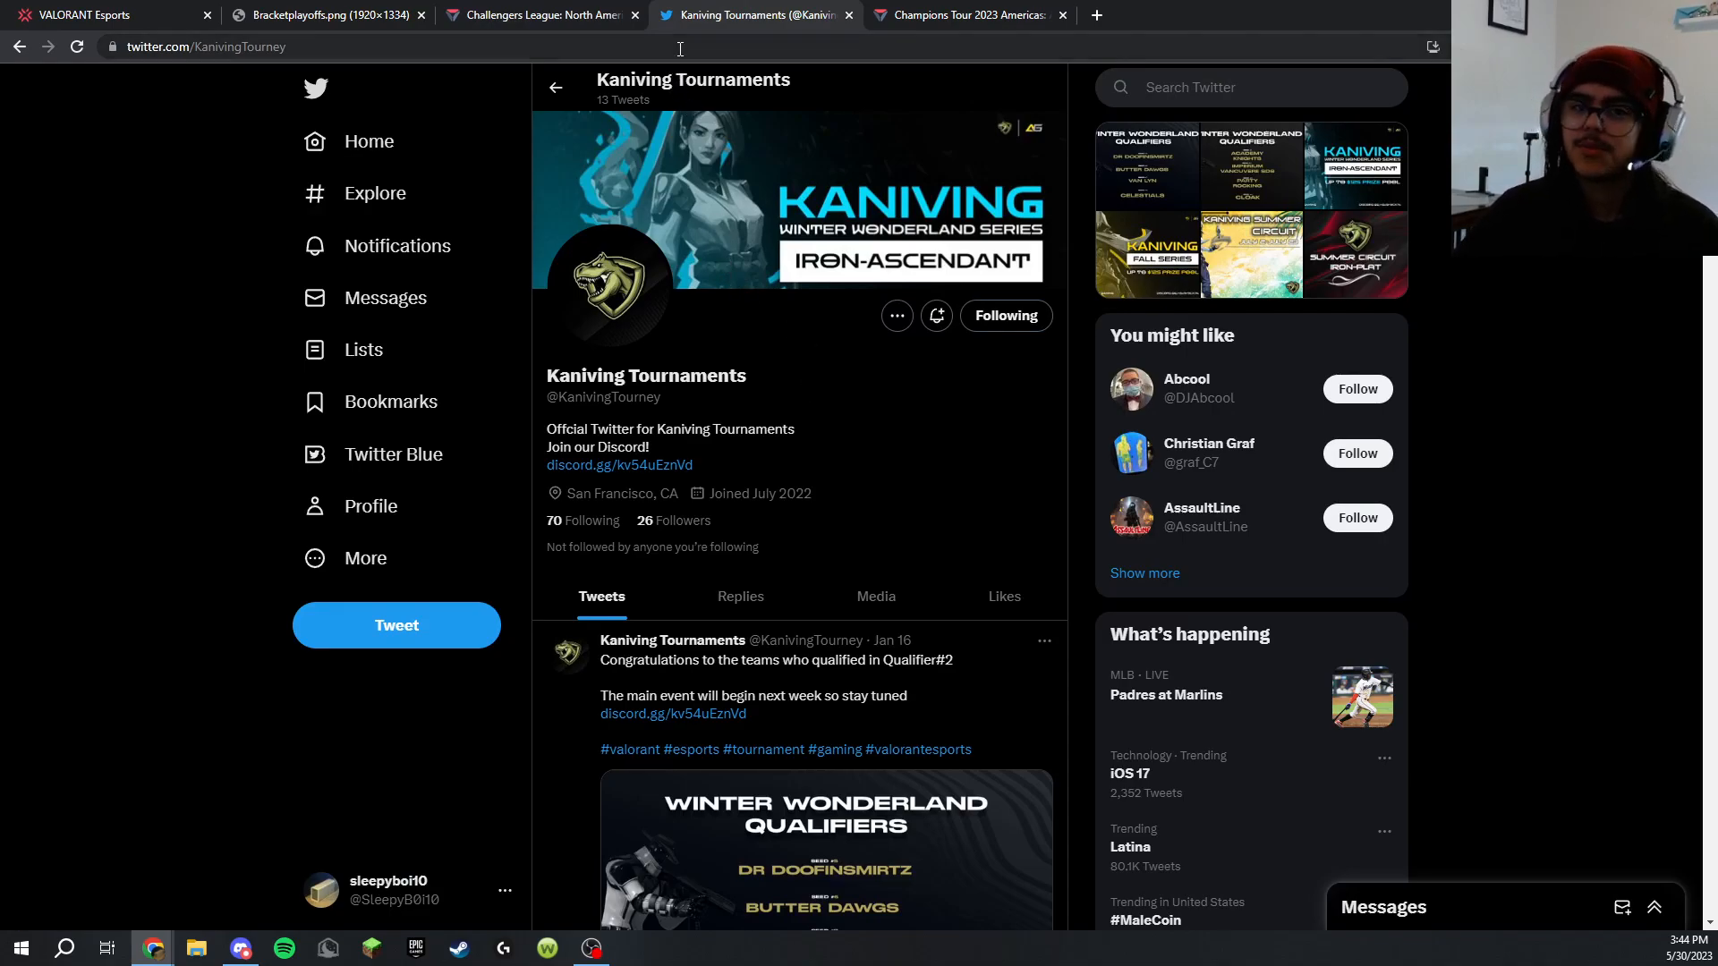
left_click(537, 15)
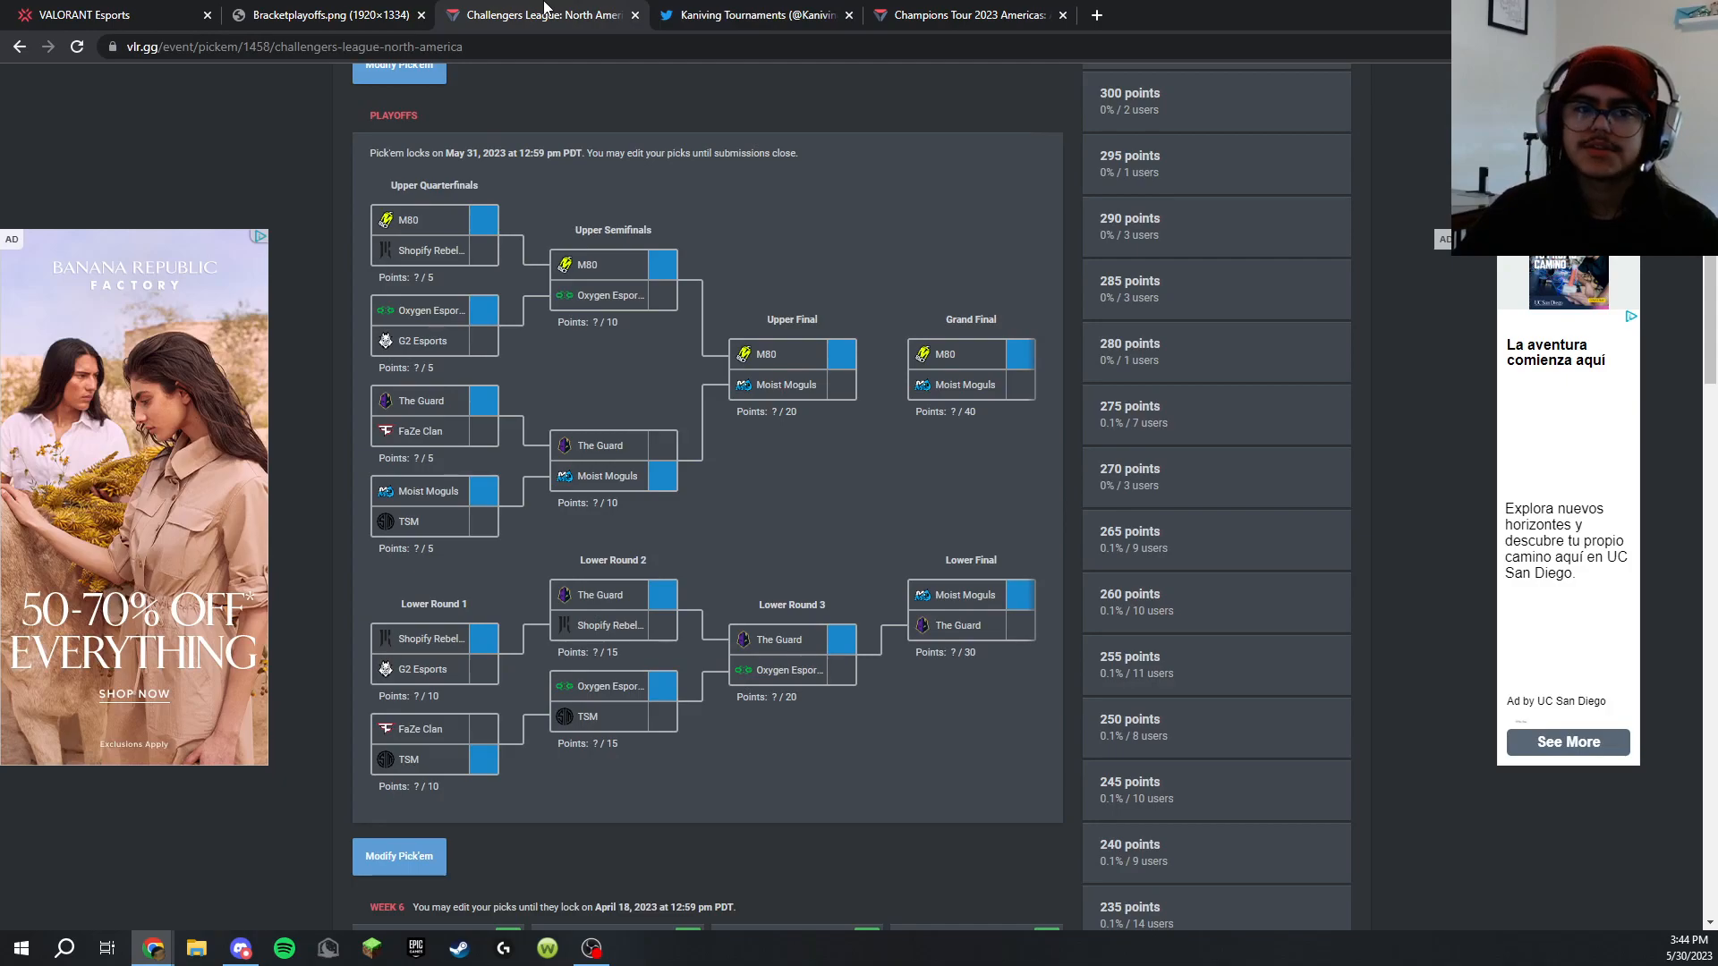